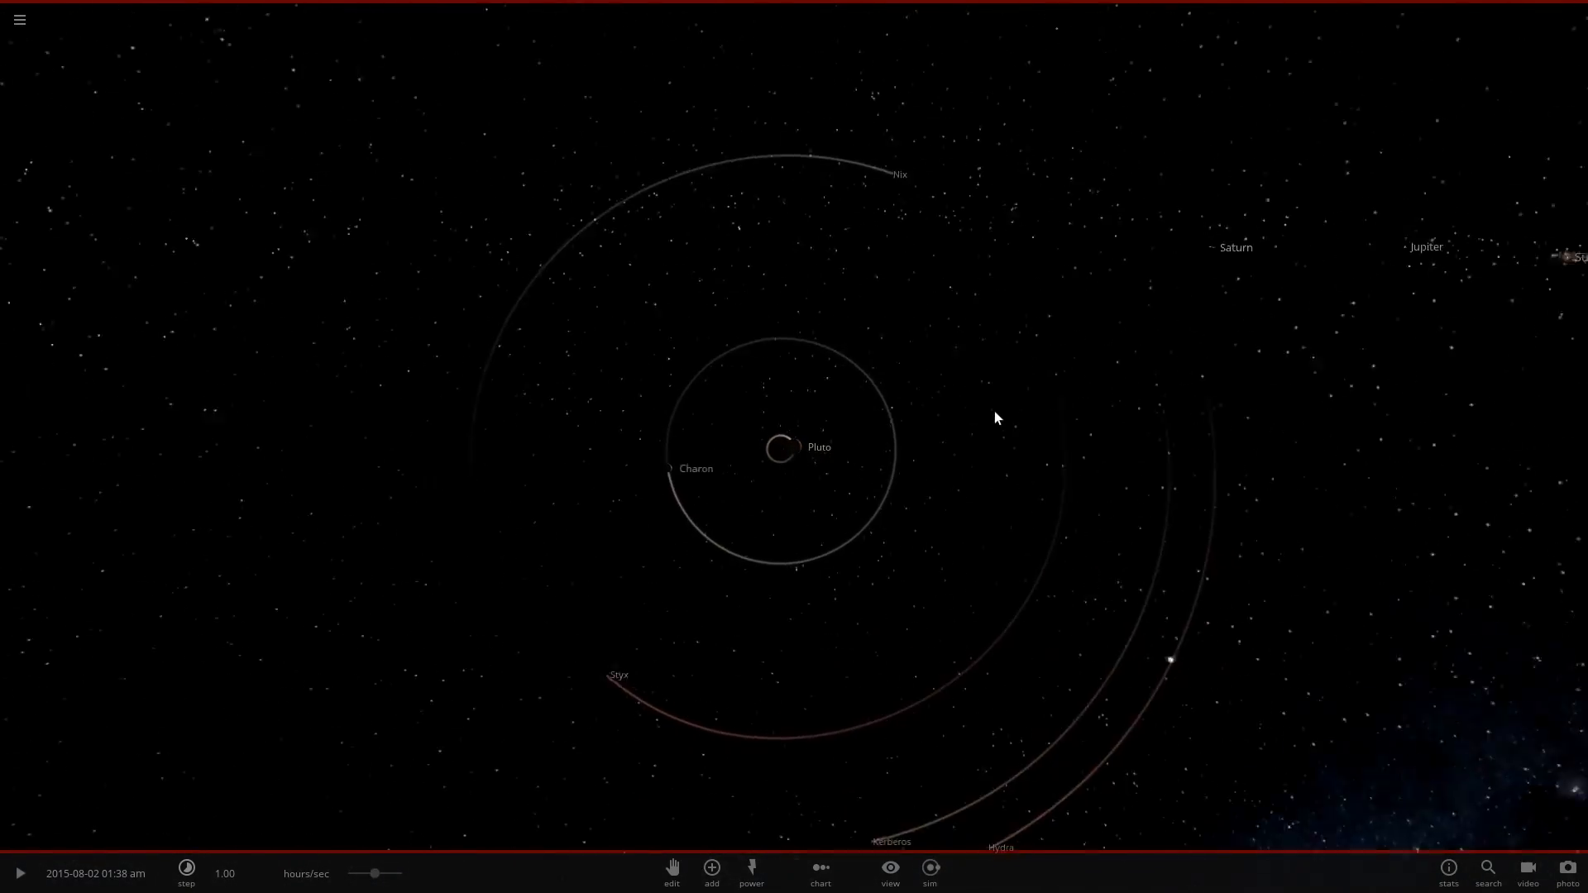
# Focus on Pluto, select Charon to show its Materials composition, and start the simulation.
pyautogui.click(783, 447)
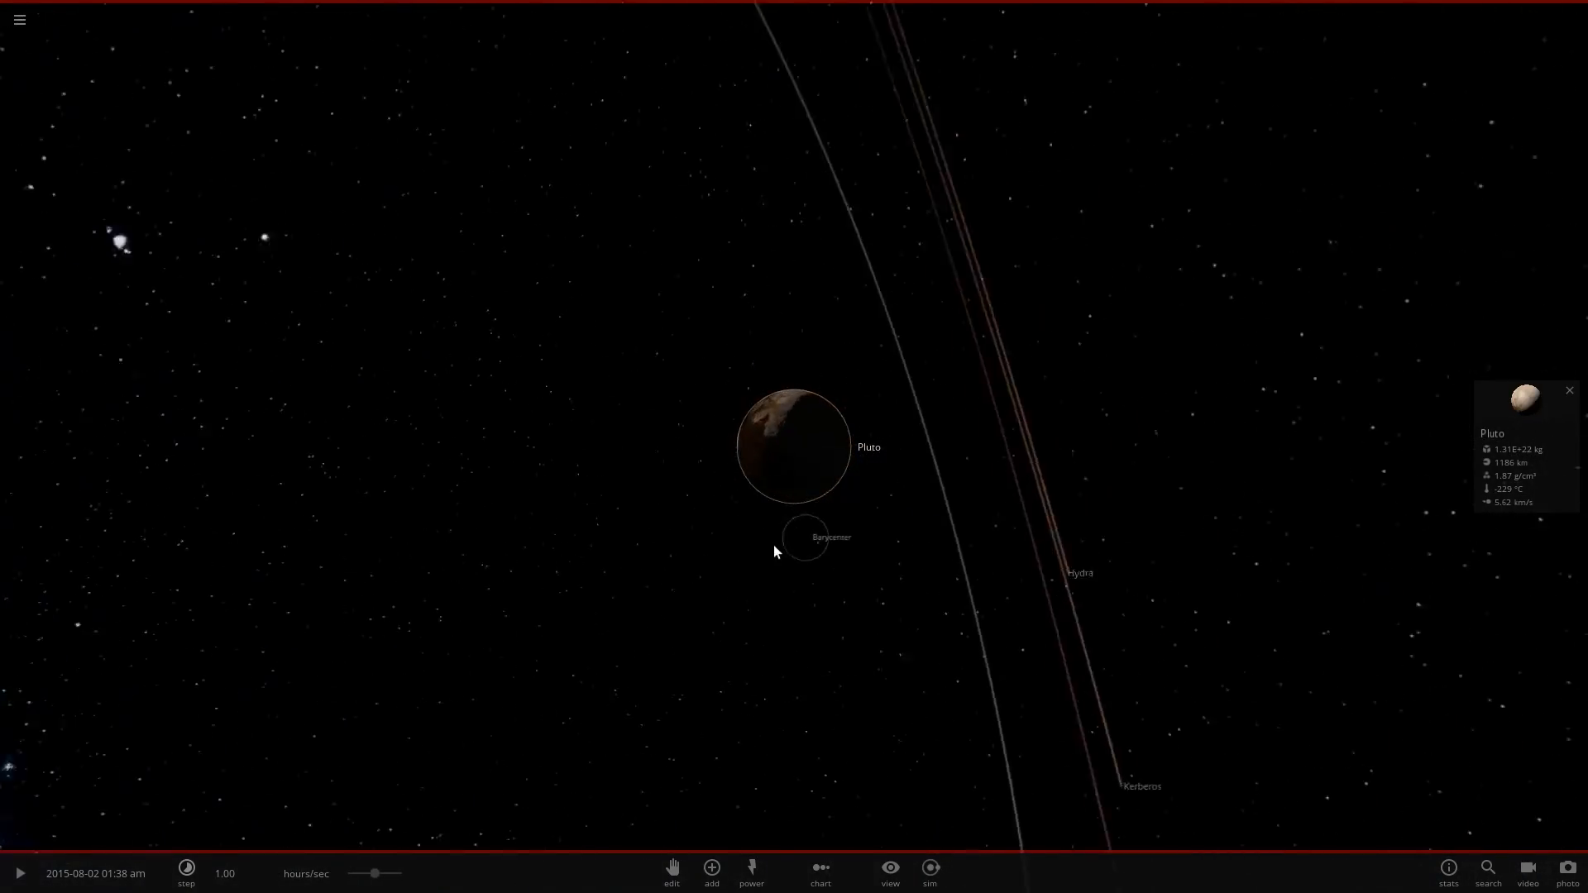
pyautogui.scroll(-3)
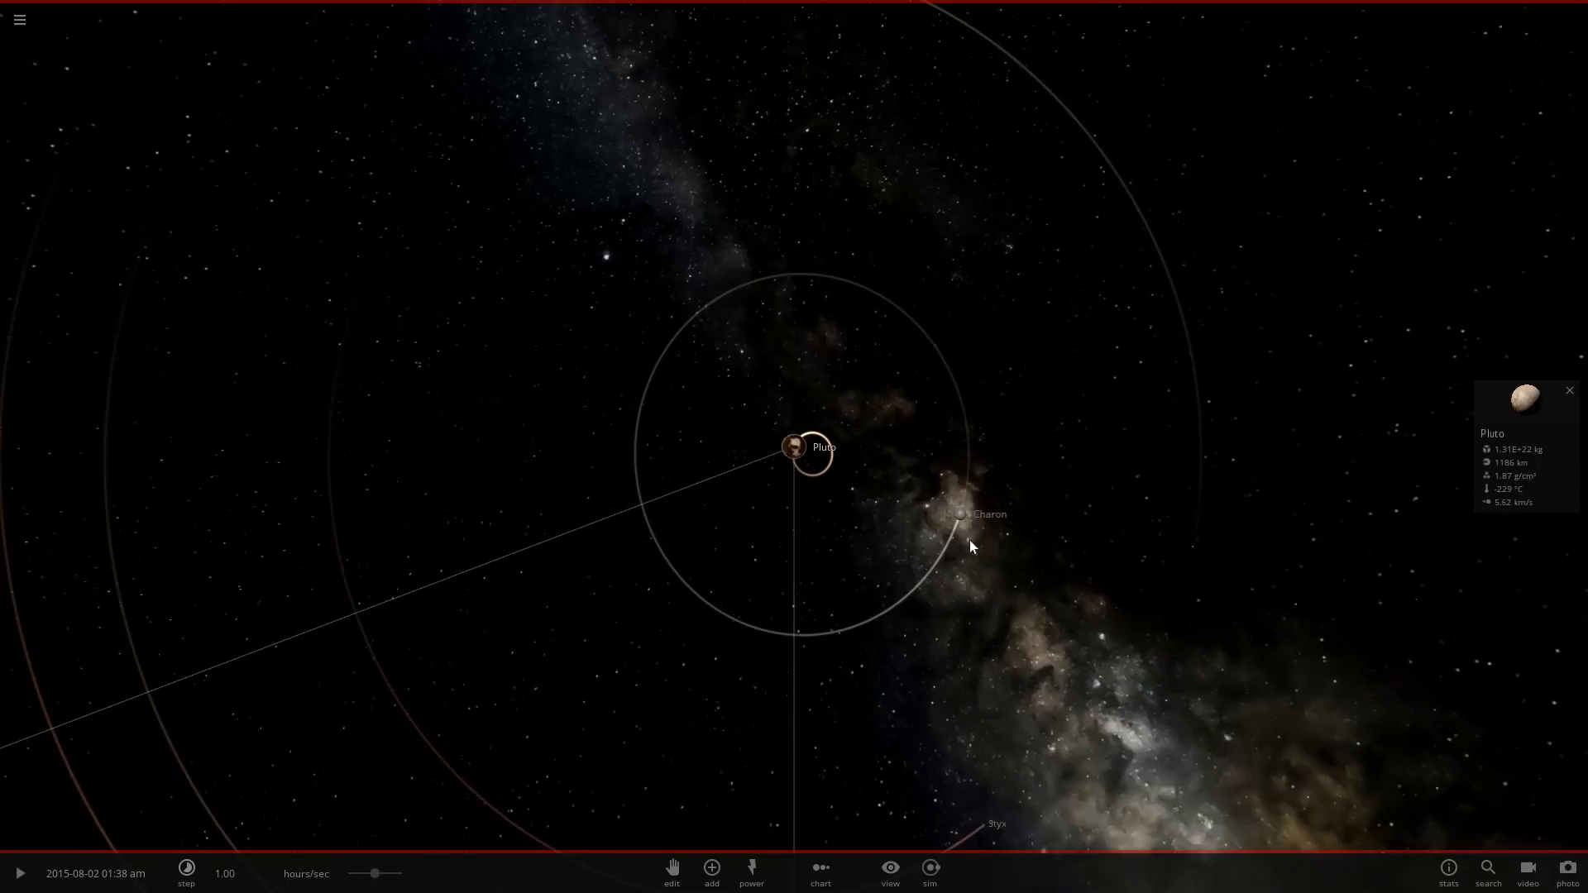
pyautogui.click(962, 513)
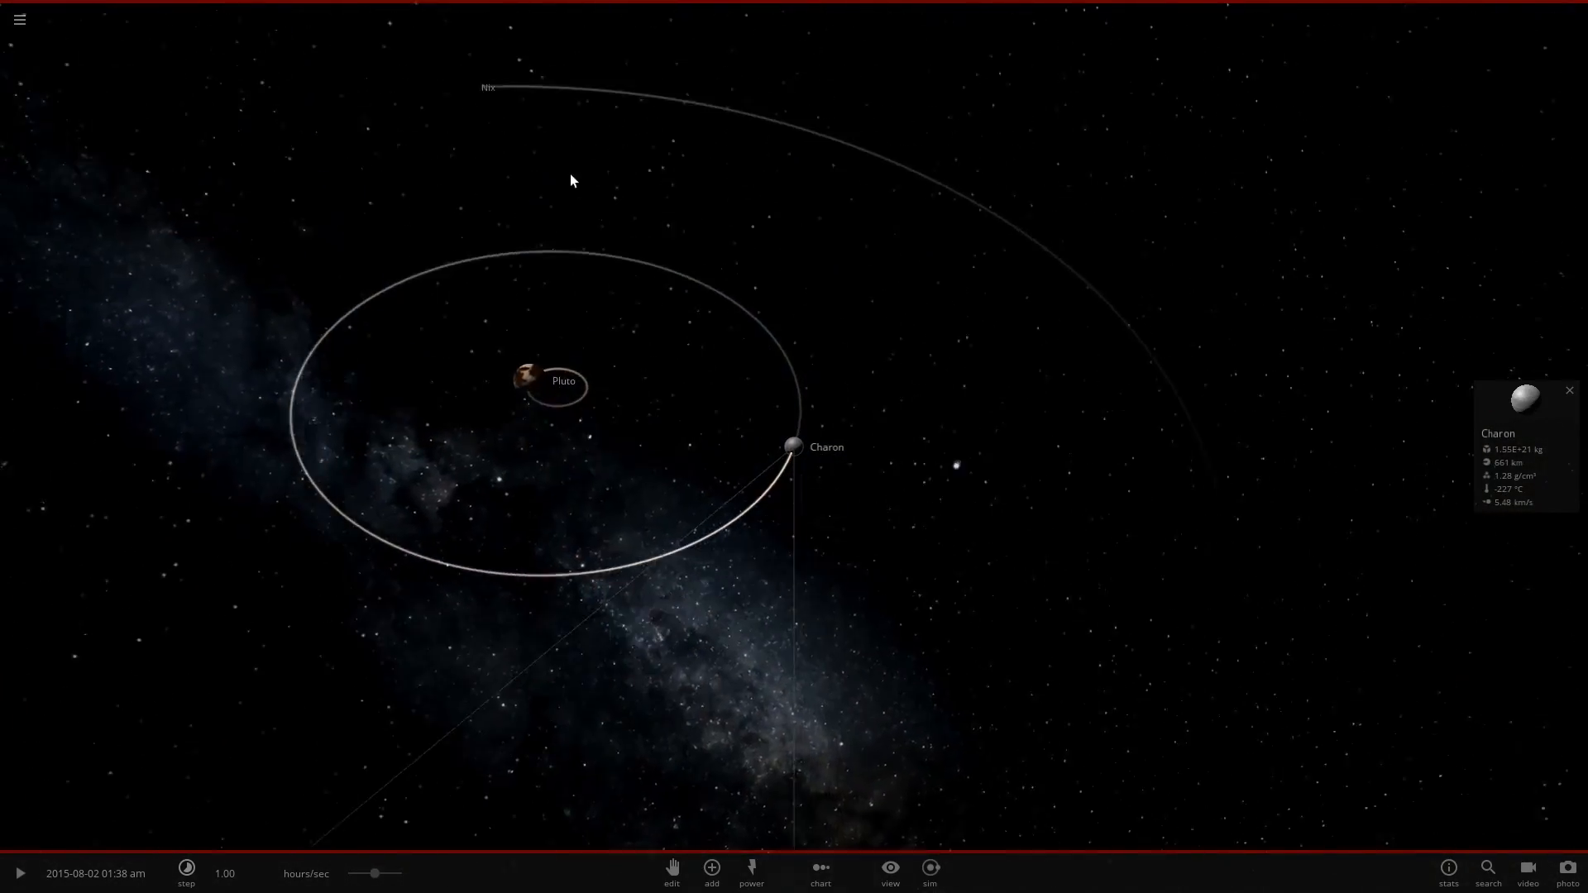
pyautogui.click(18, 874)
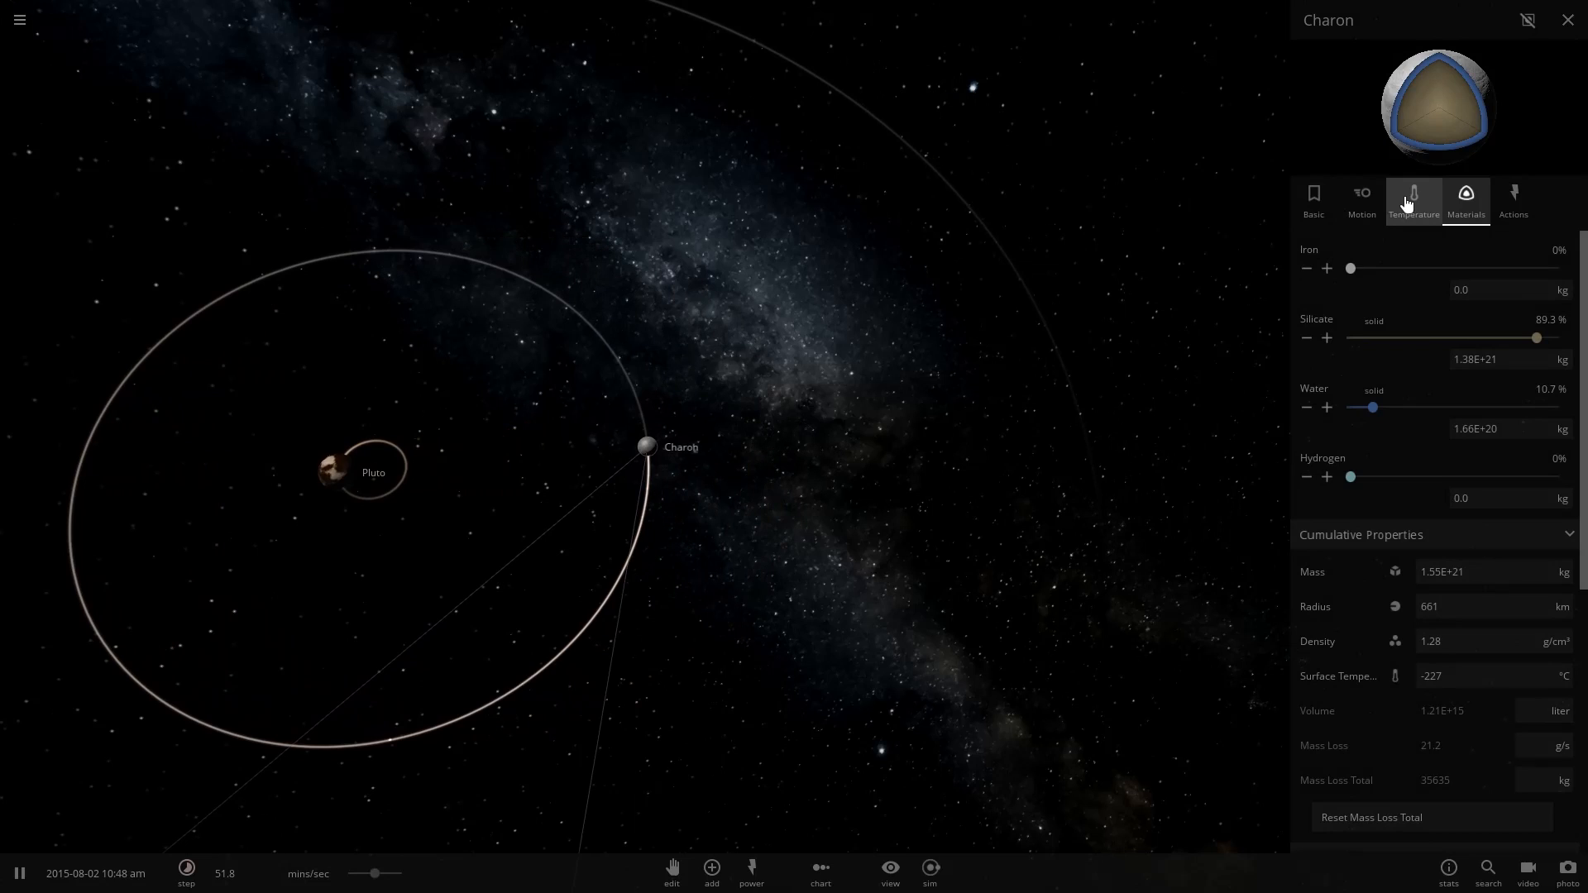
# Reduce Charon's Relative Total Velocity on its Motion page so it falls toward Pluto.
pyautogui.click(1362, 201)
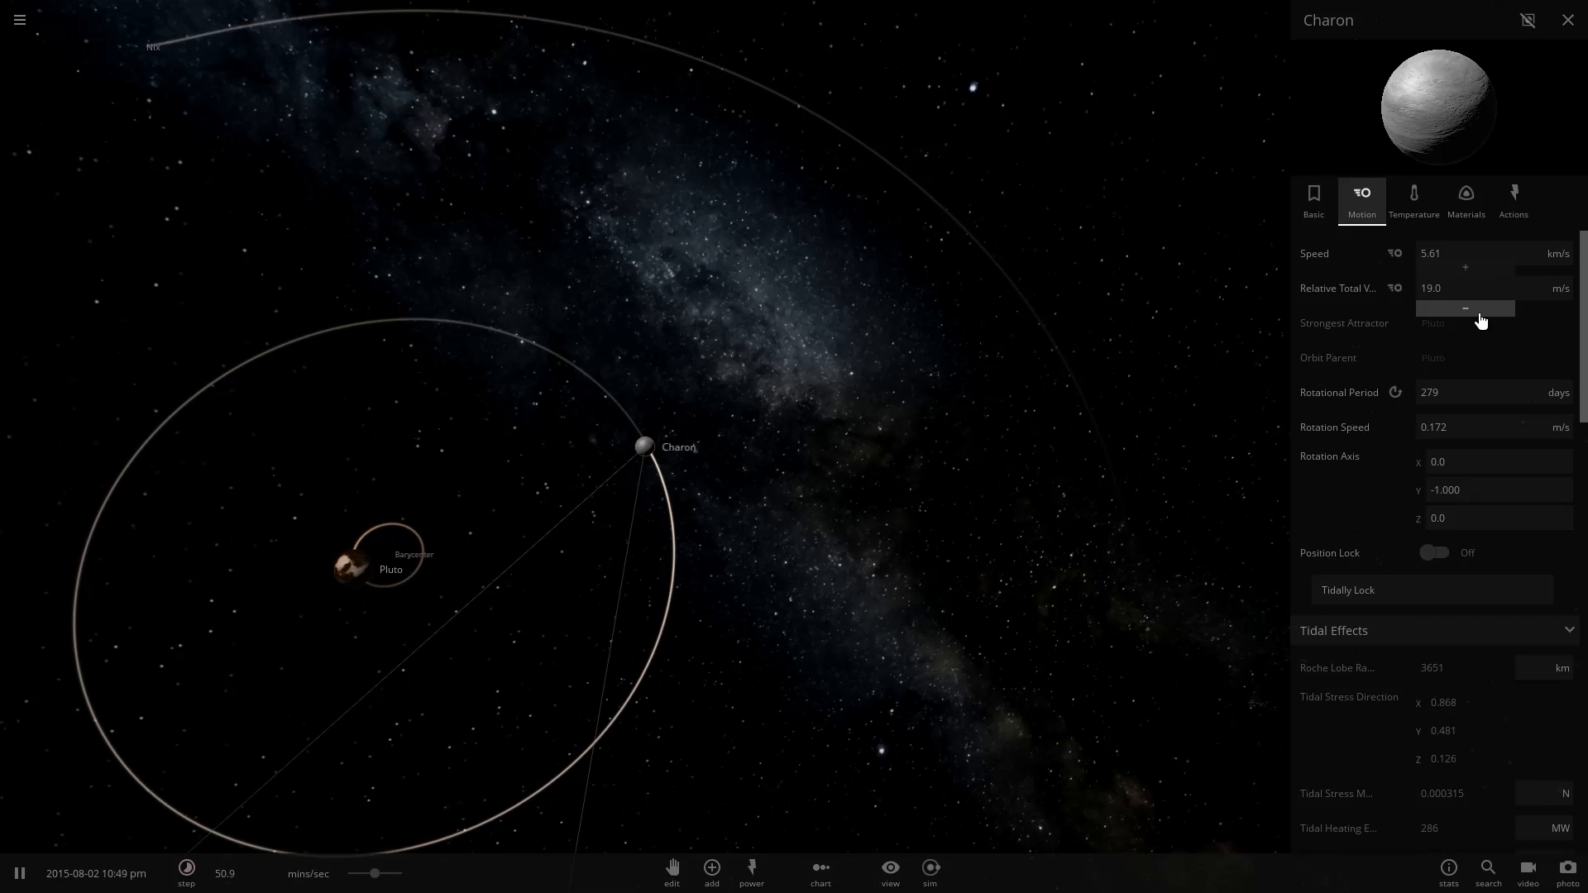
pyautogui.click(1567, 20)
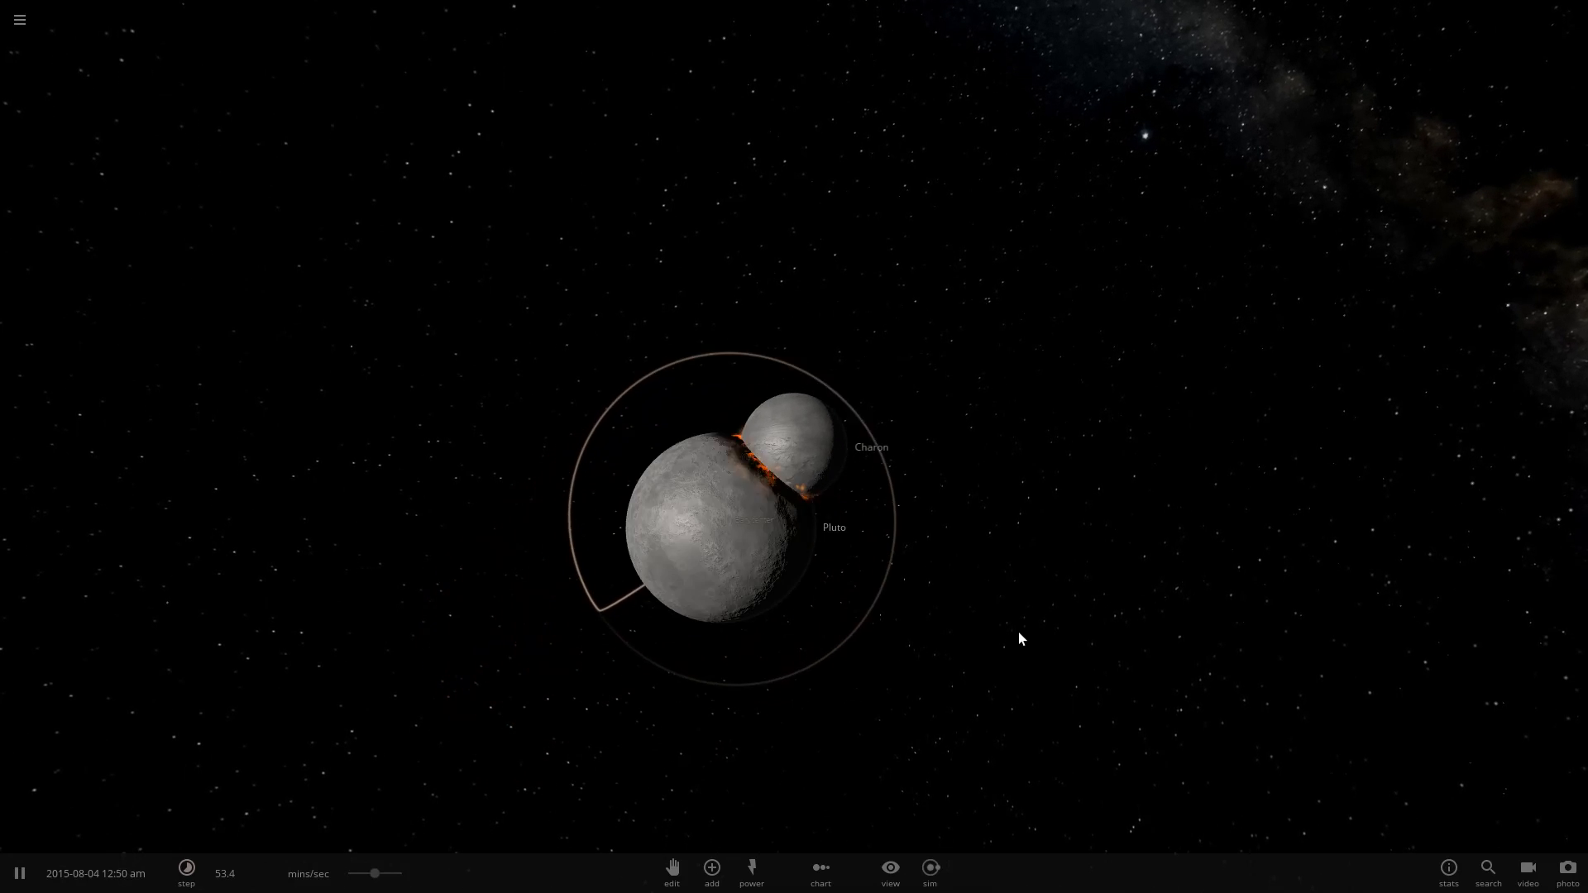
# Pause the simulation as Charon crashes into Pluto, then resume it.
pyautogui.click(18, 867)
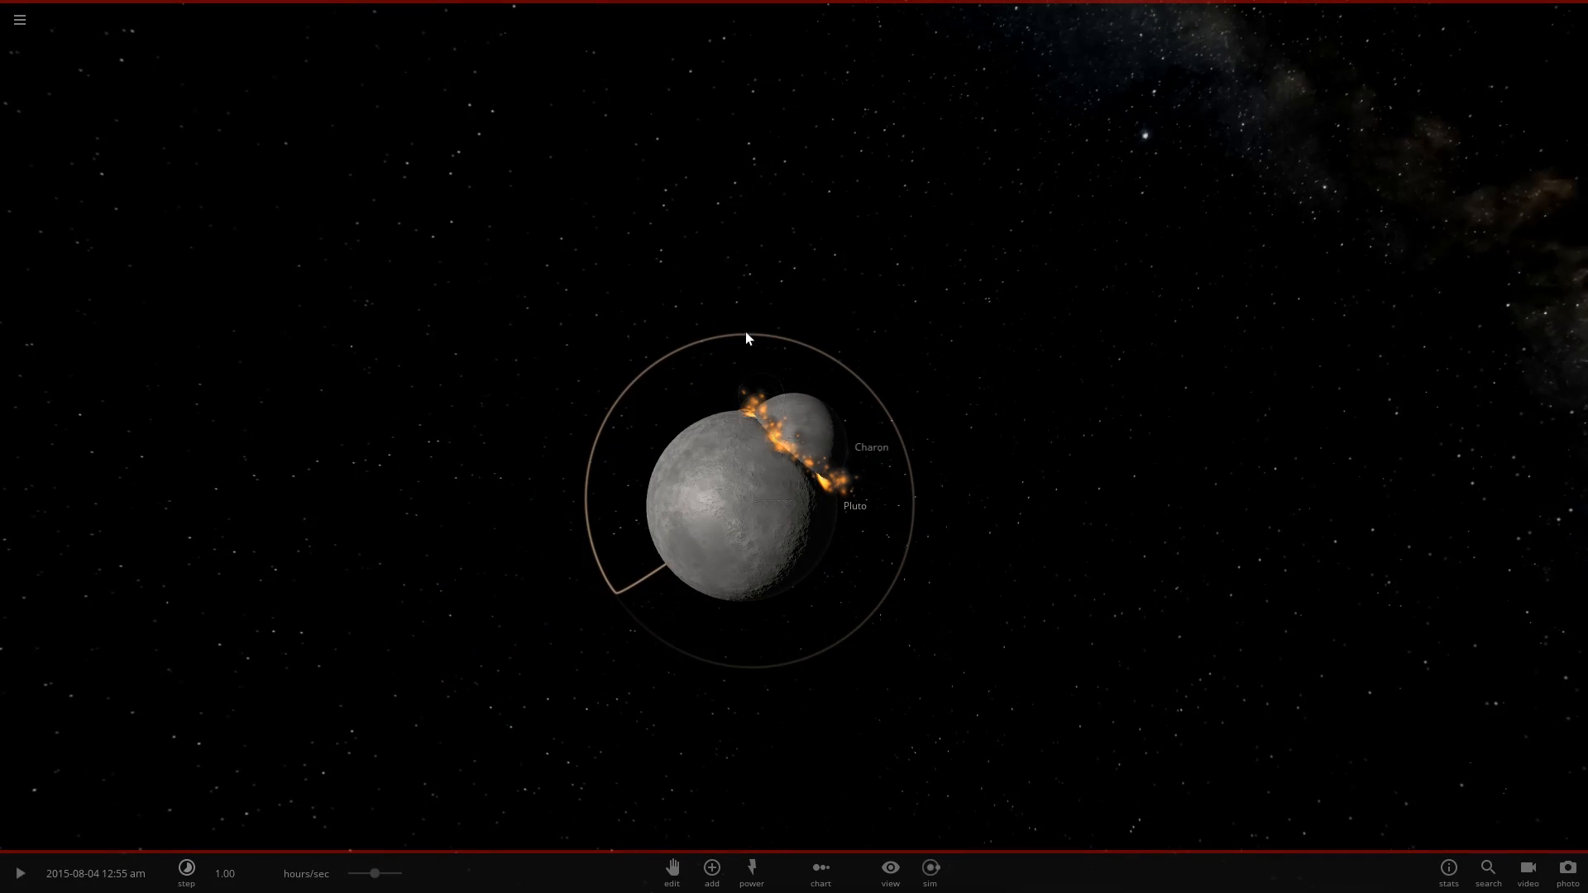
pyautogui.moveTo(1275, 607)
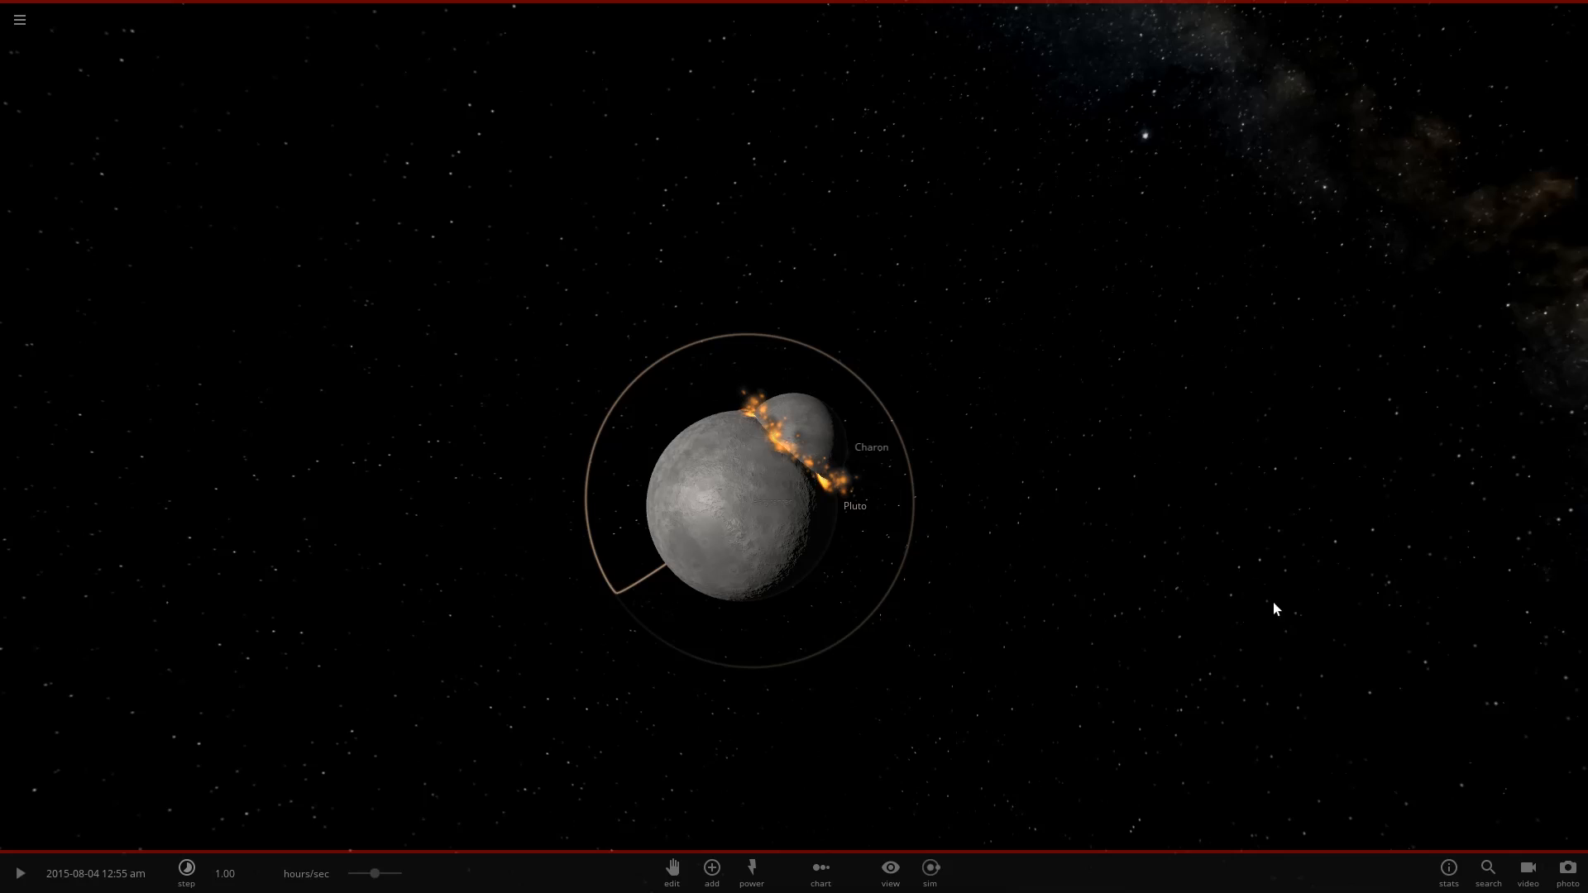
pyautogui.moveTo(1040, 626)
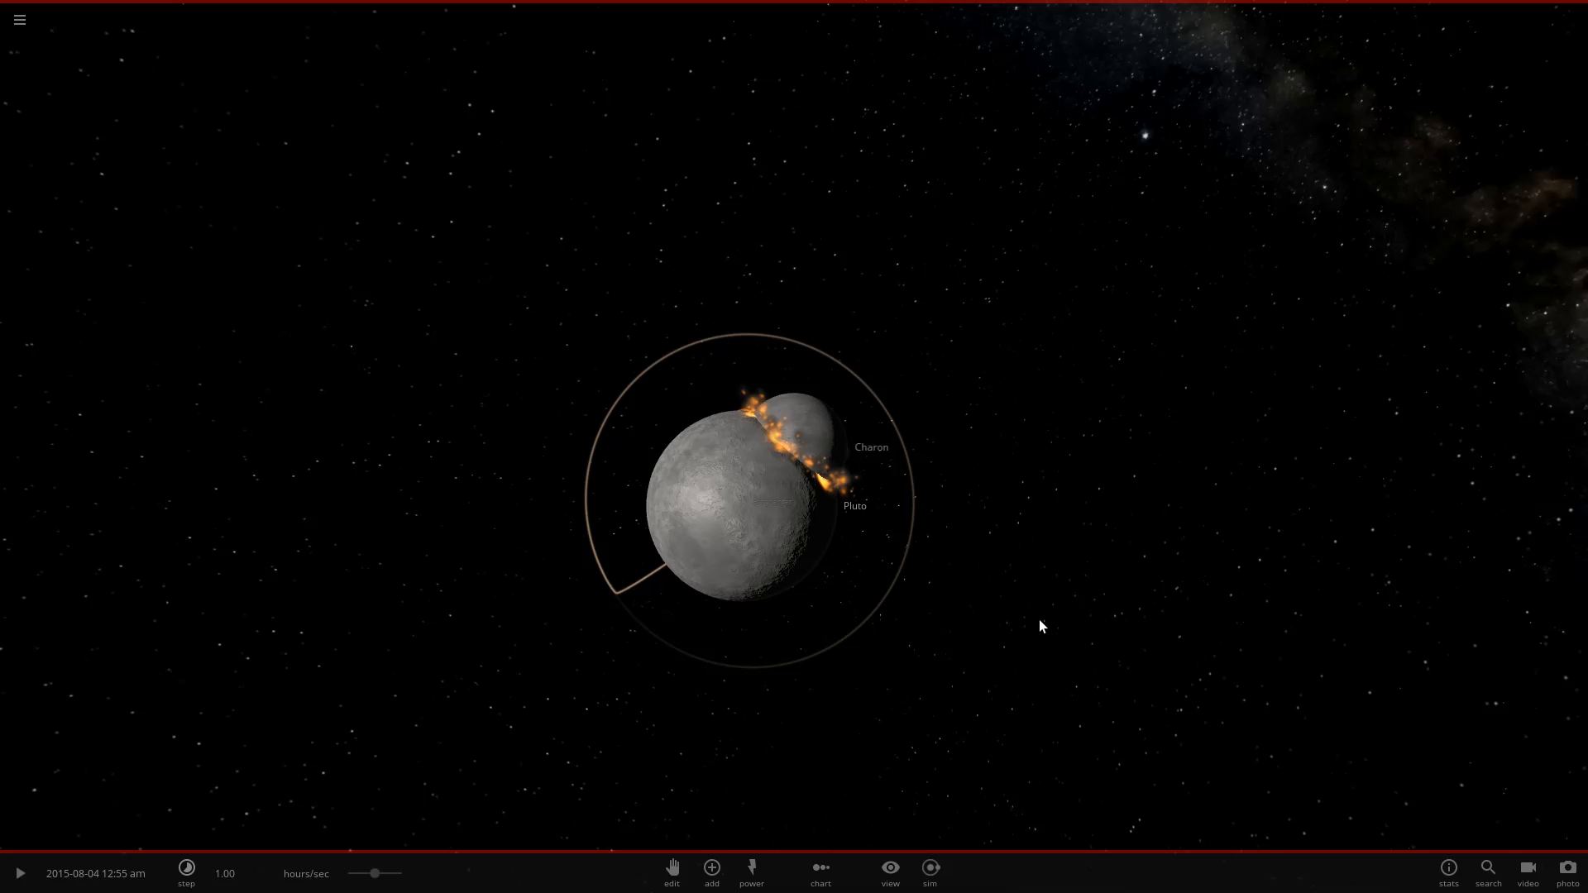
pyautogui.moveTo(779, 409)
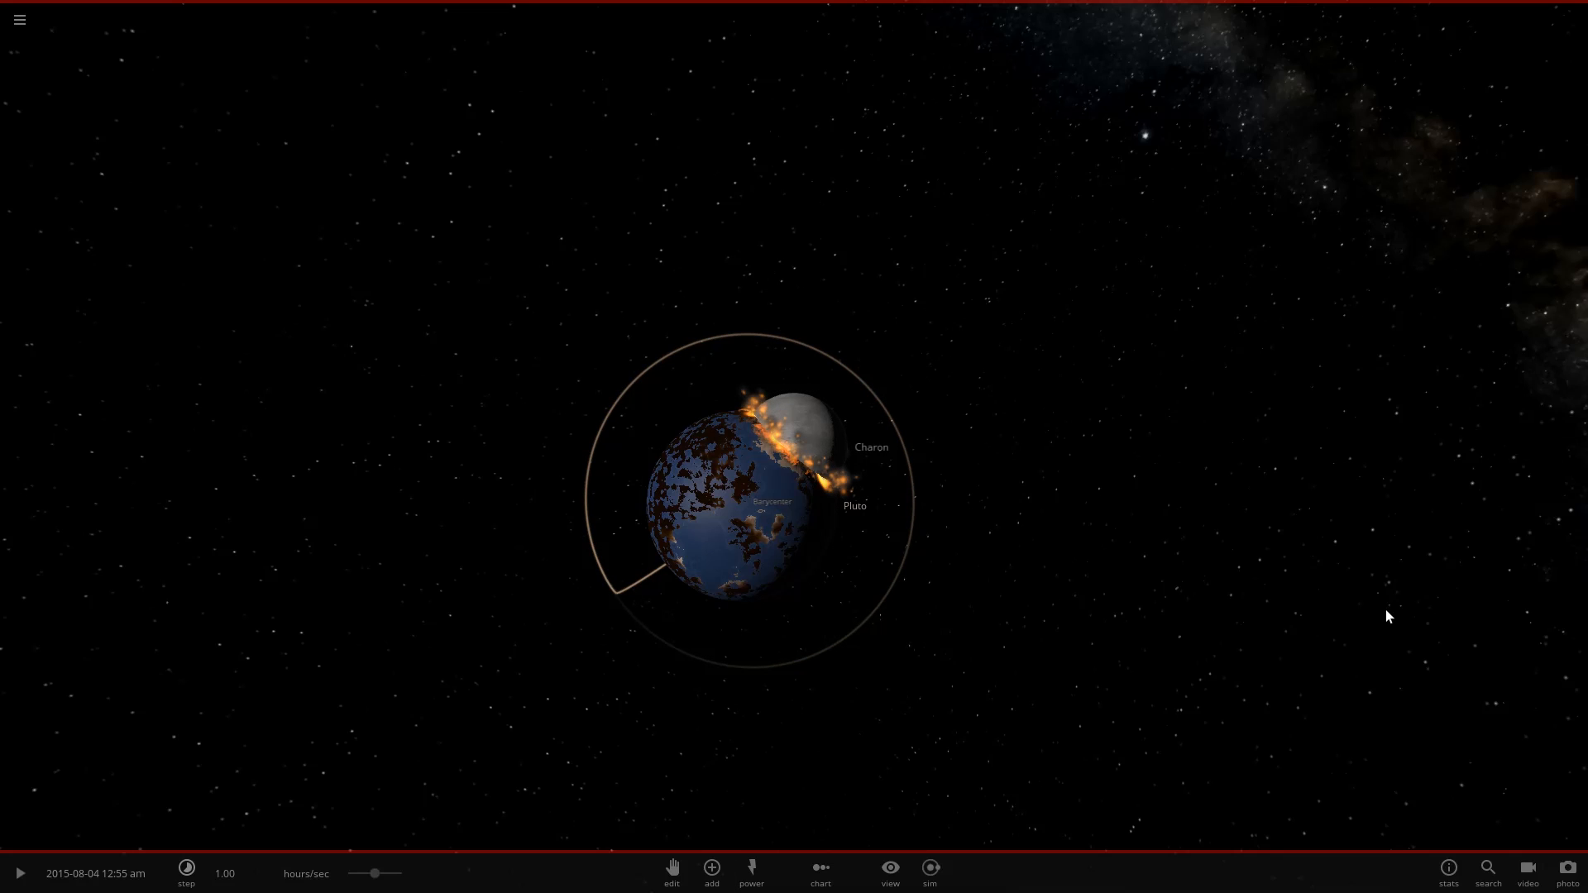
pyautogui.click(18, 873)
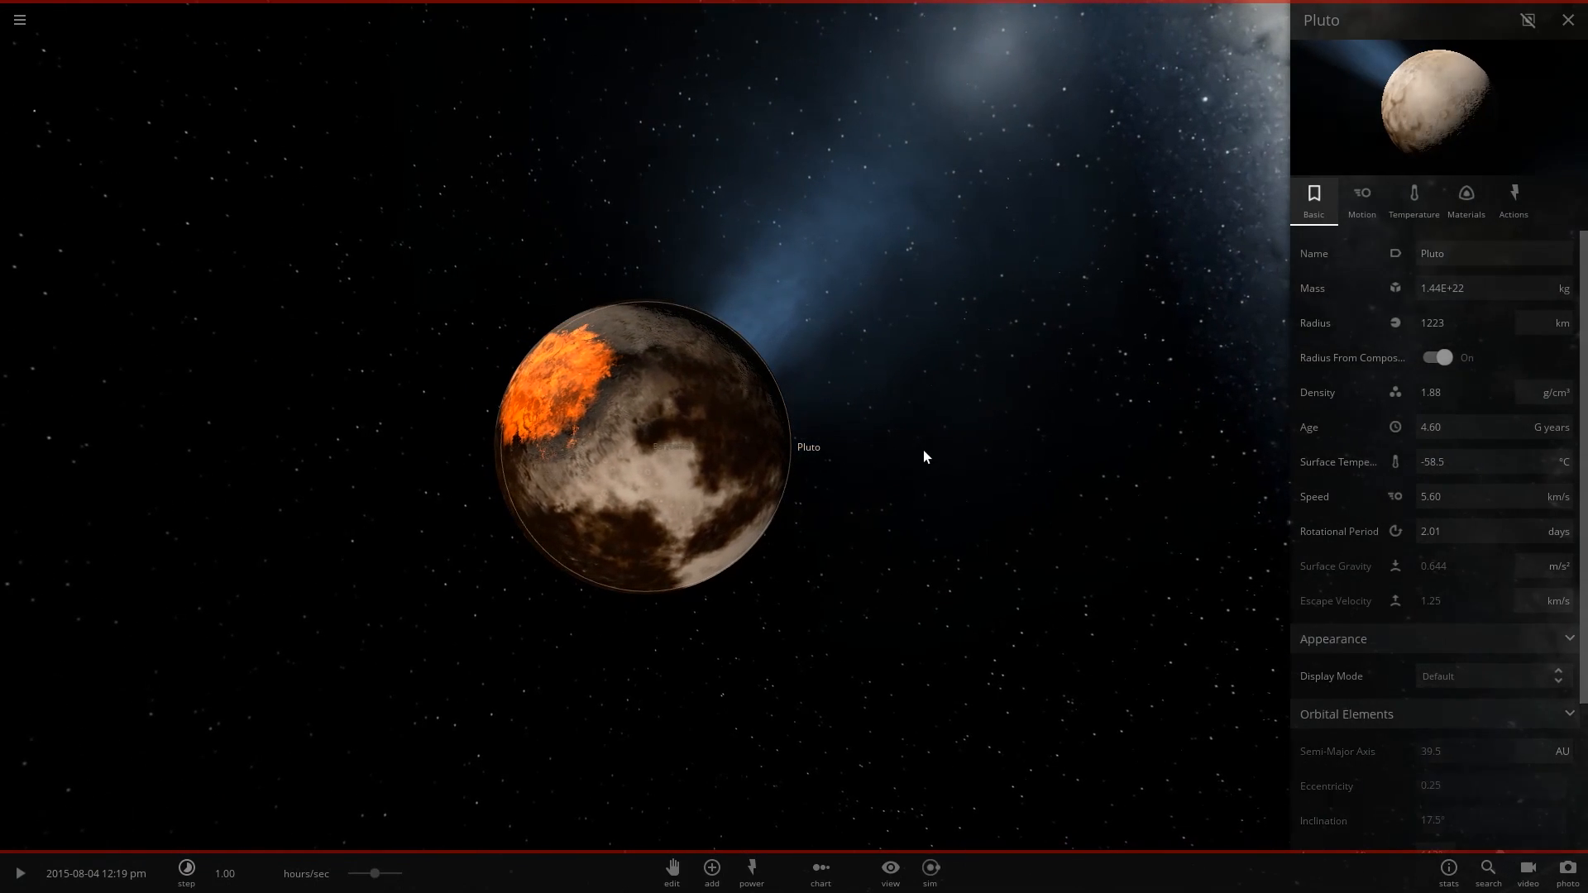
# Review merged Pluto's Motion and all-silicate Materials pages while orbiting the view, then return to Basic.
pyautogui.click(1529, 20)
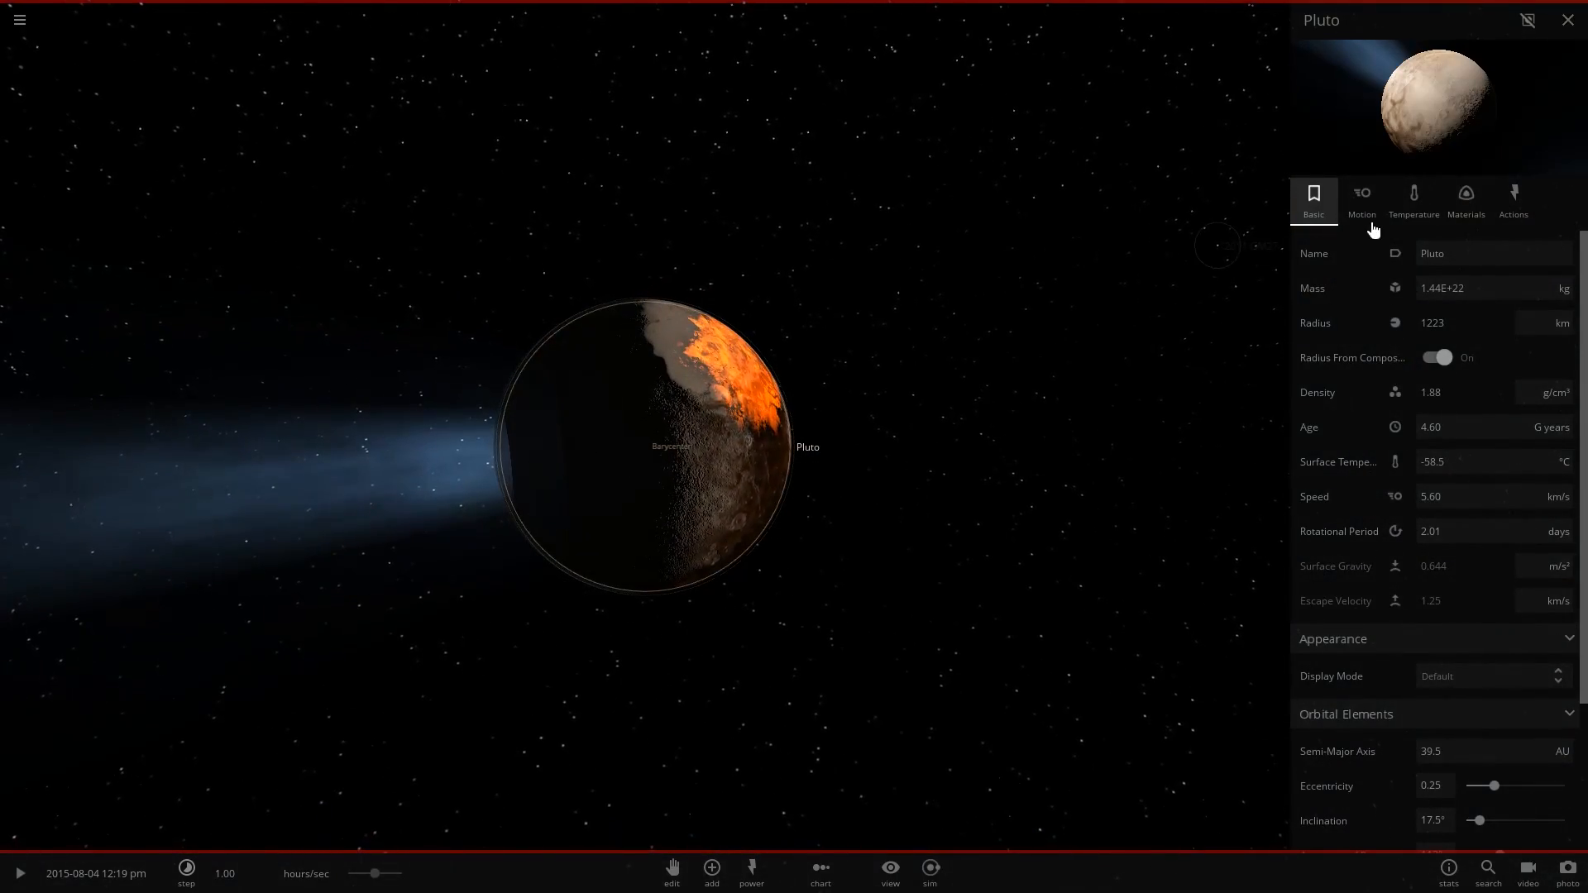
pyautogui.moveTo(1466, 201)
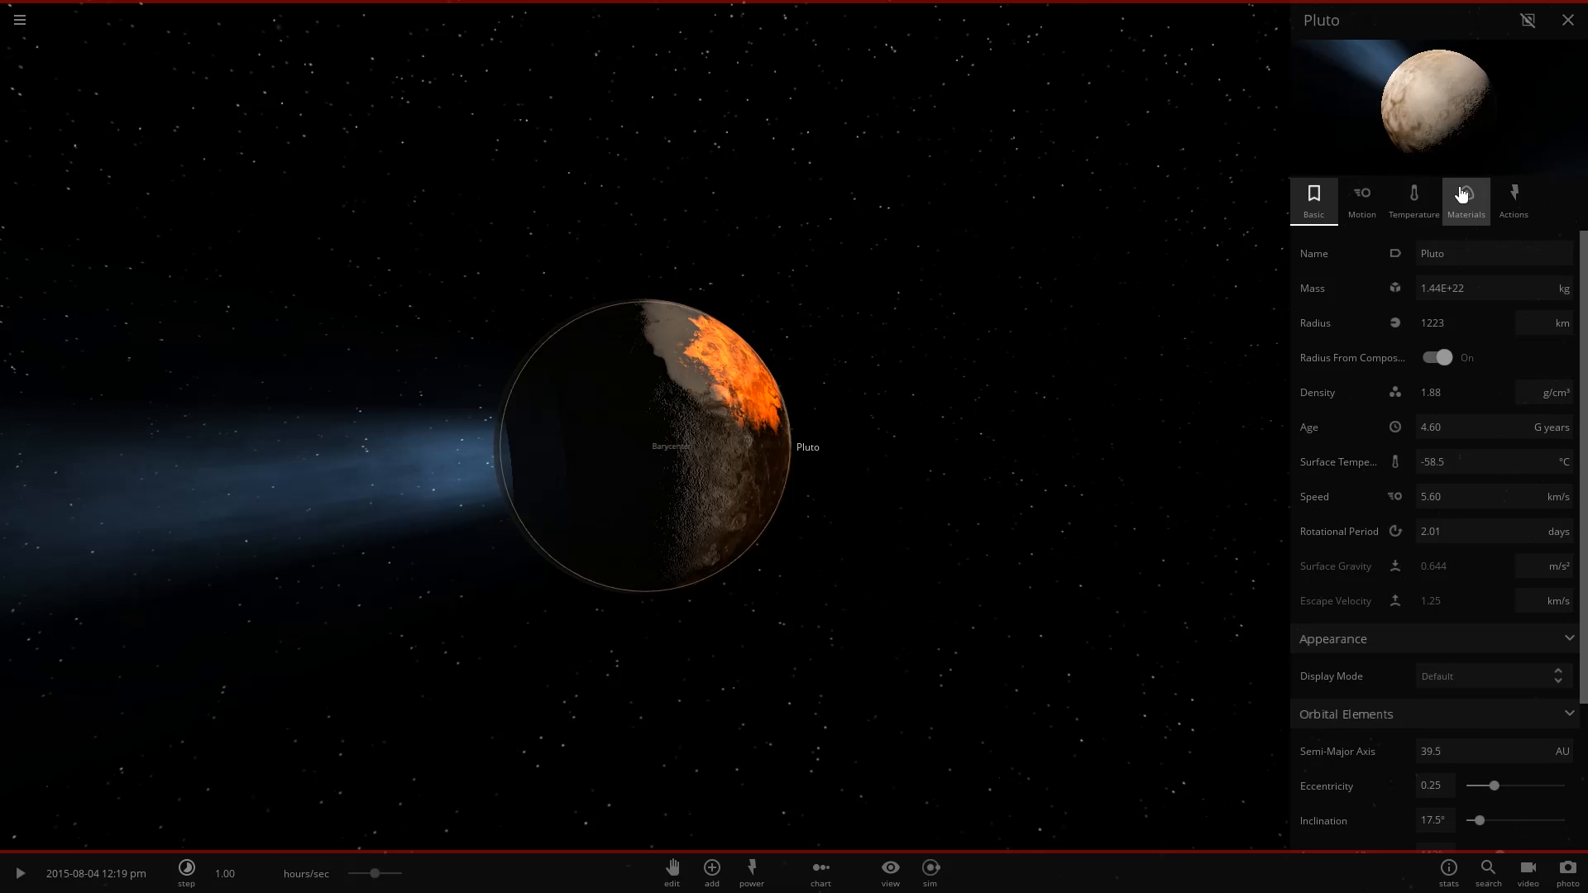
pyautogui.click(1361, 201)
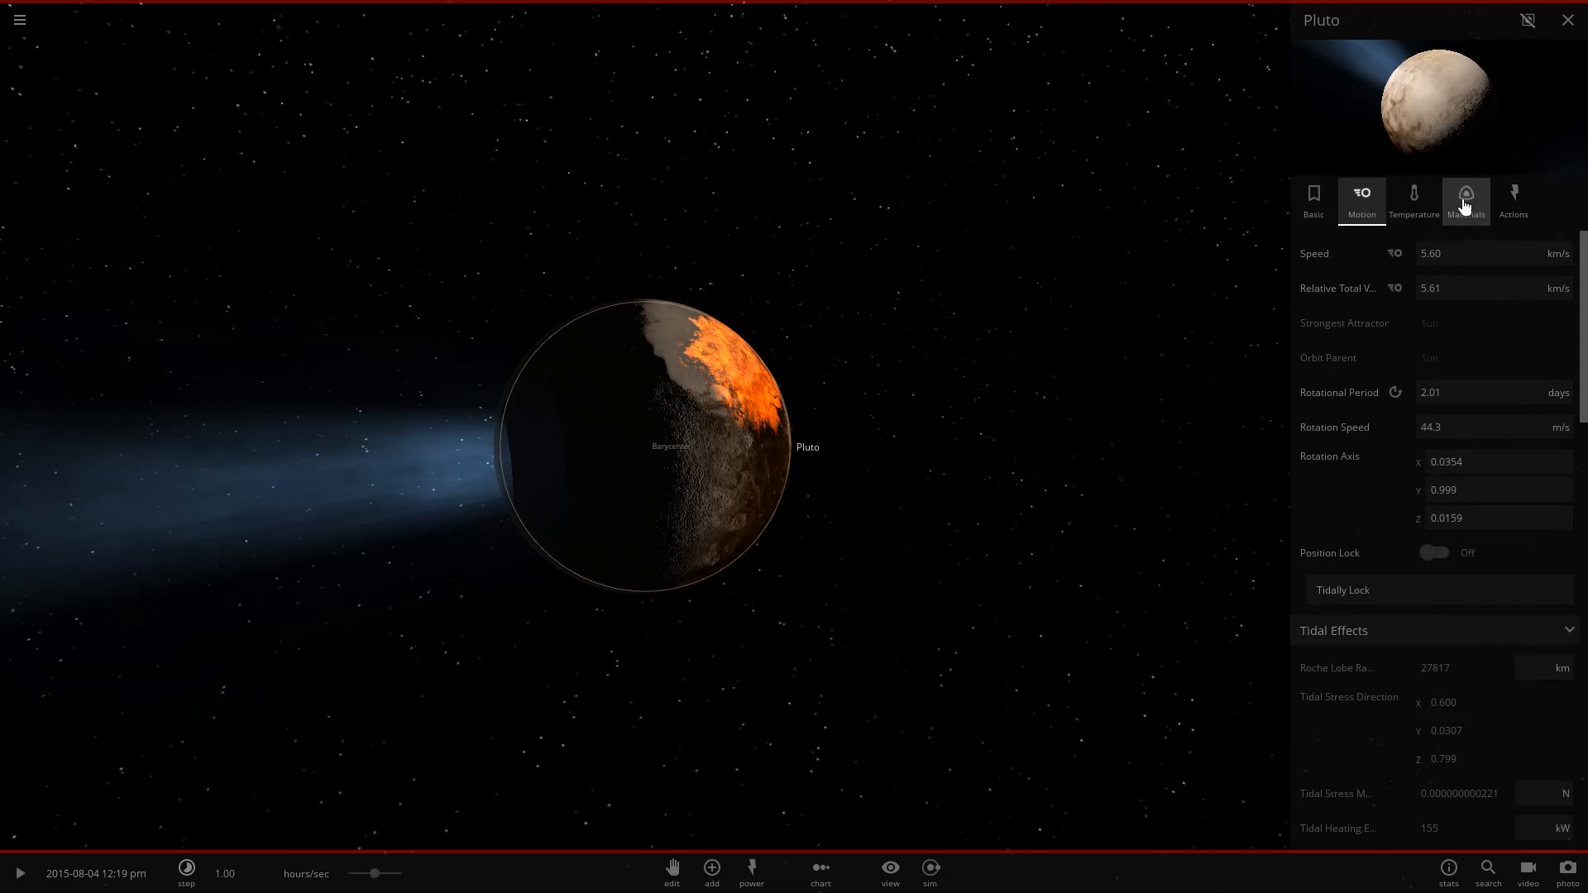
pyautogui.click(1466, 200)
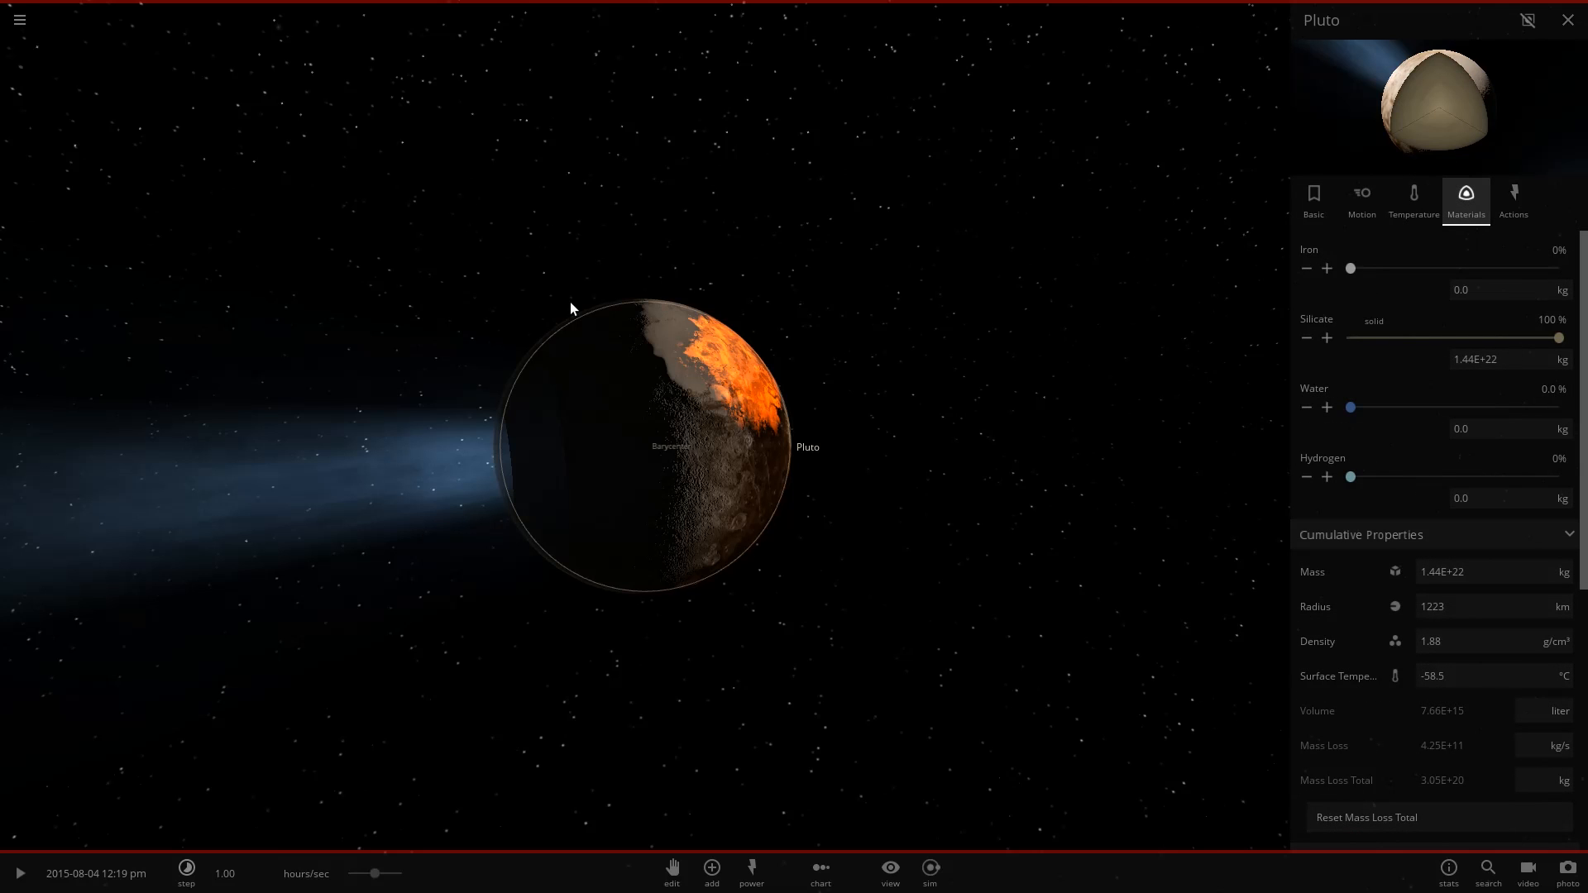
pyautogui.moveTo(573, 309); pyautogui.dragTo(209, 233)
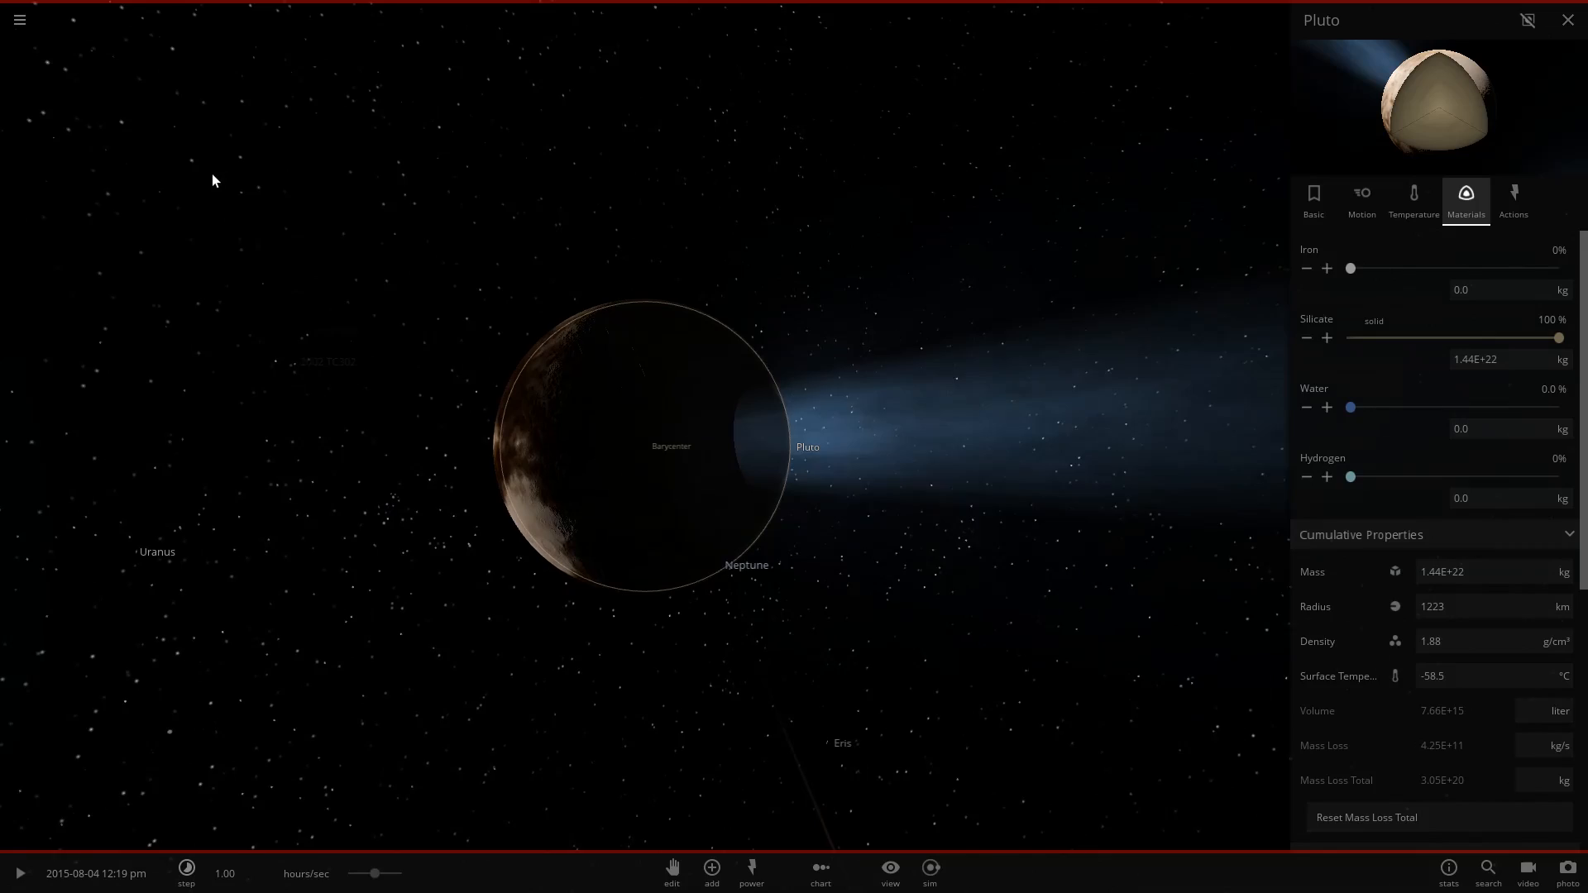
pyautogui.click(1567, 20)
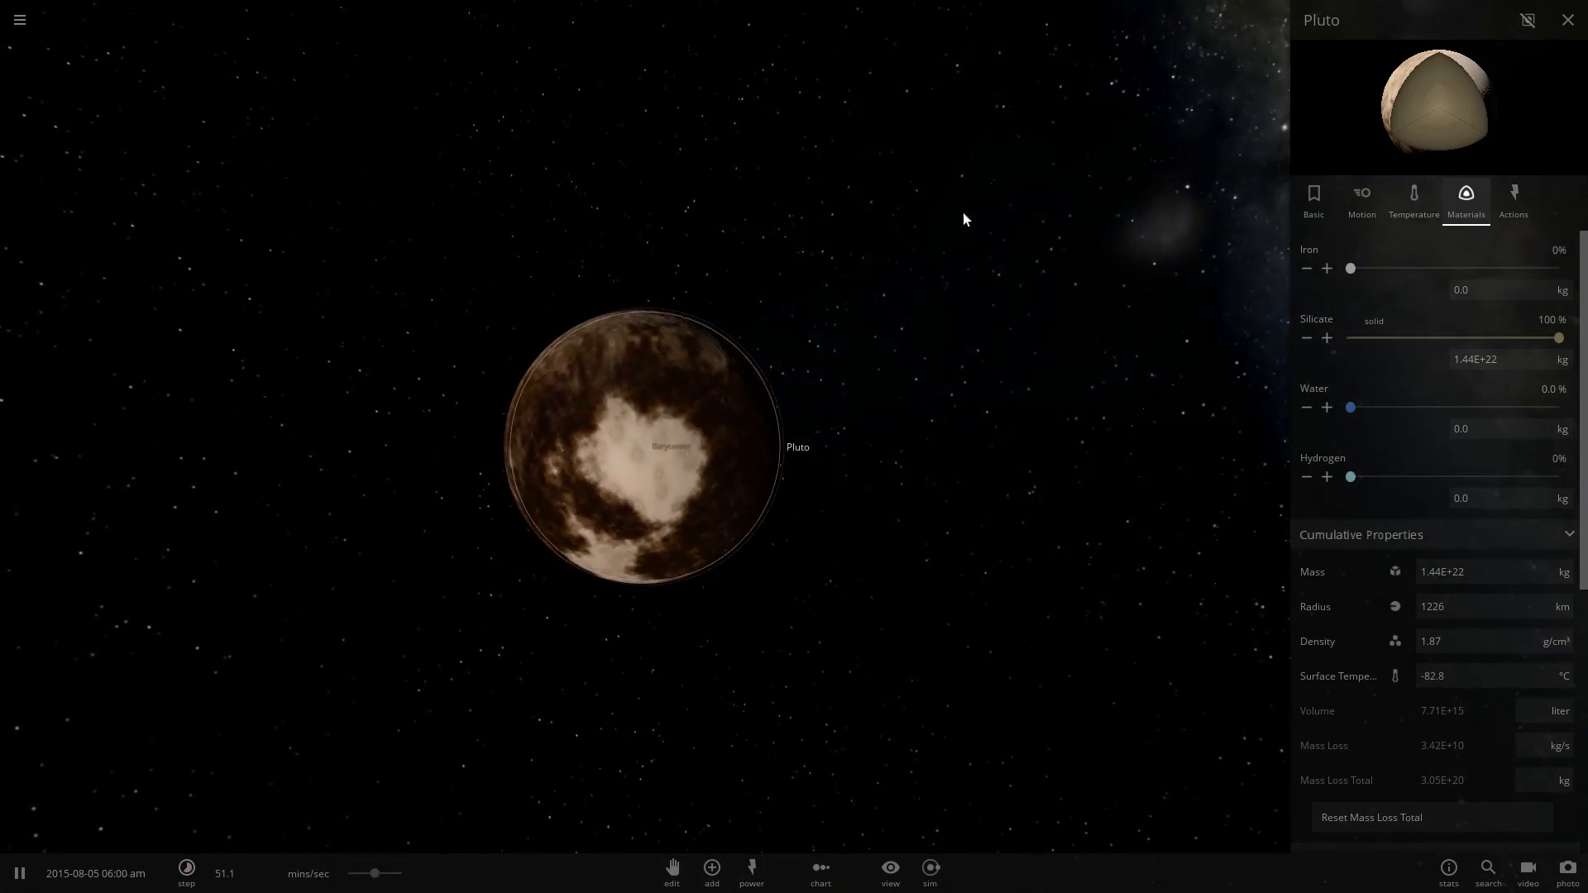
pyautogui.click(1311, 200)
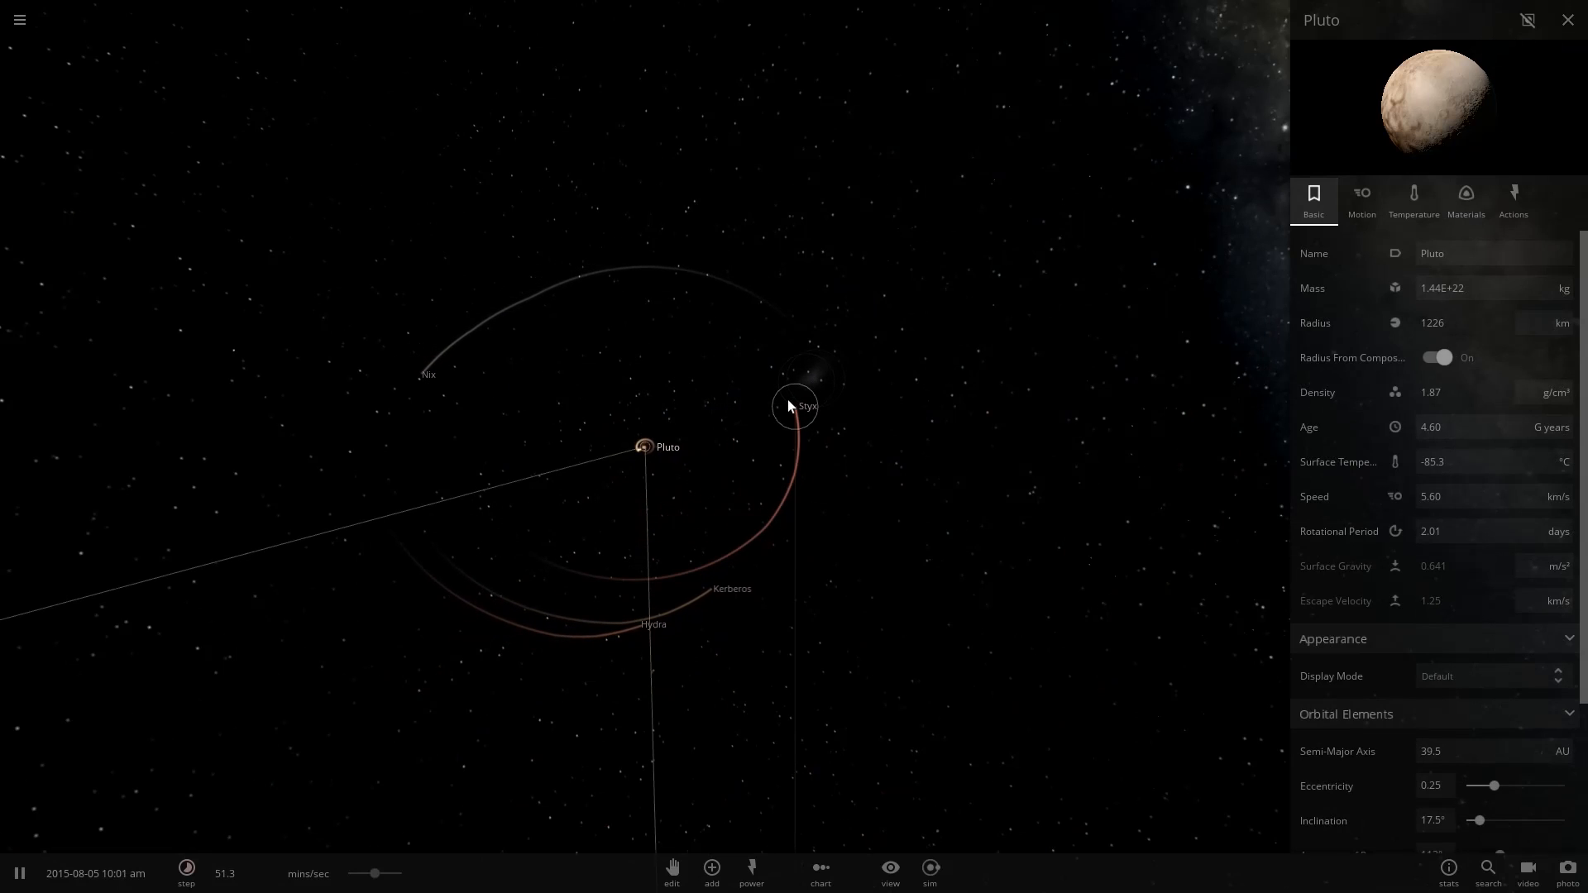
# Lower the Relative Total Velocity of Styx, Kerberos, Hydra and Nix so they fall toward Pluto.
pyautogui.click(796, 407)
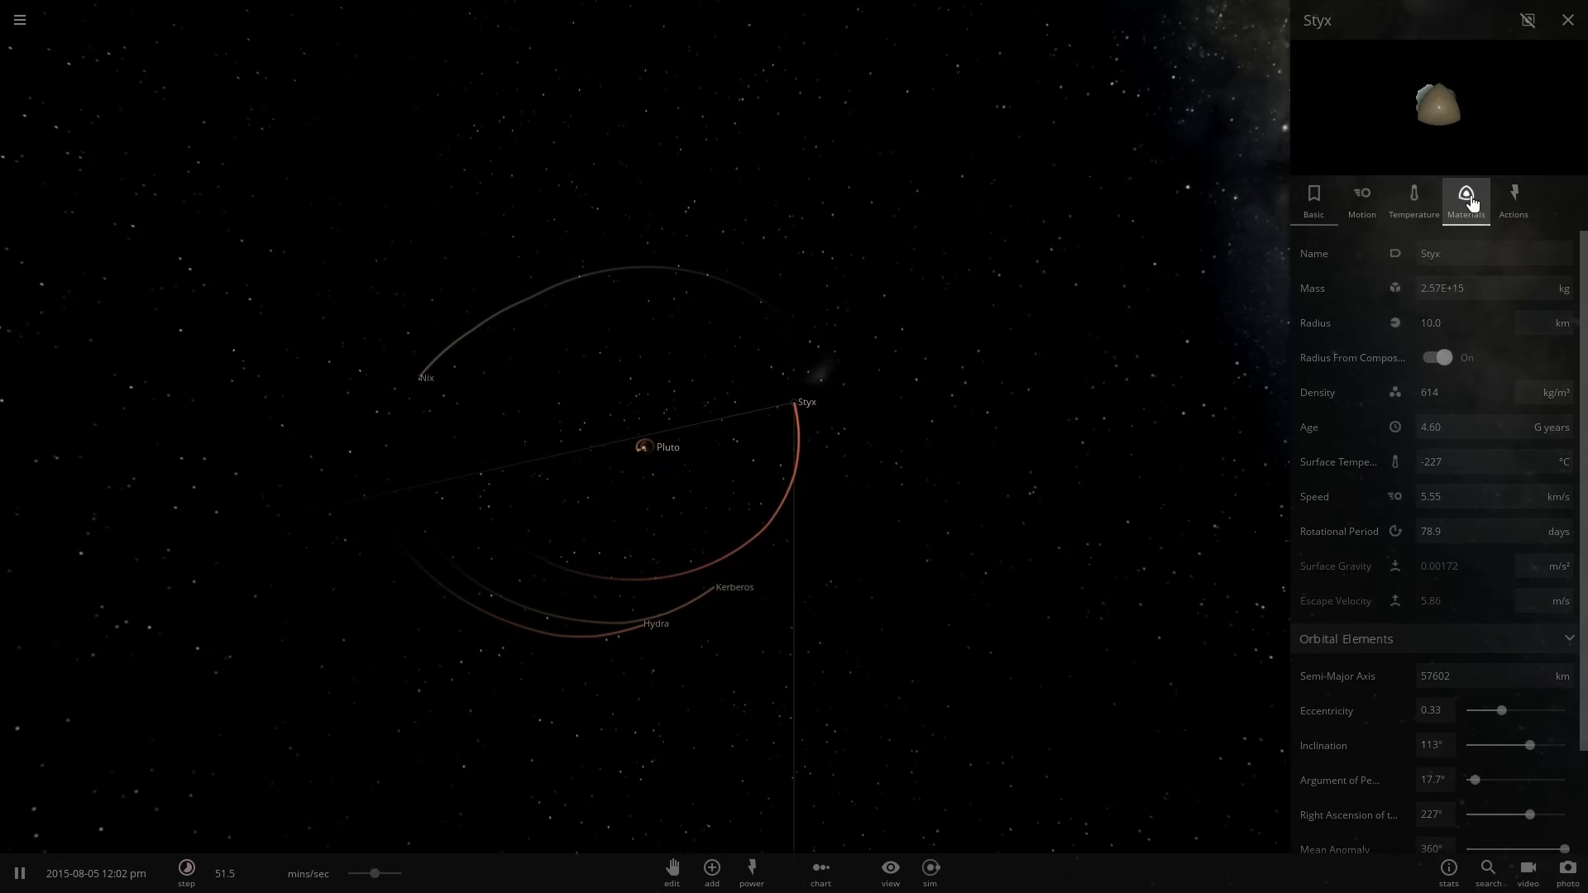
pyautogui.click(1413, 200)
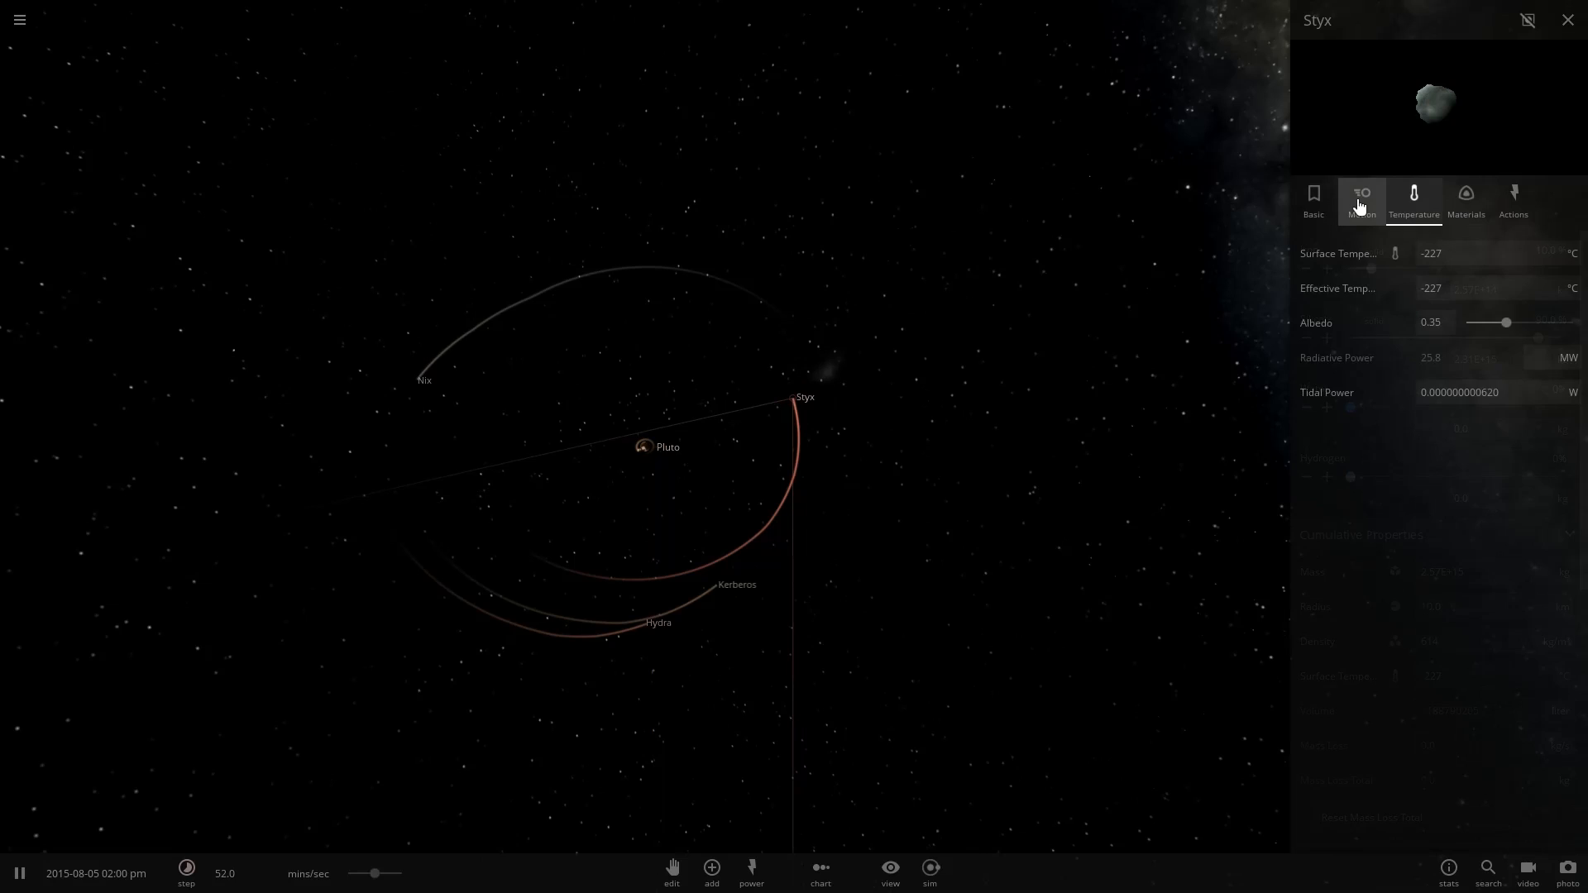
pyautogui.click(1361, 198)
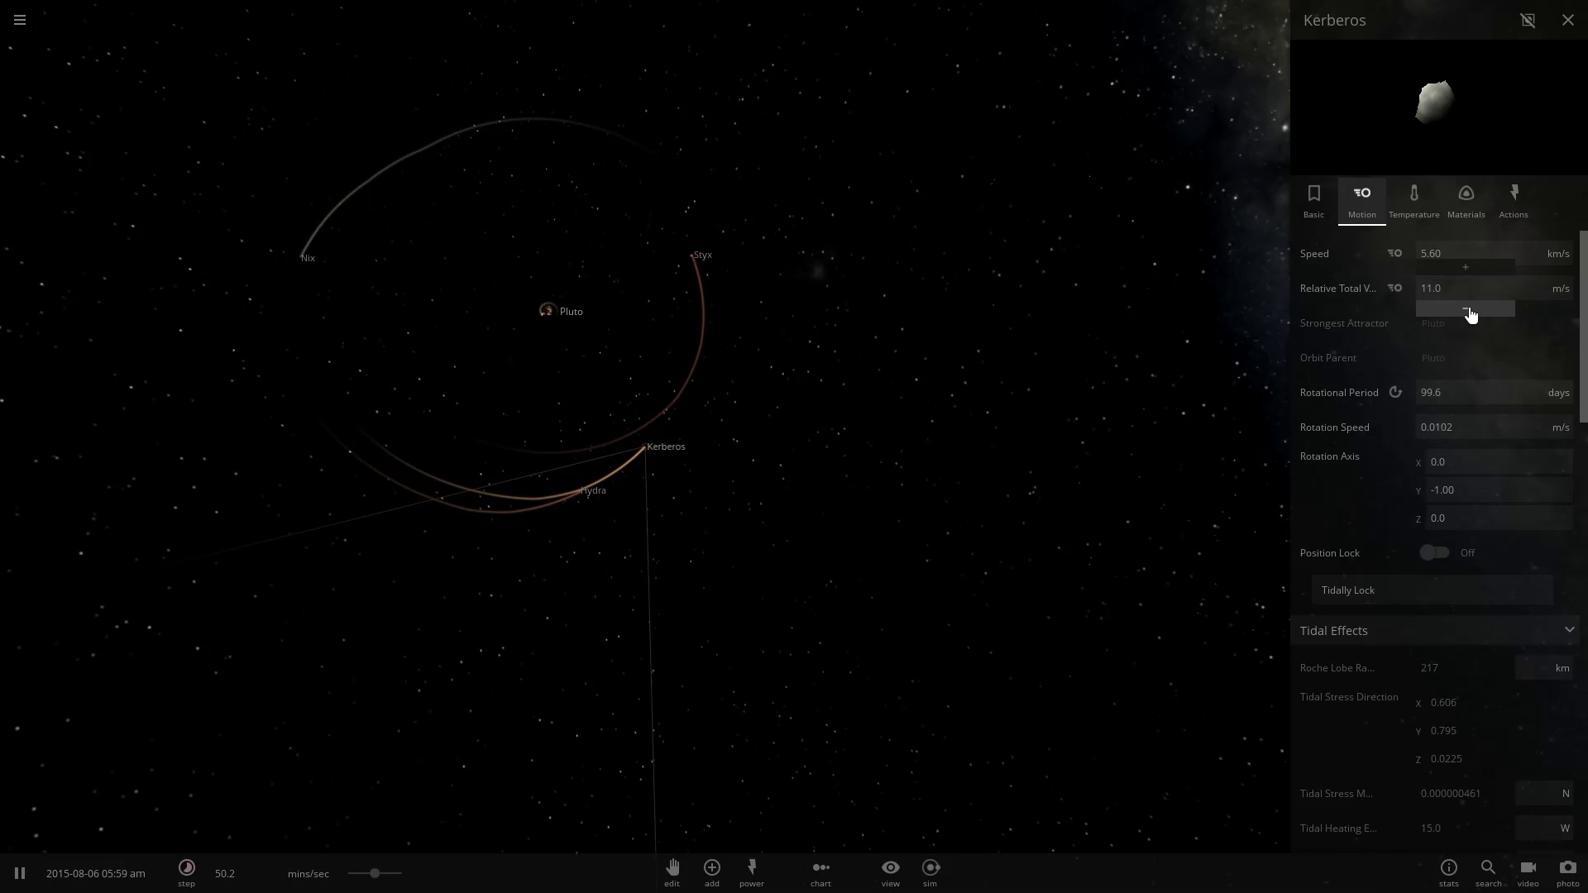
pyautogui.click(593, 490)
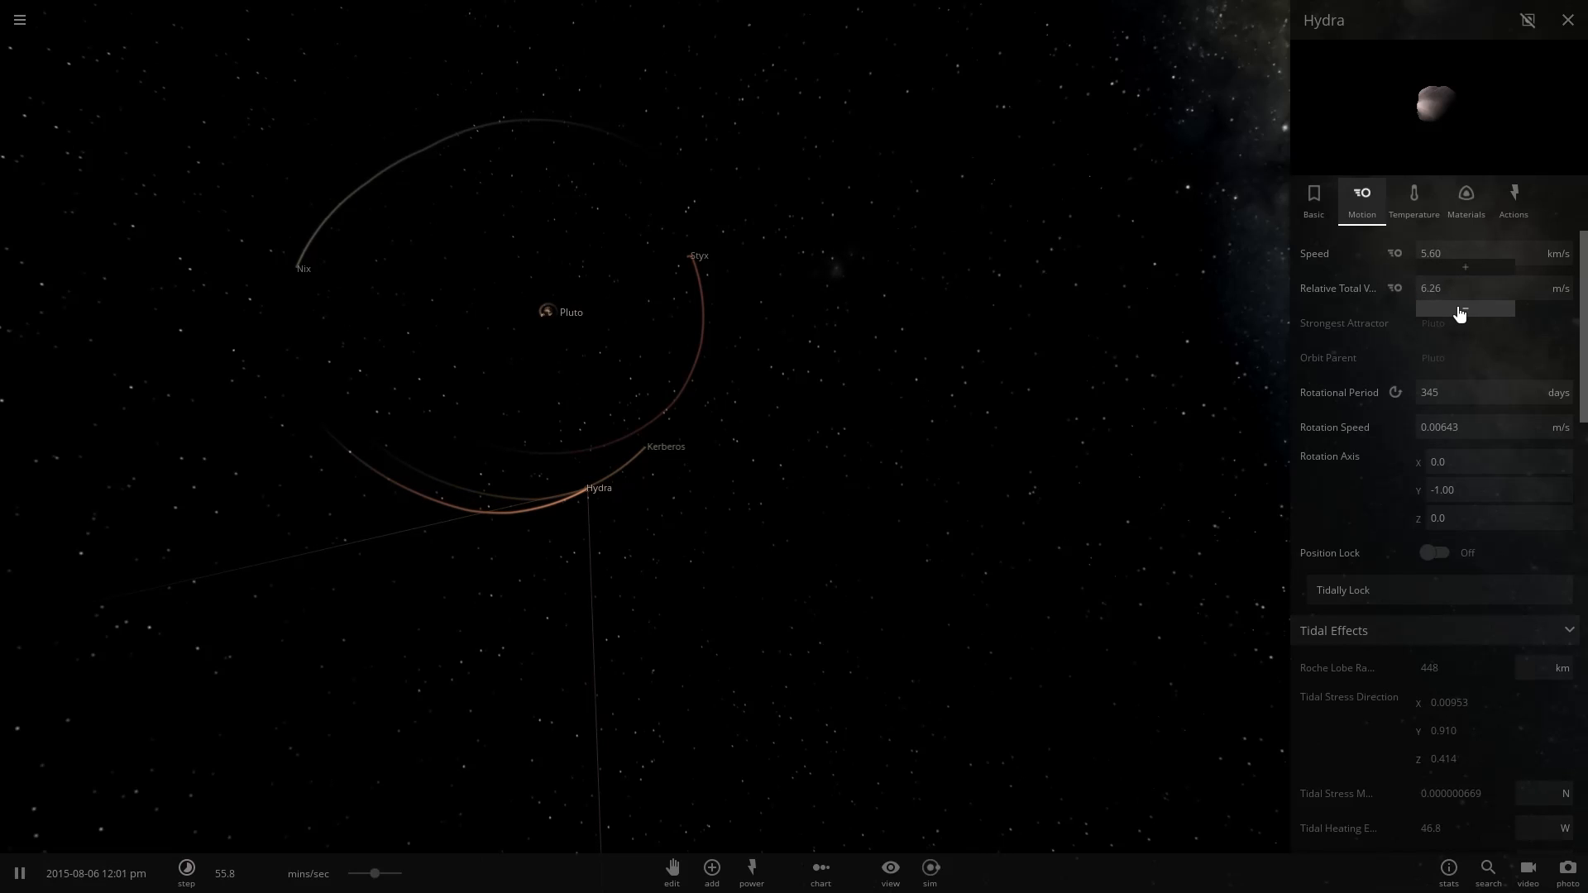
pyautogui.click(304, 268)
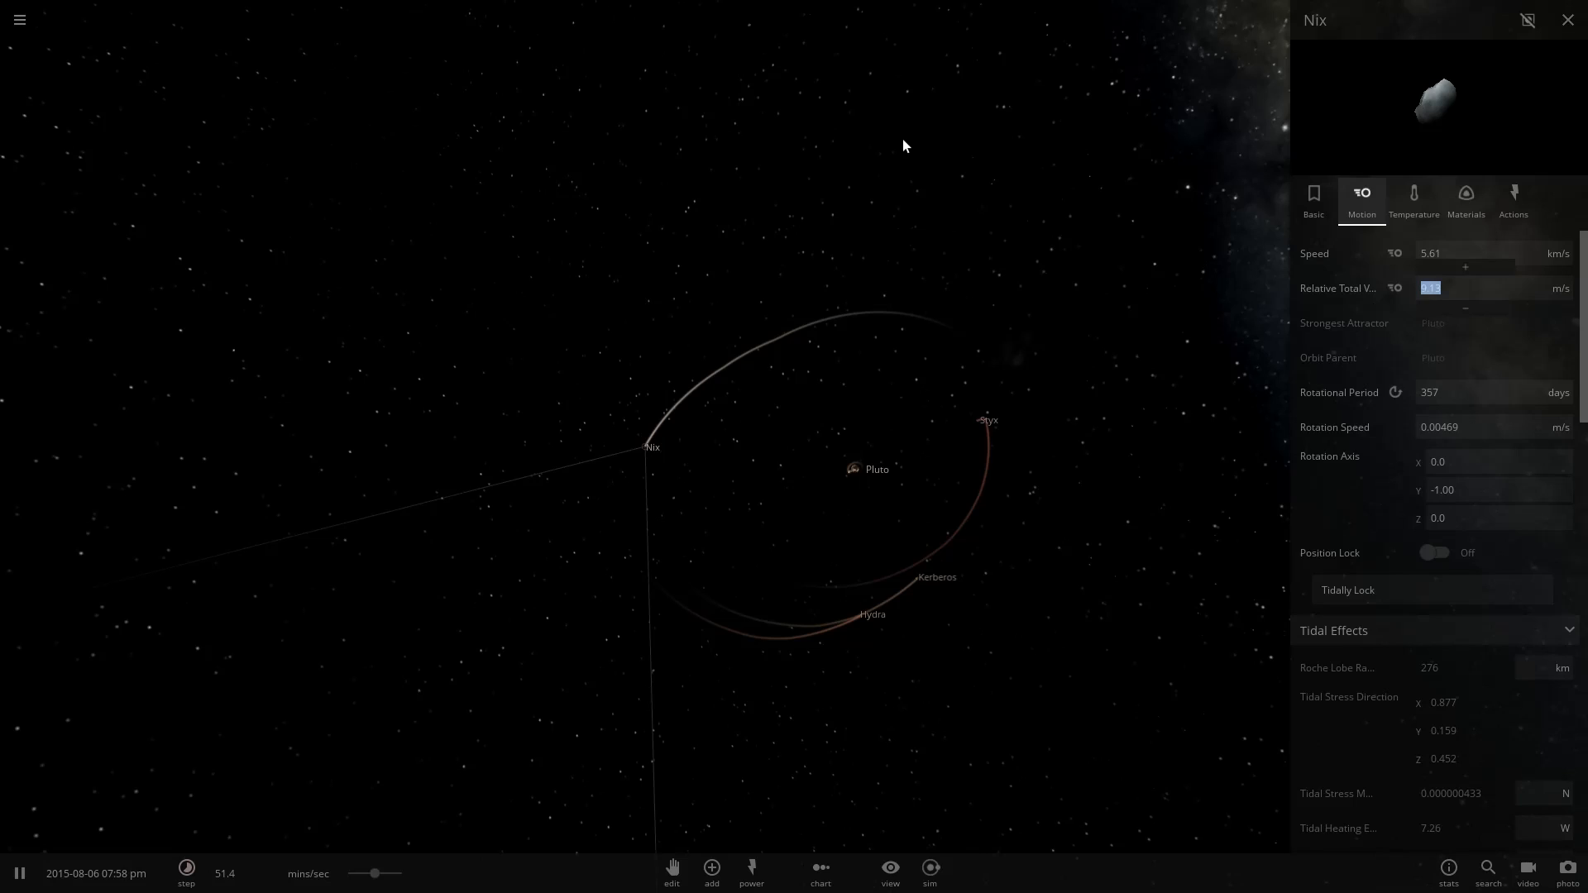
pyautogui.click(1569, 20)
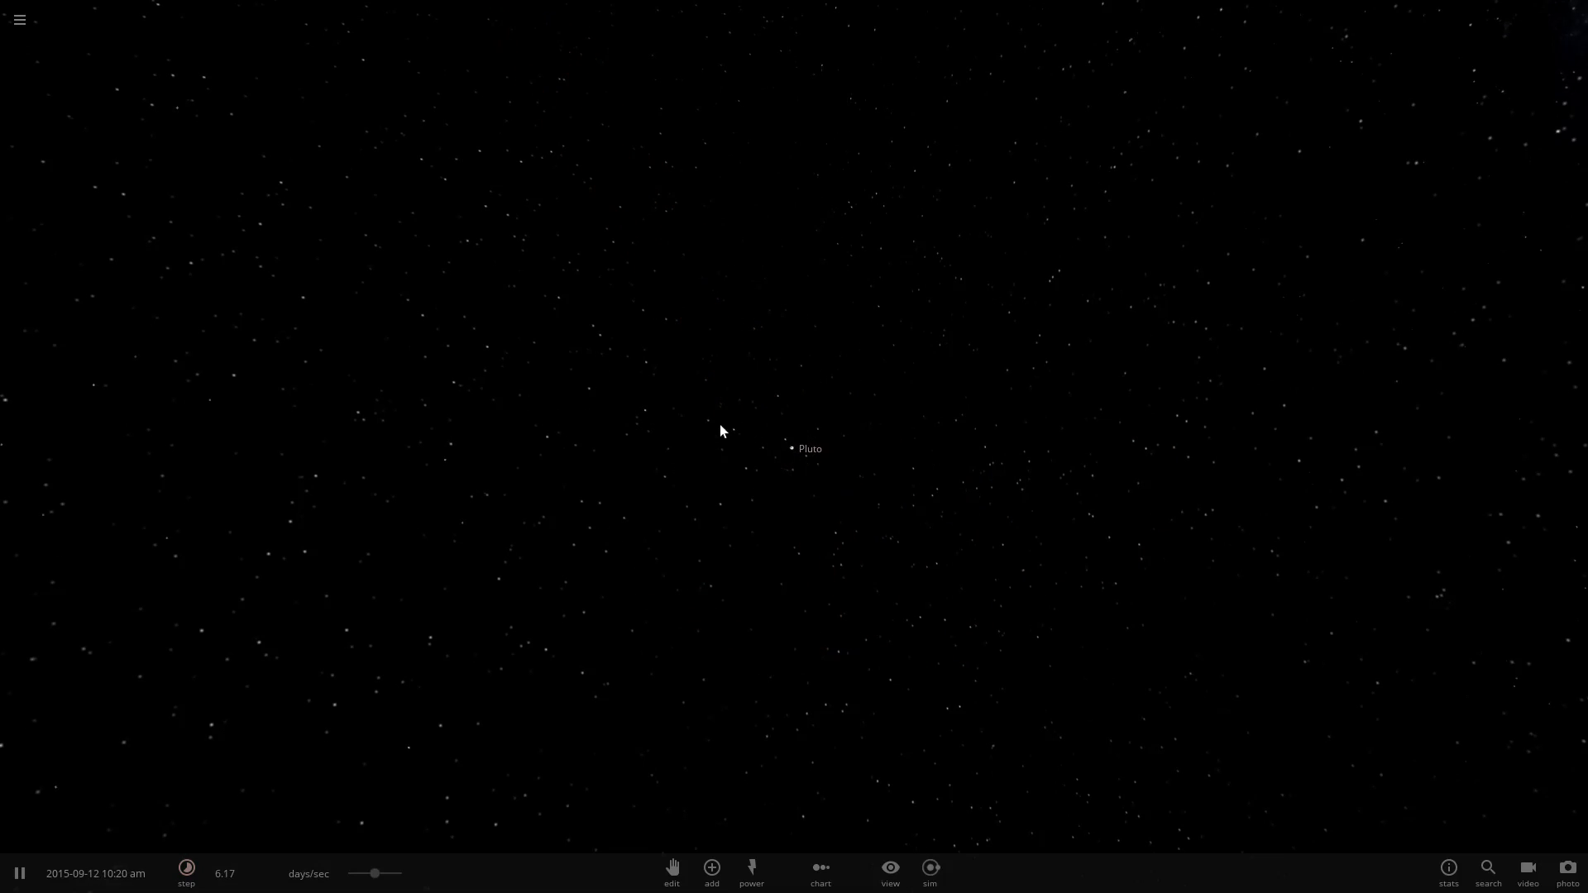
# After the moons fall in, select Pluto up close and show its motion properties.
pyautogui.click(793, 449)
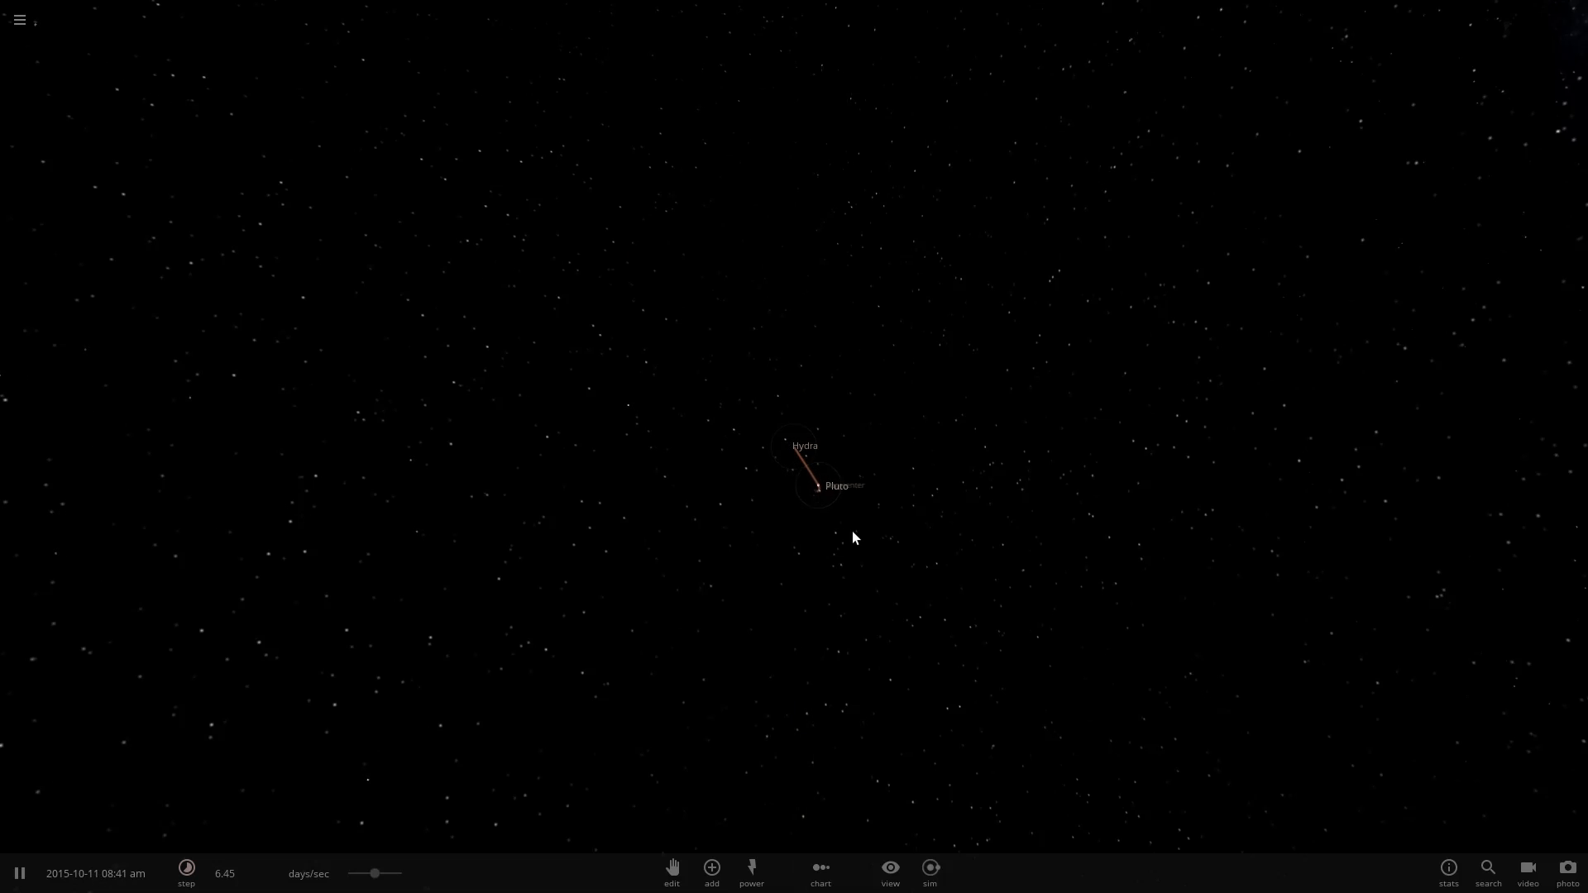
pyautogui.click(819, 487)
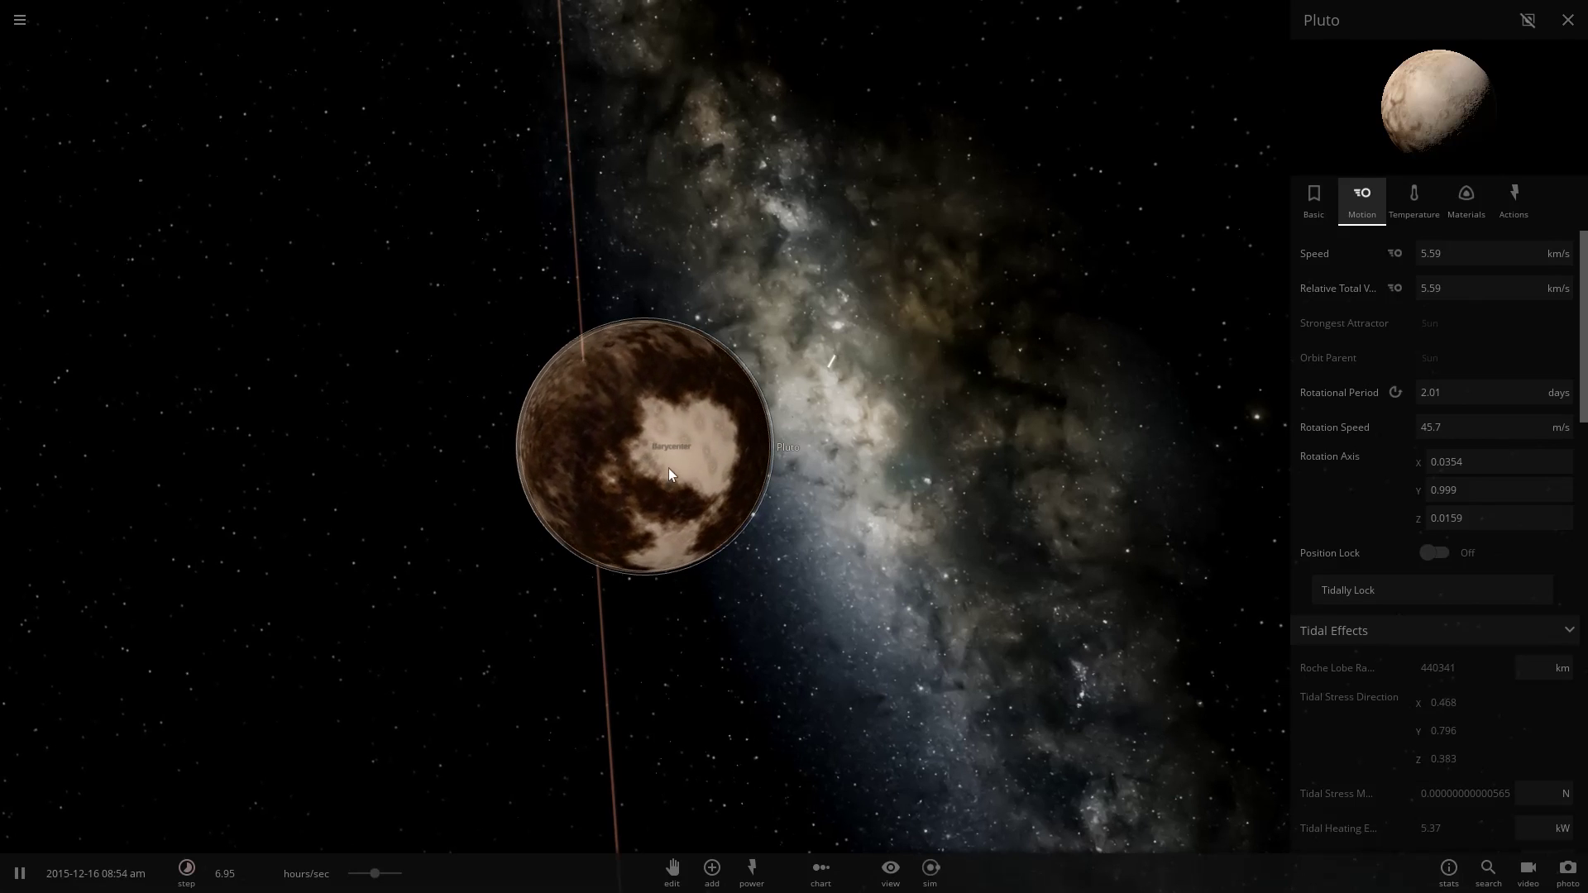
# Raise Pluto's mass to 1.81E+22 kg (radius ~1362 km), checking its water and silicate amounts.
pyautogui.scroll(-3)
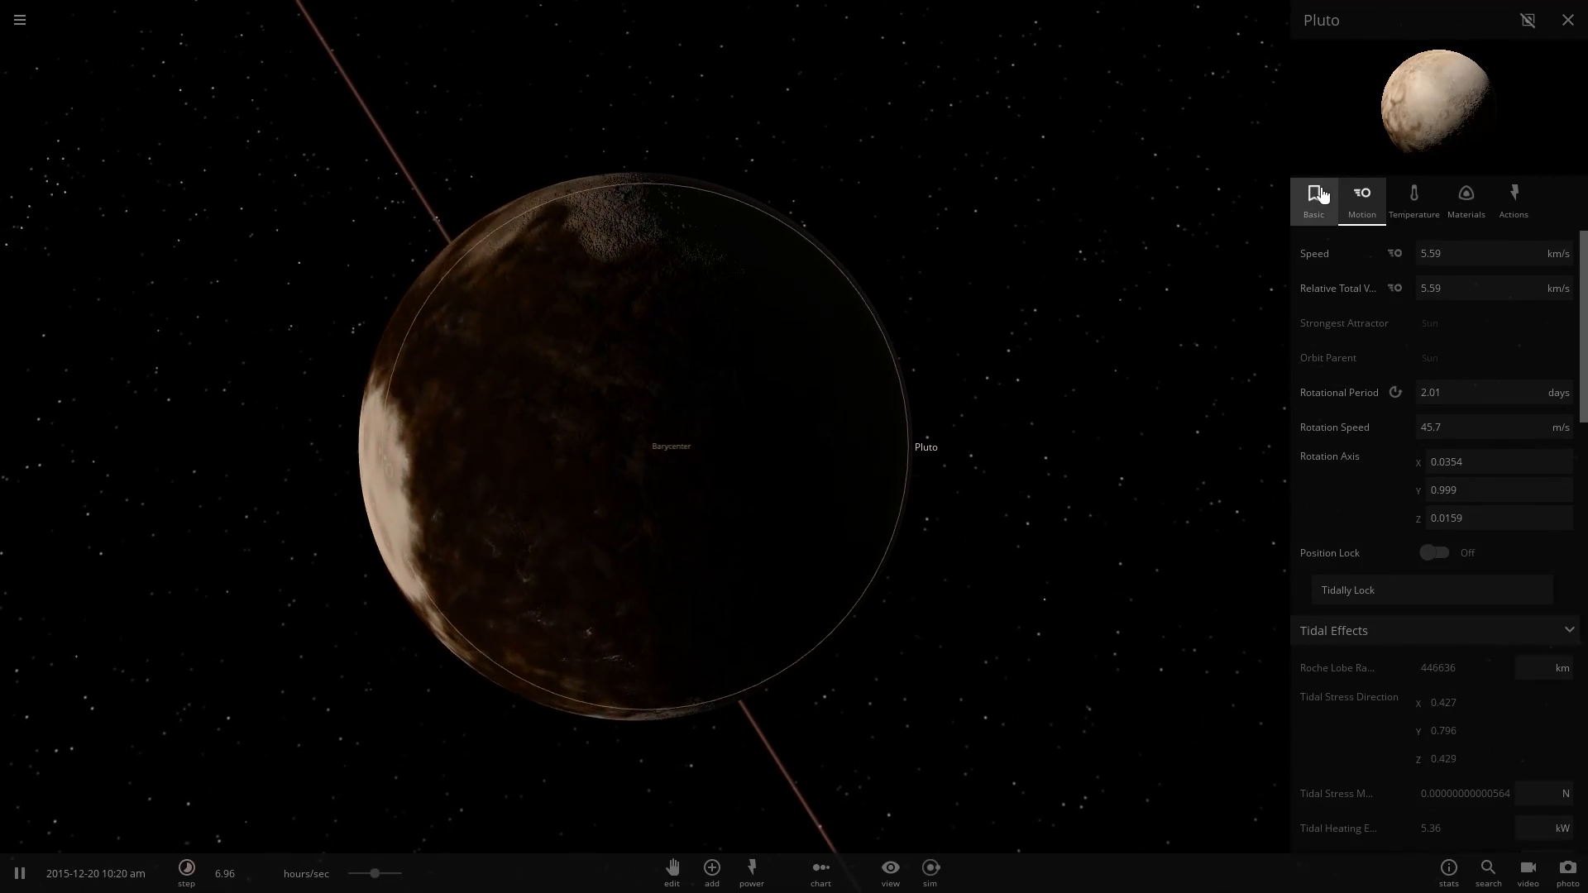
pyautogui.click(1312, 200)
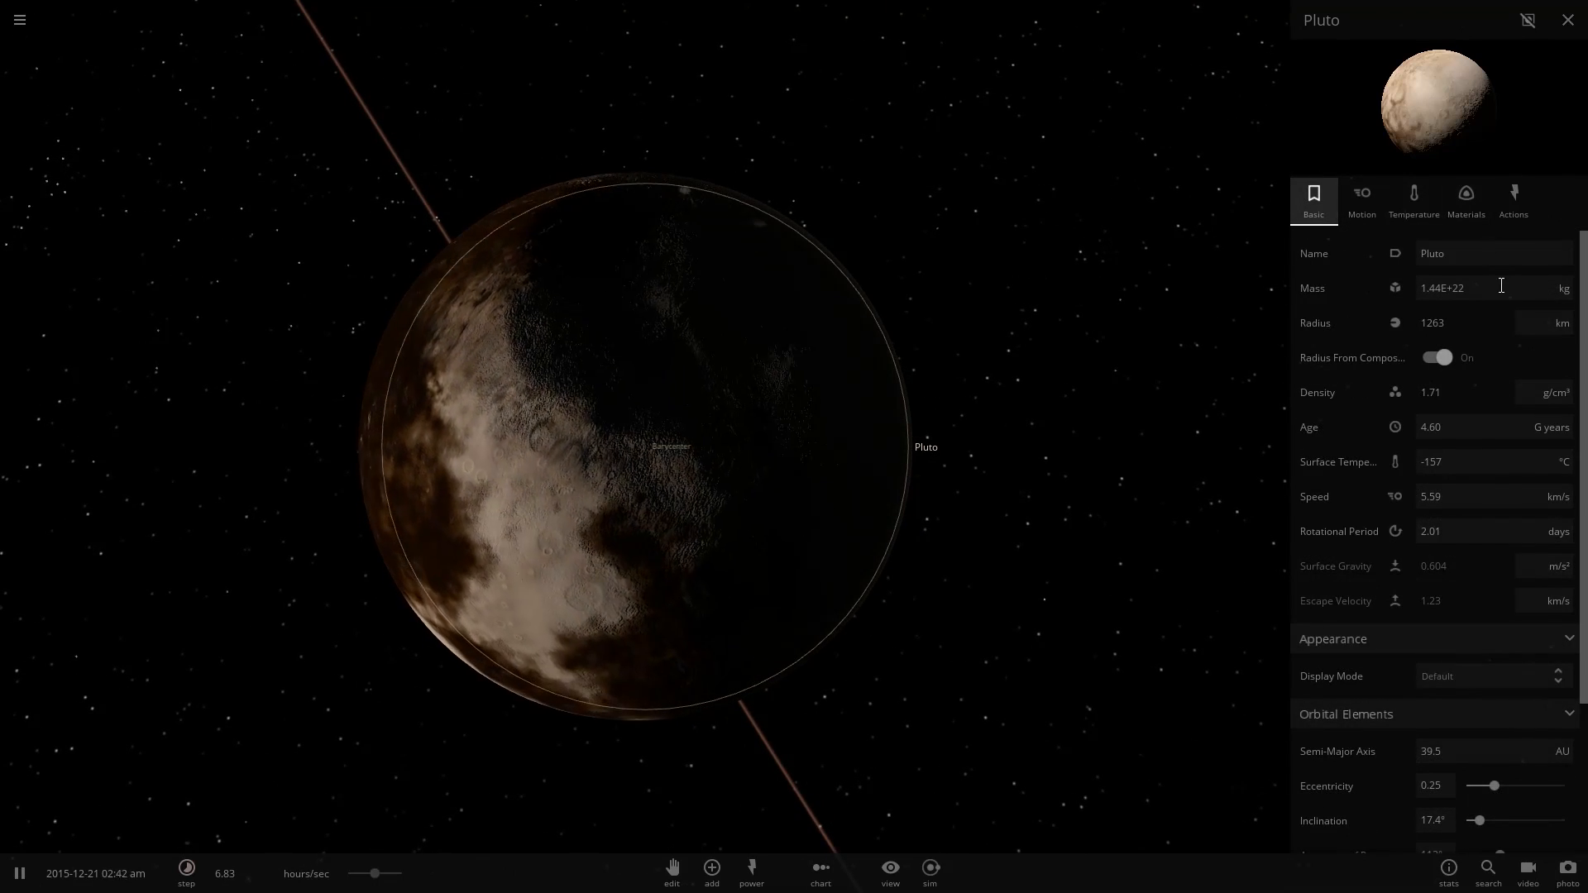
pyautogui.tripleClick(1459, 287)
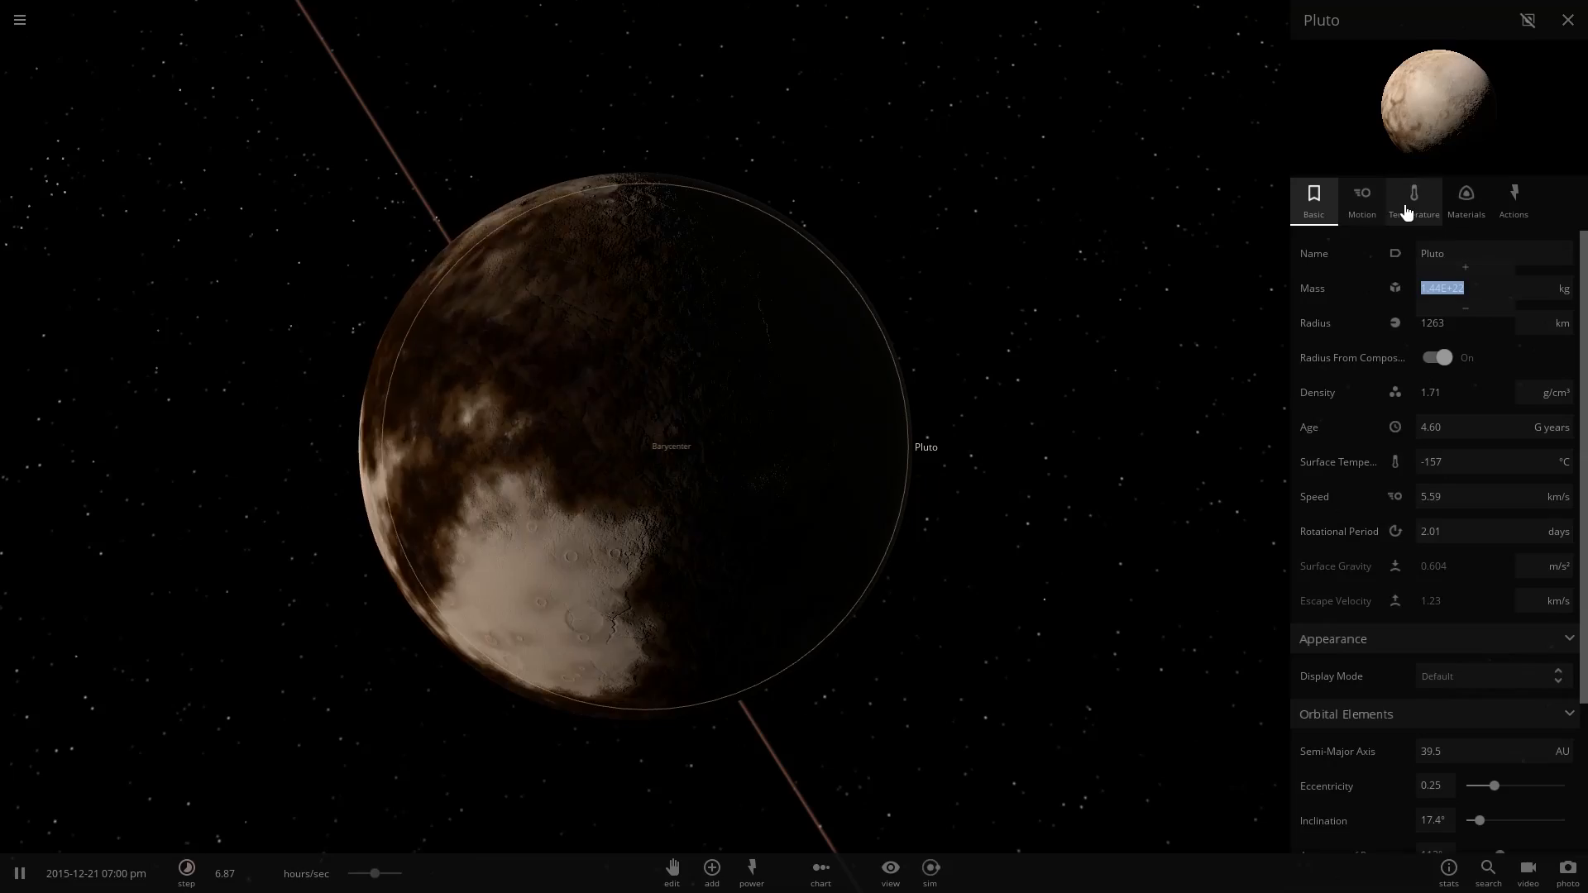
pyautogui.click(1464, 200)
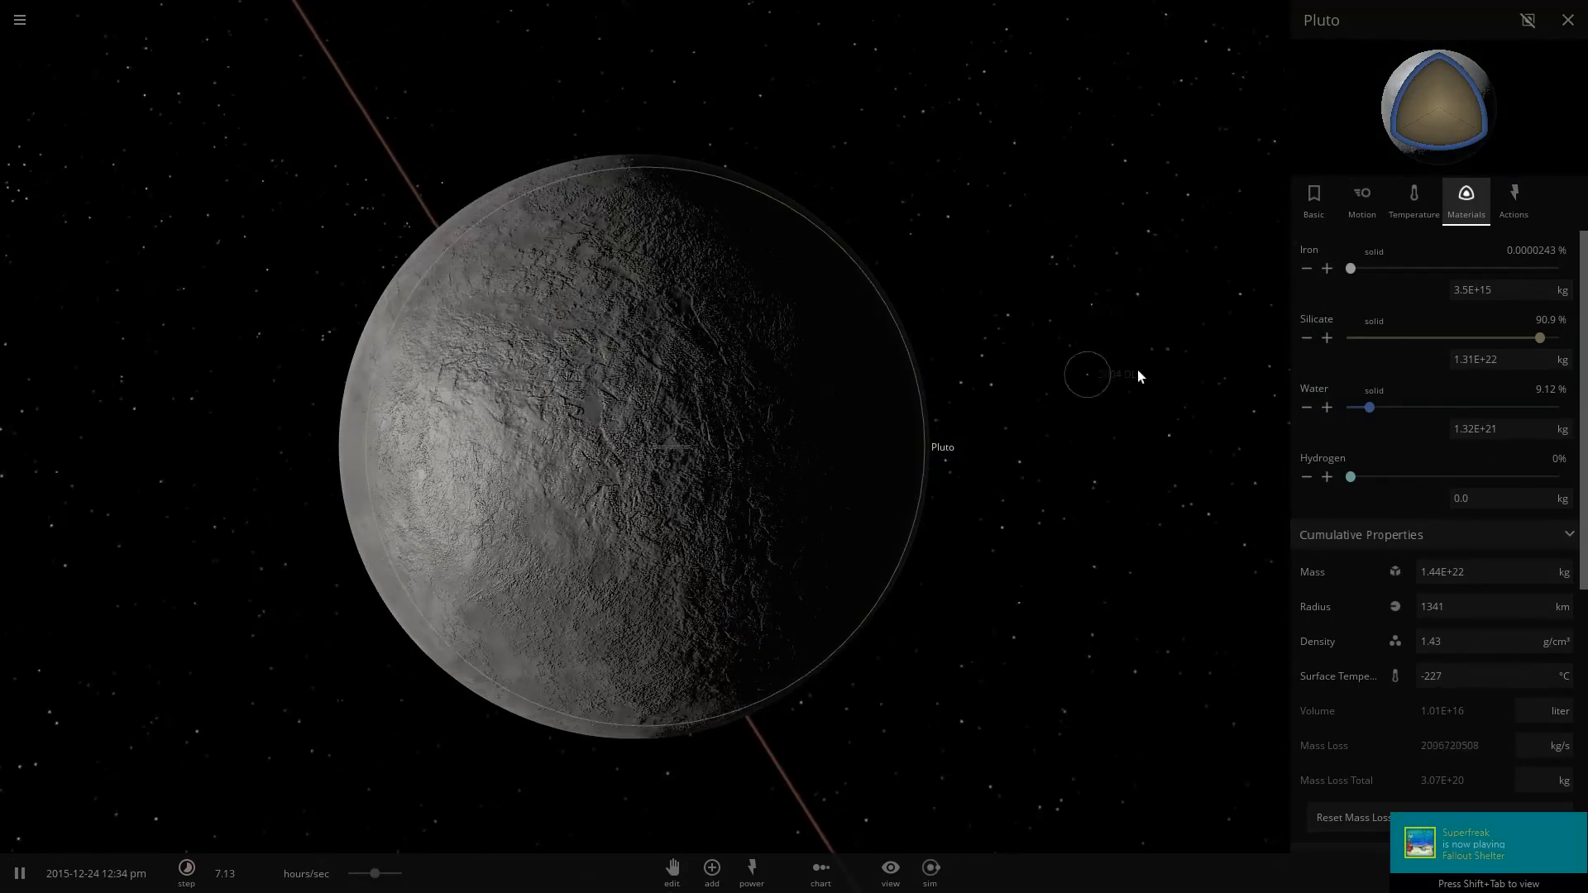
pyautogui.click(1312, 201)
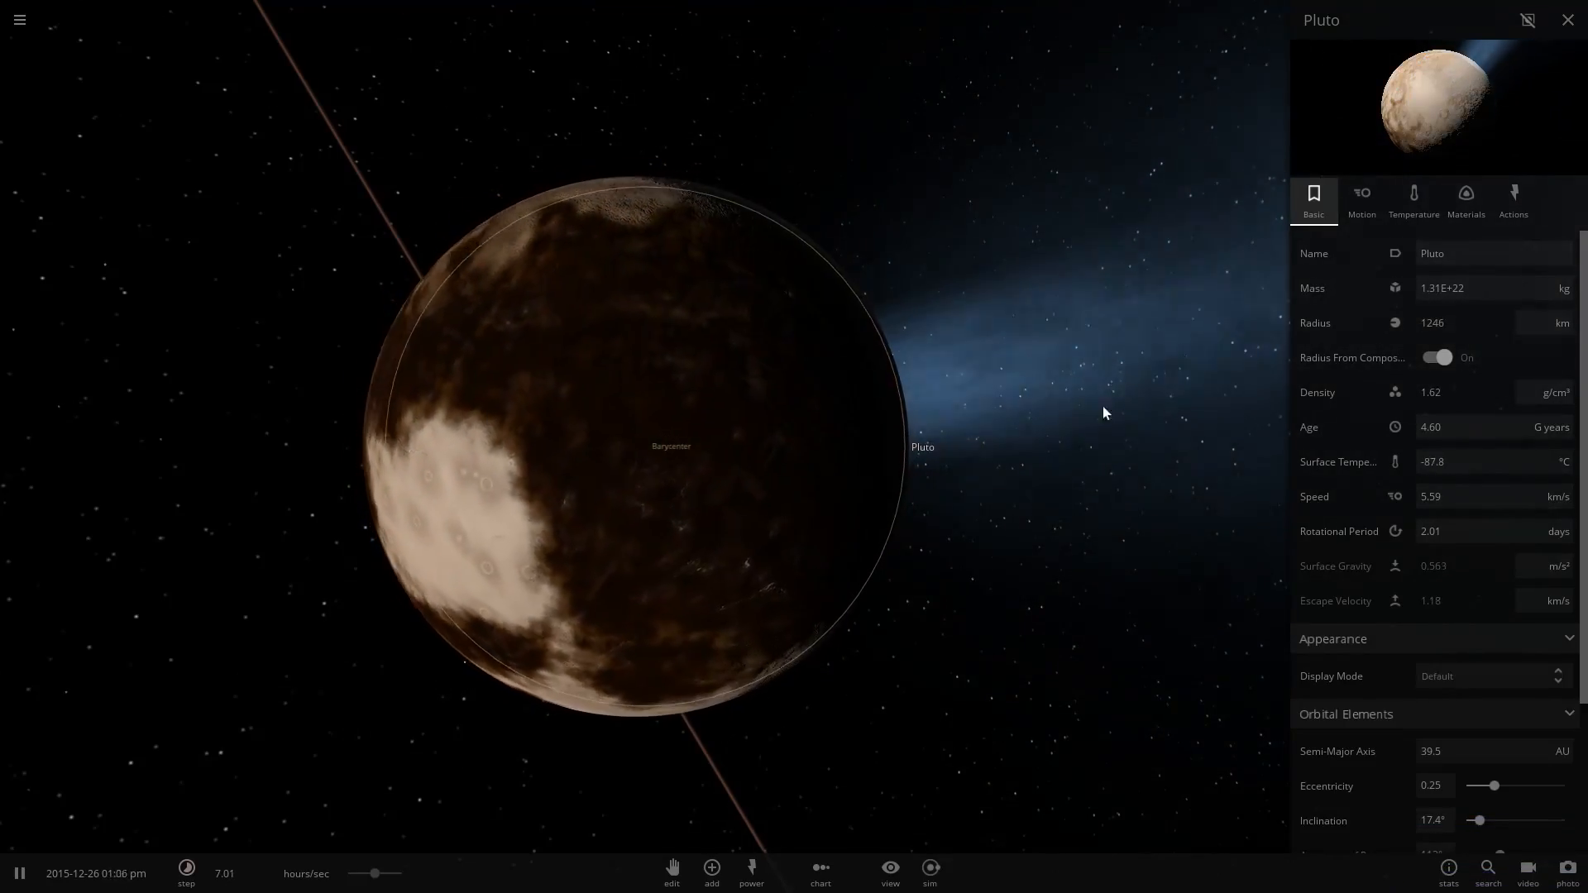
pyautogui.click(1514, 200)
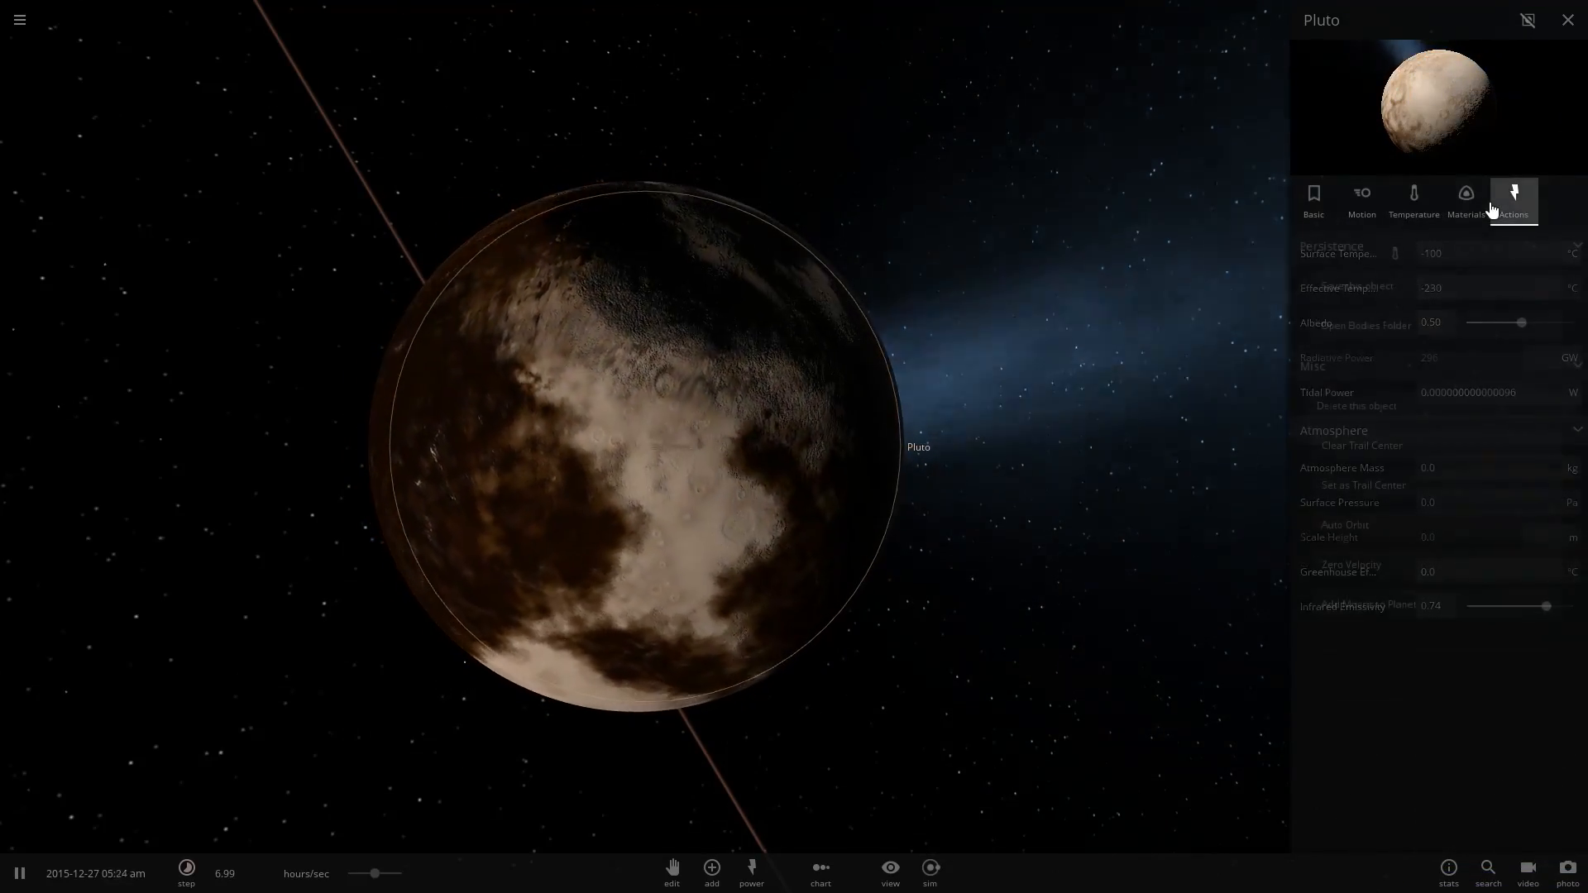
pyautogui.click(1464, 200)
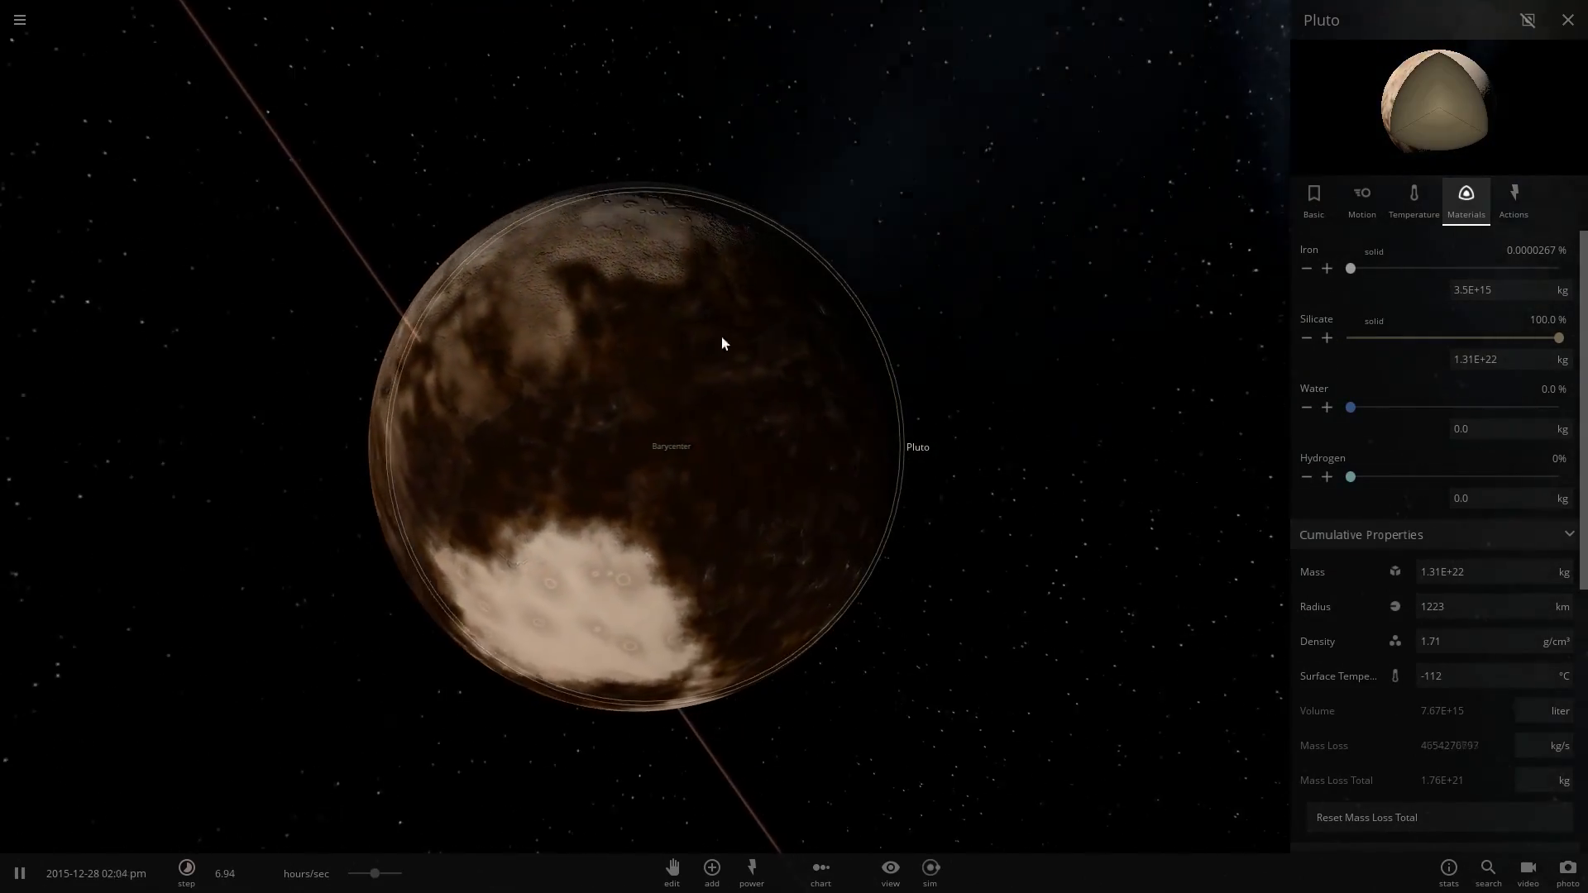
pyautogui.click(1312, 200)
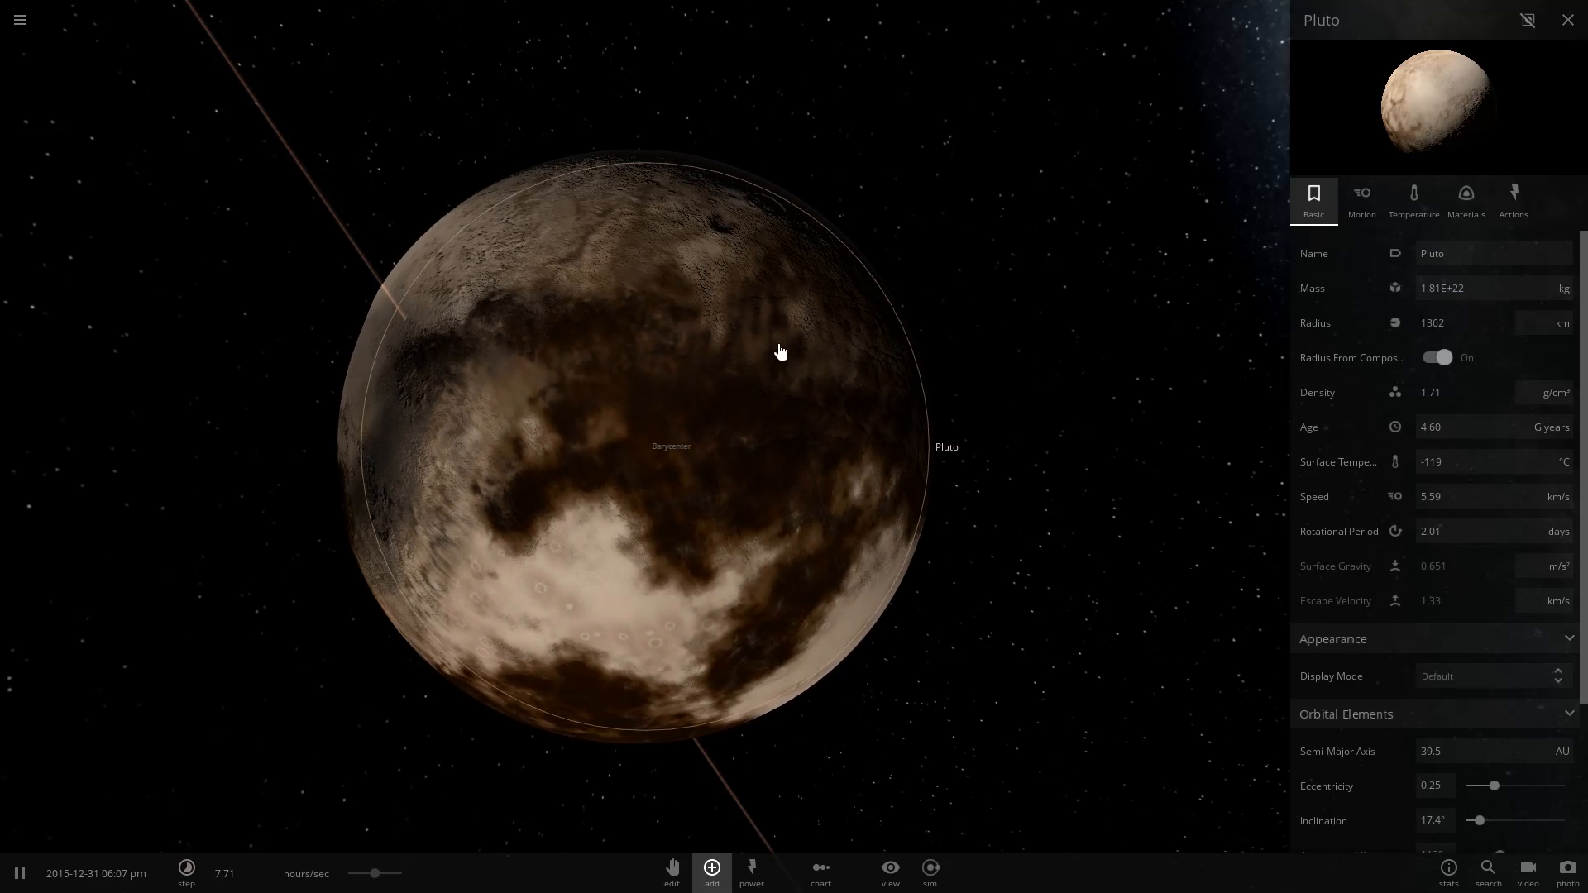
# Bring up the catalogue of objects to add to the scene.
pyautogui.click(712, 874)
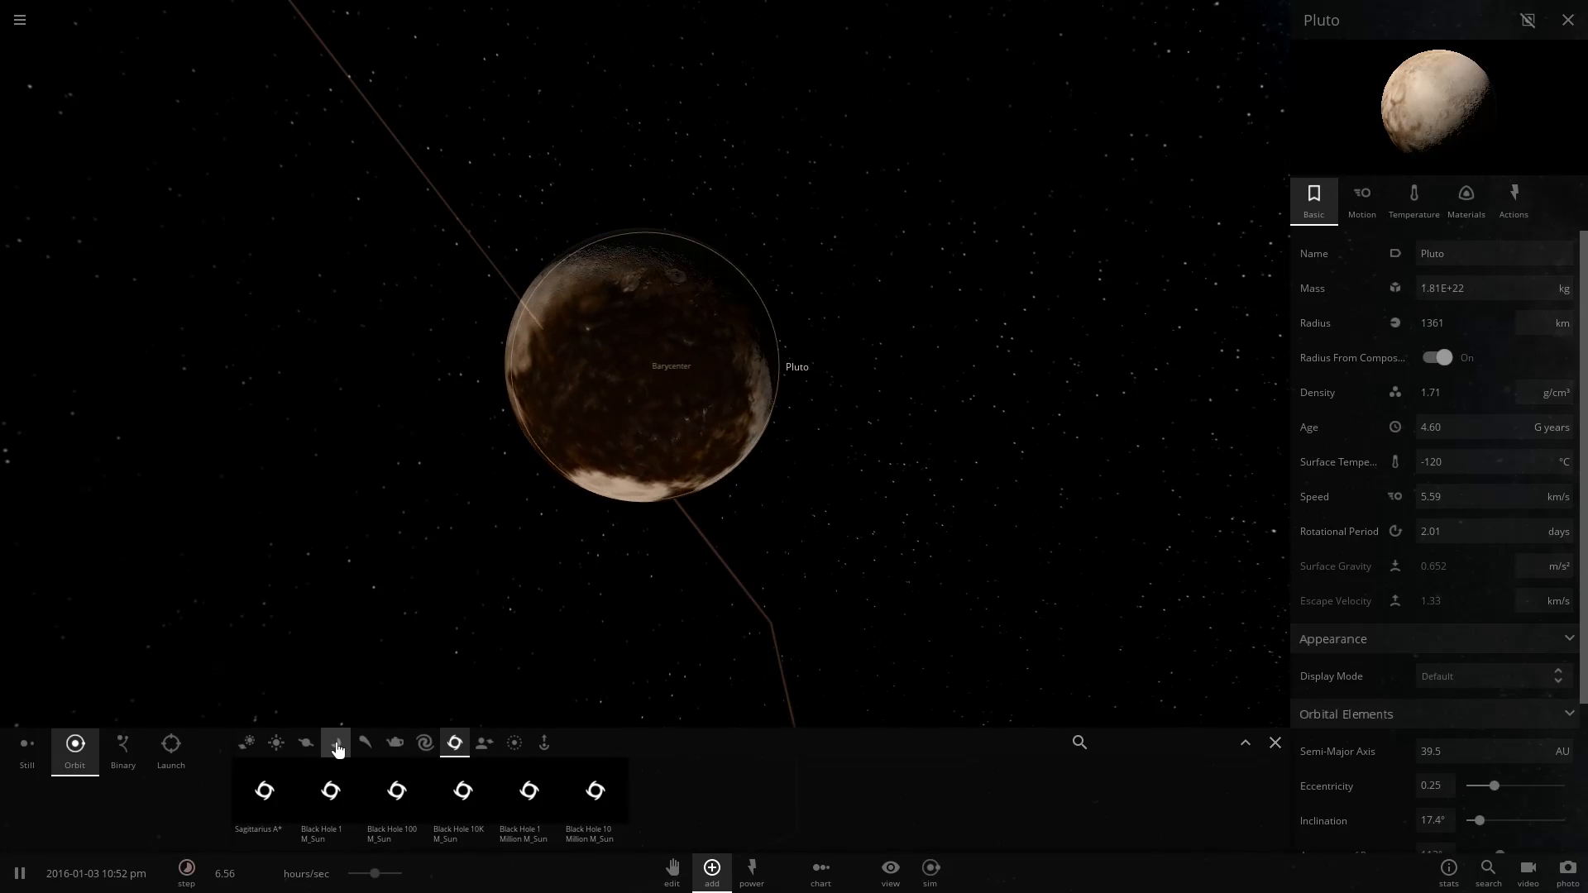
# Place Europa from the Moons list in orbit beside Pluto, then check Pluto's motion properties.
pyautogui.click(334, 743)
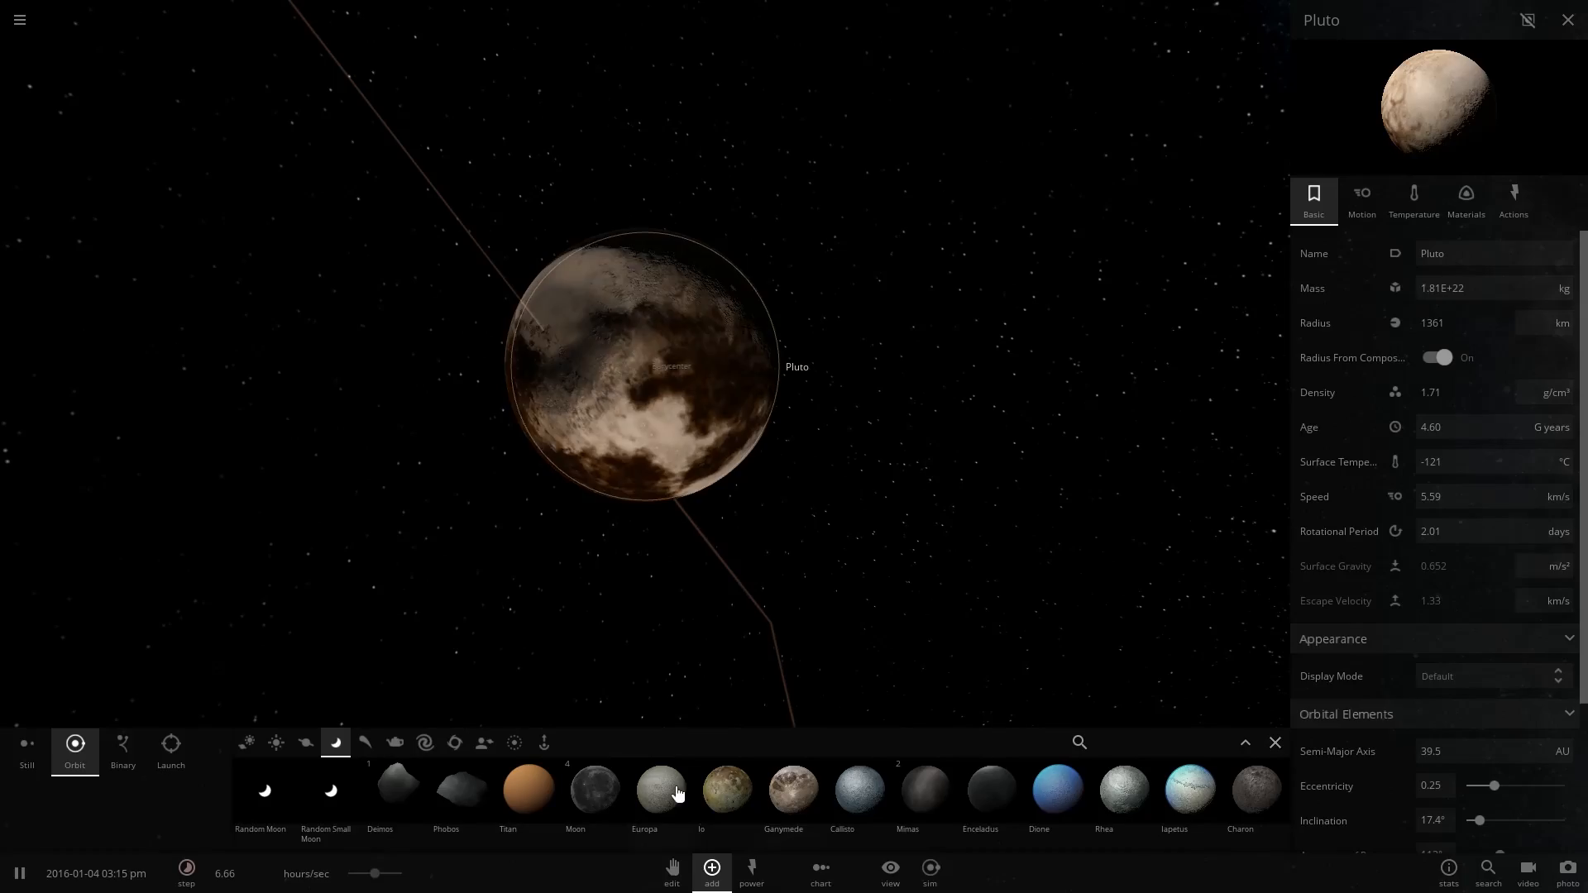
pyautogui.click(660, 791)
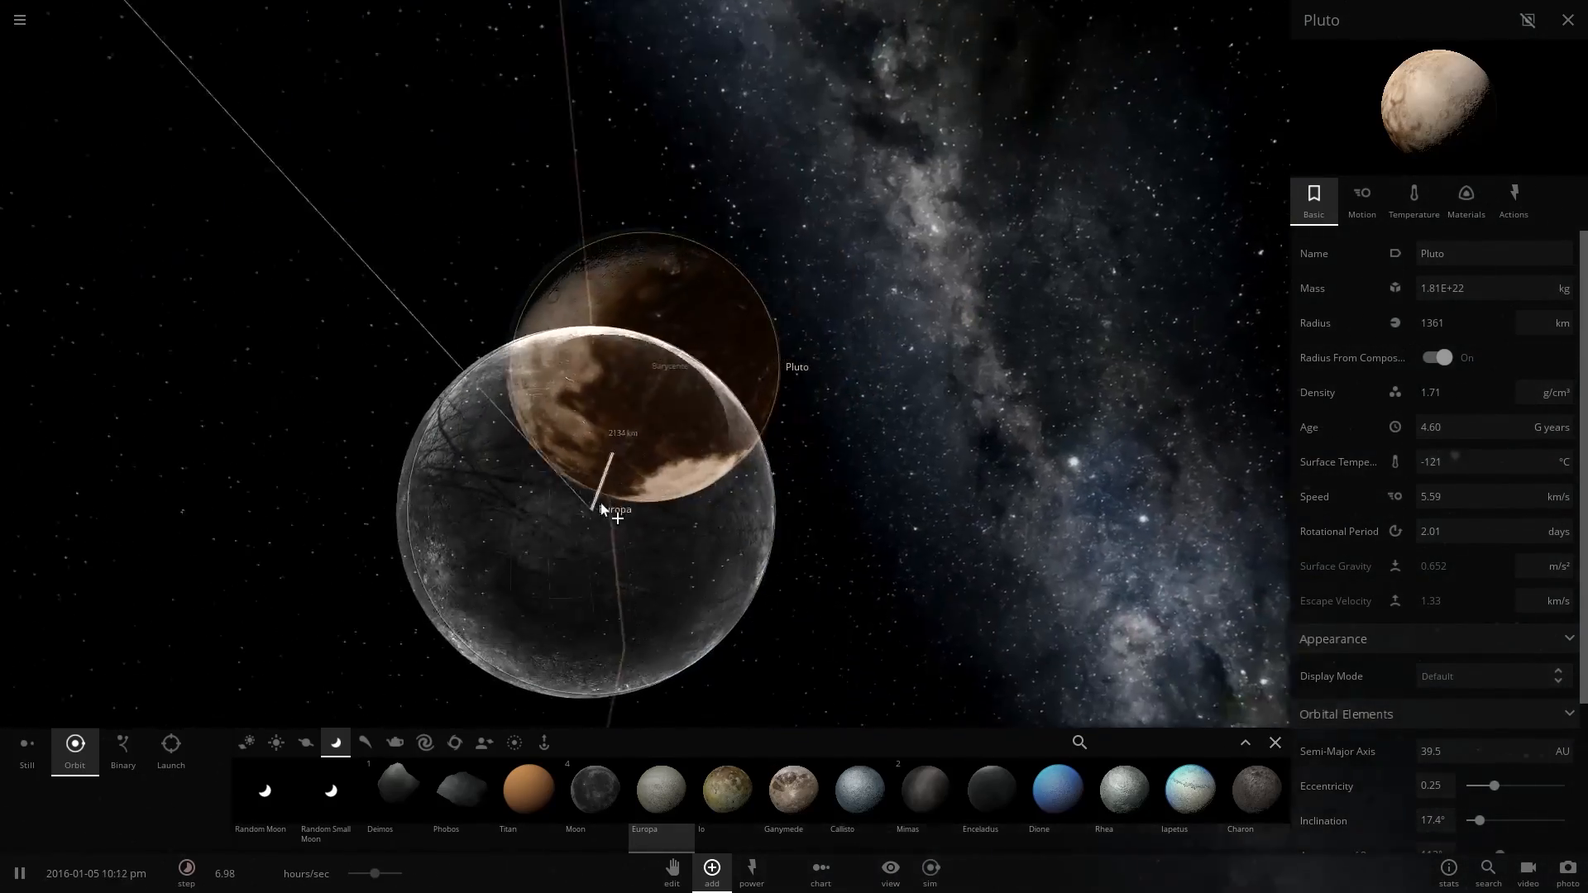
pyautogui.click(1275, 743)
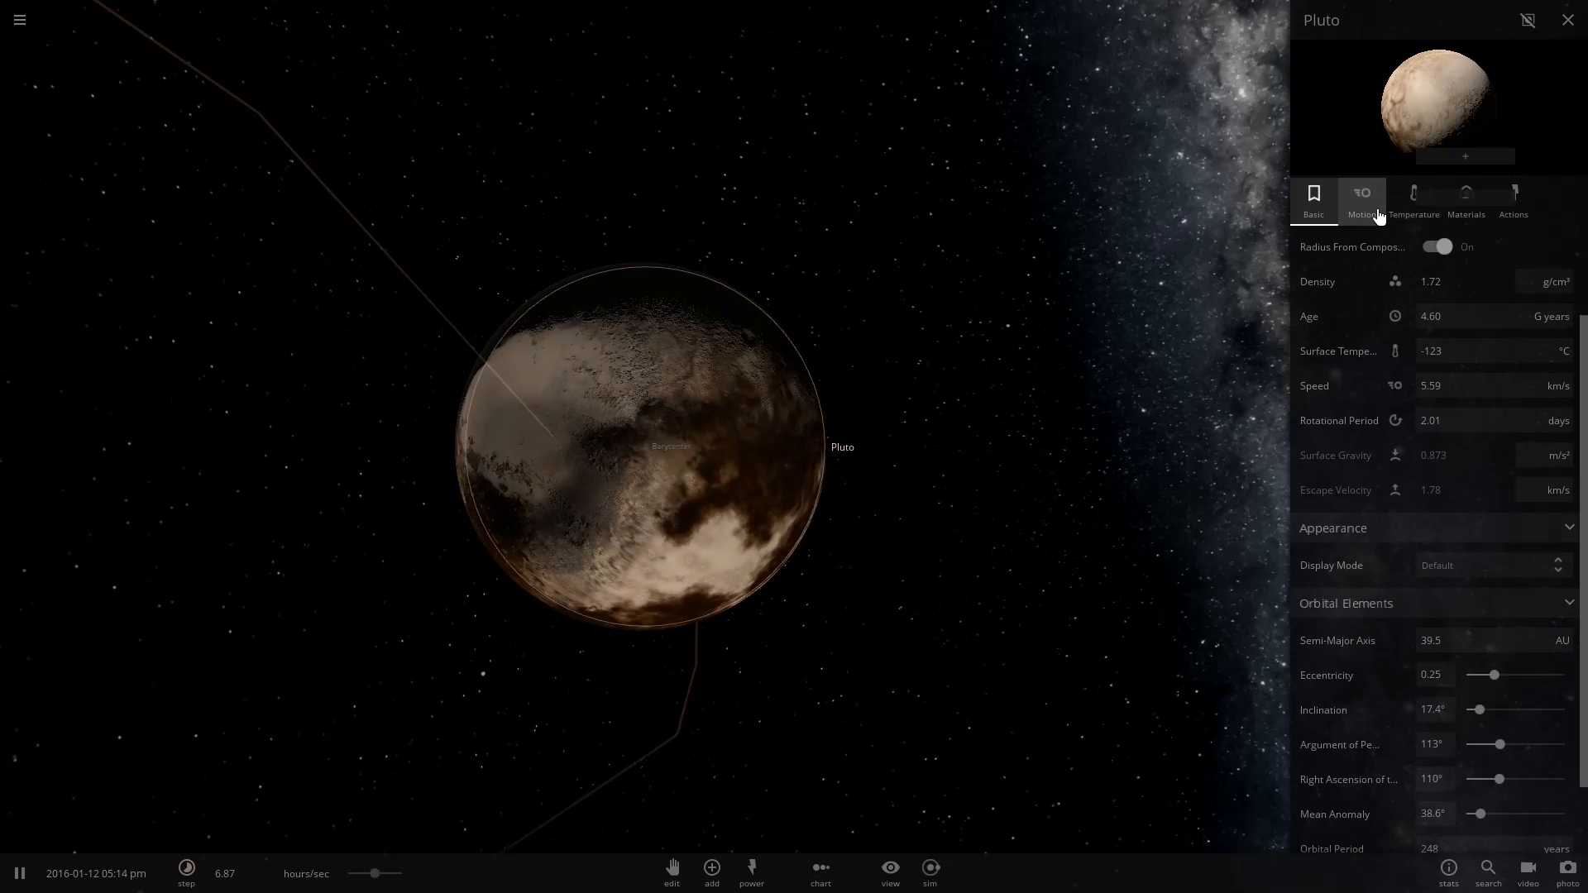
pyautogui.click(1362, 199)
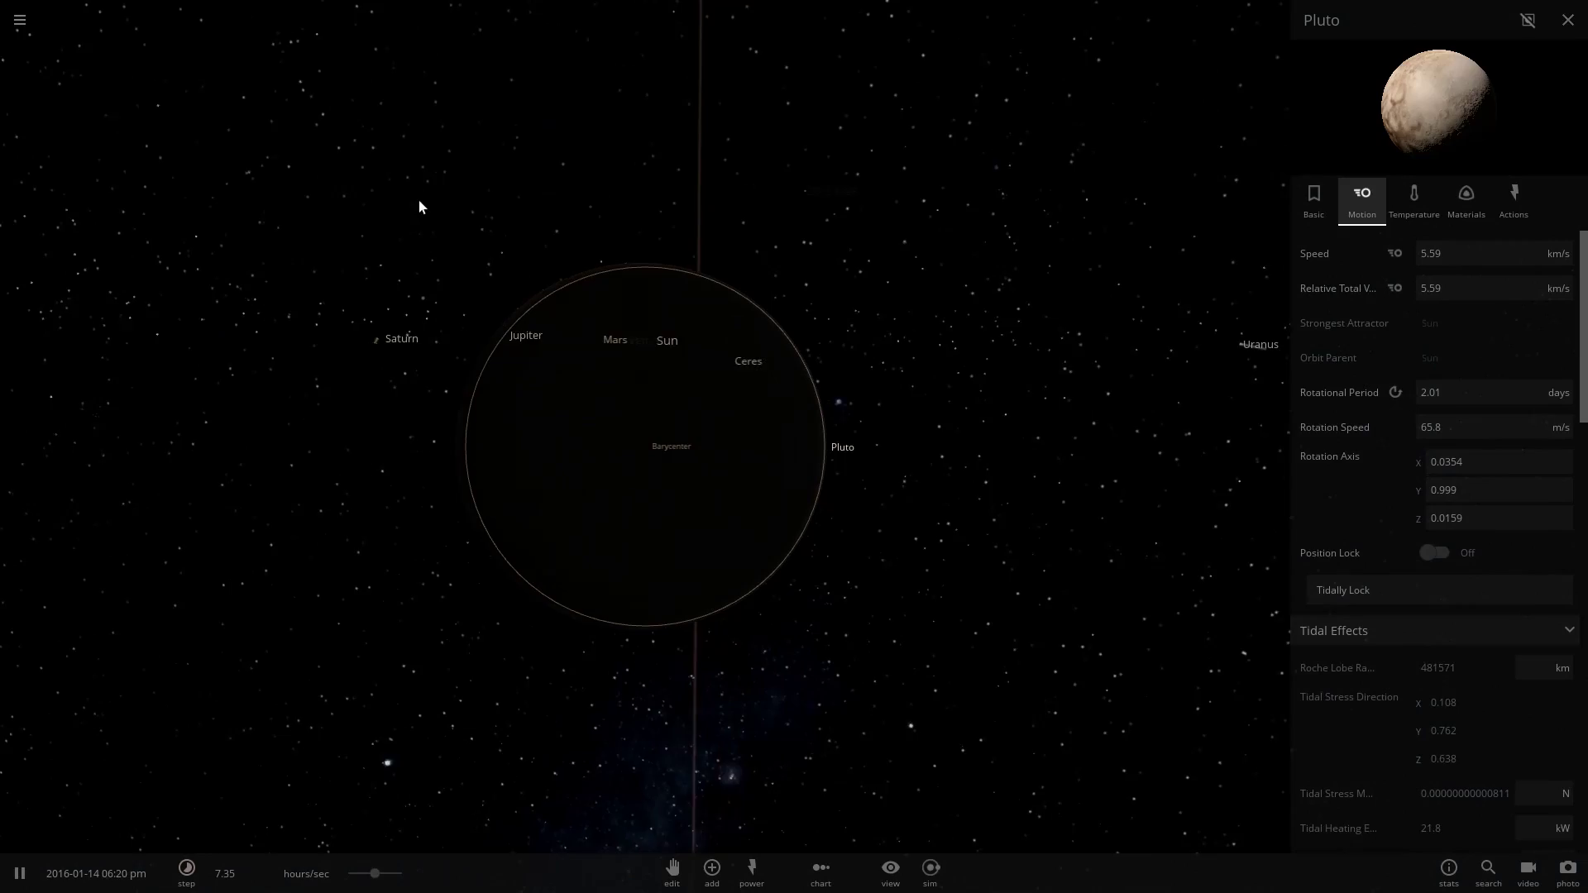
# Switch the Add panel to Launch mode and fire moons into Pluto until it glows molten at ~14.3 Moon masses.
pyautogui.click(711, 871)
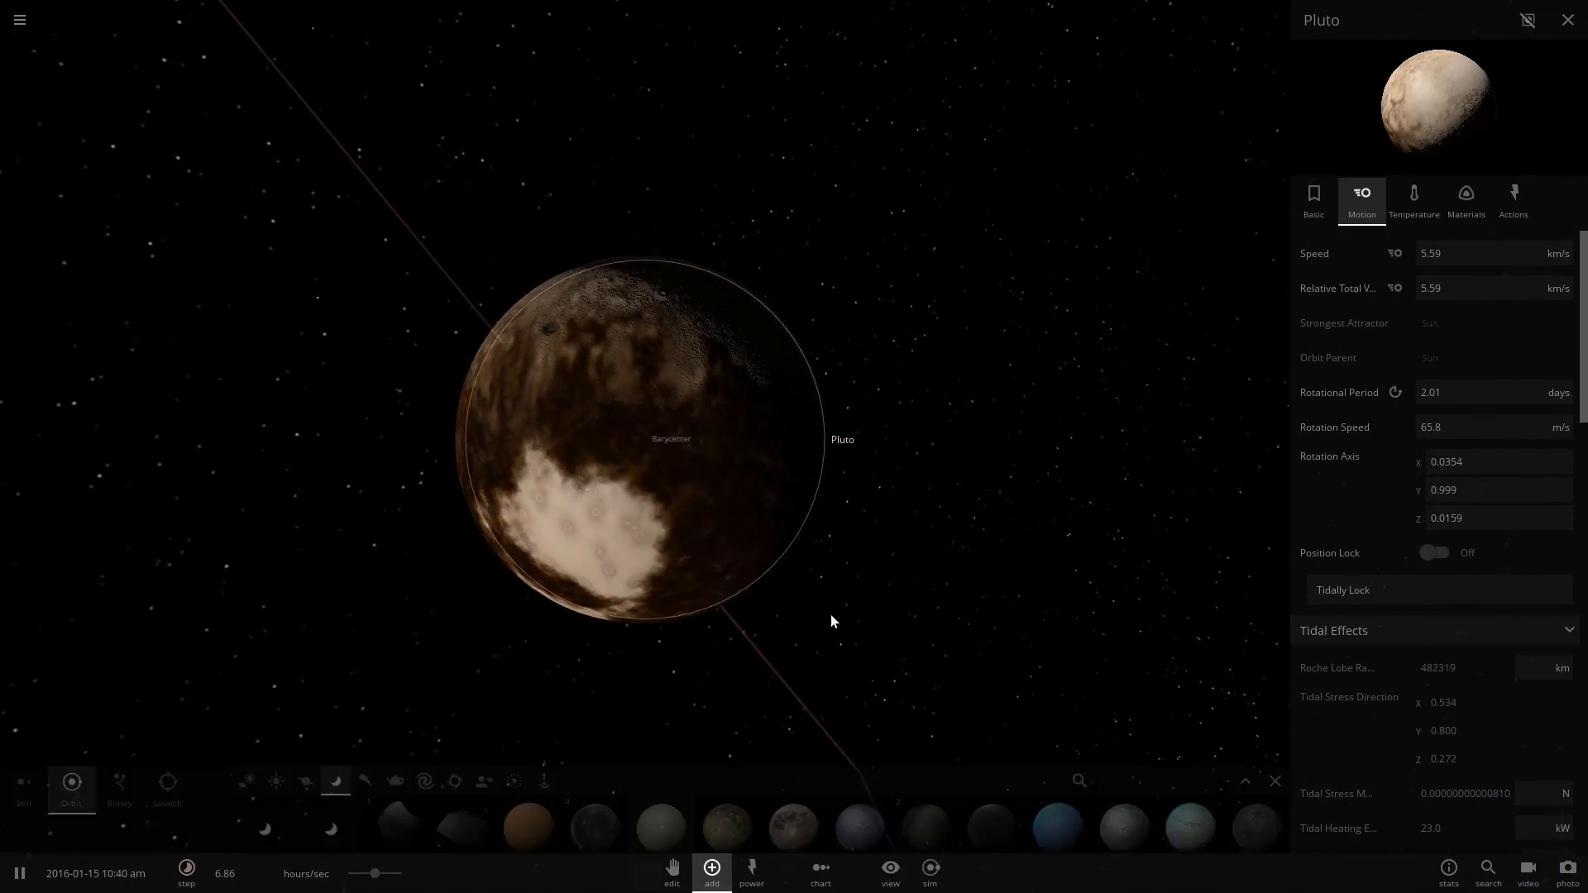
pyautogui.click(660, 791)
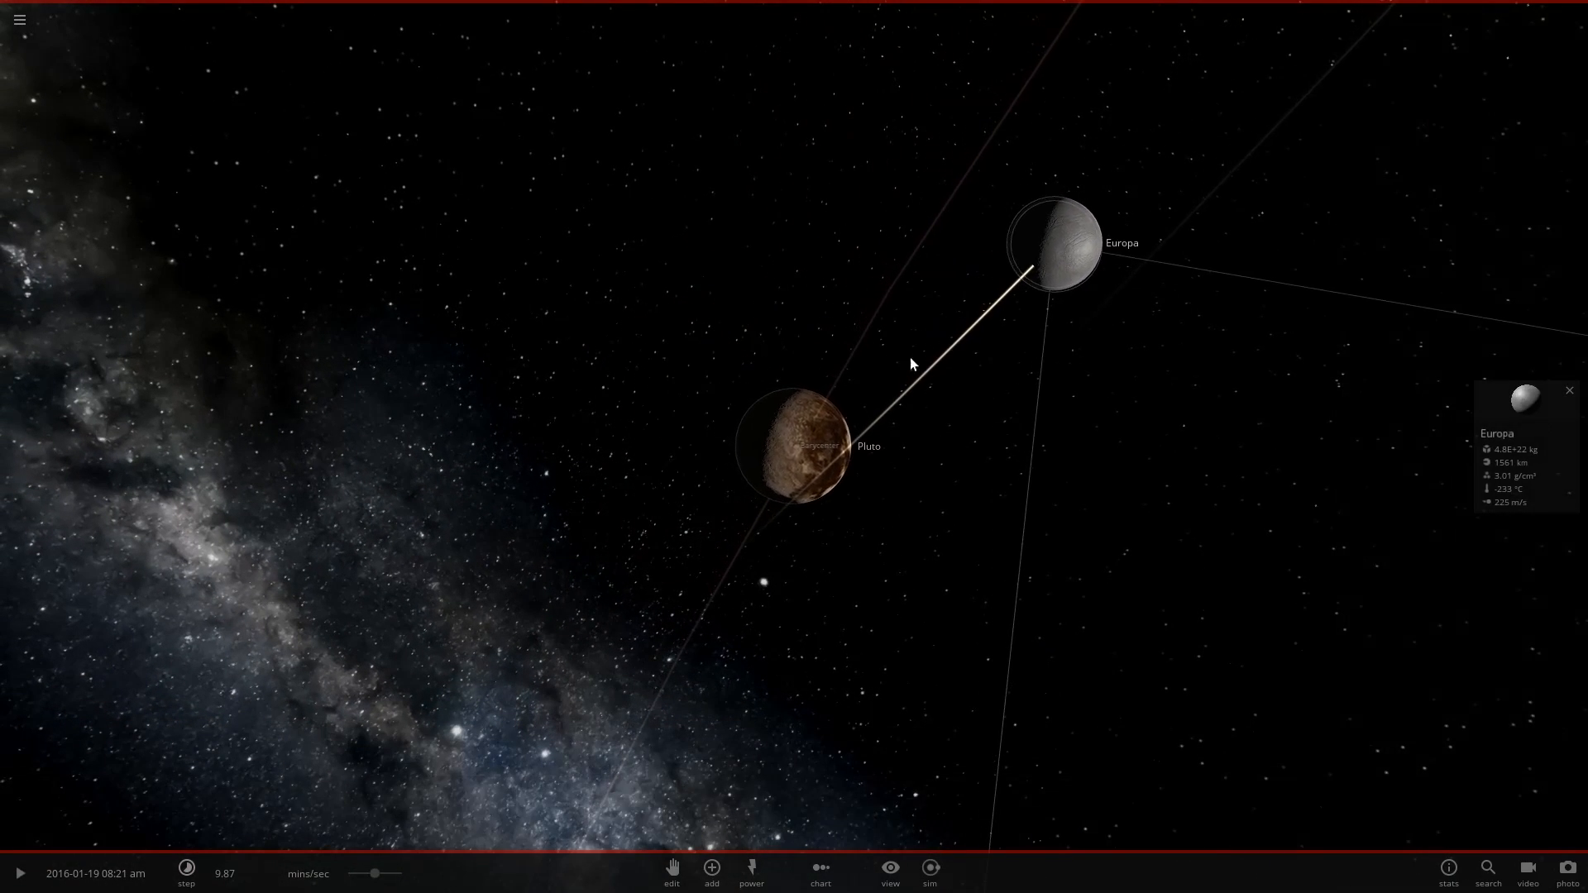
pyautogui.click(711, 869)
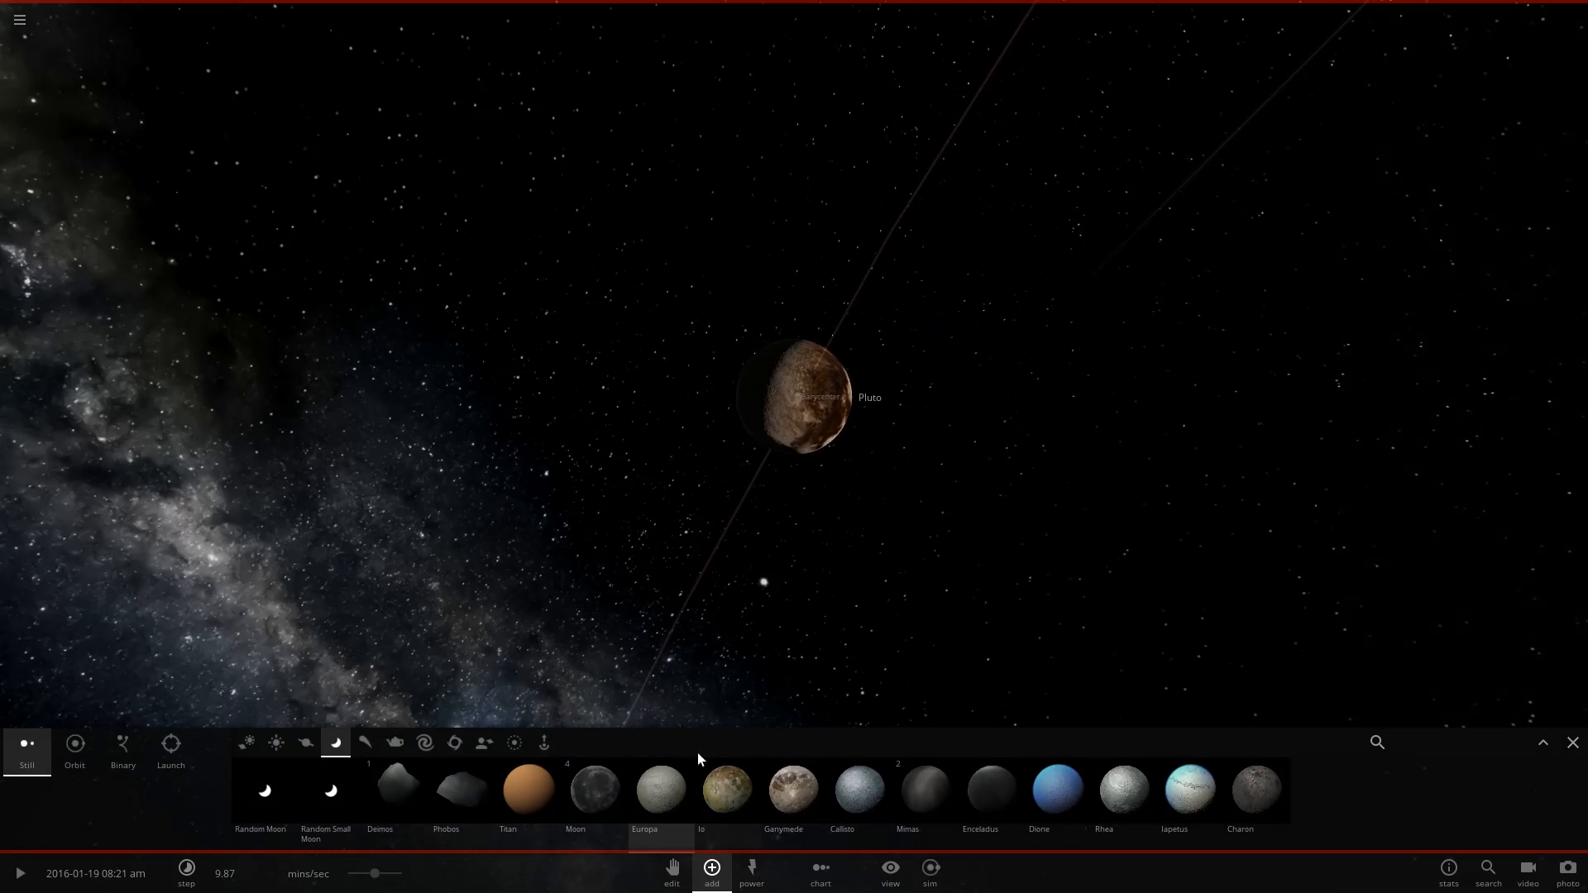
pyautogui.click(171, 748)
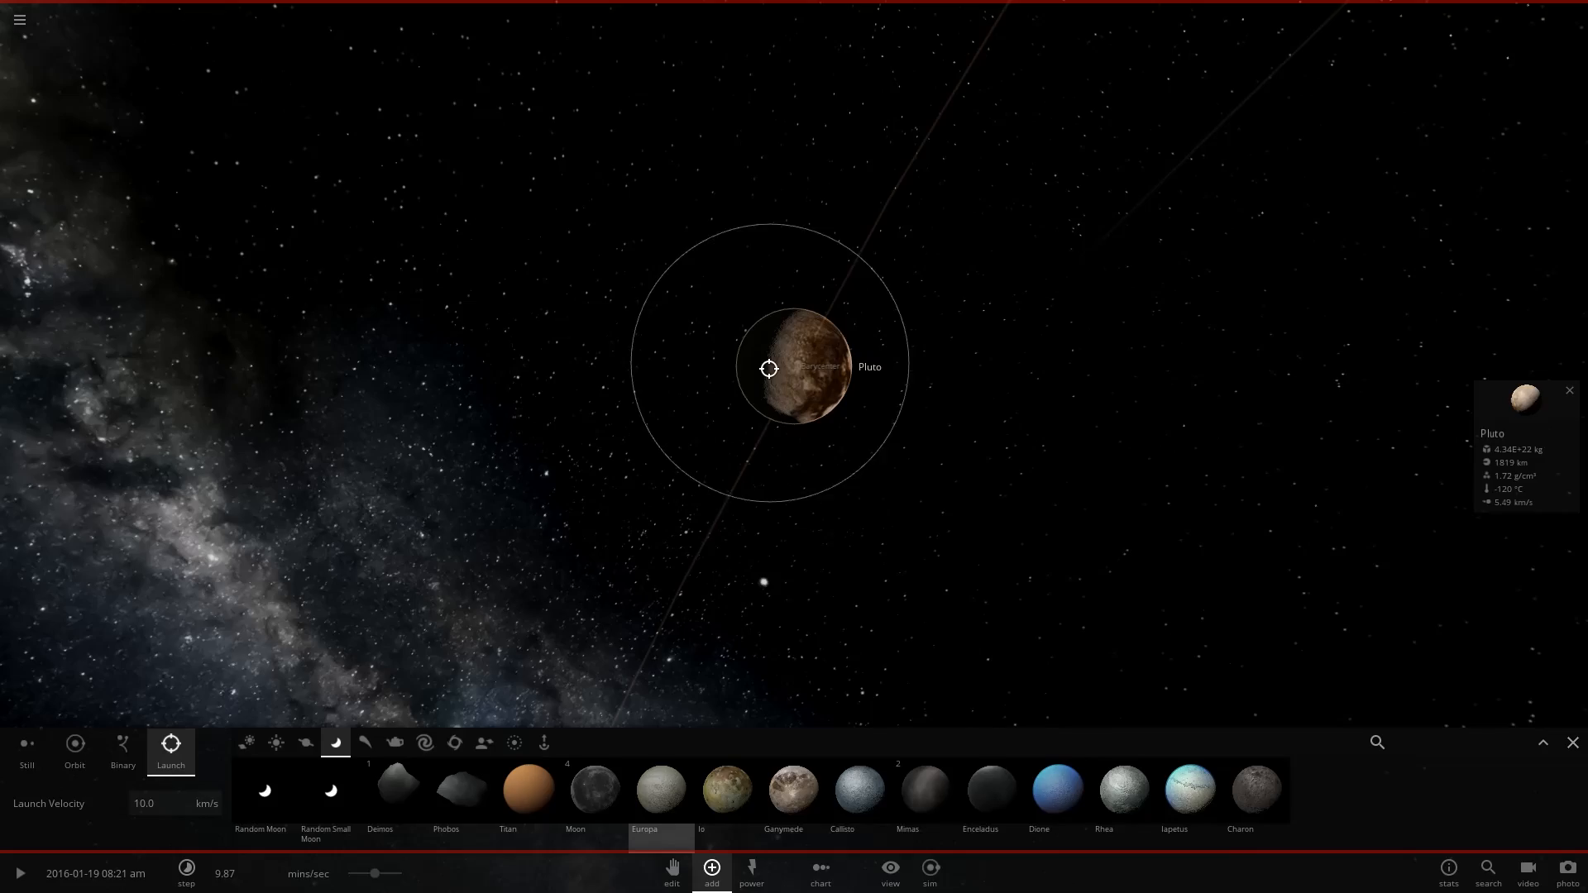
pyautogui.click(18, 874)
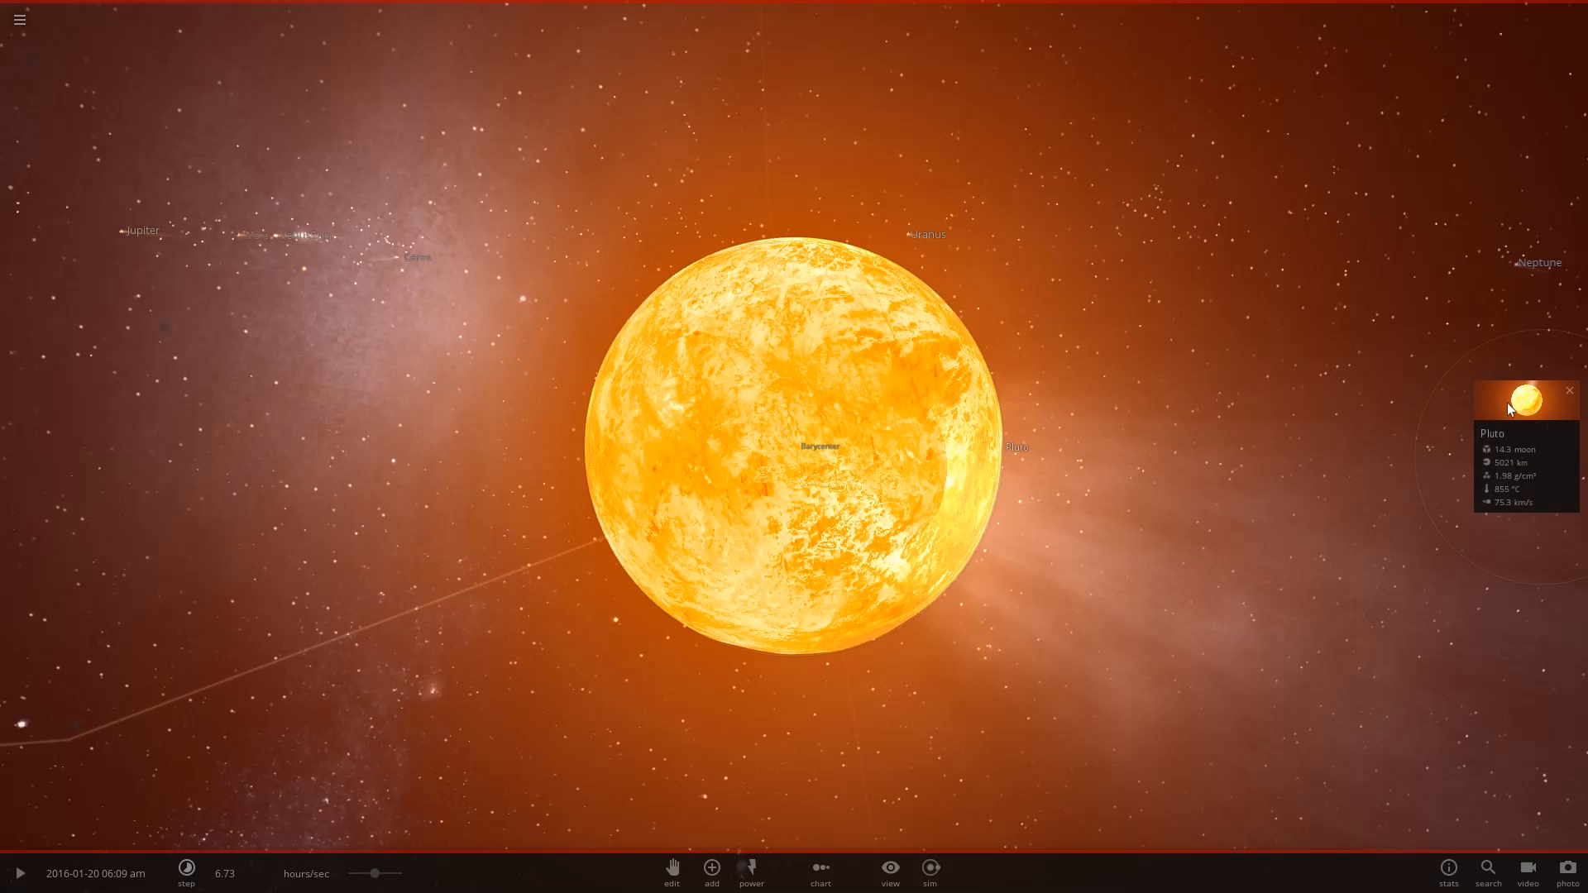
# Show molten Pluto's full Basic properties and check the mass unit dropdown.
pyautogui.click(1523, 395)
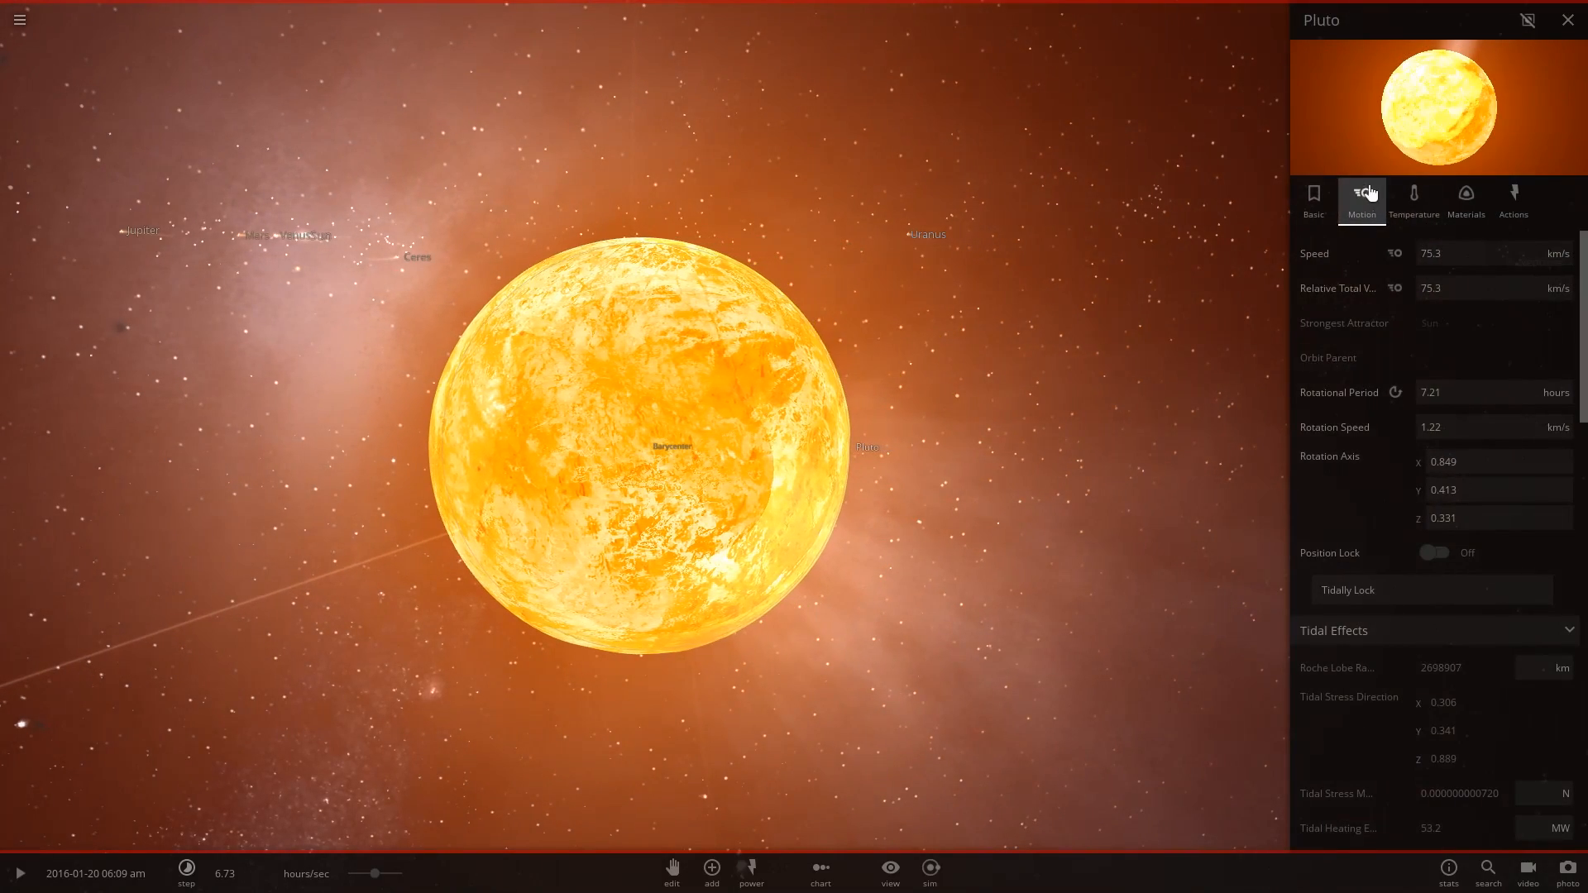
pyautogui.click(1312, 198)
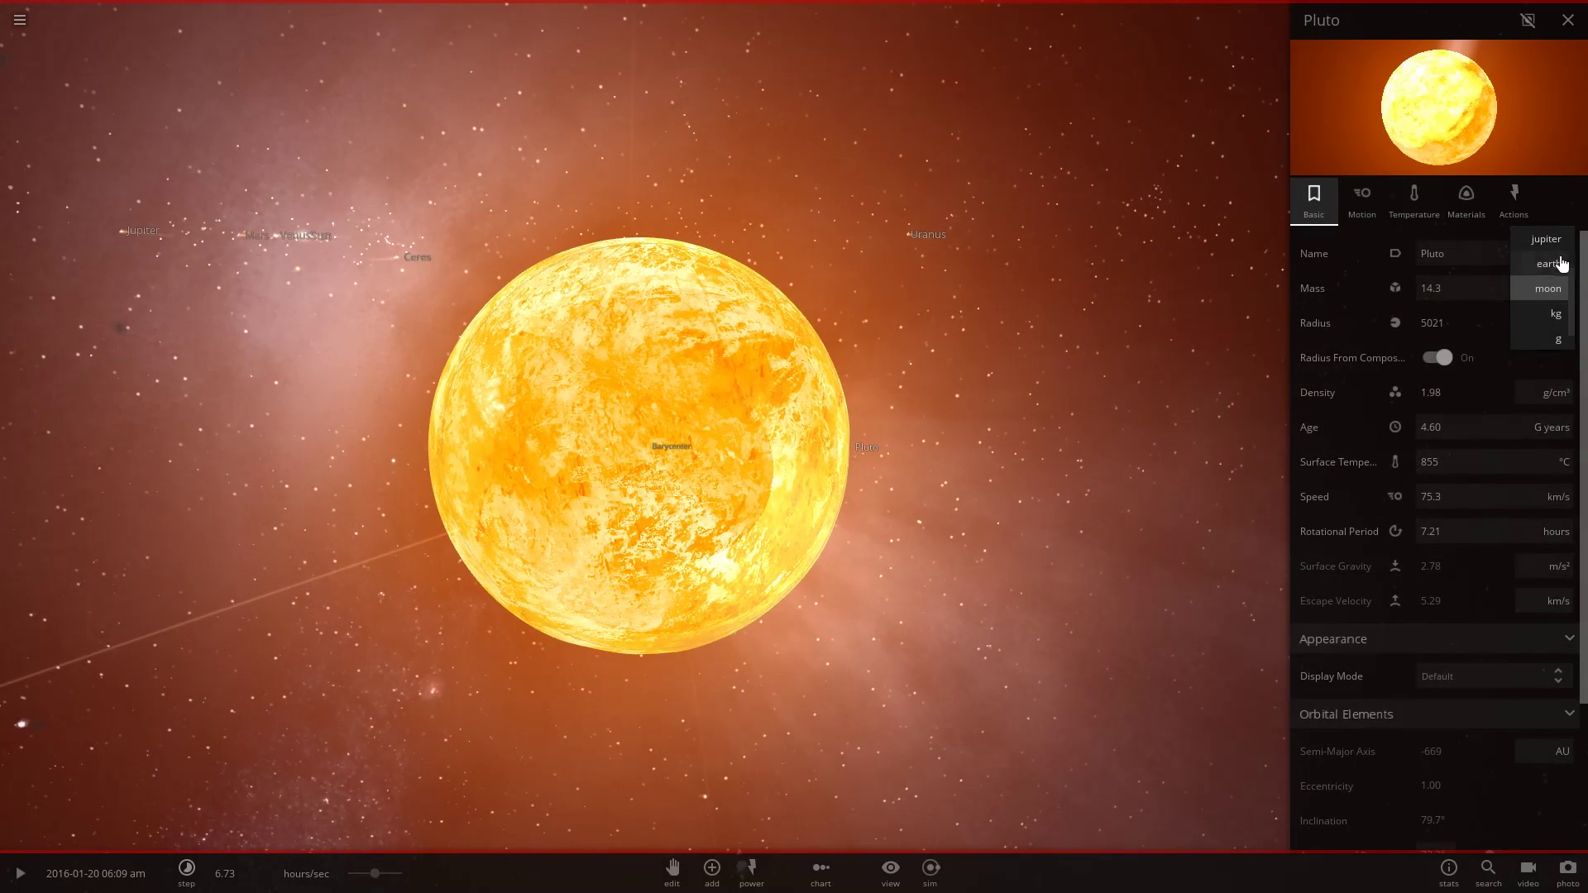
pyautogui.click(1546, 263)
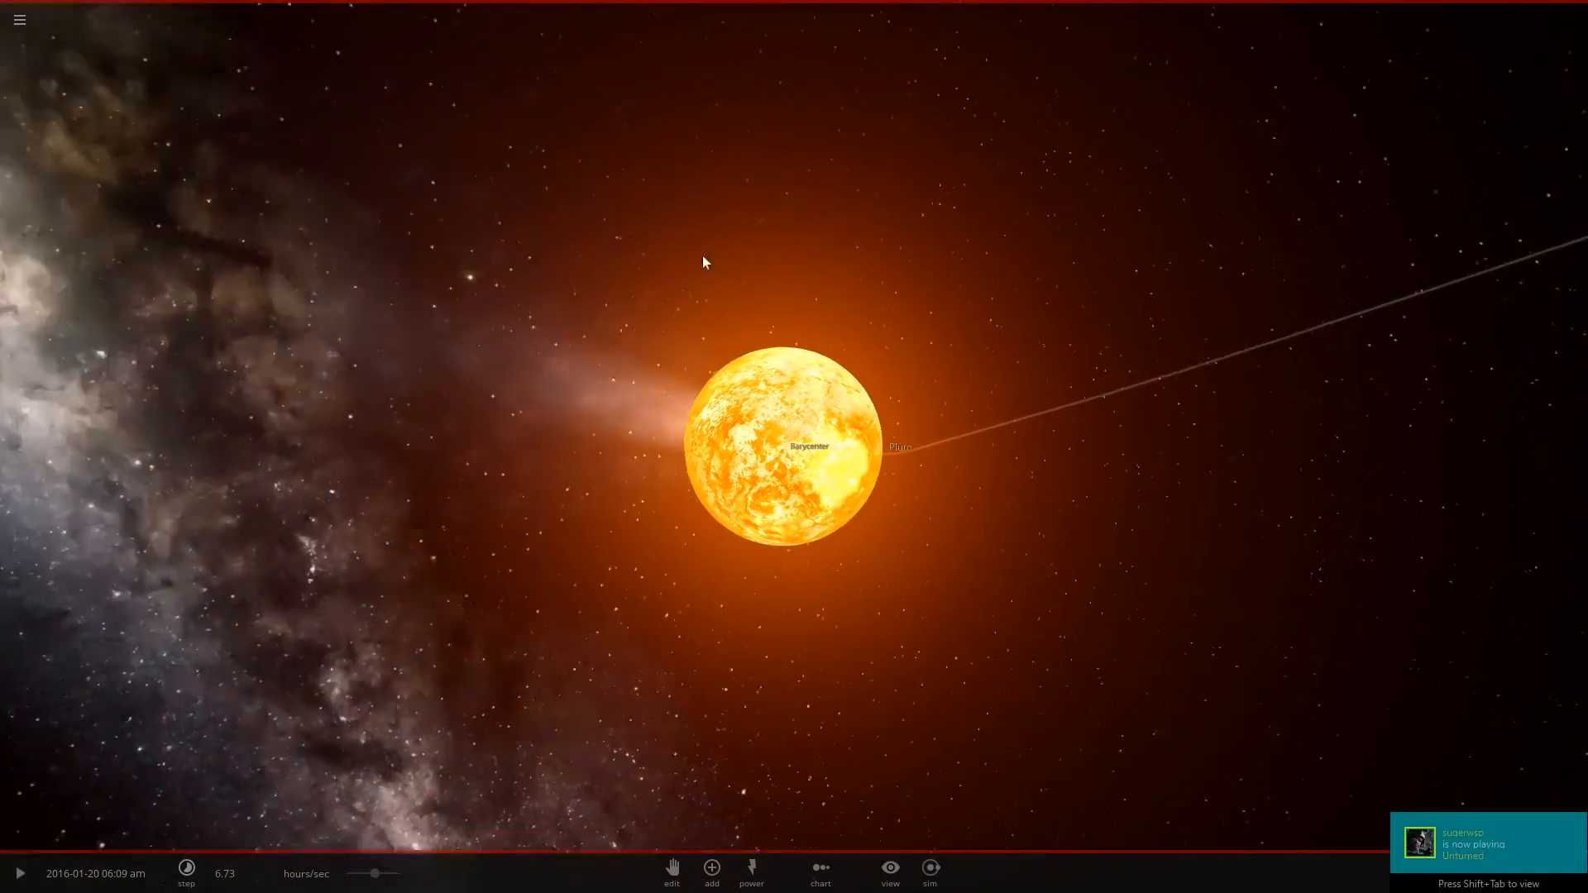
pyautogui.click(898, 447)
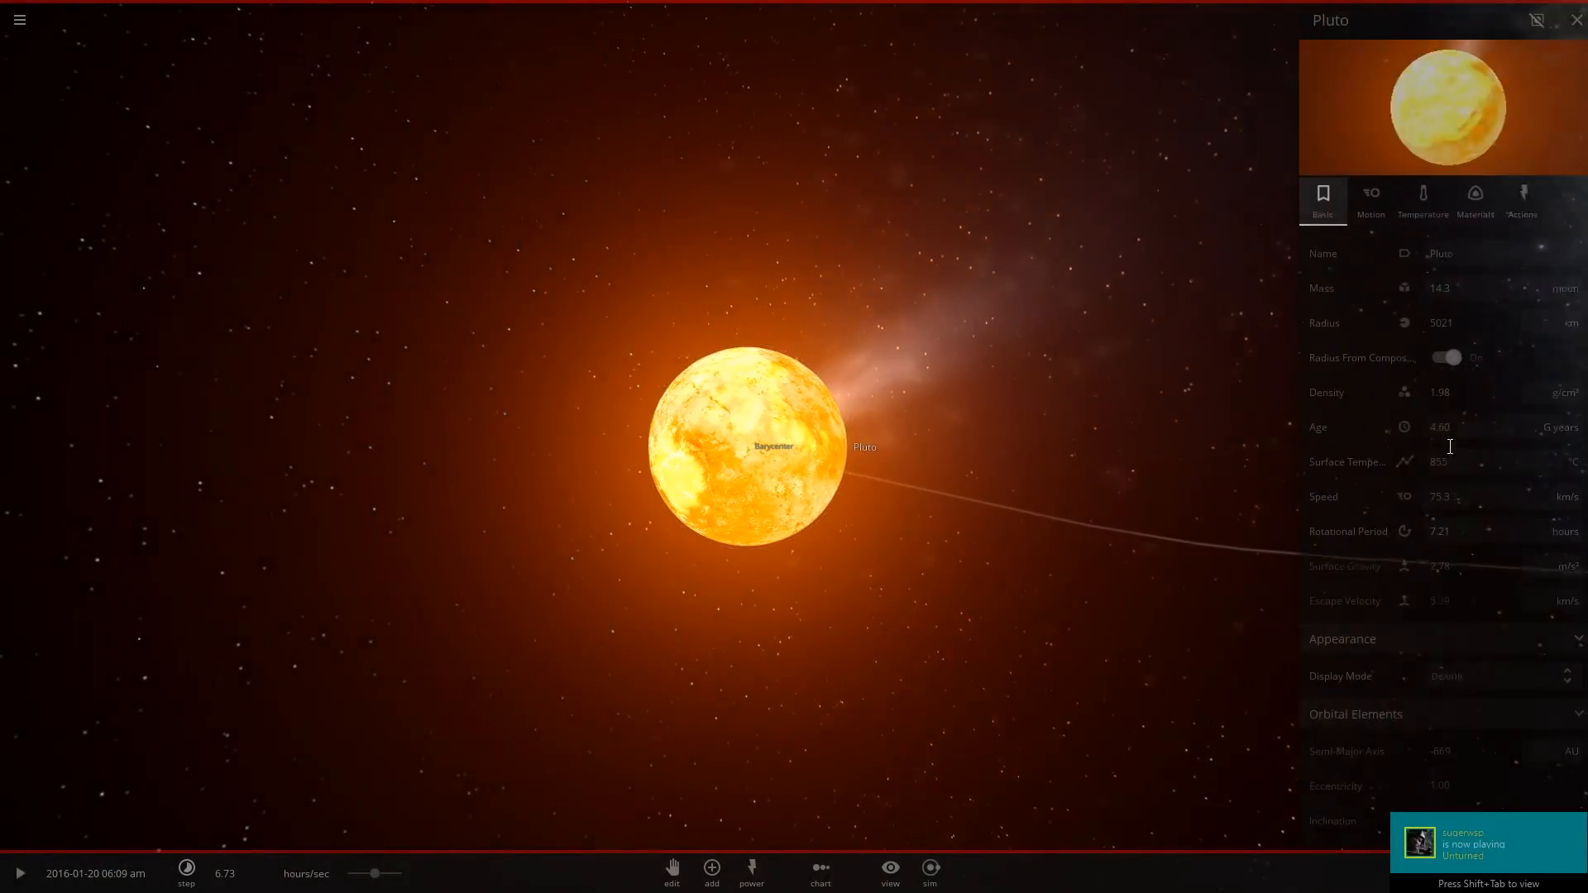
pyautogui.scroll(-3)
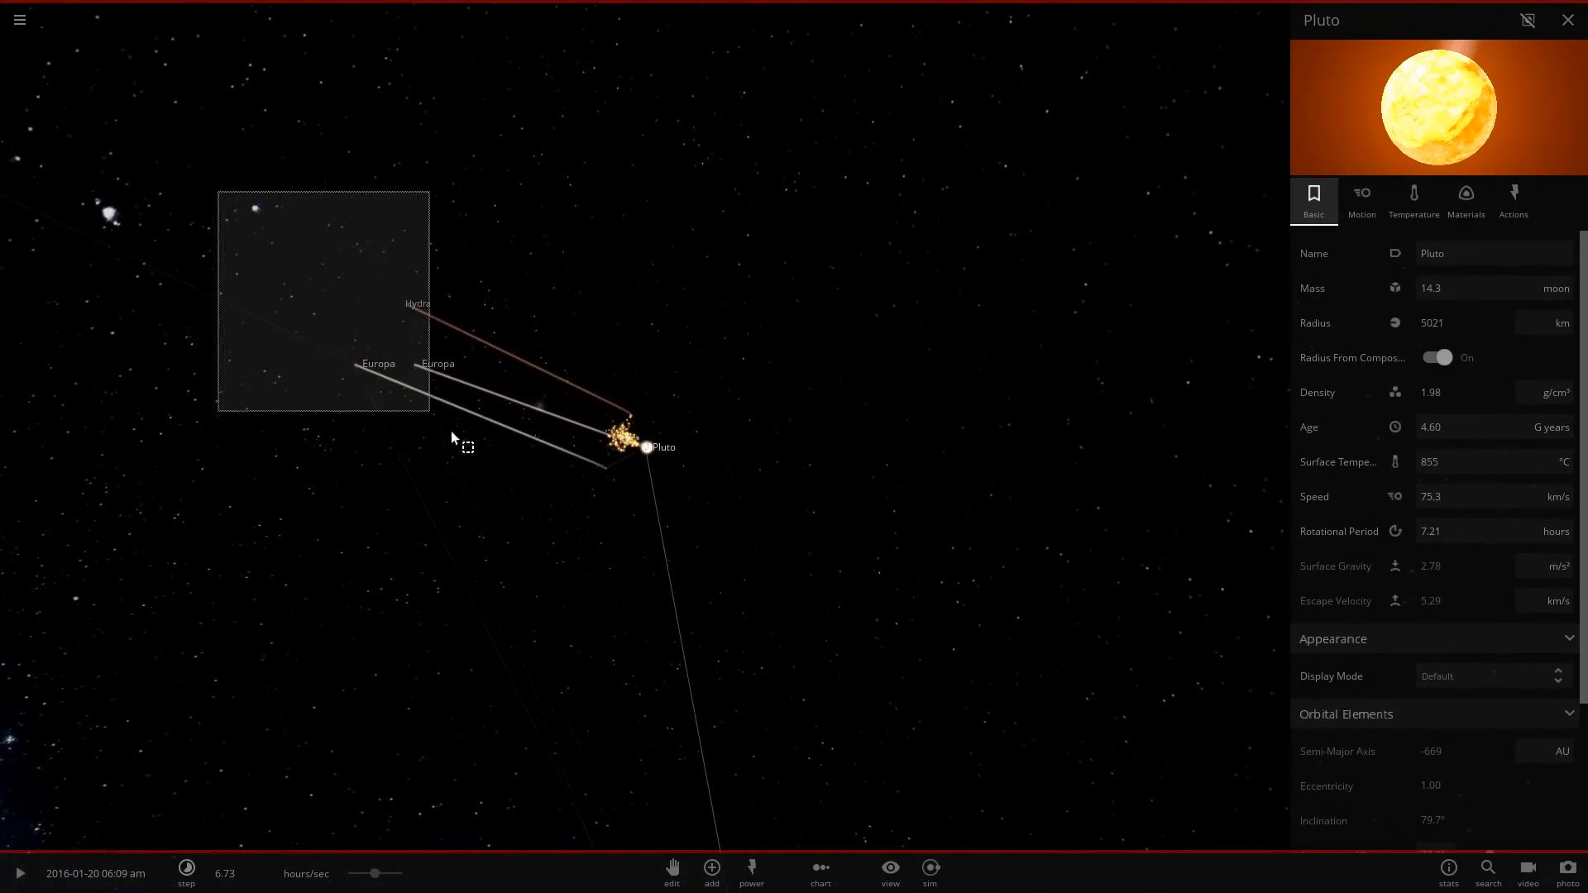
# Clear the leftover Europa and Hydra debris, then reselect Pluto and view its Motion page (75.3 km/s, 7.21-hour rotation).
pyautogui.click(1567, 20)
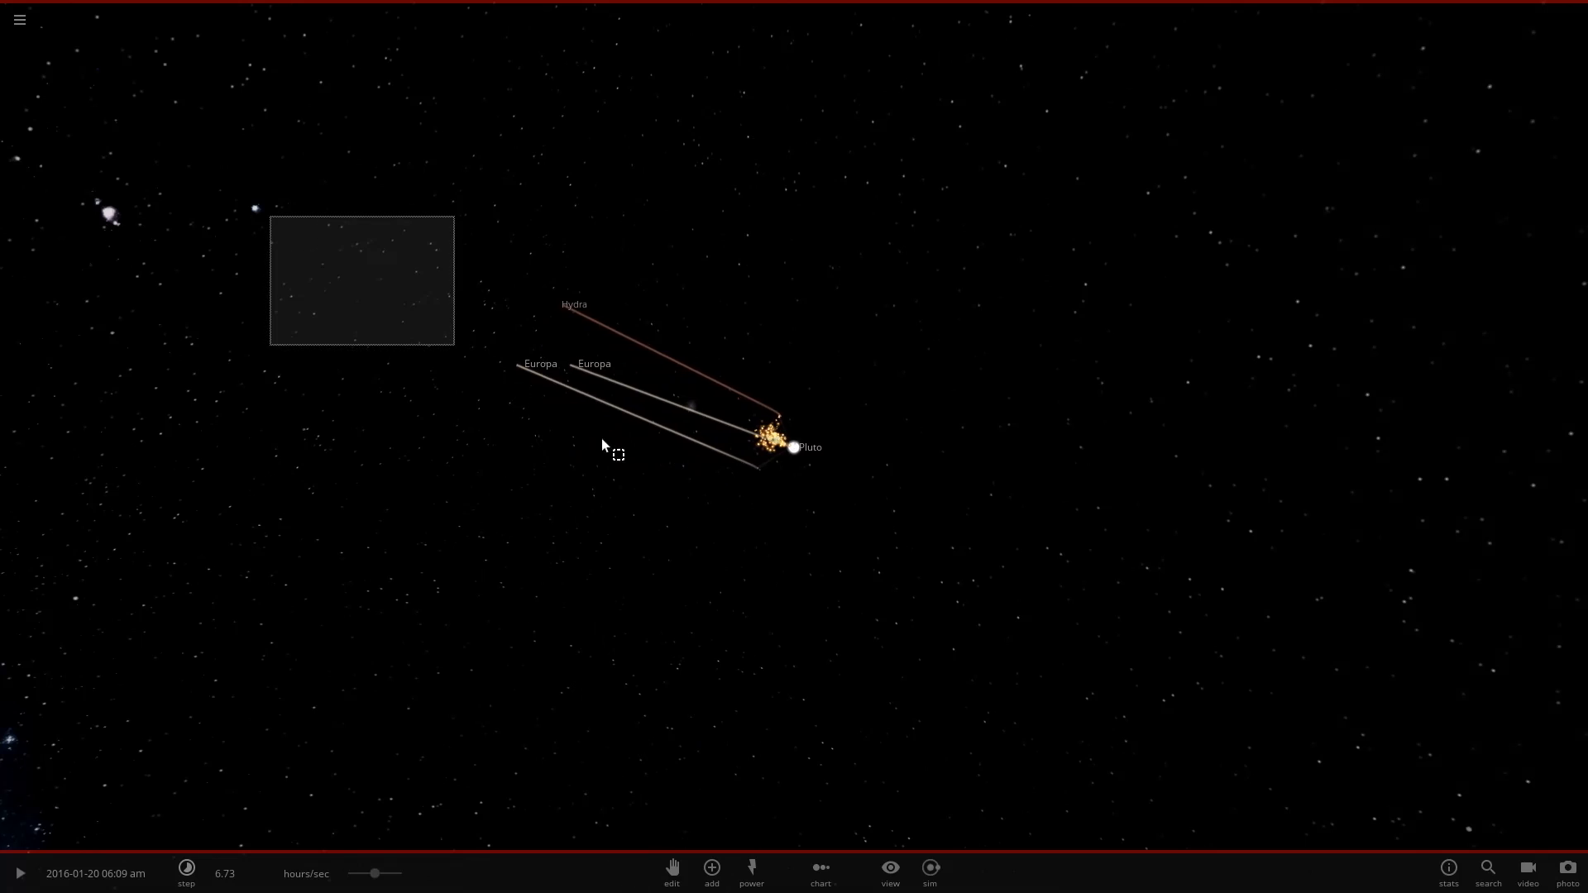
pyautogui.click(793, 447)
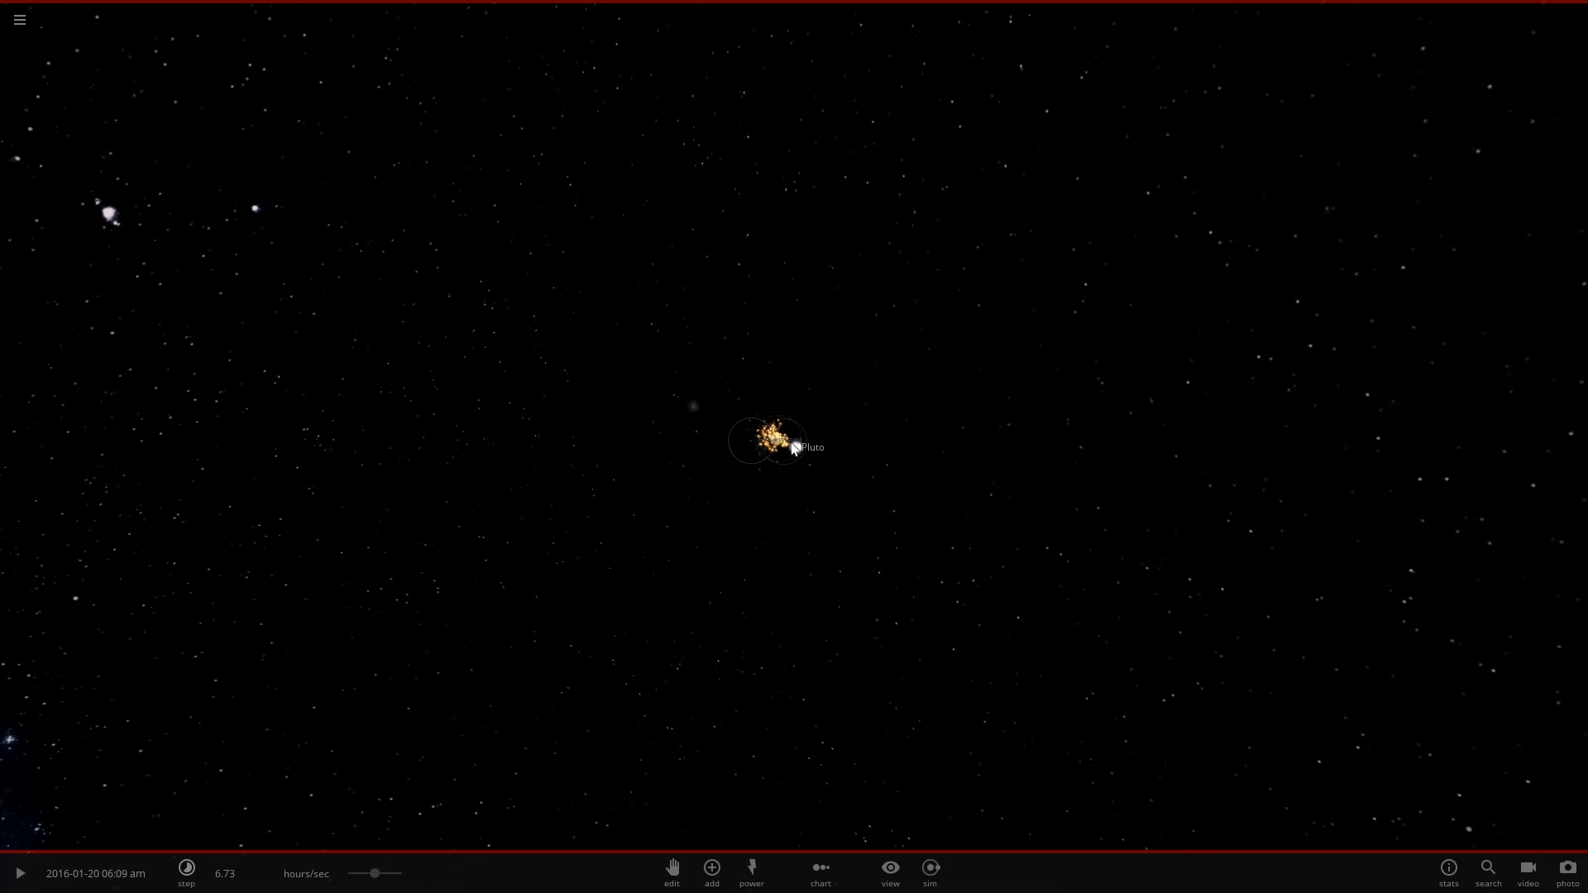
pyautogui.click(774, 440)
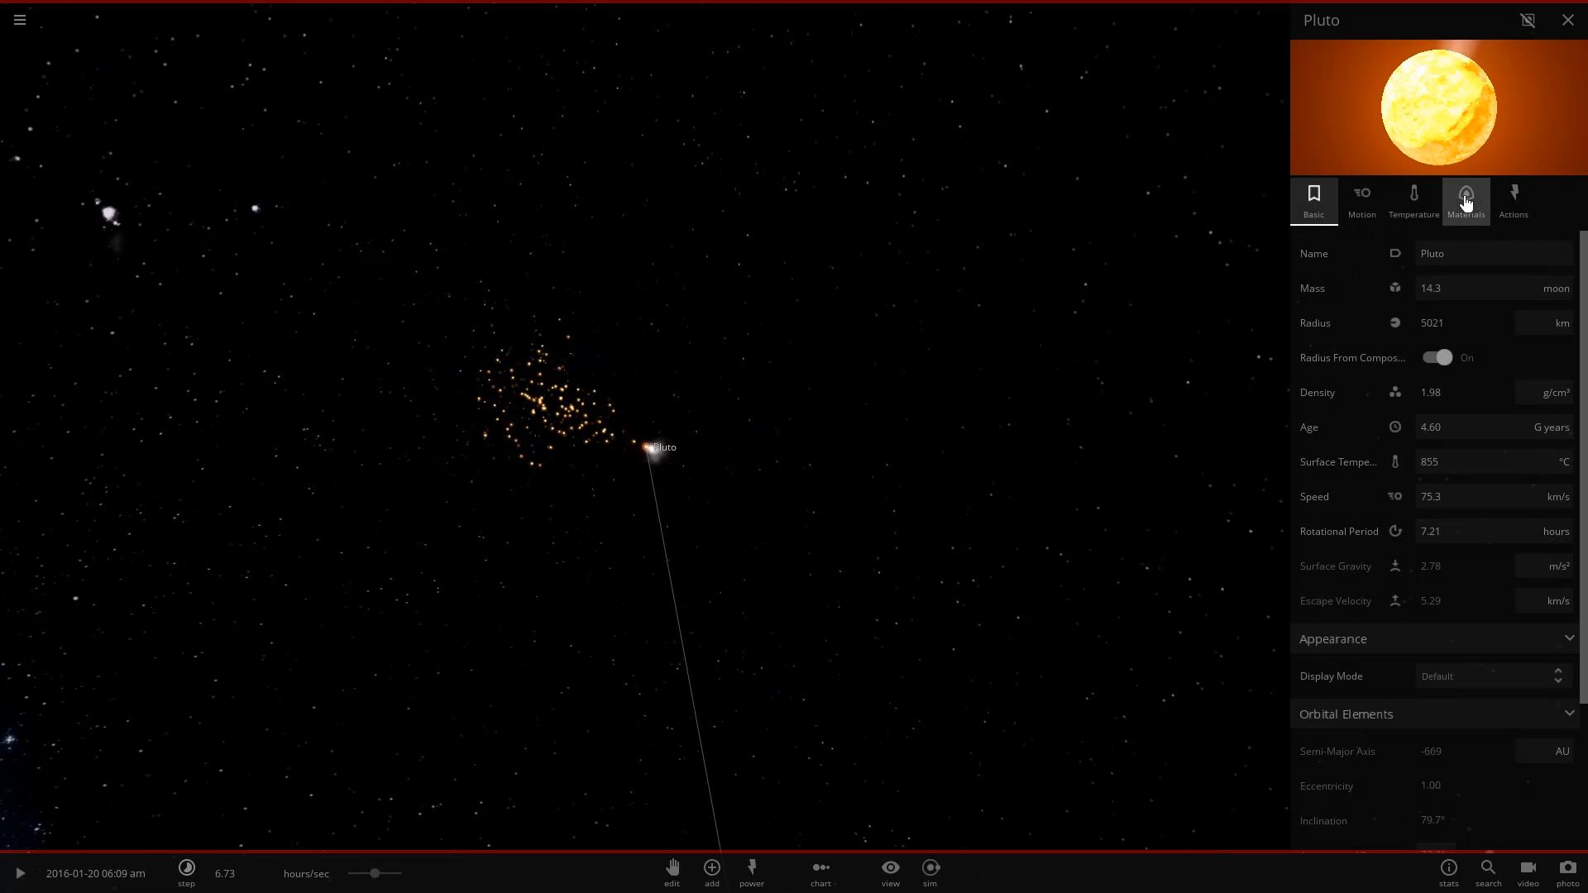
pyautogui.click(1361, 201)
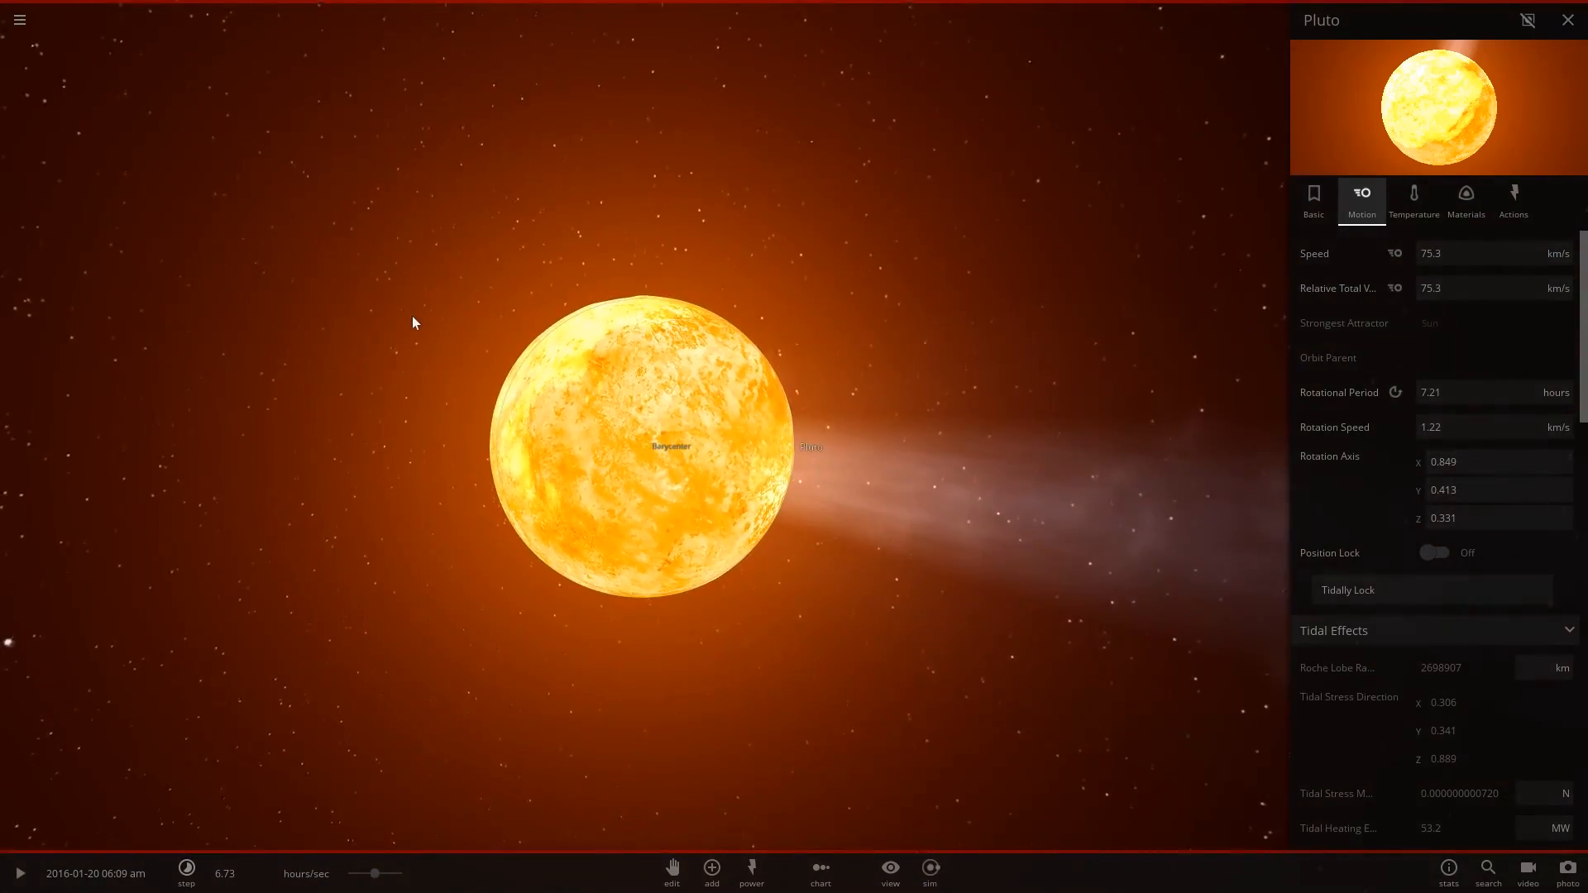
# Cool Pluto to about 96.5 °C so its water condenses into a surface-covering blue ocean.
pyautogui.click(18, 872)
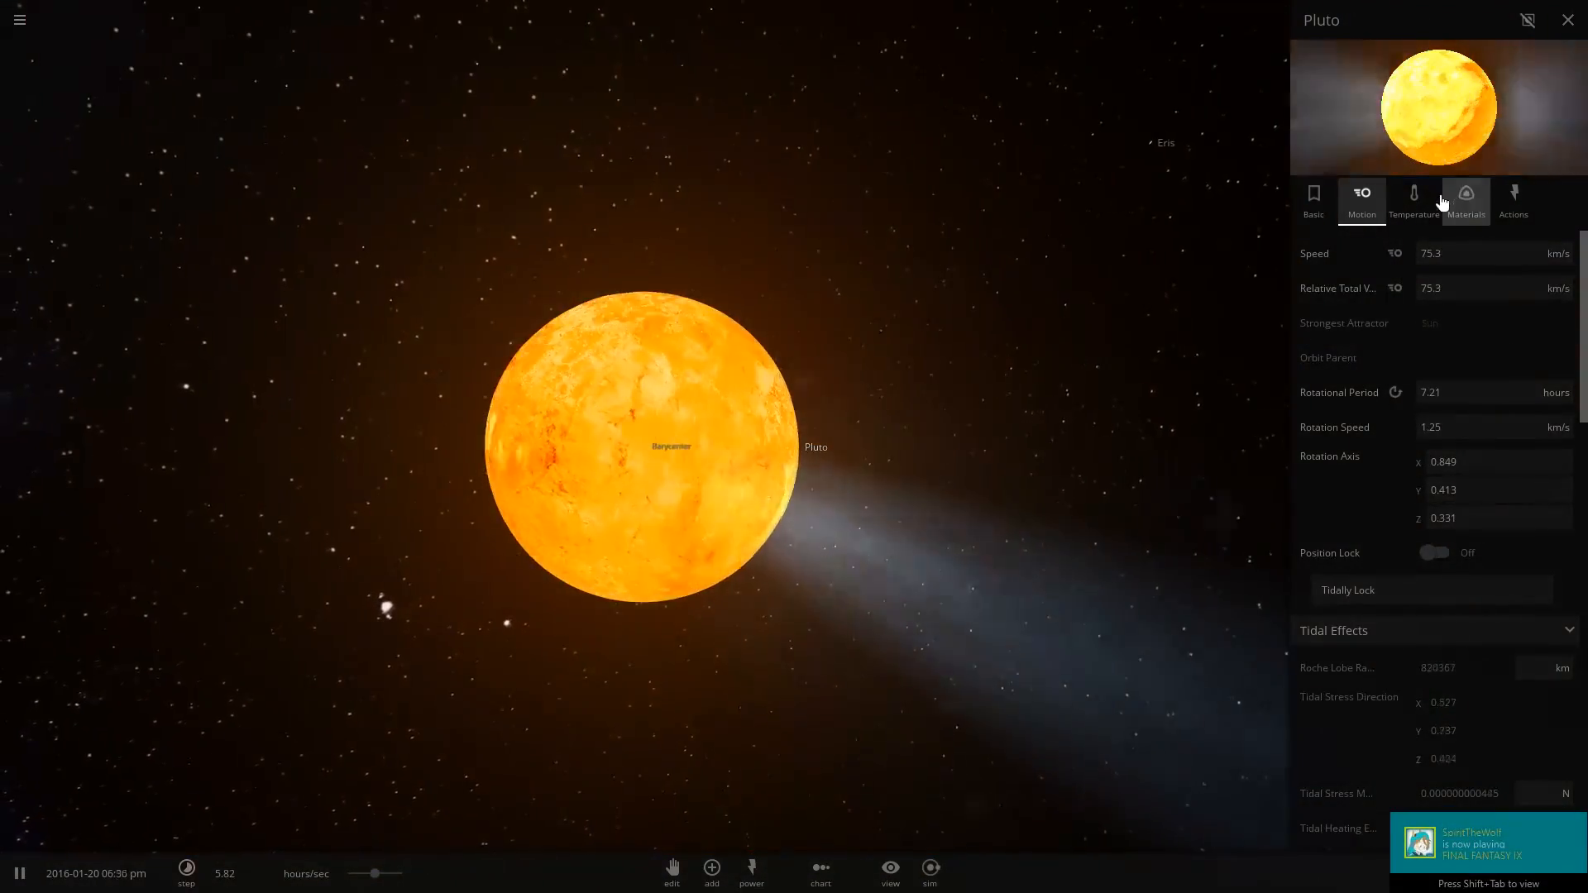
pyautogui.click(1464, 199)
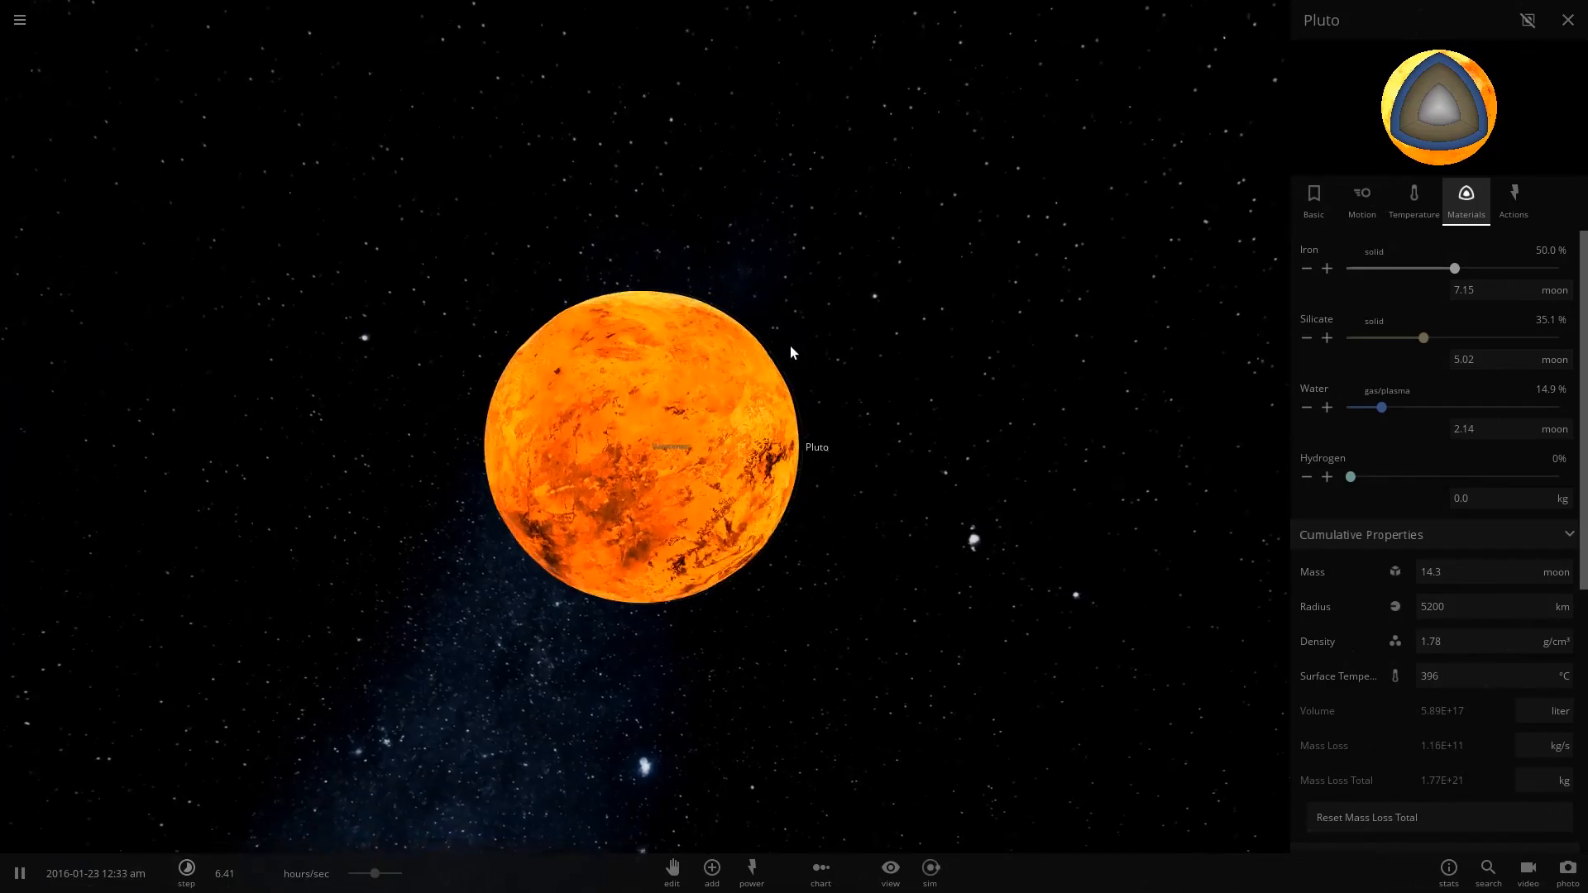
pyautogui.click(185, 873)
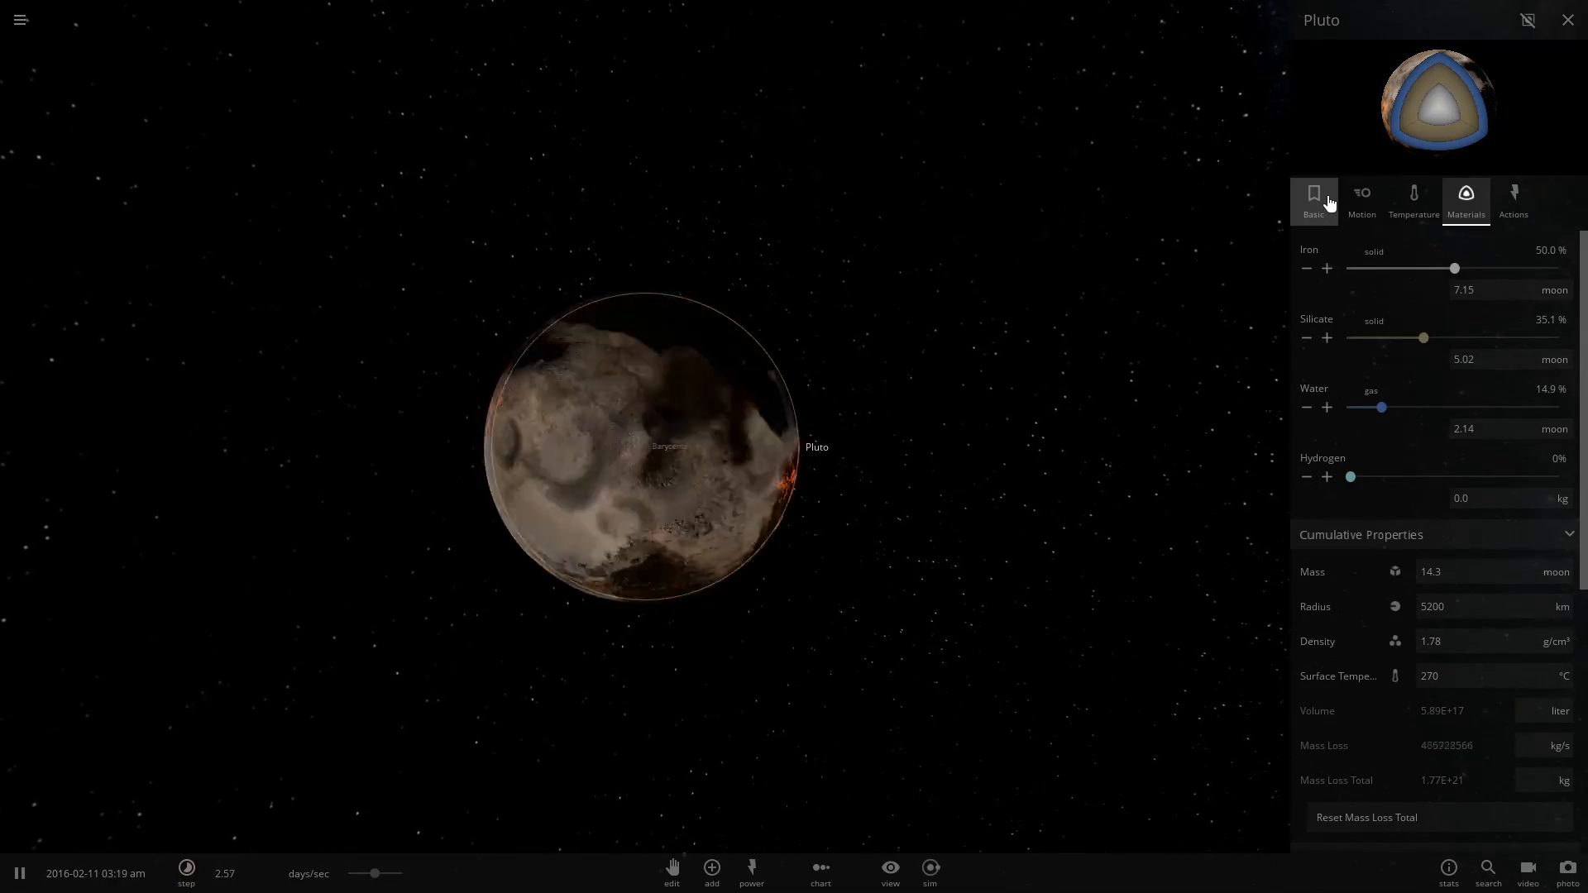
pyautogui.click(1313, 200)
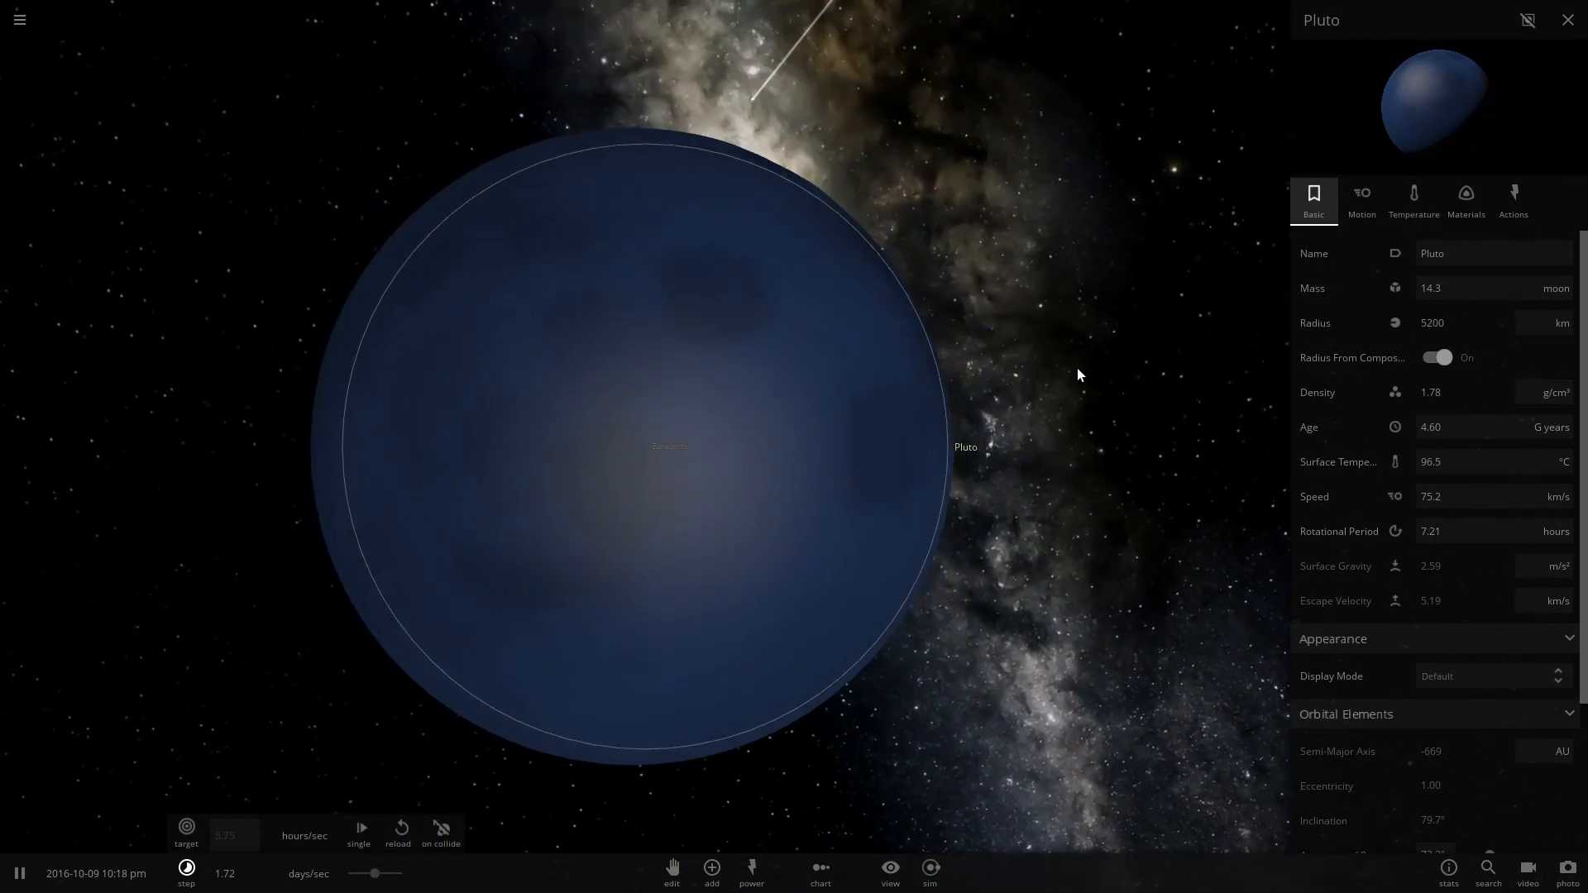
pyautogui.moveTo(1415, 200)
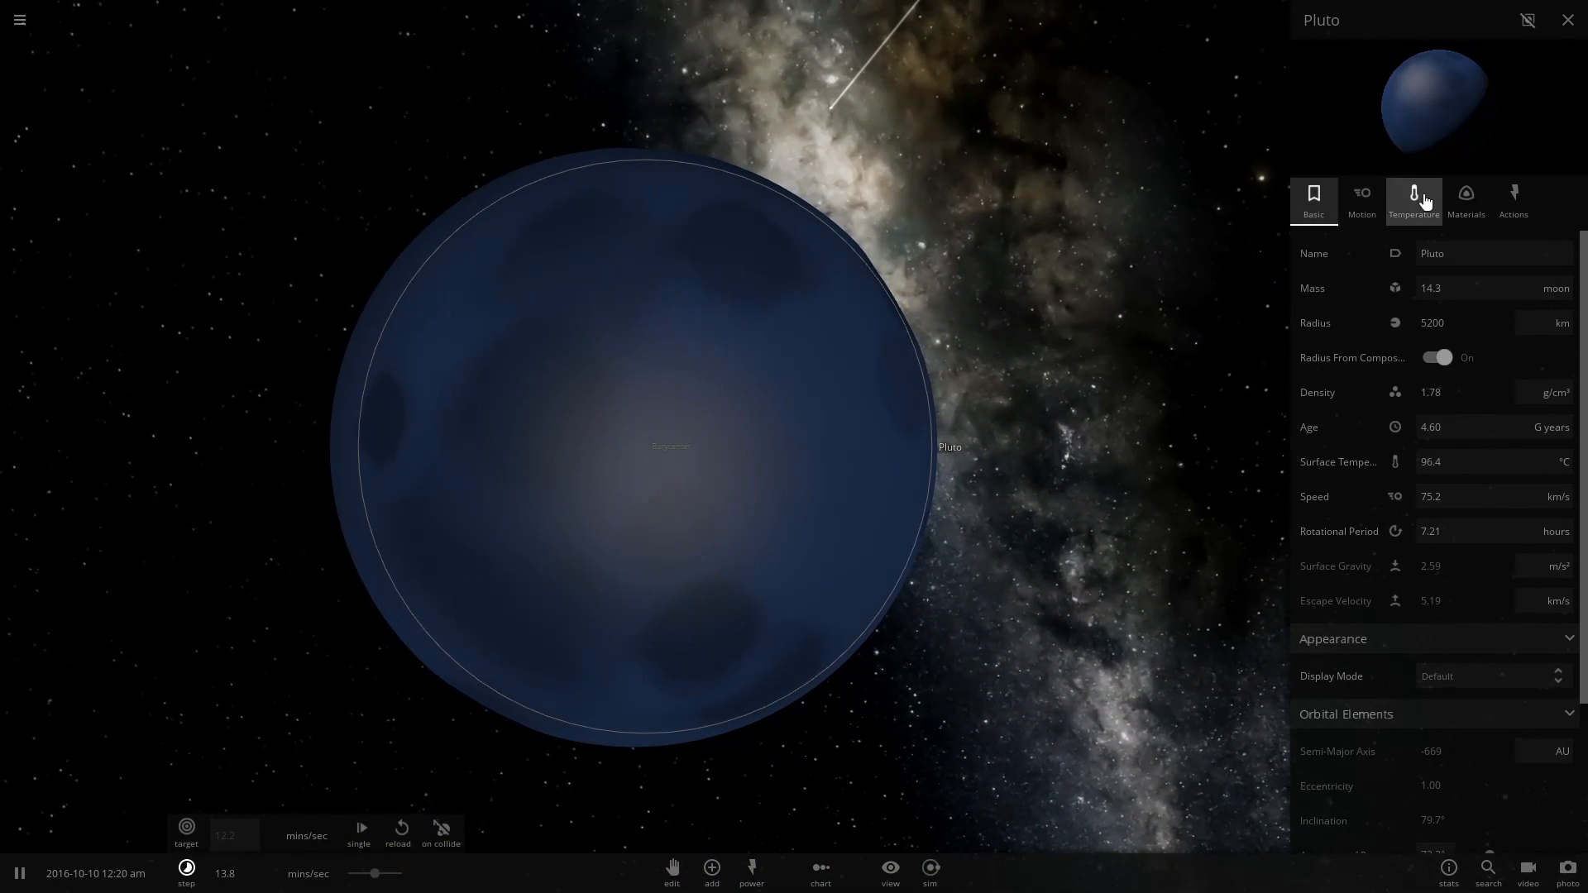
# Reduce Pluto's water to about 0.0009 %, exposing brown cratered land with scattered seas.
pyautogui.click(1464, 201)
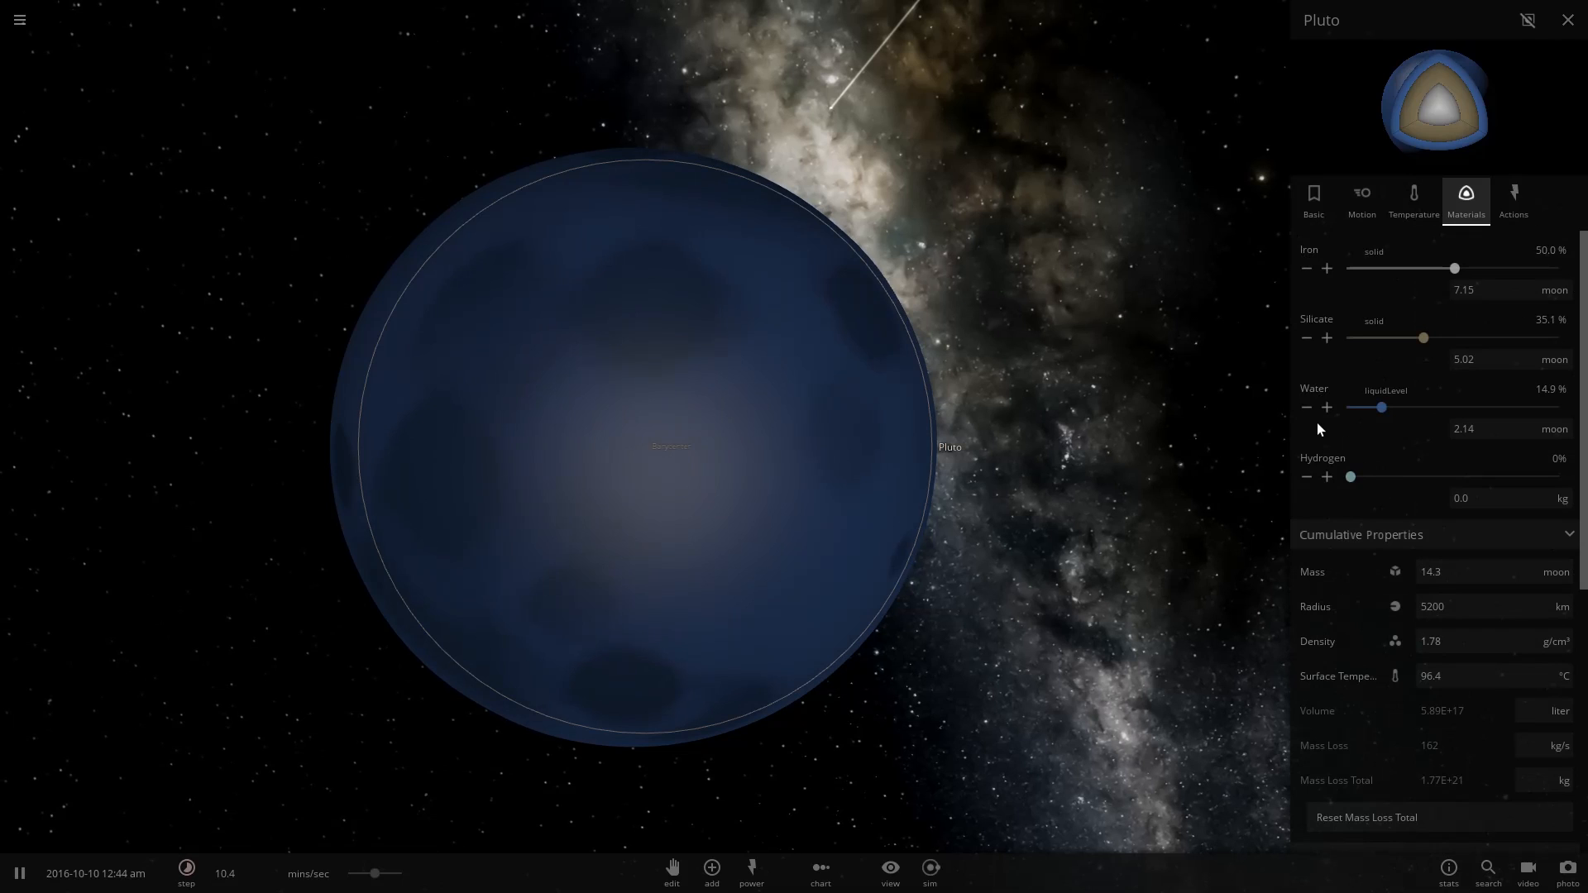
pyautogui.click(1307, 407)
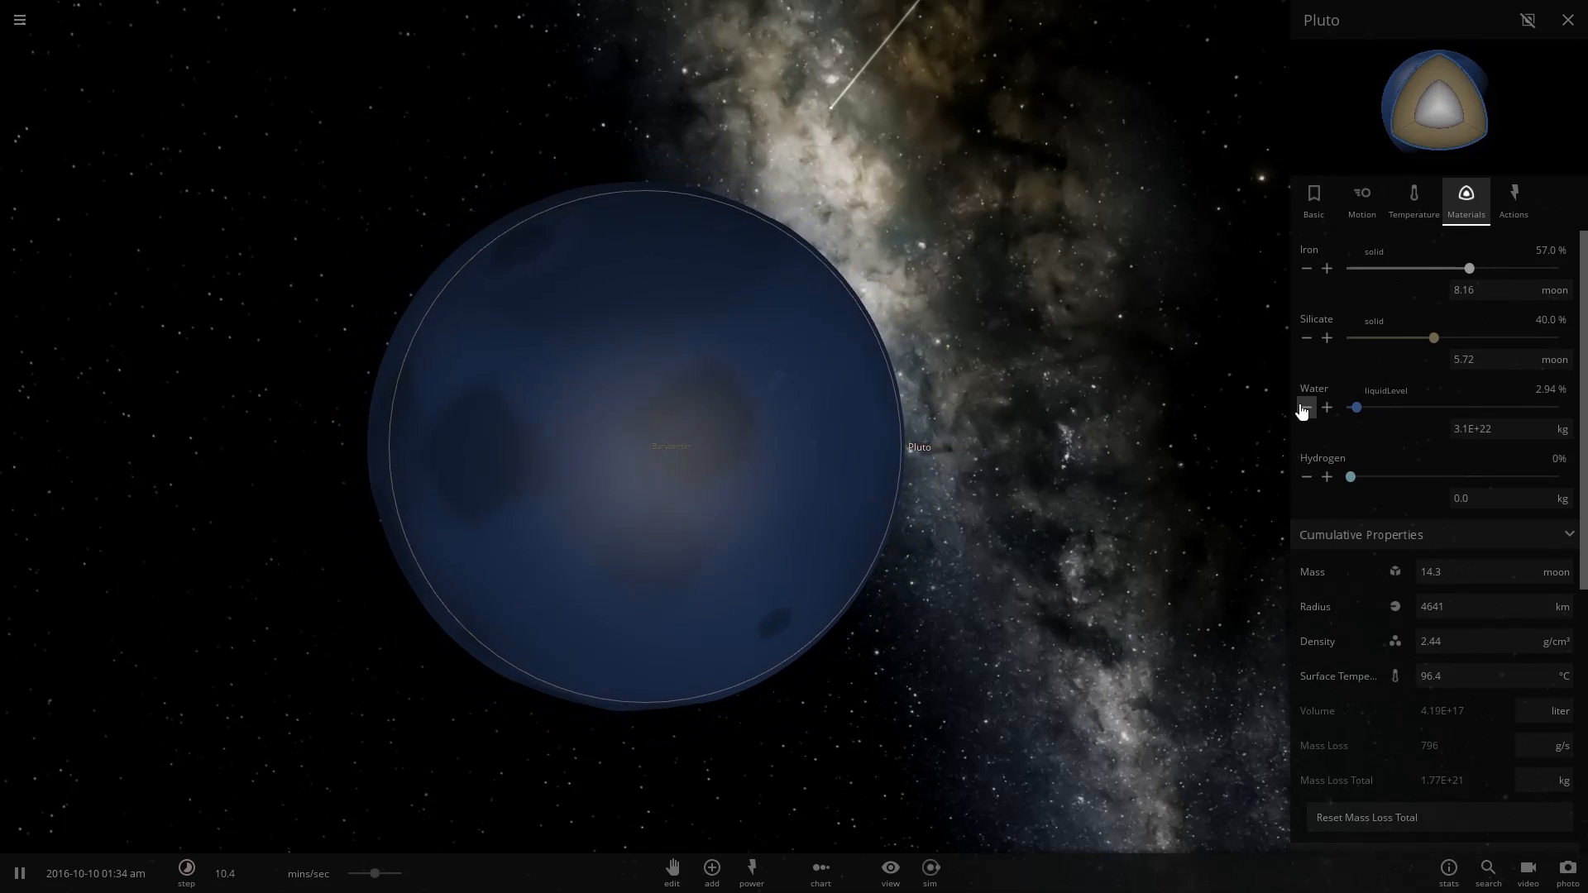
pyautogui.click(1305, 407)
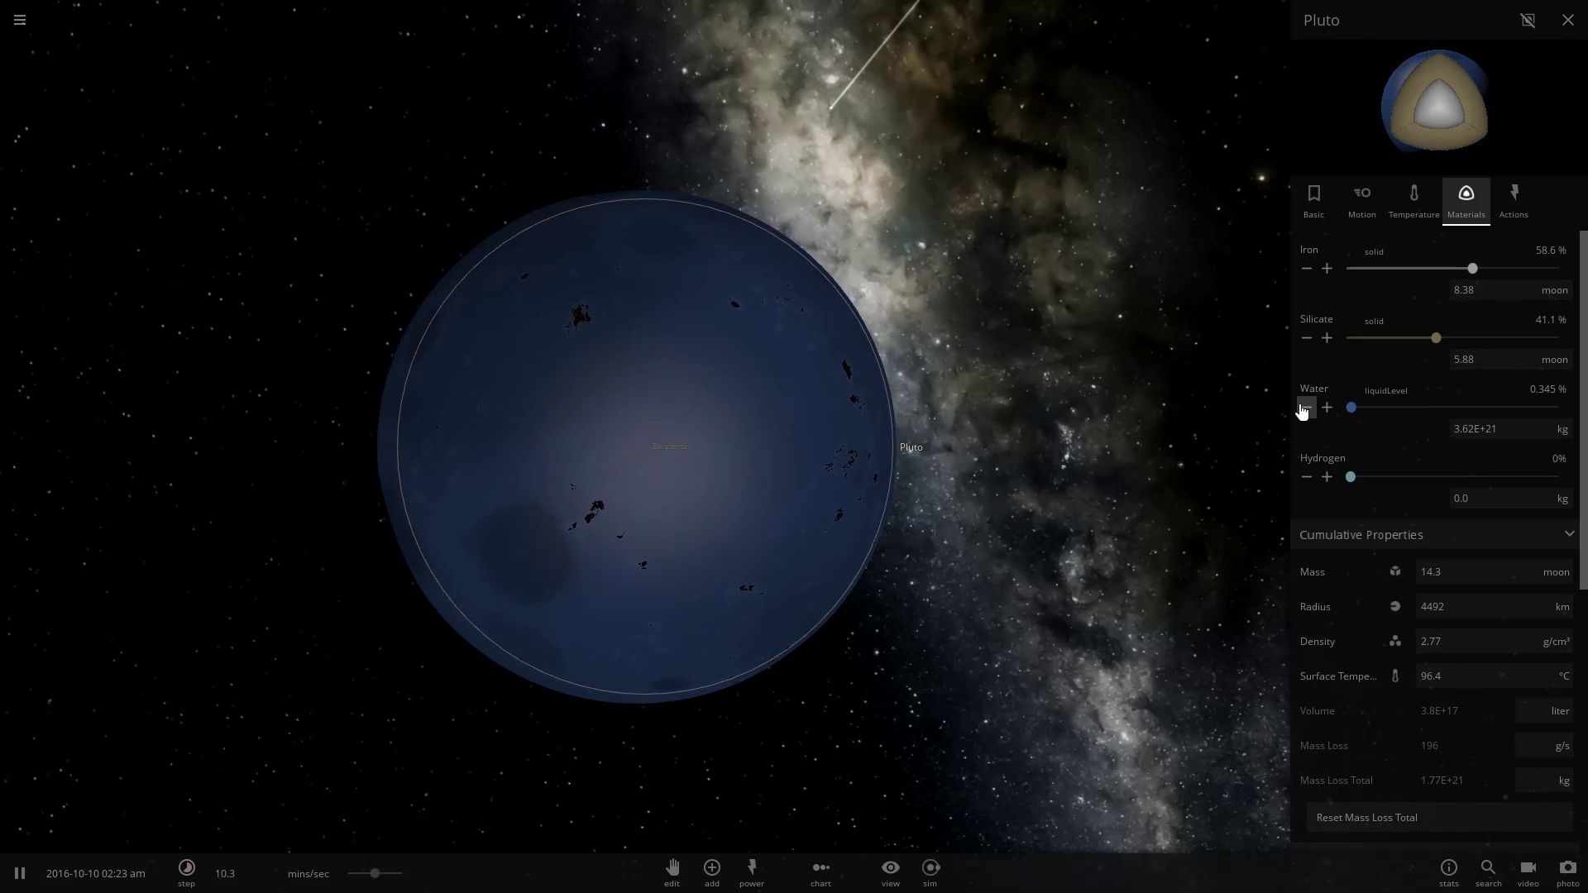
pyautogui.click(1305, 408)
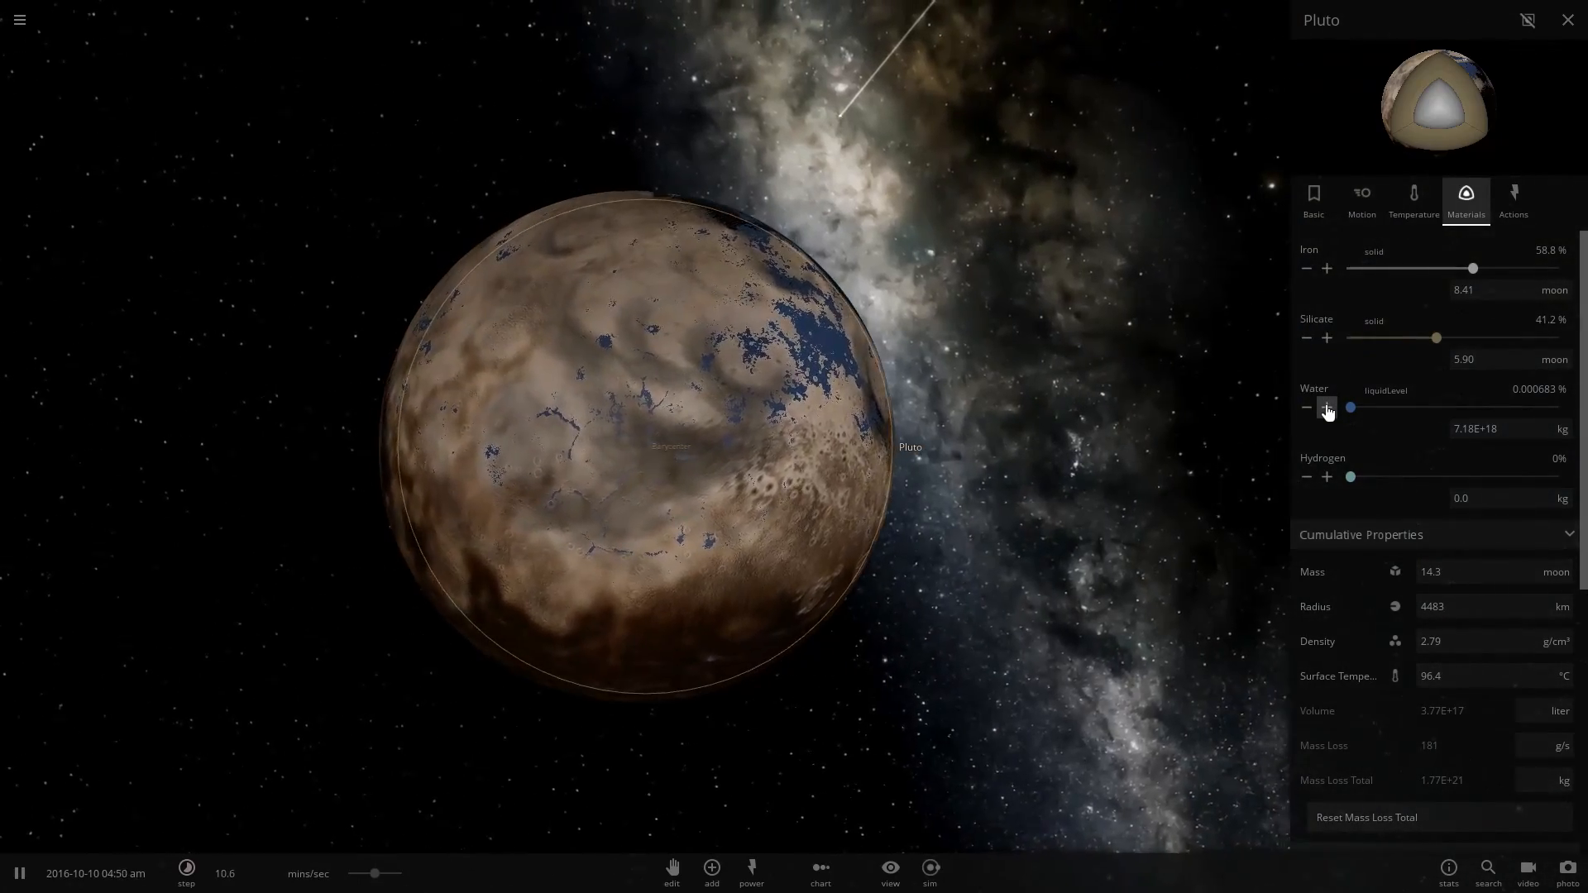
pyautogui.click(1325, 409)
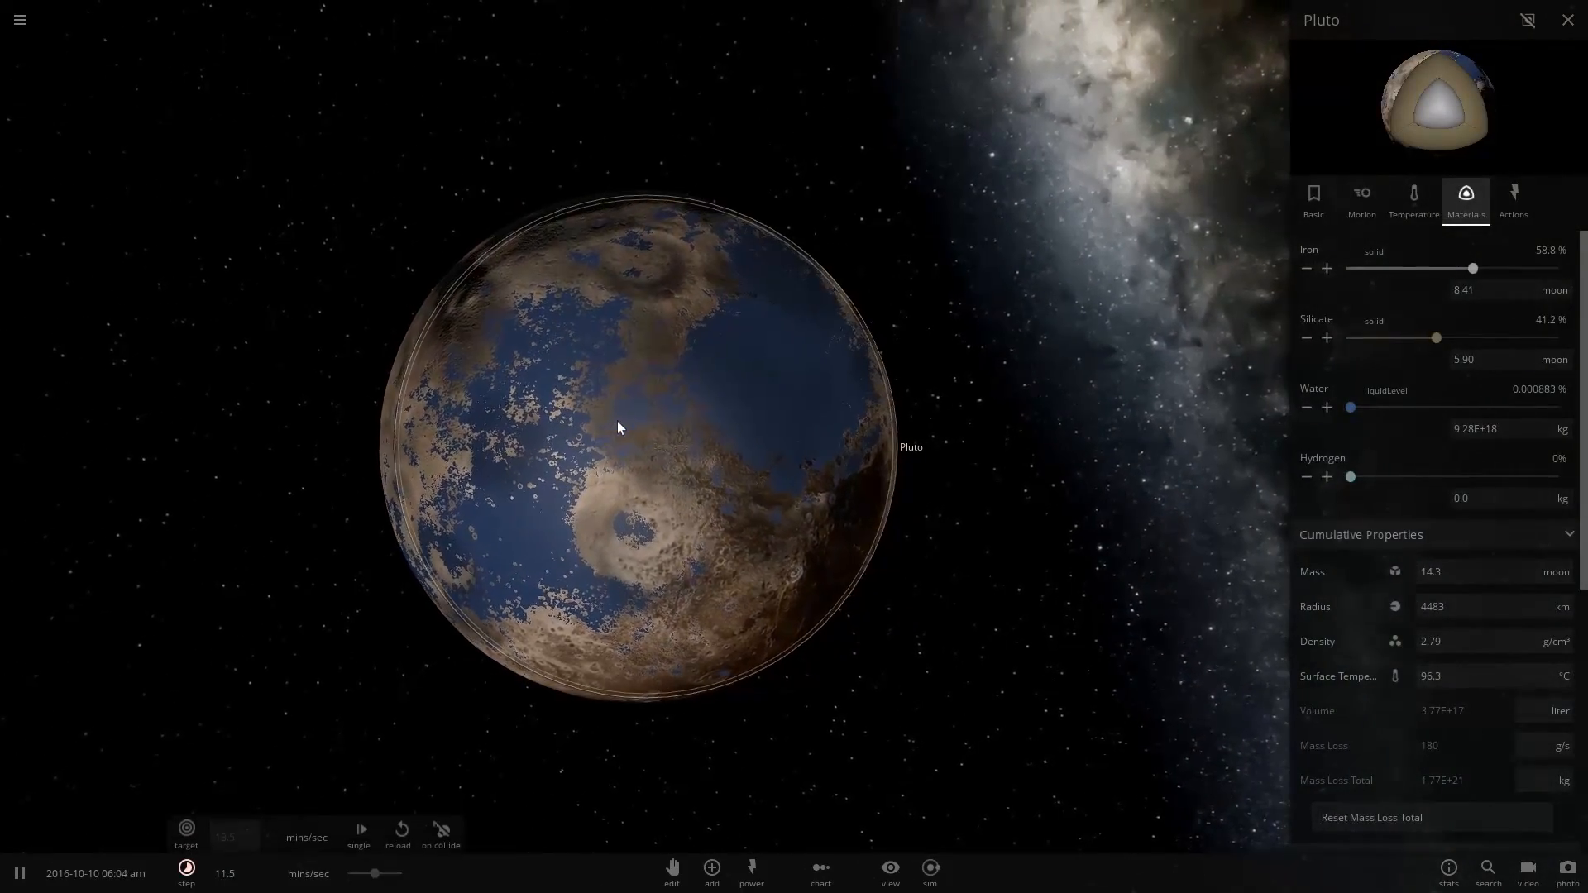
pyautogui.click(1569, 20)
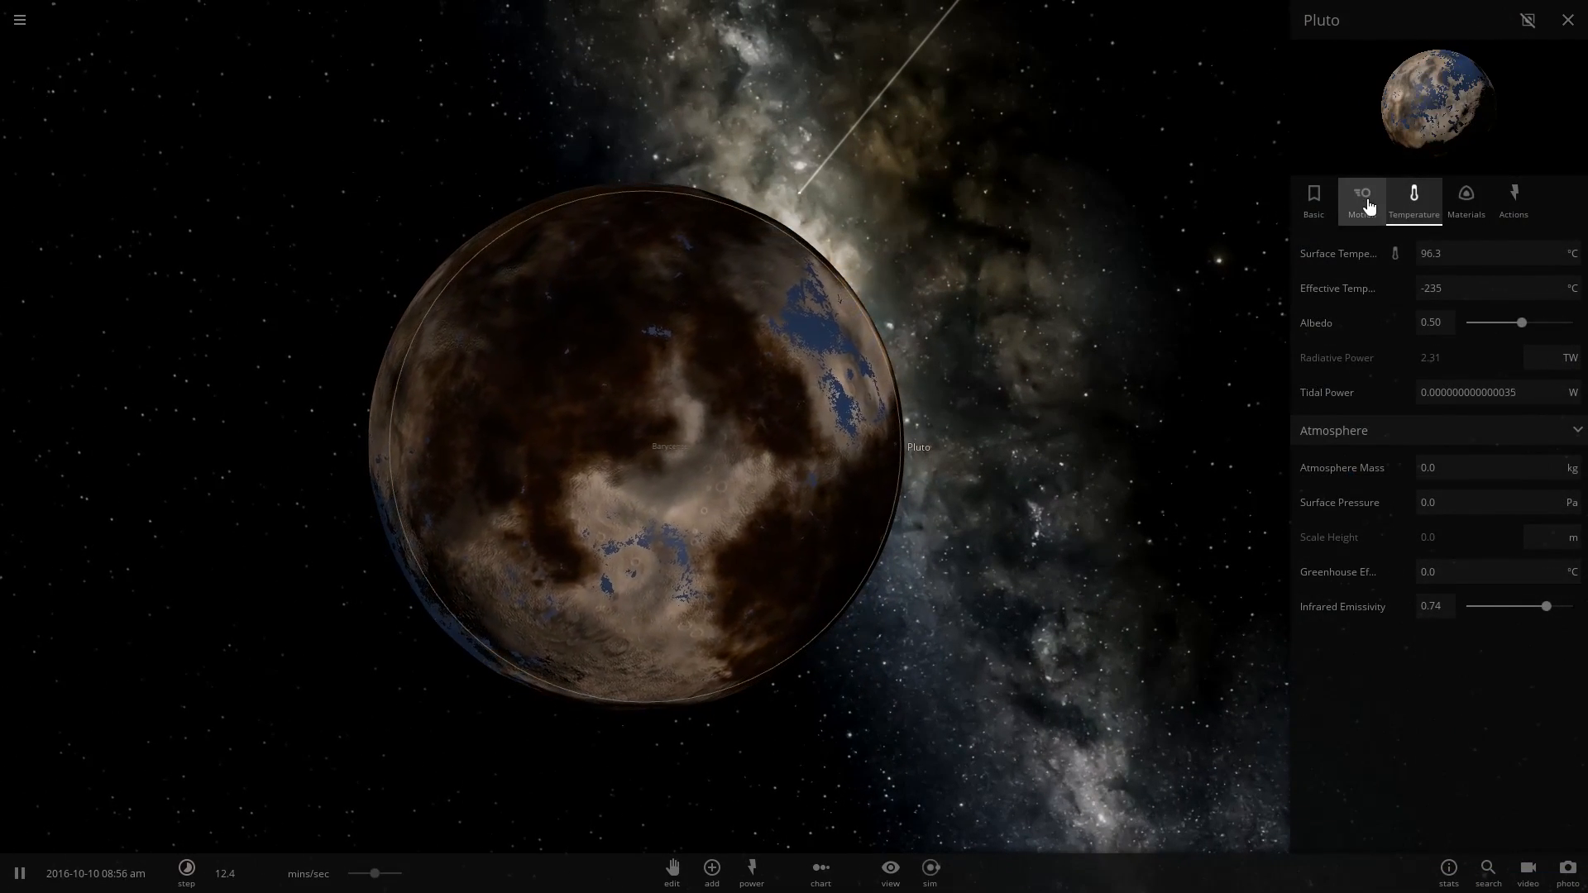
# Review Pluto's temperature and materials panels, scrolling through the composition list.
pyautogui.click(1415, 200)
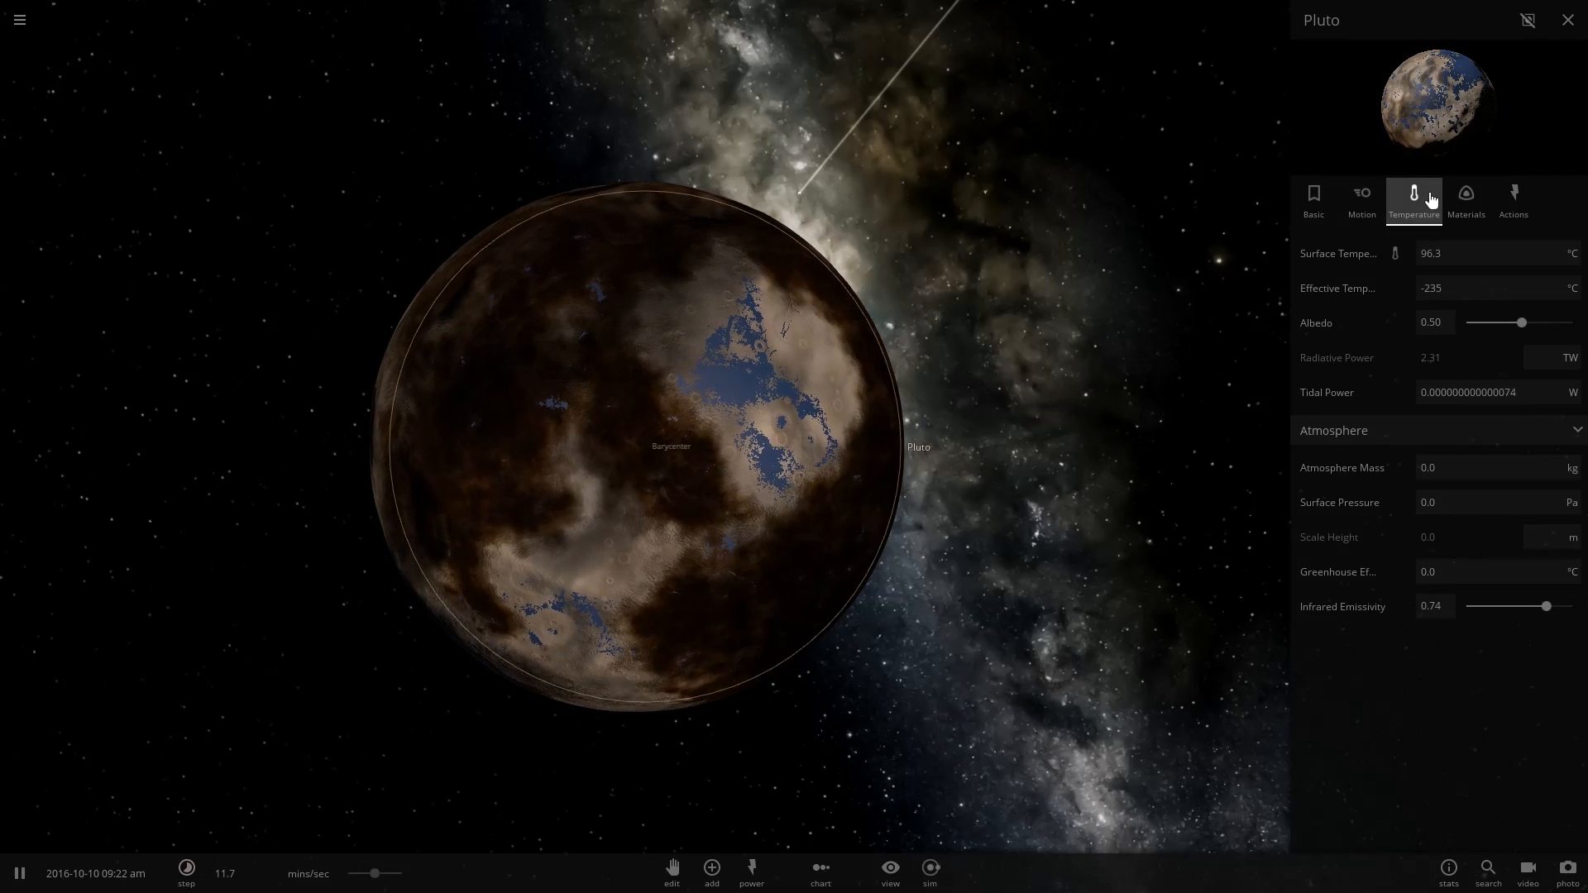
pyautogui.click(1465, 200)
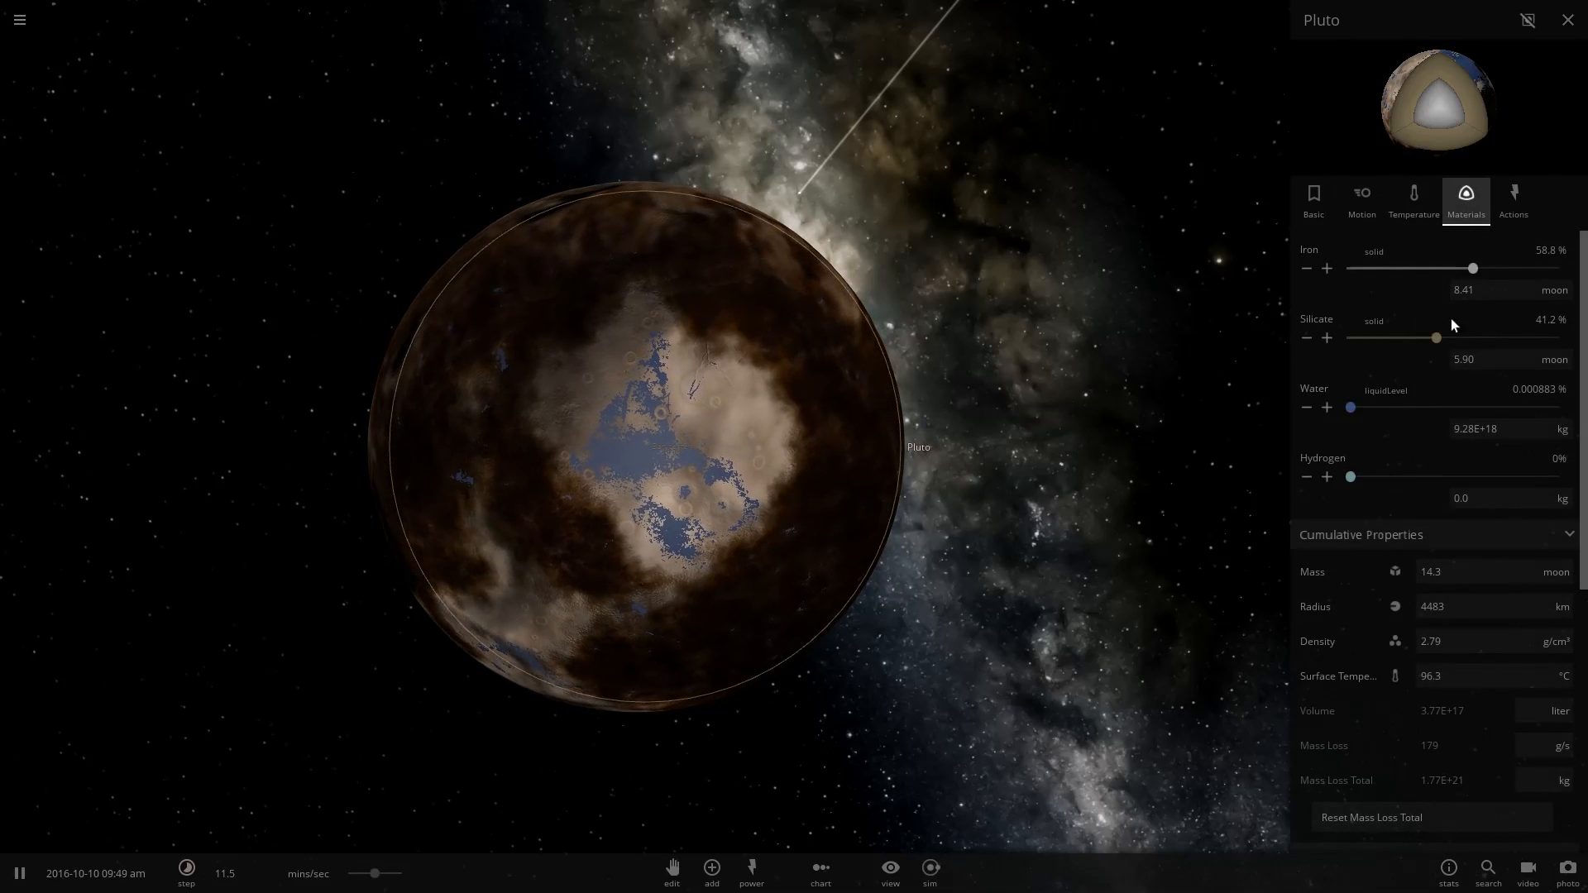
pyautogui.scroll(-3)
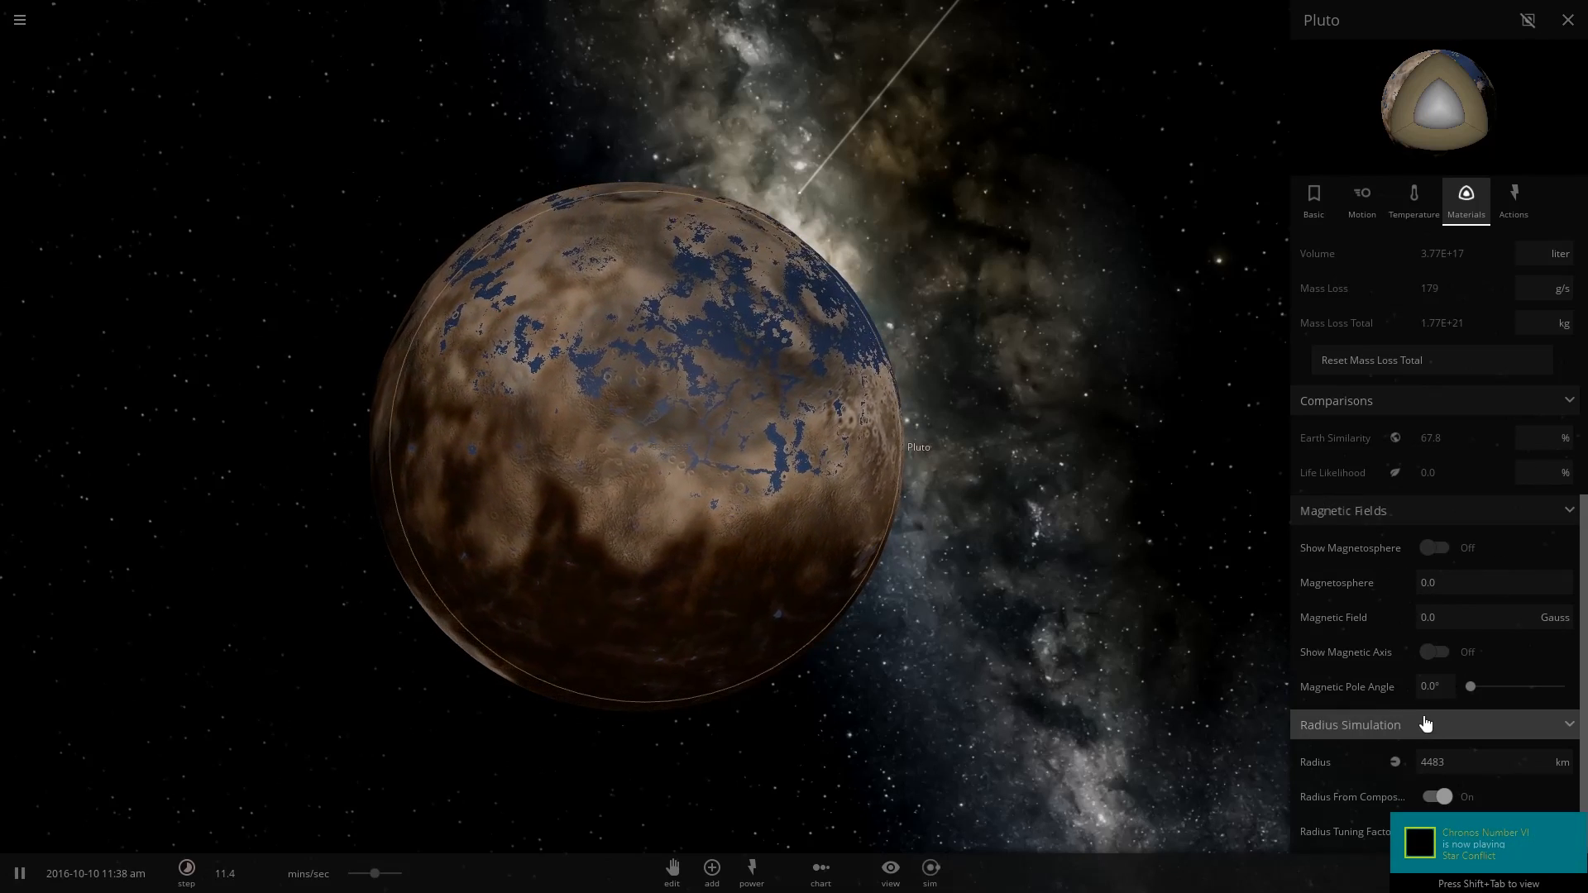
pyautogui.scroll(3)
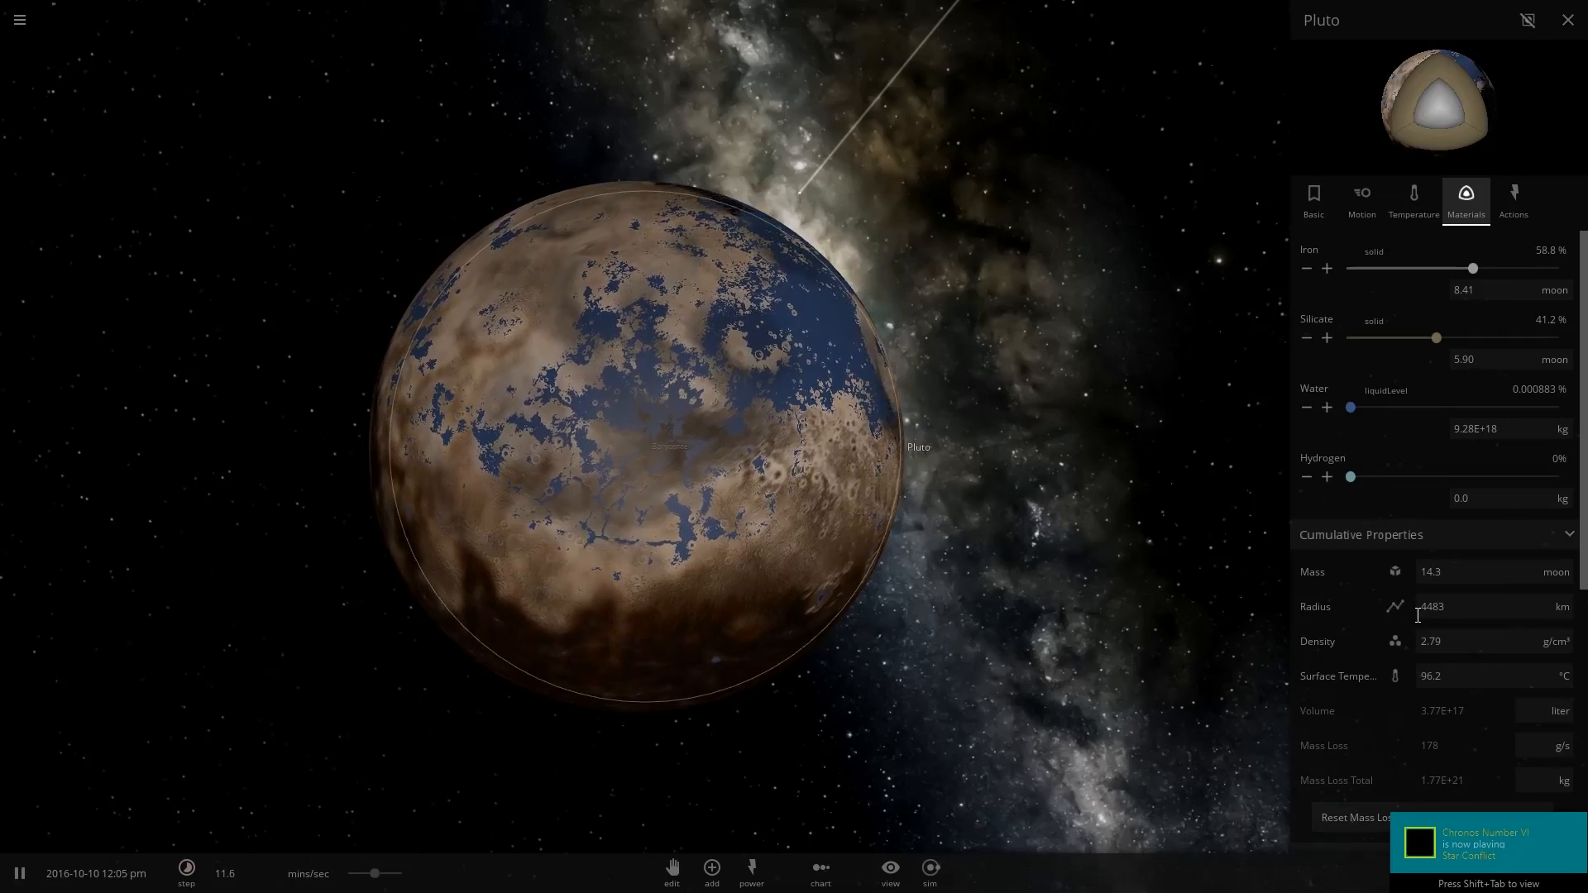
pyautogui.scroll(-3)
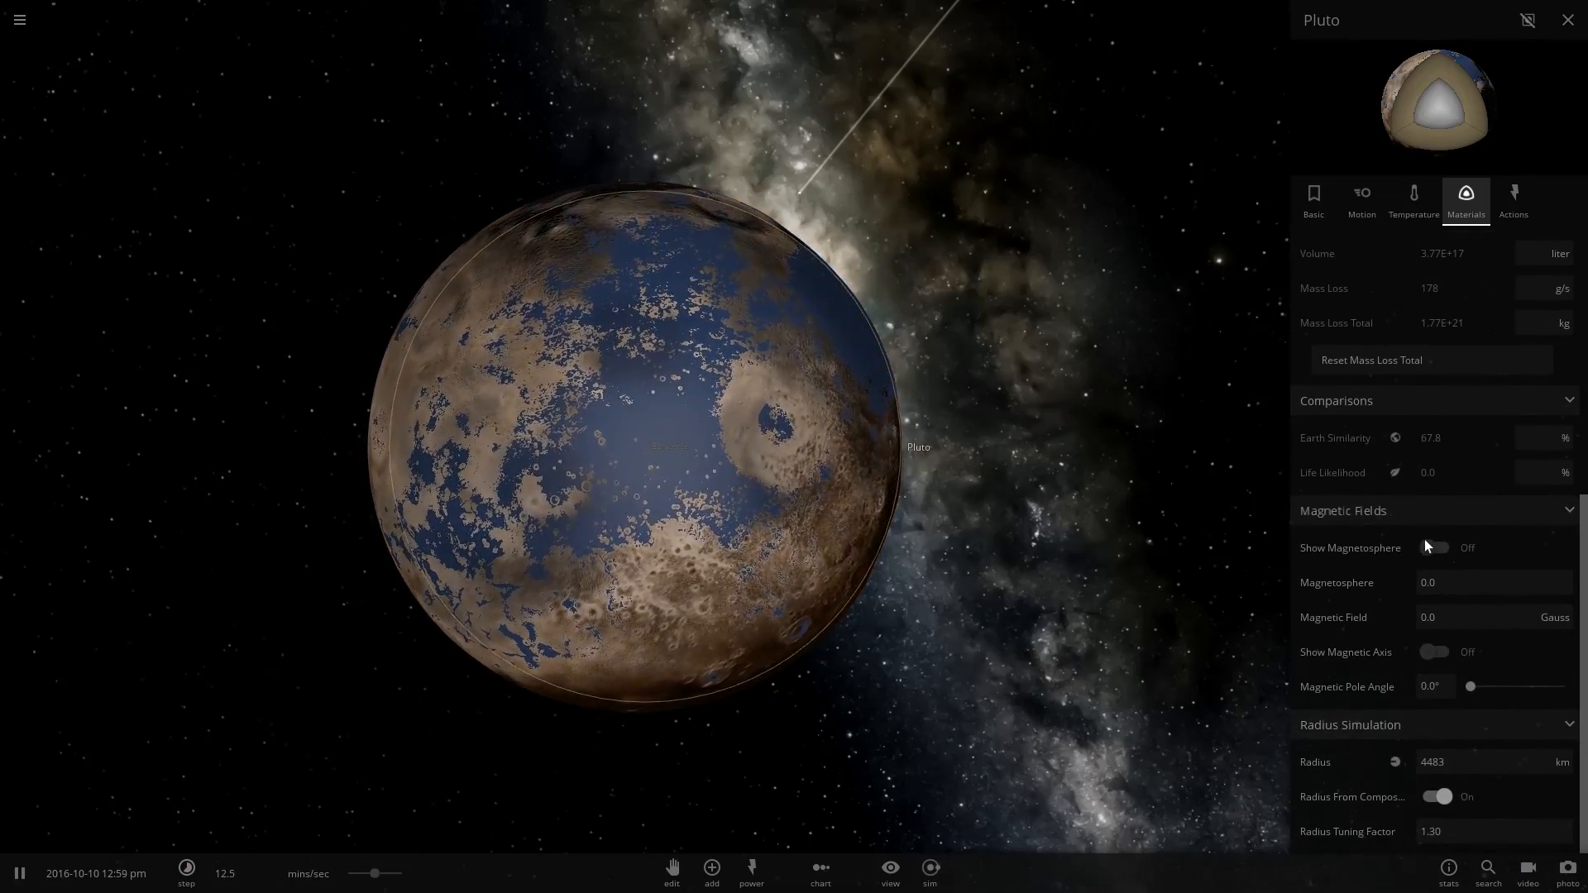
# Select the Pluto–Charon barycenter to show its properties and 14.3-moon total mass.
pyautogui.click(1434, 548)
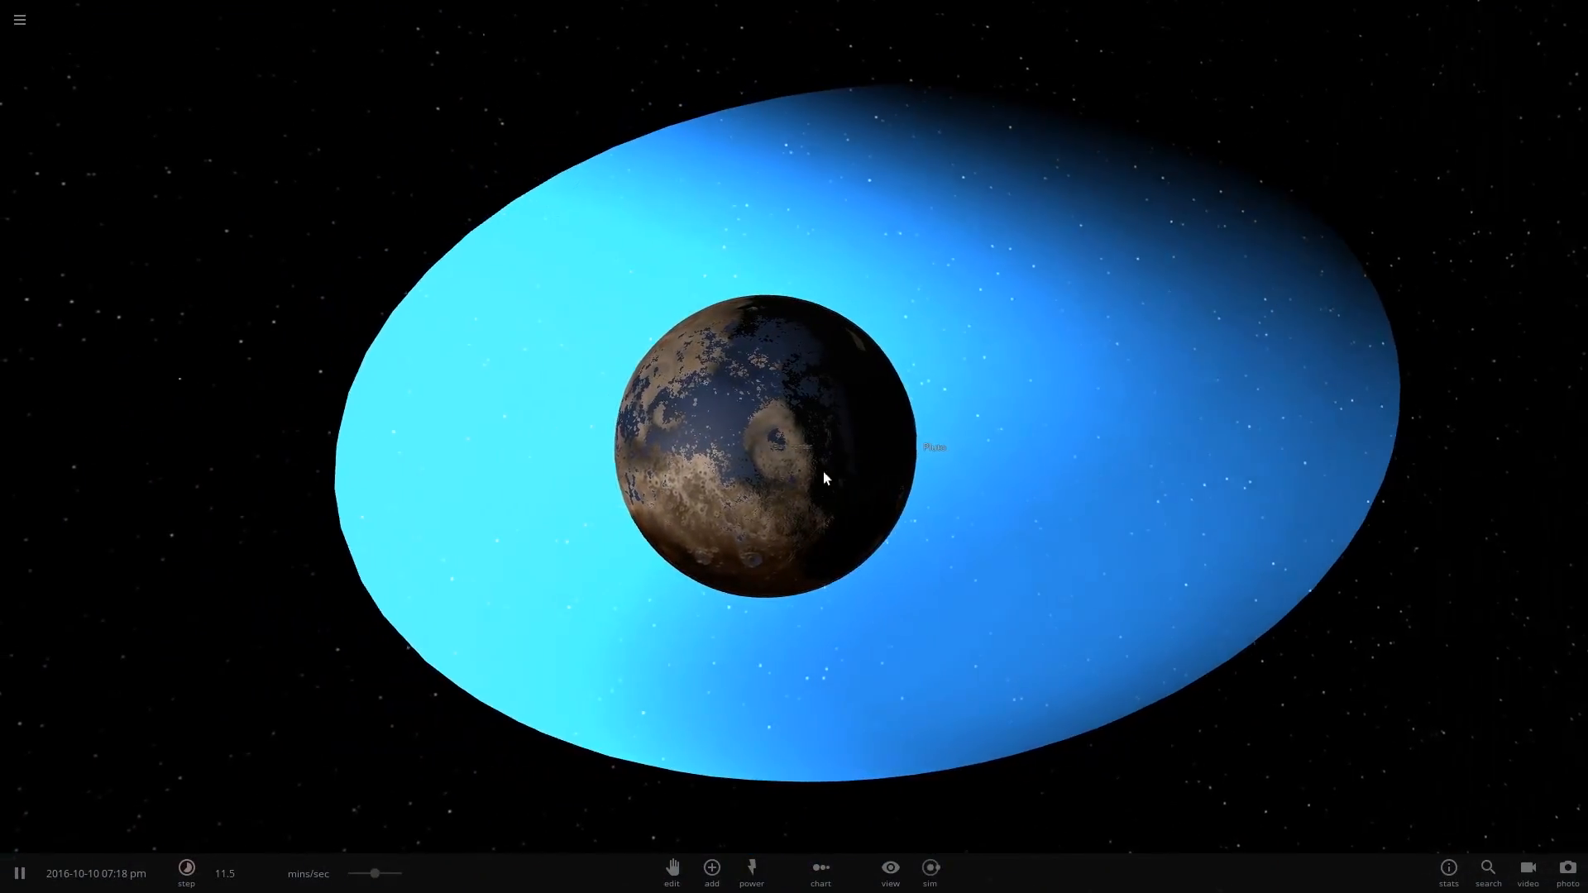
pyautogui.click(750, 445)
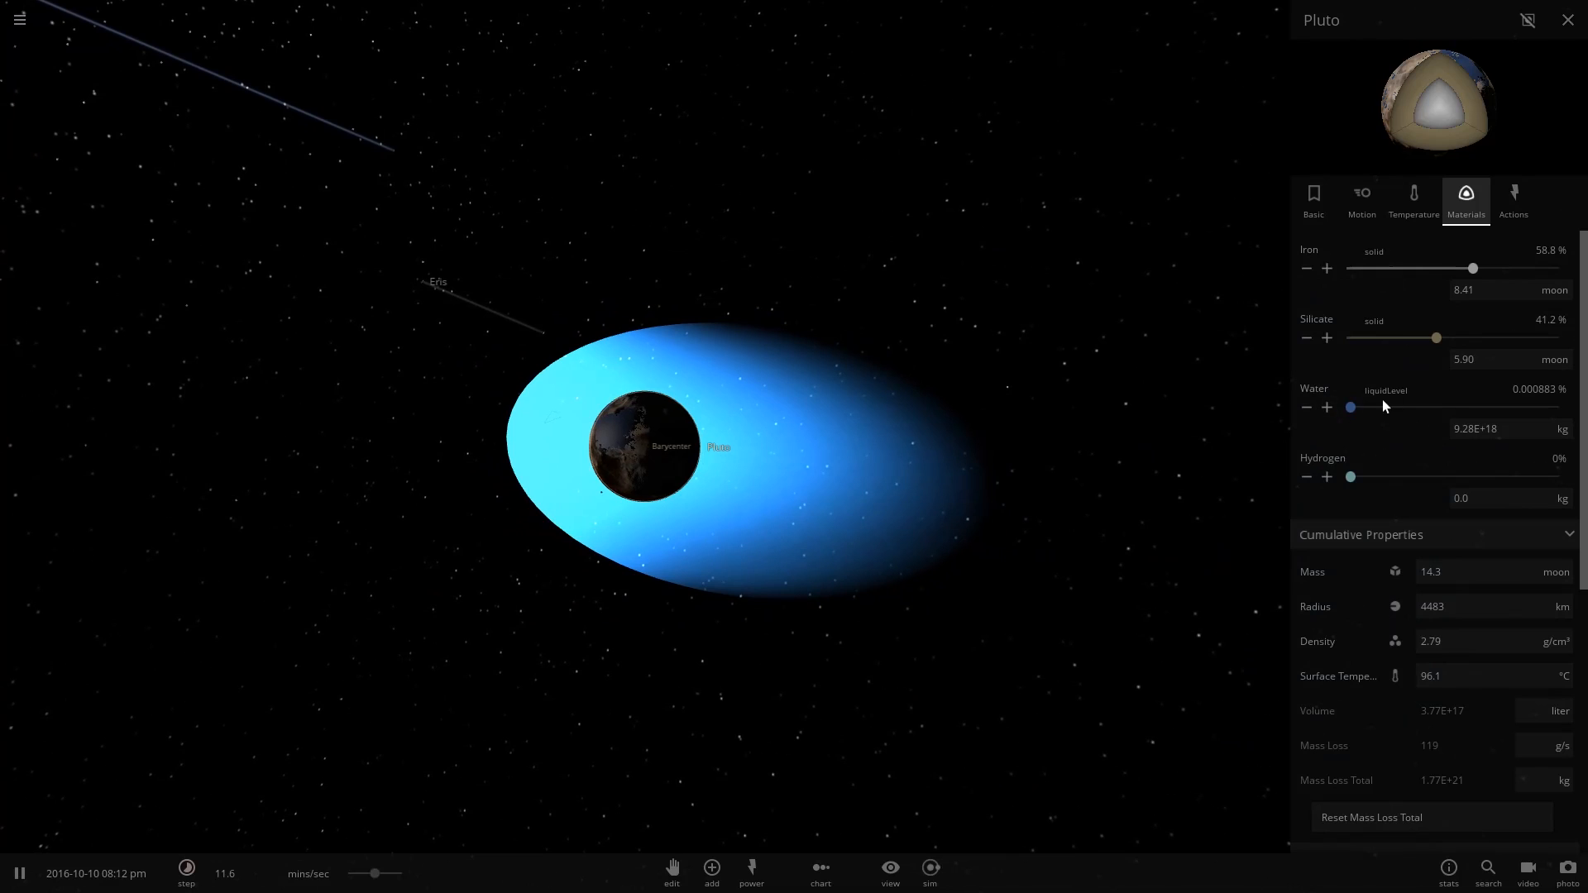
pyautogui.moveTo(1414, 200)
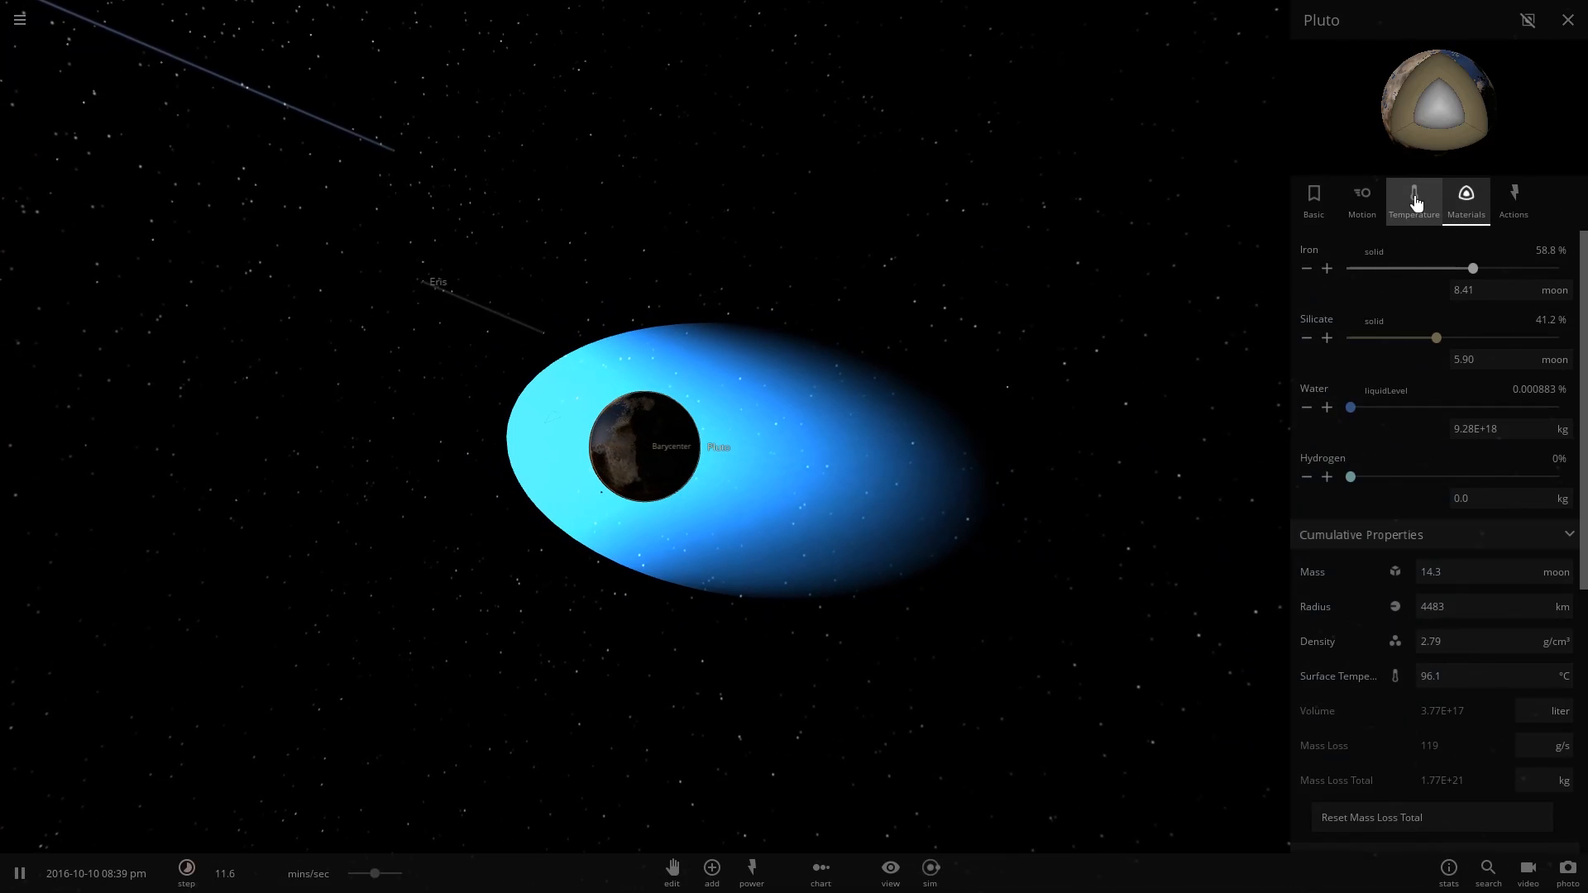
pyautogui.click(1415, 200)
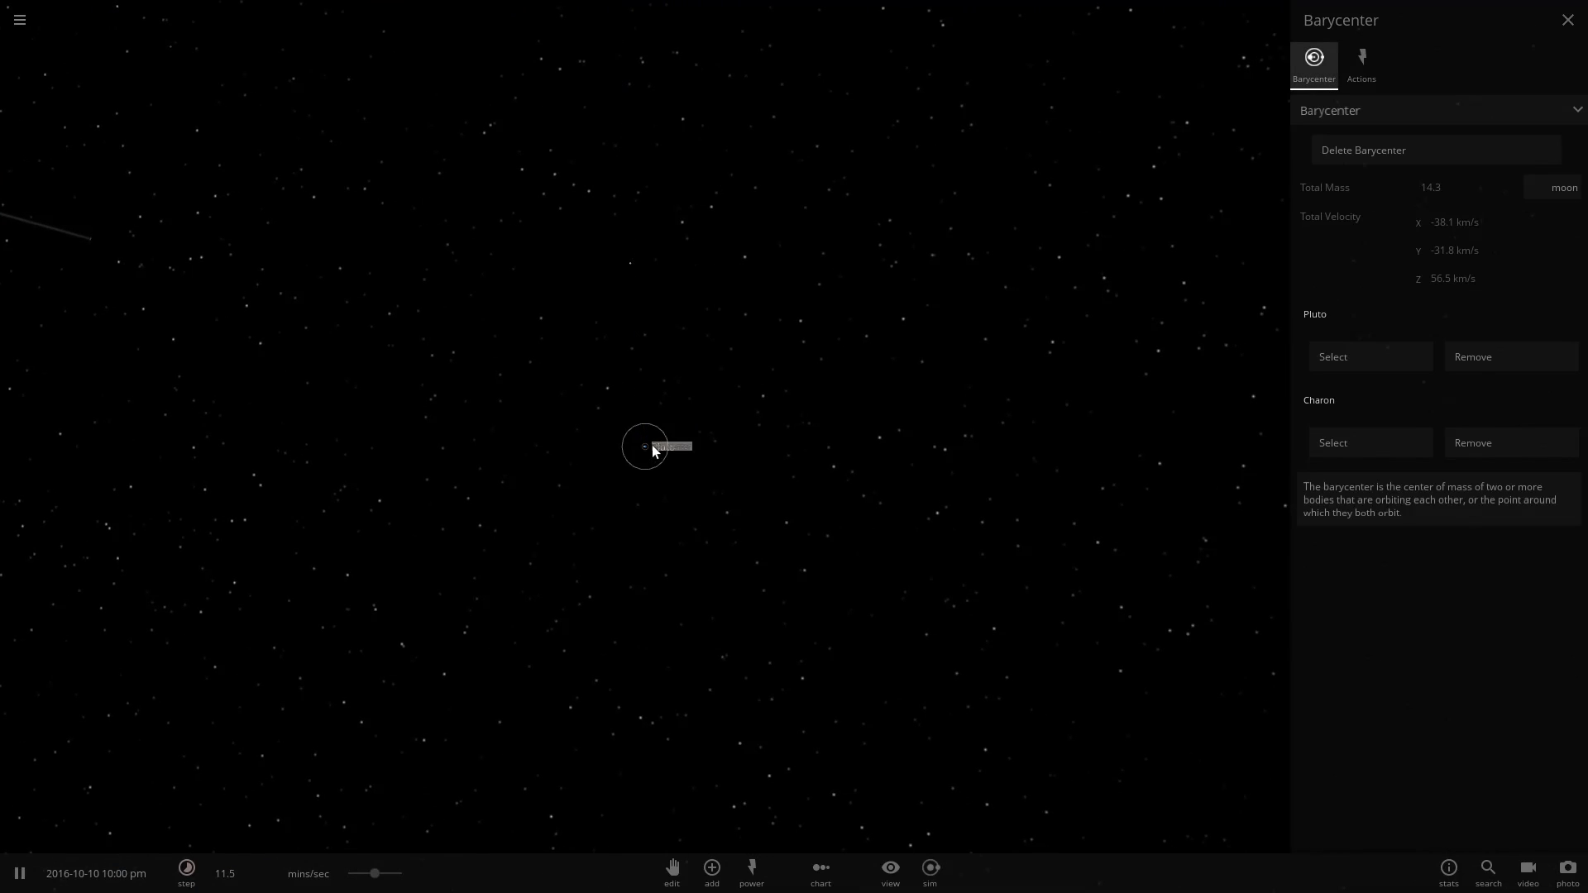
# Give Pluto an automatic stable orbit, bringing its speed down to about 4.5 km/s.
pyautogui.click(1569, 20)
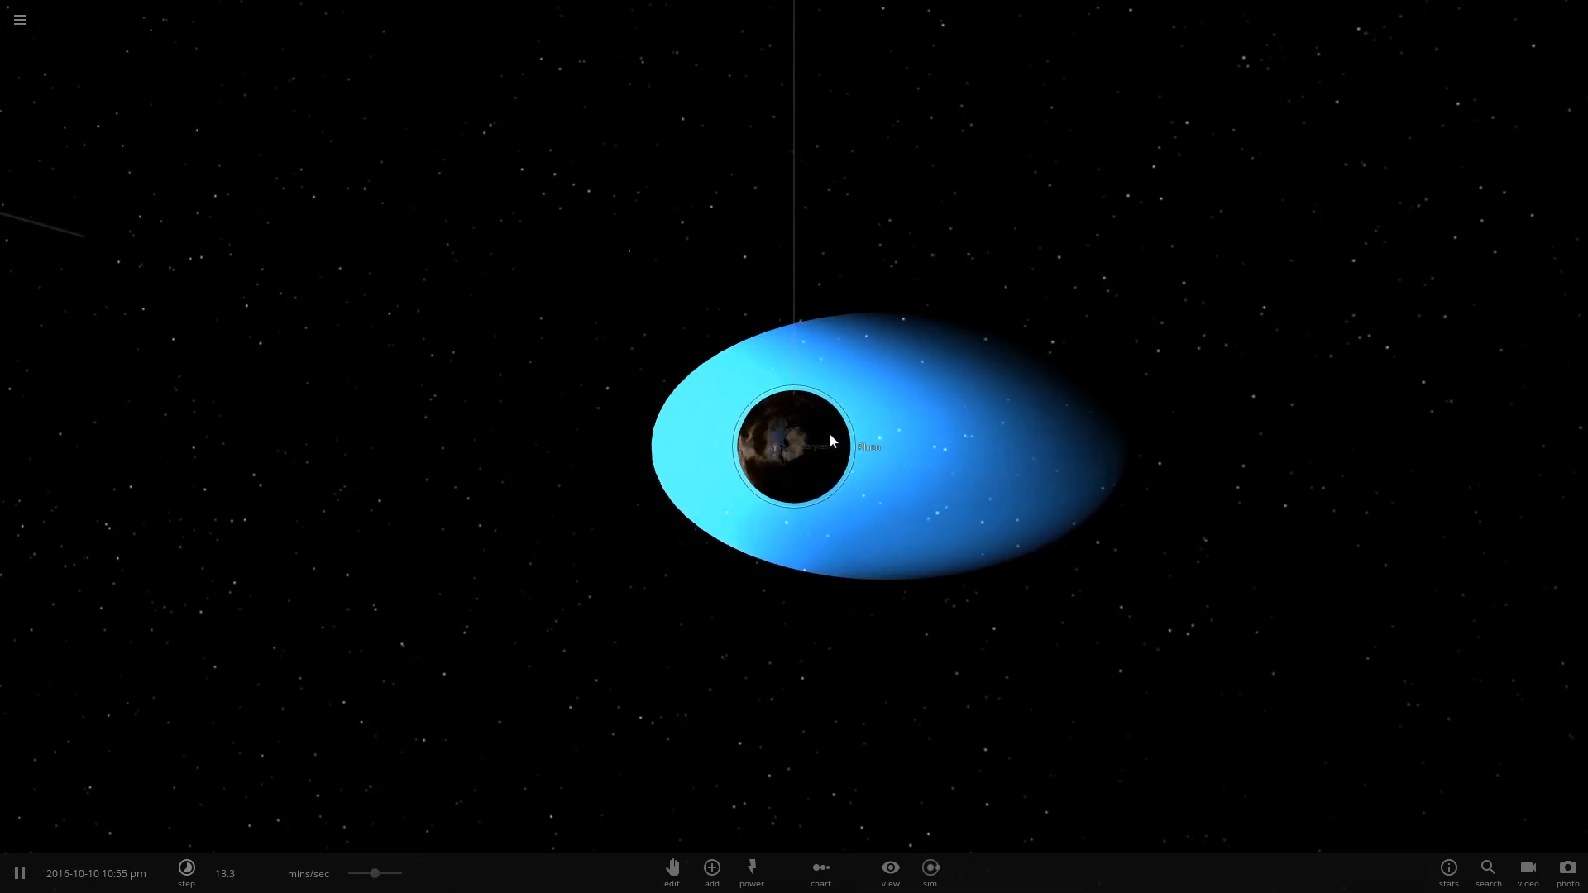
pyautogui.click(800, 445)
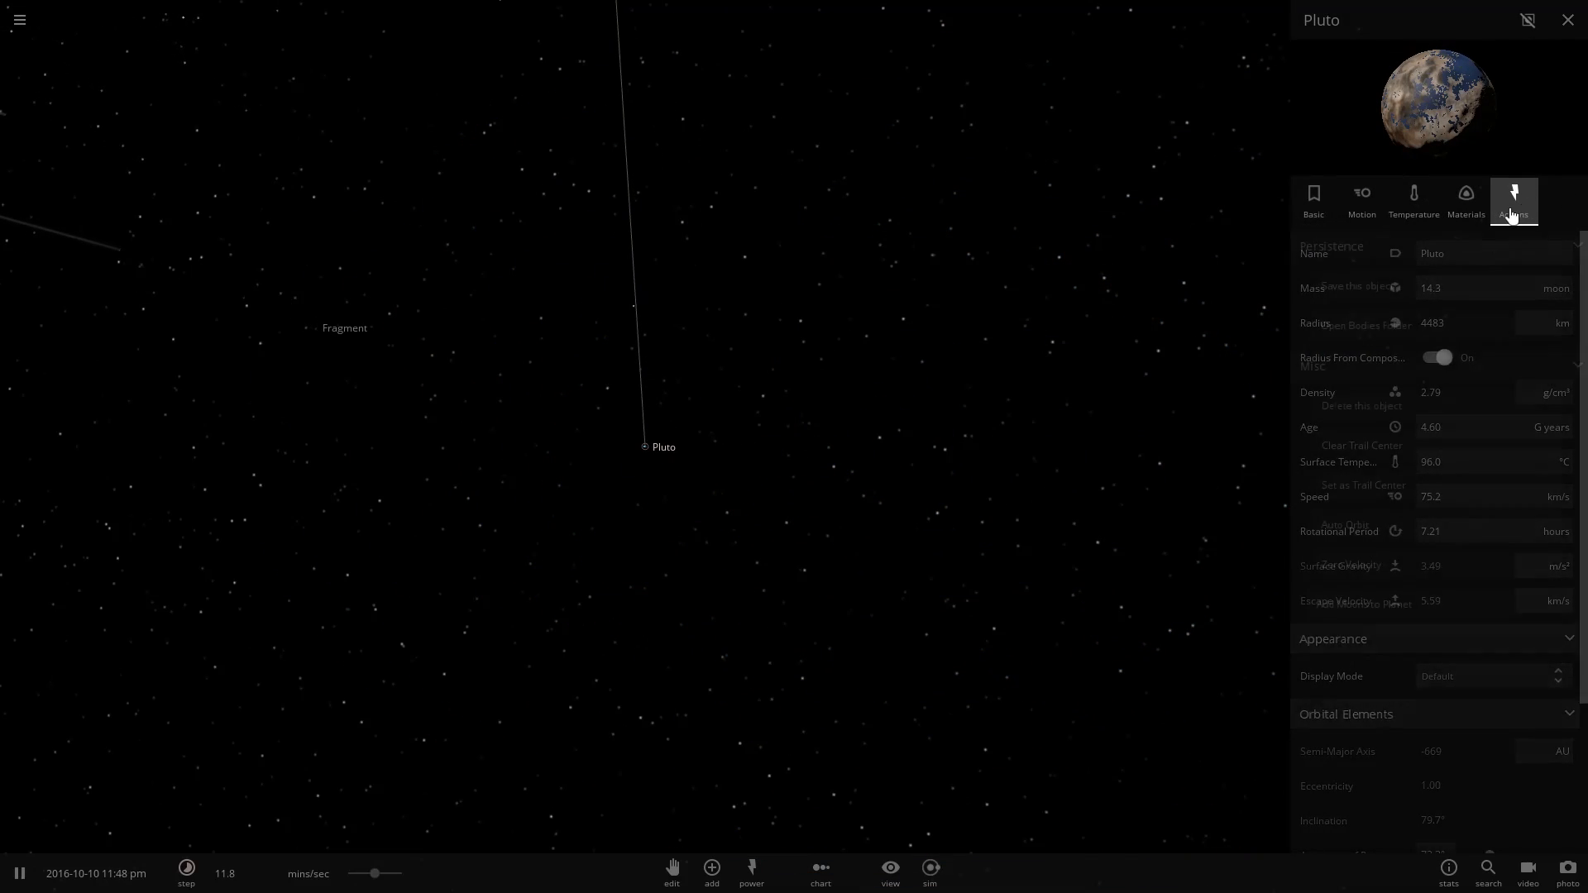
pyautogui.click(1512, 201)
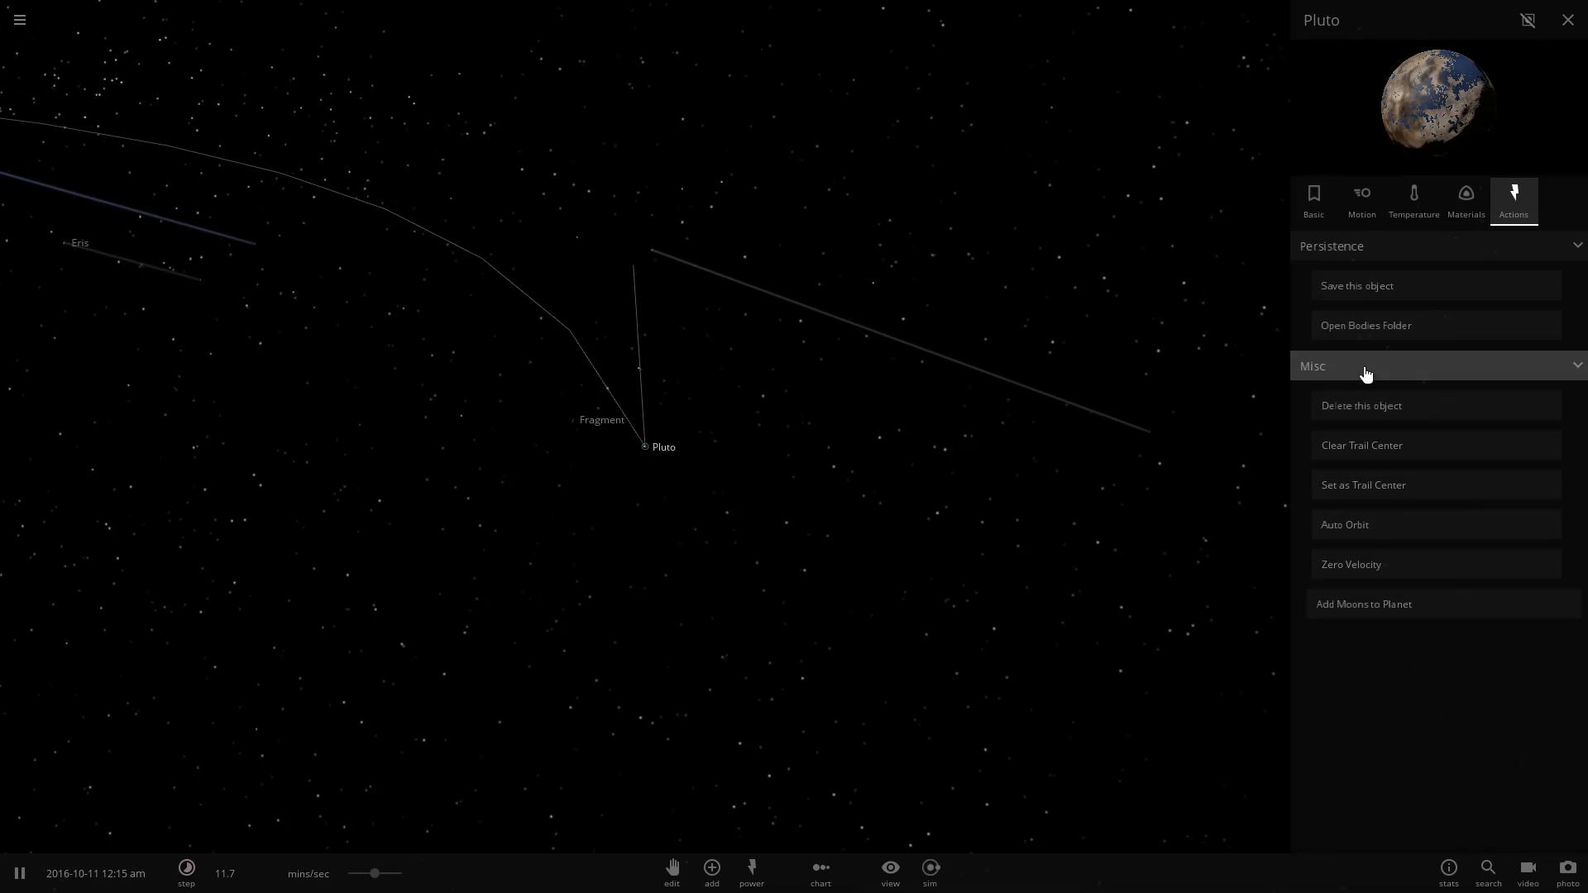
pyautogui.click(1361, 200)
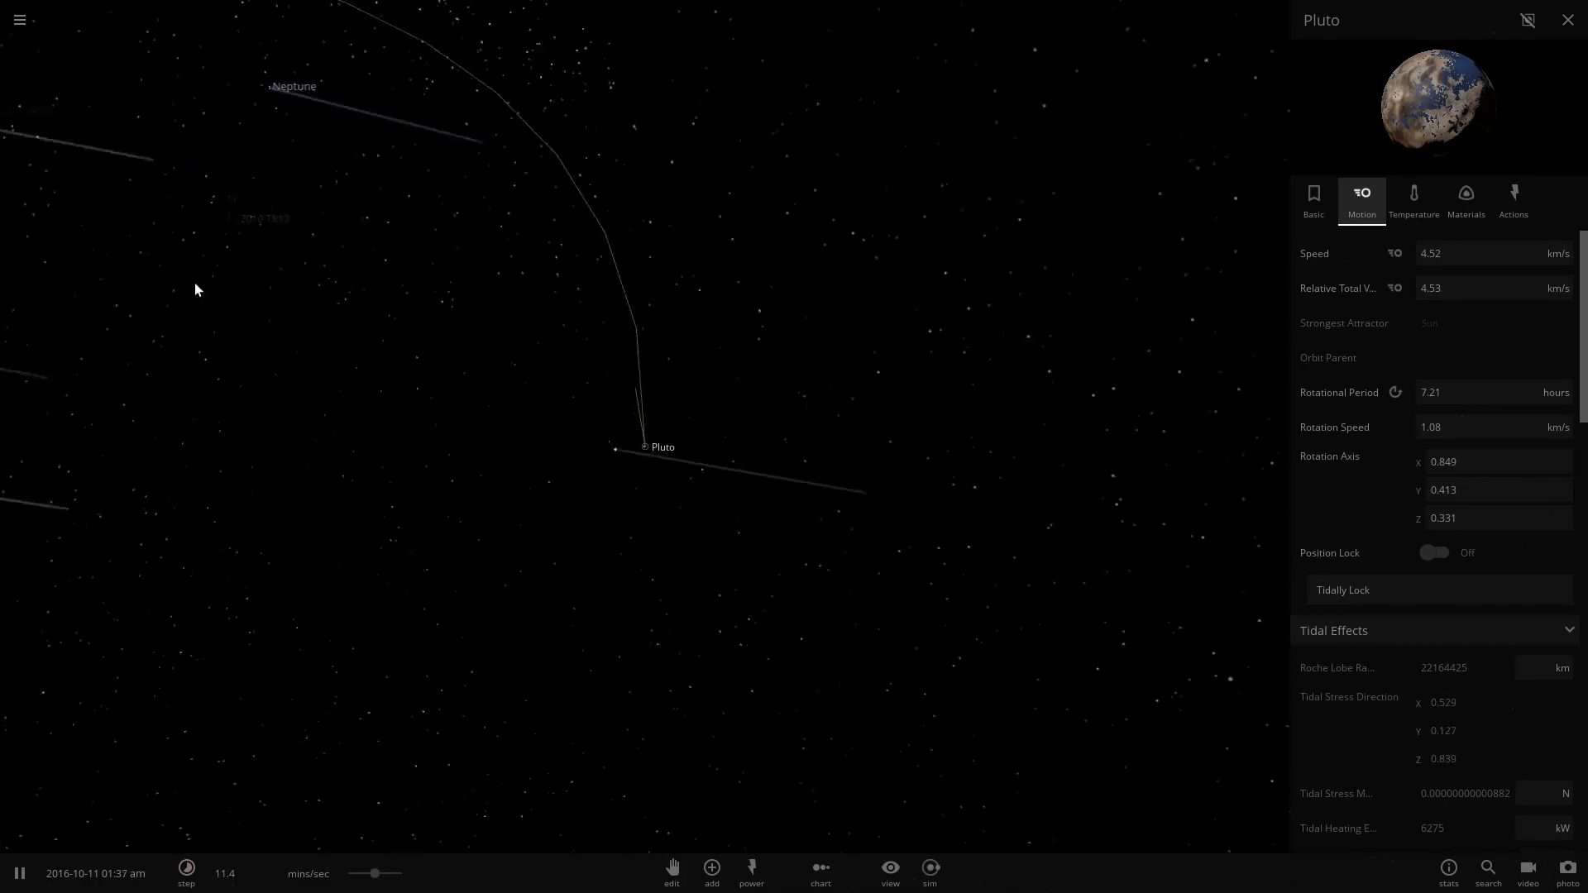
# Reselect Pluto to check its motion, then bring up the Steam overlay.
pyautogui.click(1567, 20)
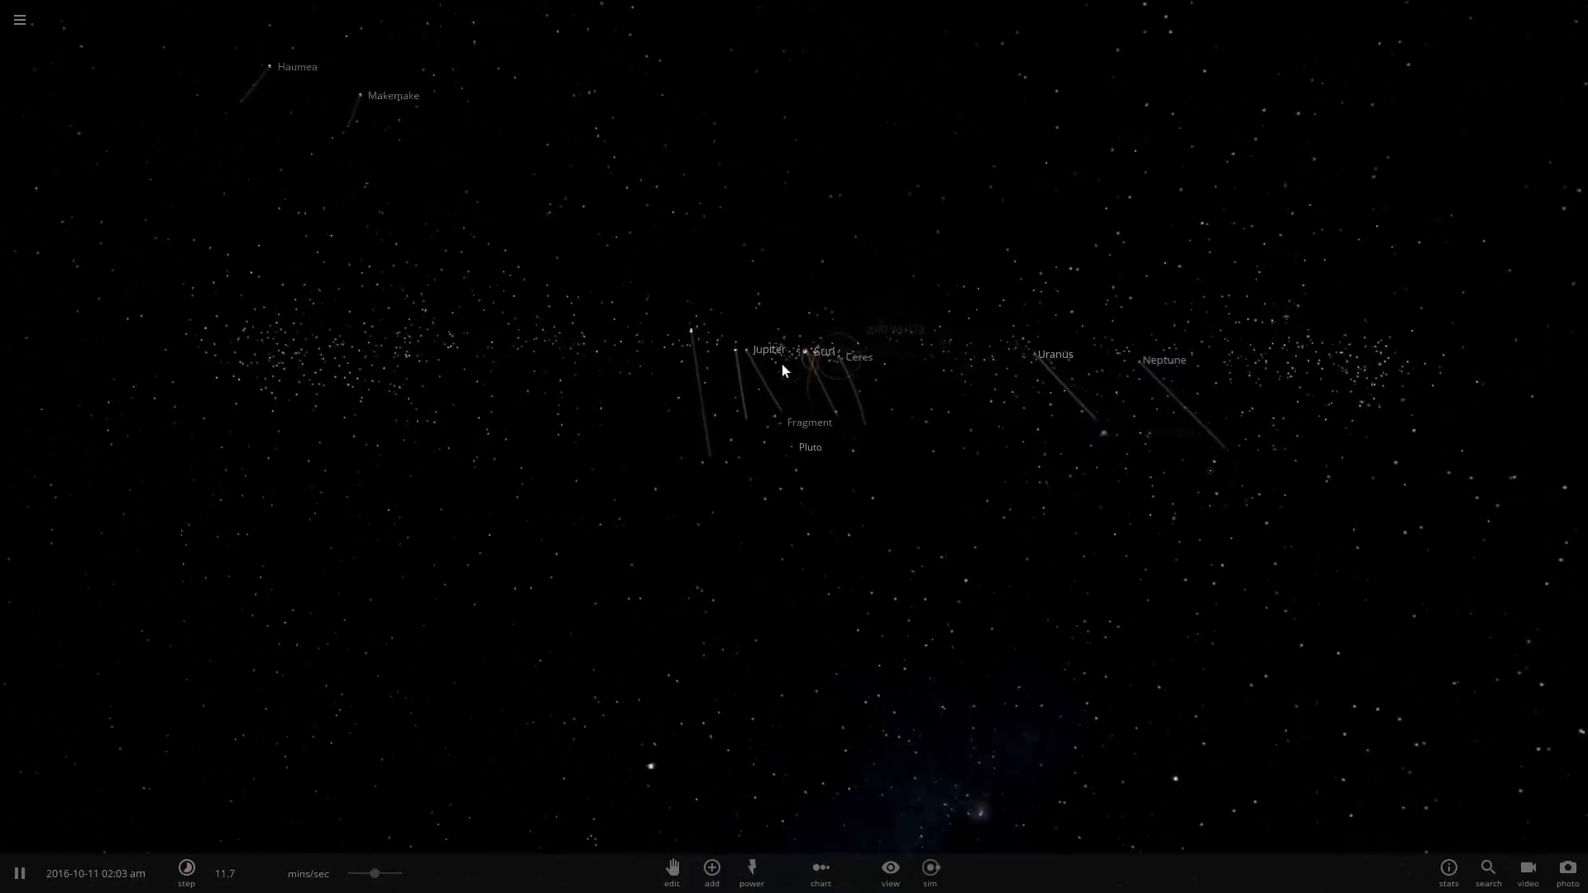
pyautogui.click(809, 447)
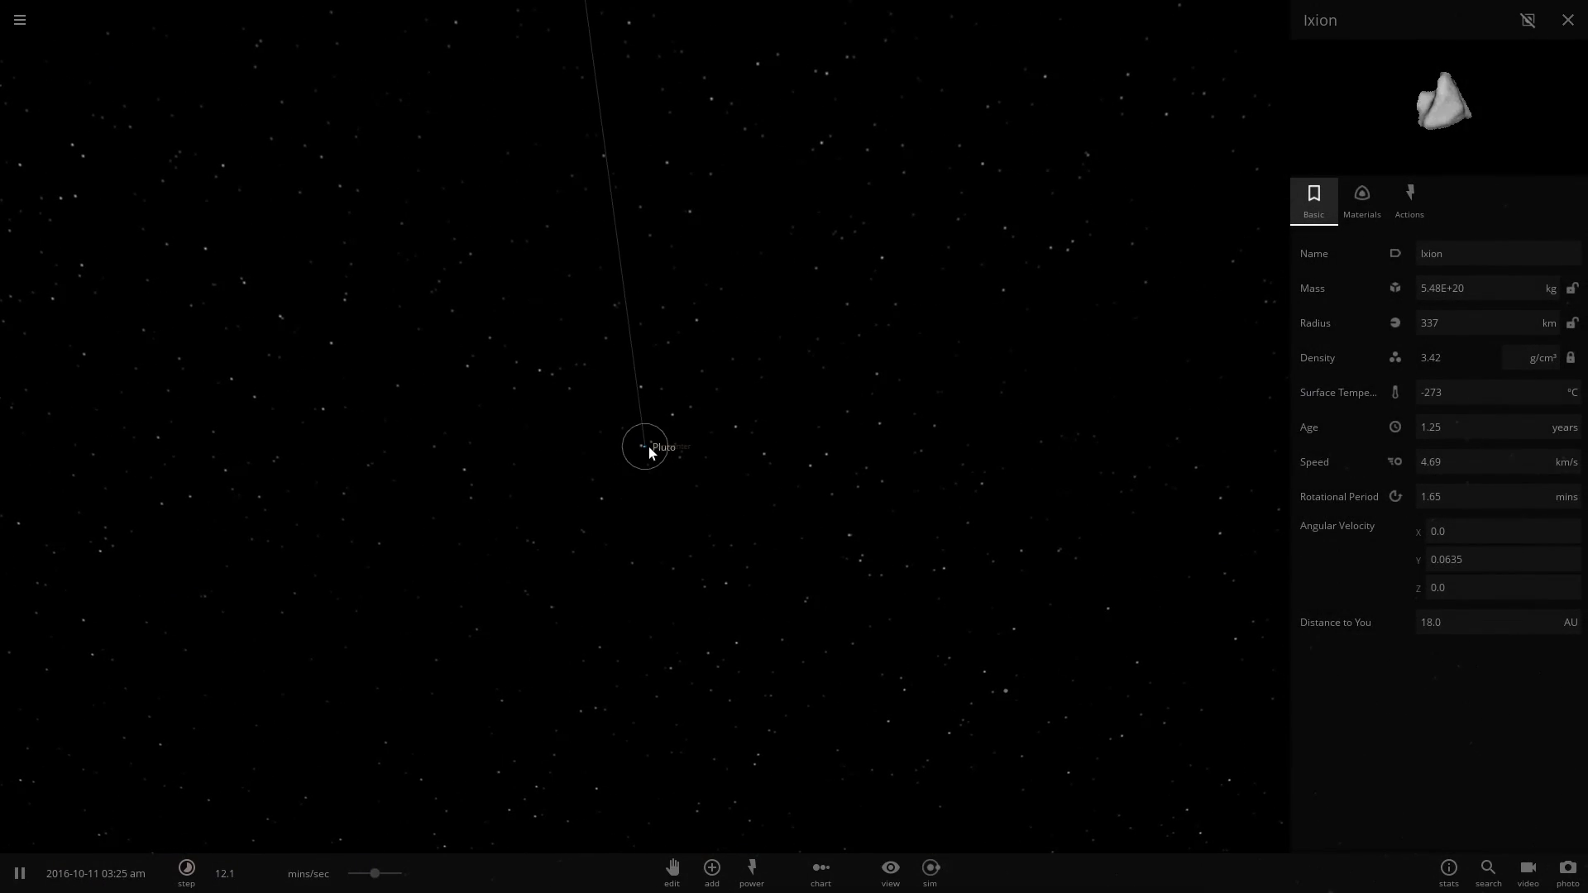
pyautogui.click(645, 447)
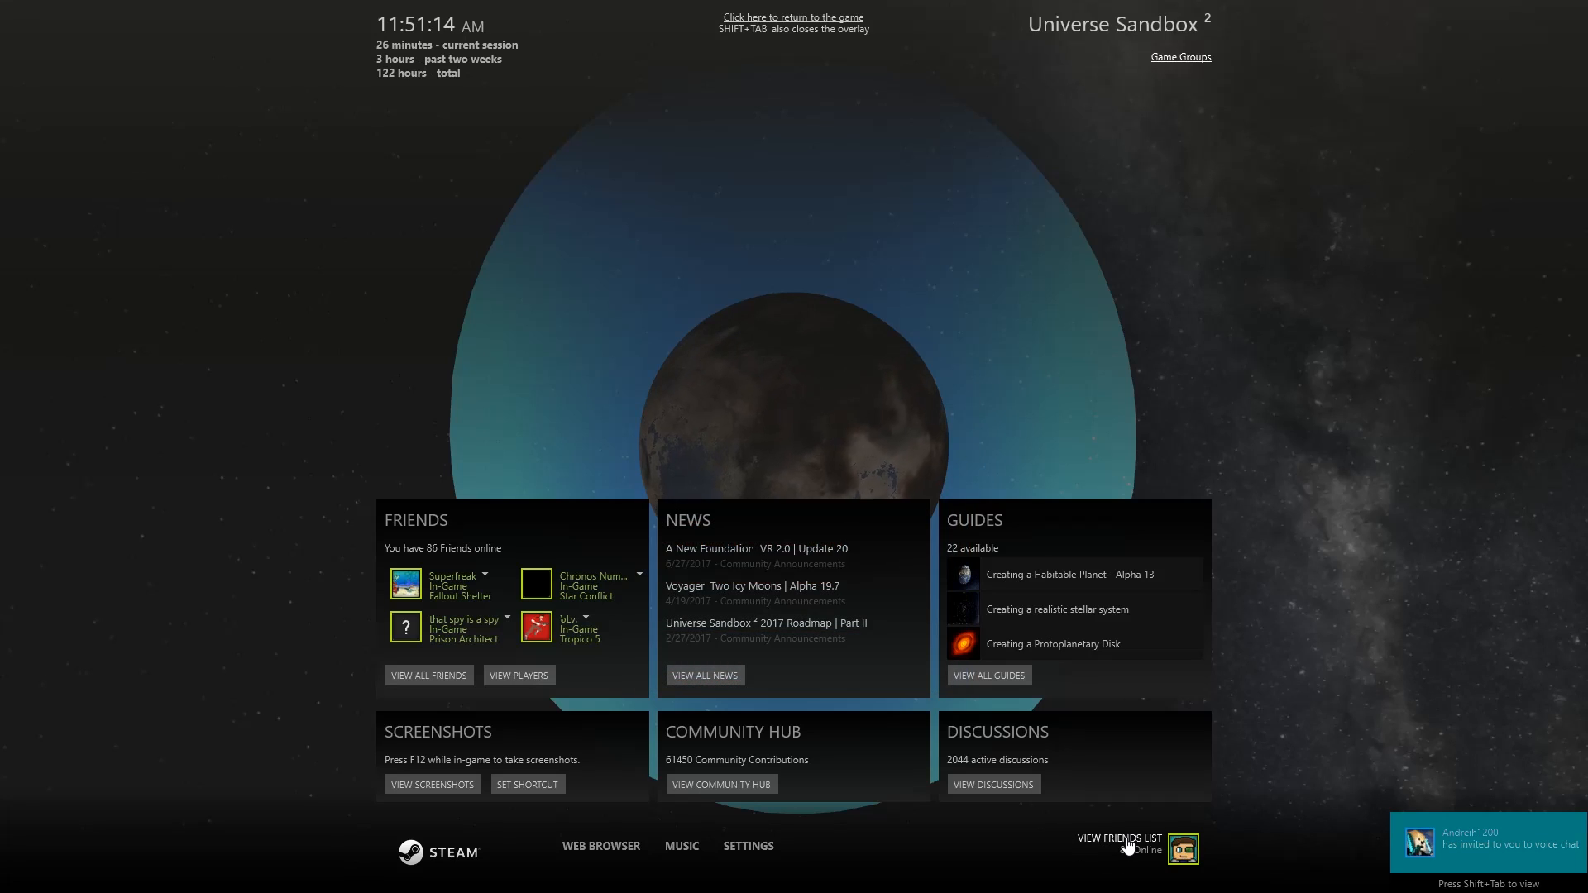
# View the Steam friends list, then close the overlay back to Pluto's properties.
pyautogui.click(1181, 849)
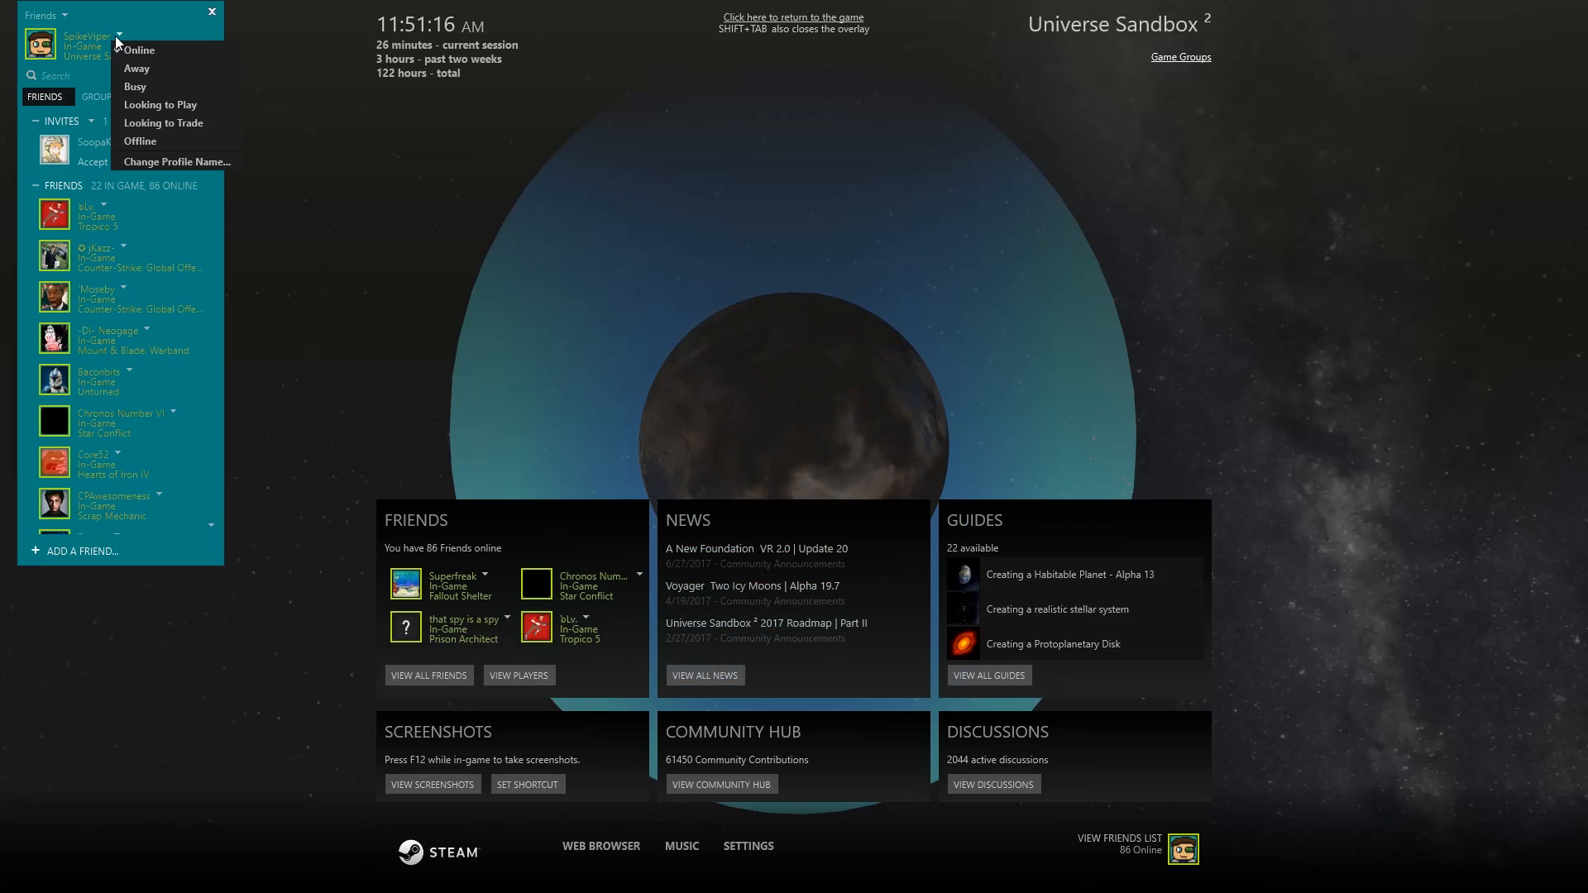
pyautogui.click(793, 17)
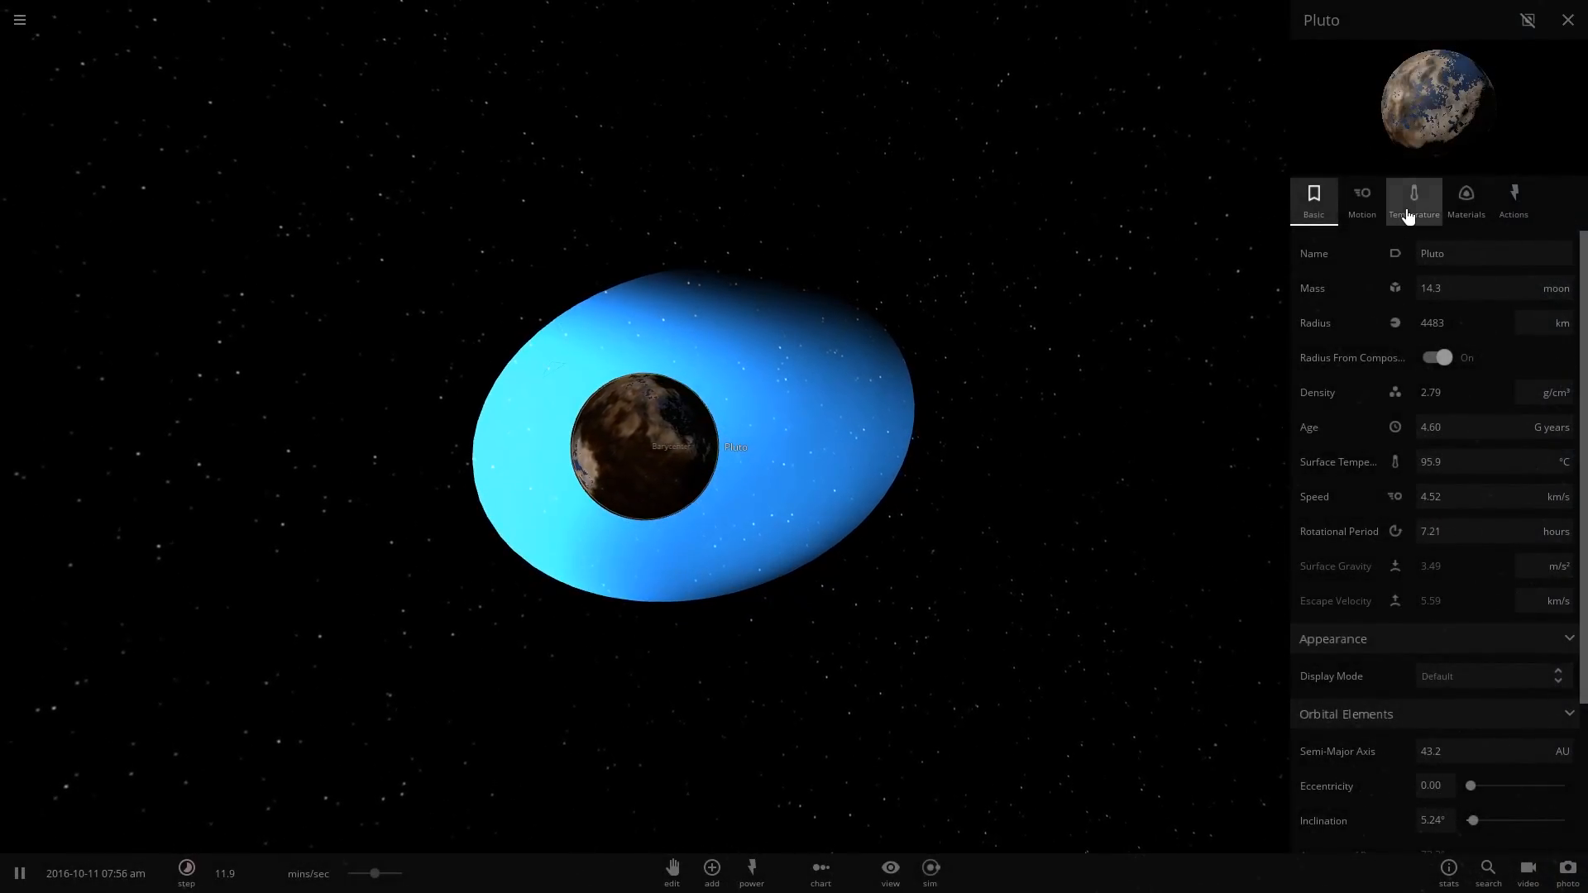
# Set Pluto's atmosphere surface pressure to 1.00 atm in the Temperature settings.
pyautogui.click(1414, 200)
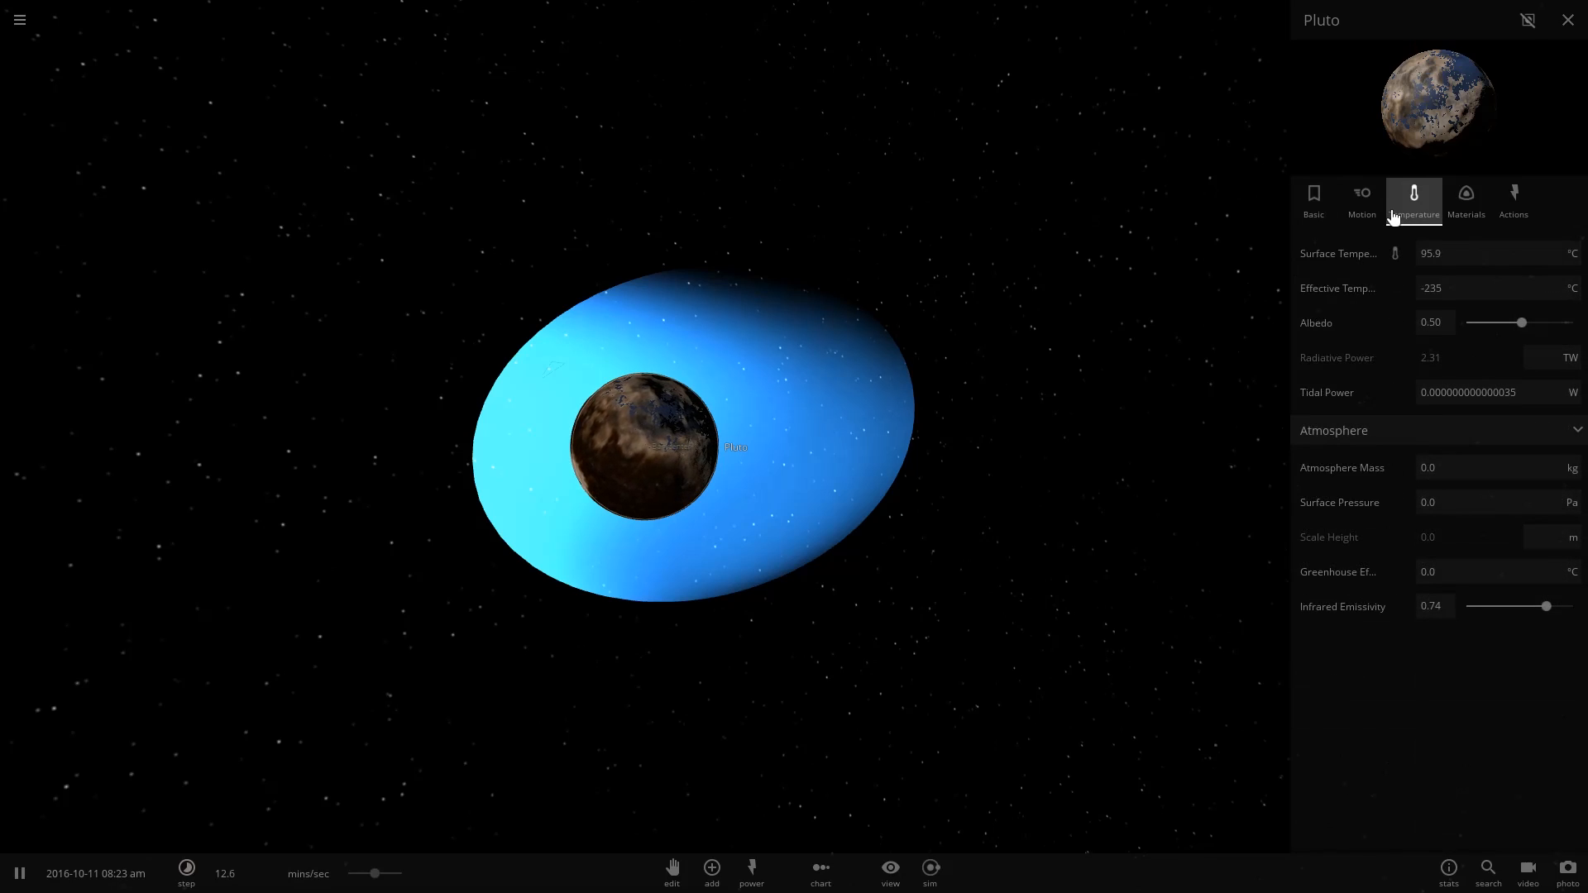
pyautogui.click(1361, 200)
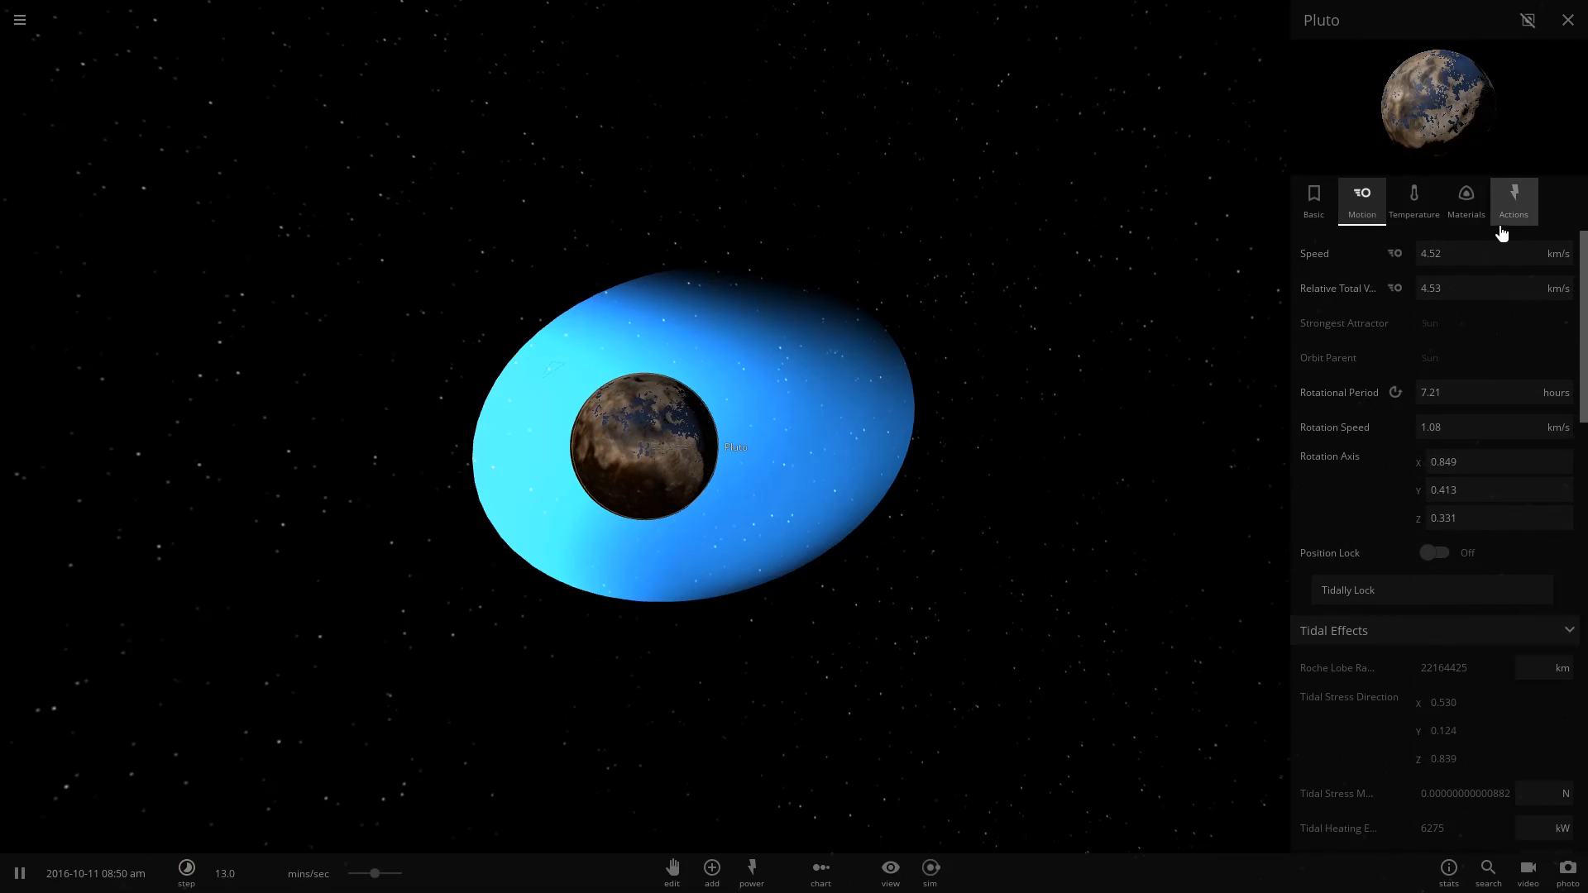
pyautogui.click(1414, 200)
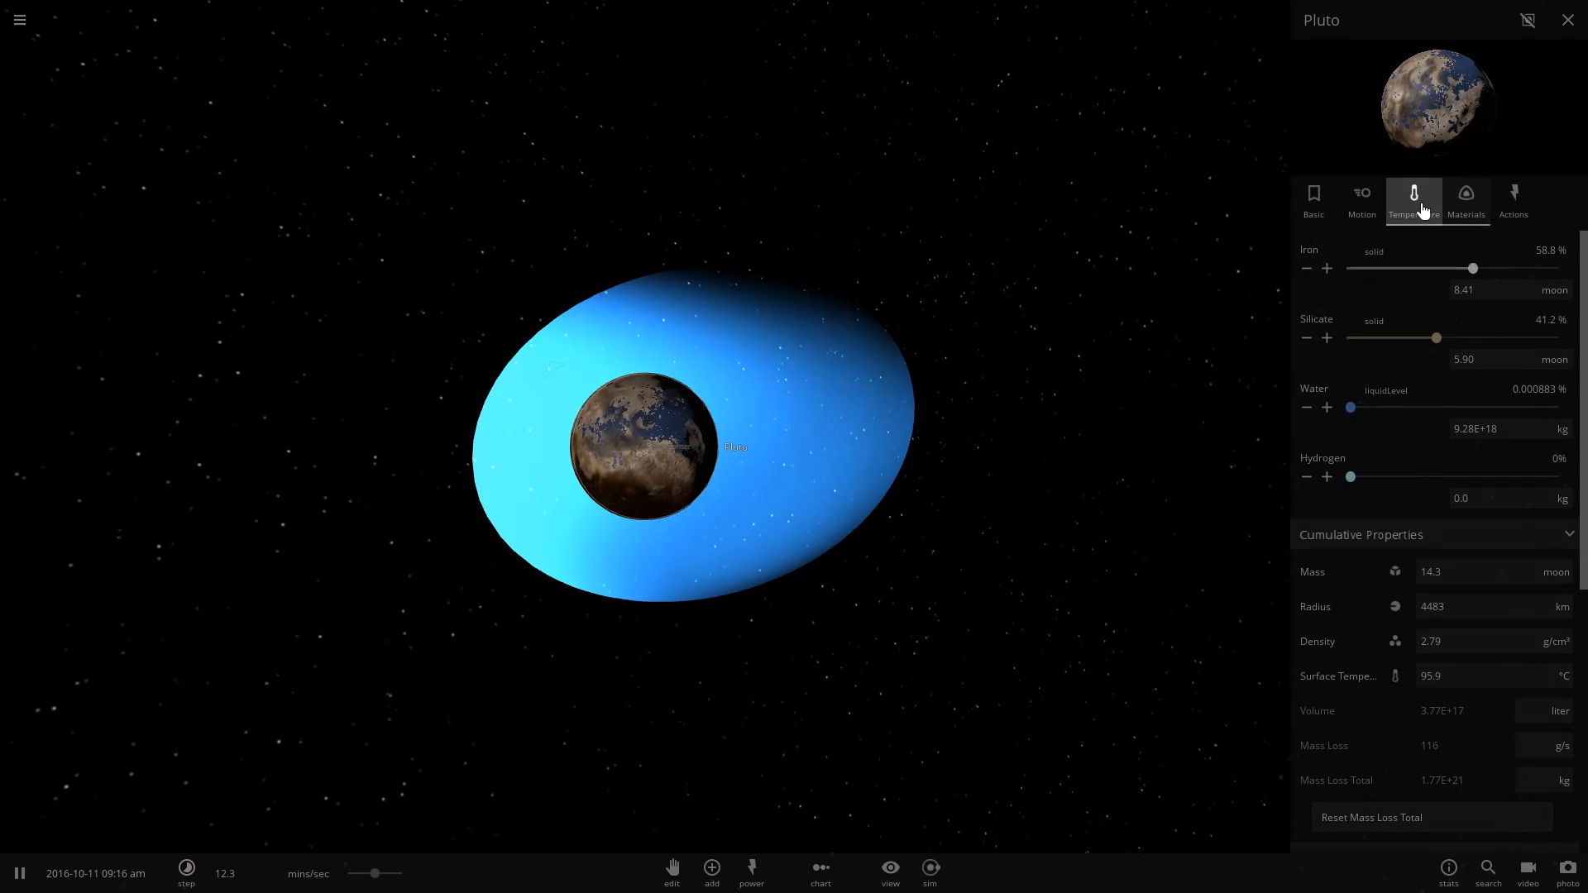
pyautogui.click(1413, 197)
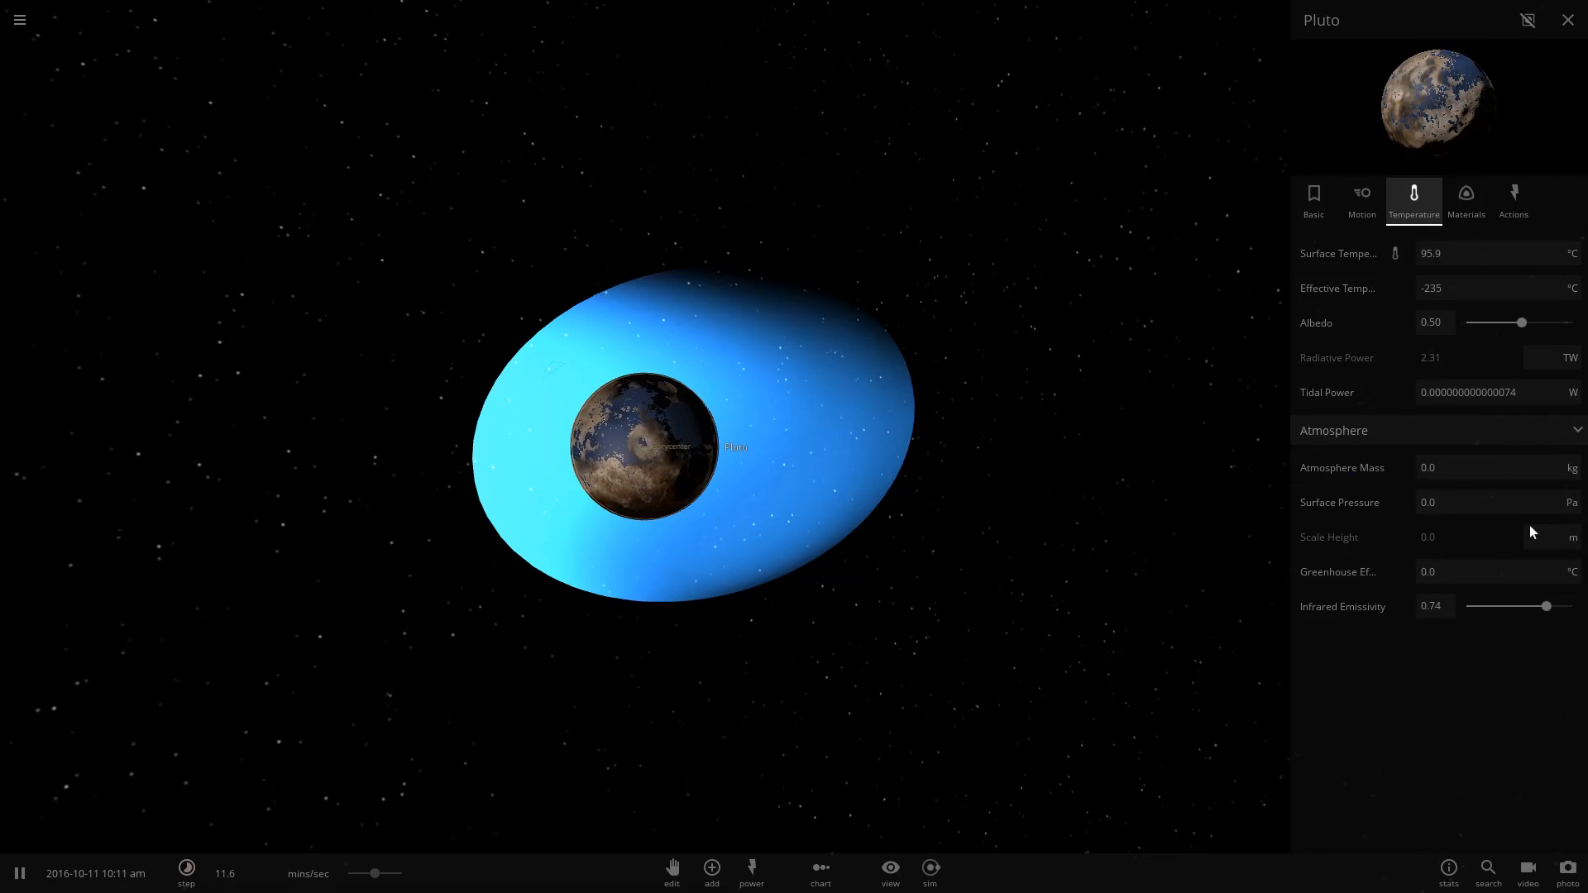
pyautogui.click(1571, 502)
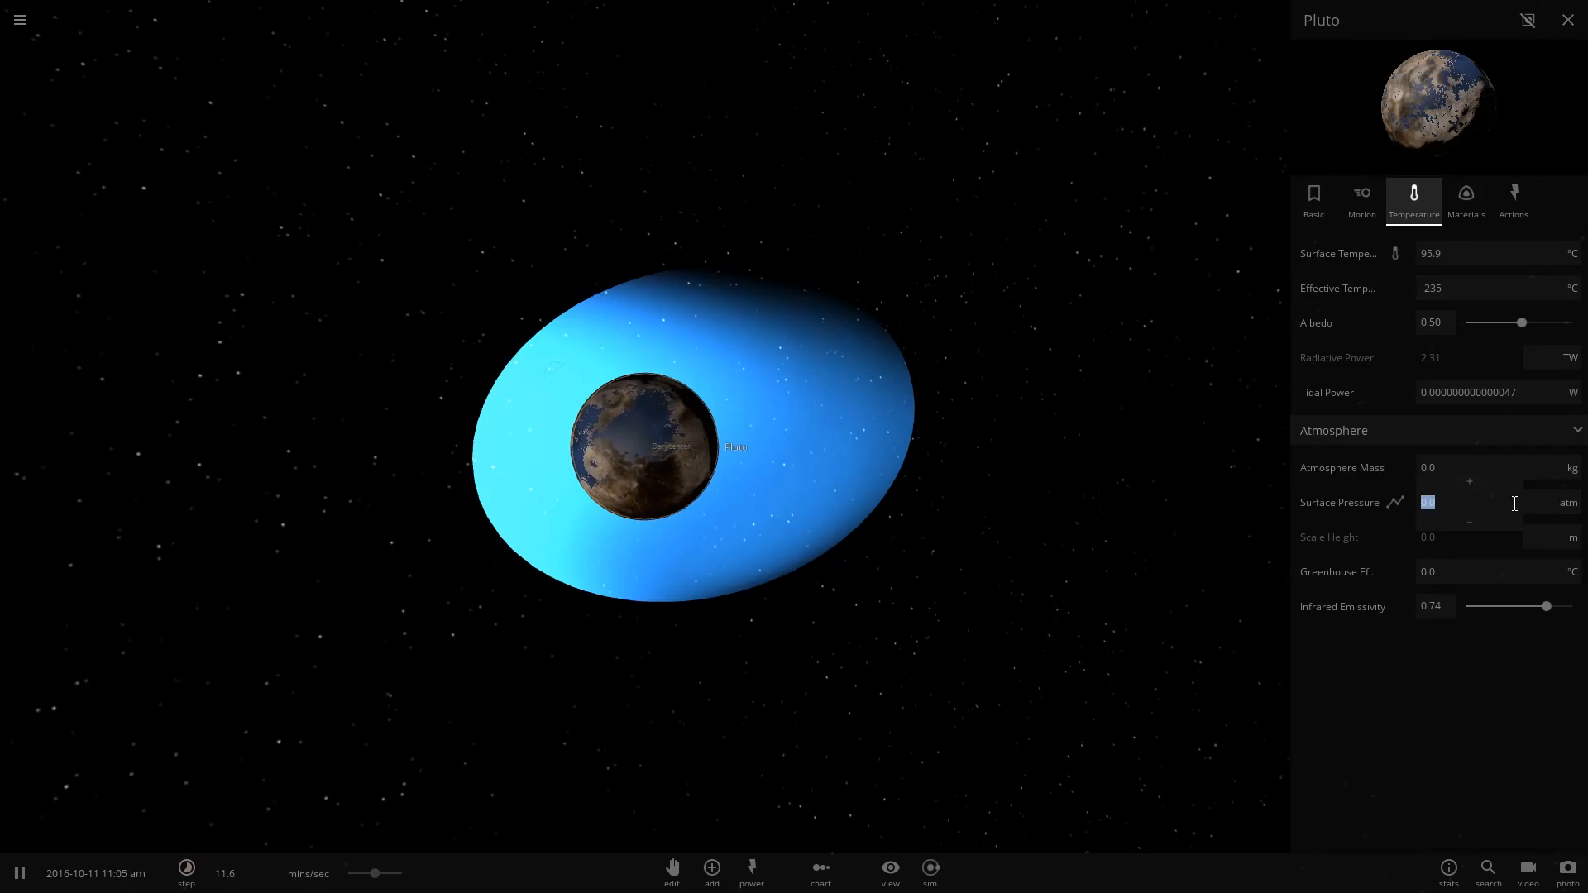
pyautogui.write('1.00')
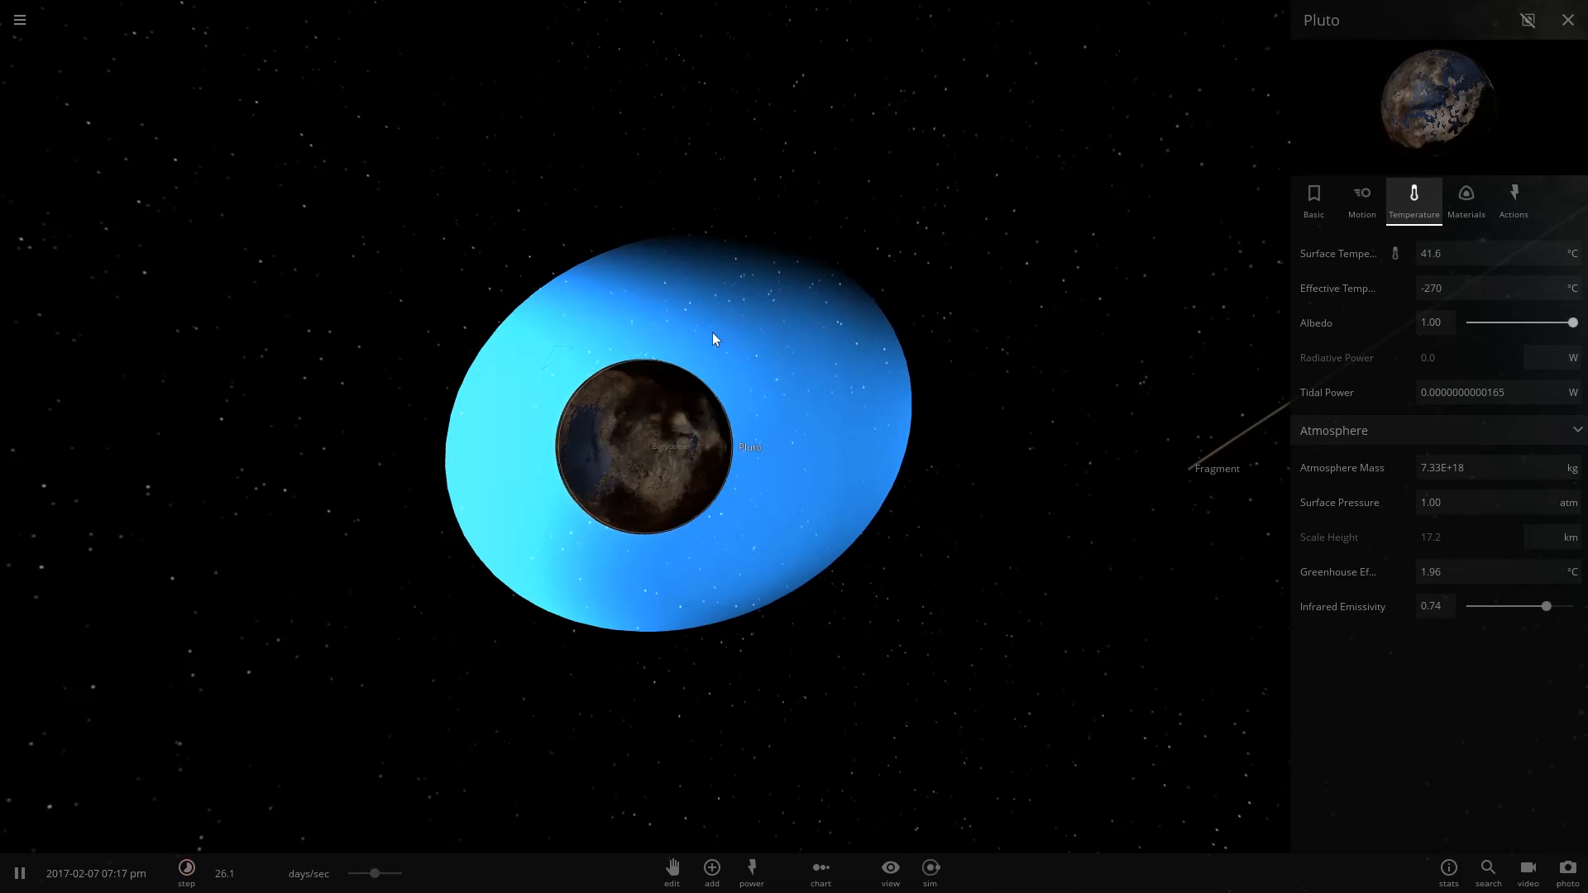
# Raise Pluto's surface pressure to 50.0 atm, then zoom out to the solar system.
pyautogui.click(187, 873)
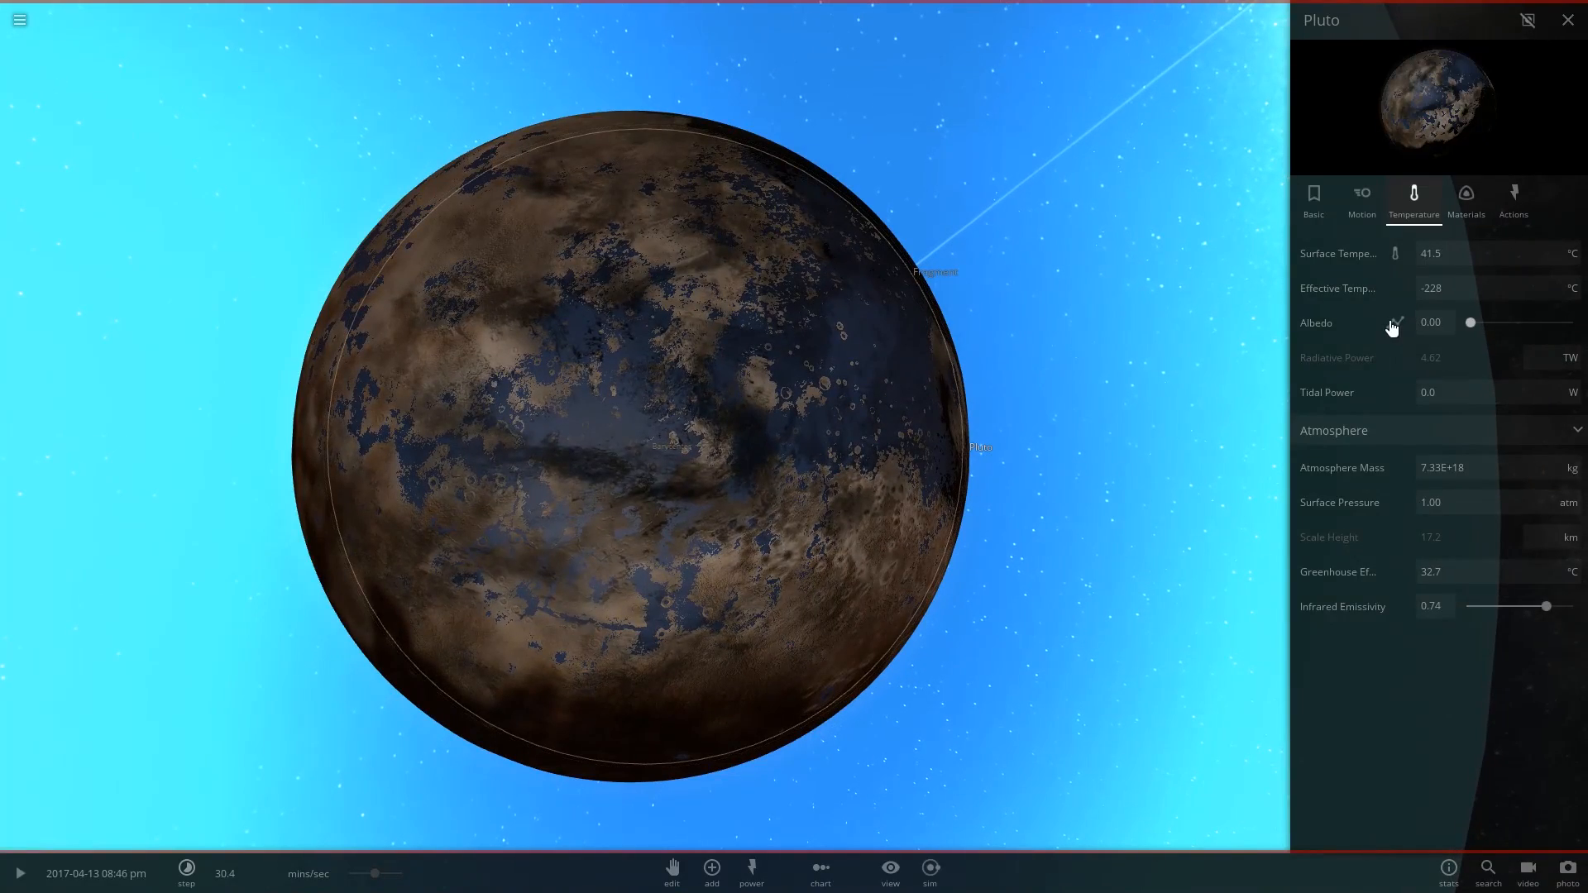
pyautogui.click(18, 873)
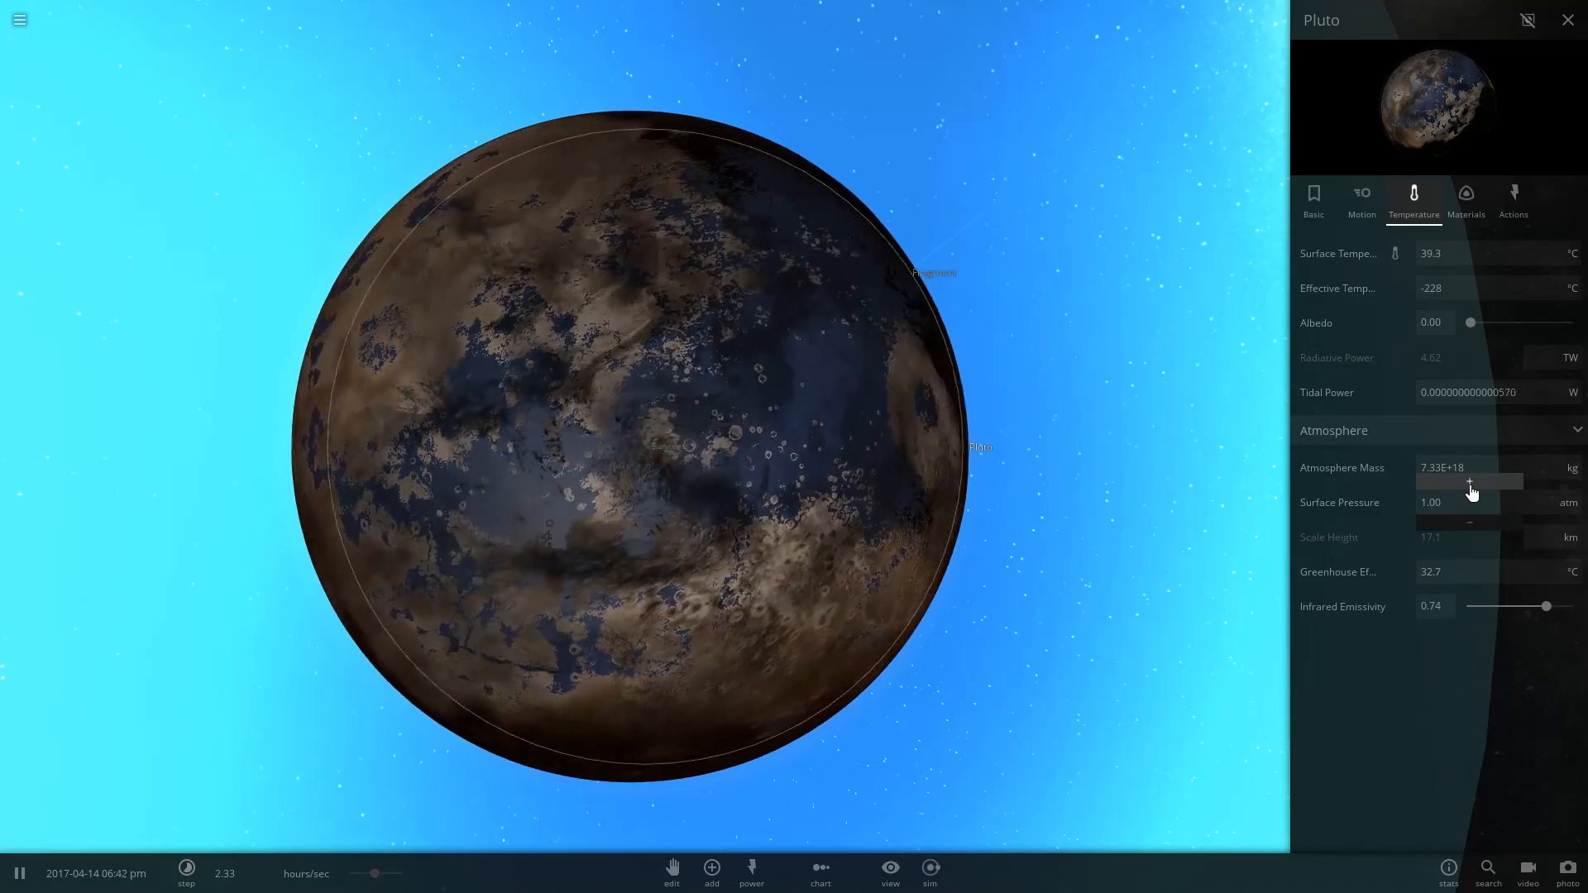
pyautogui.click(1469, 483)
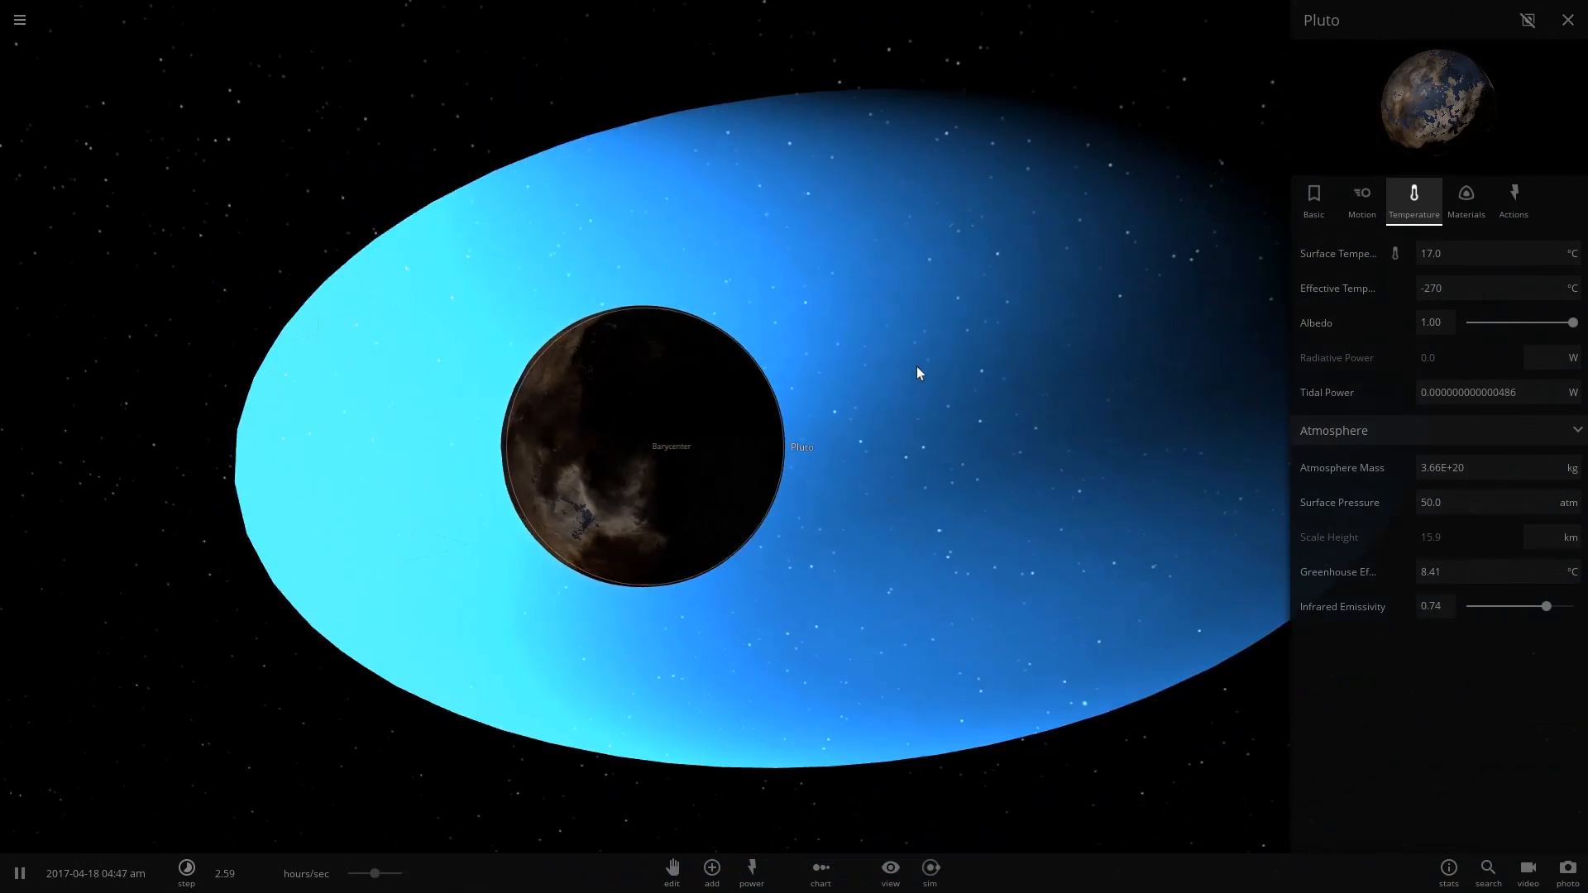
pyautogui.scroll(-3)
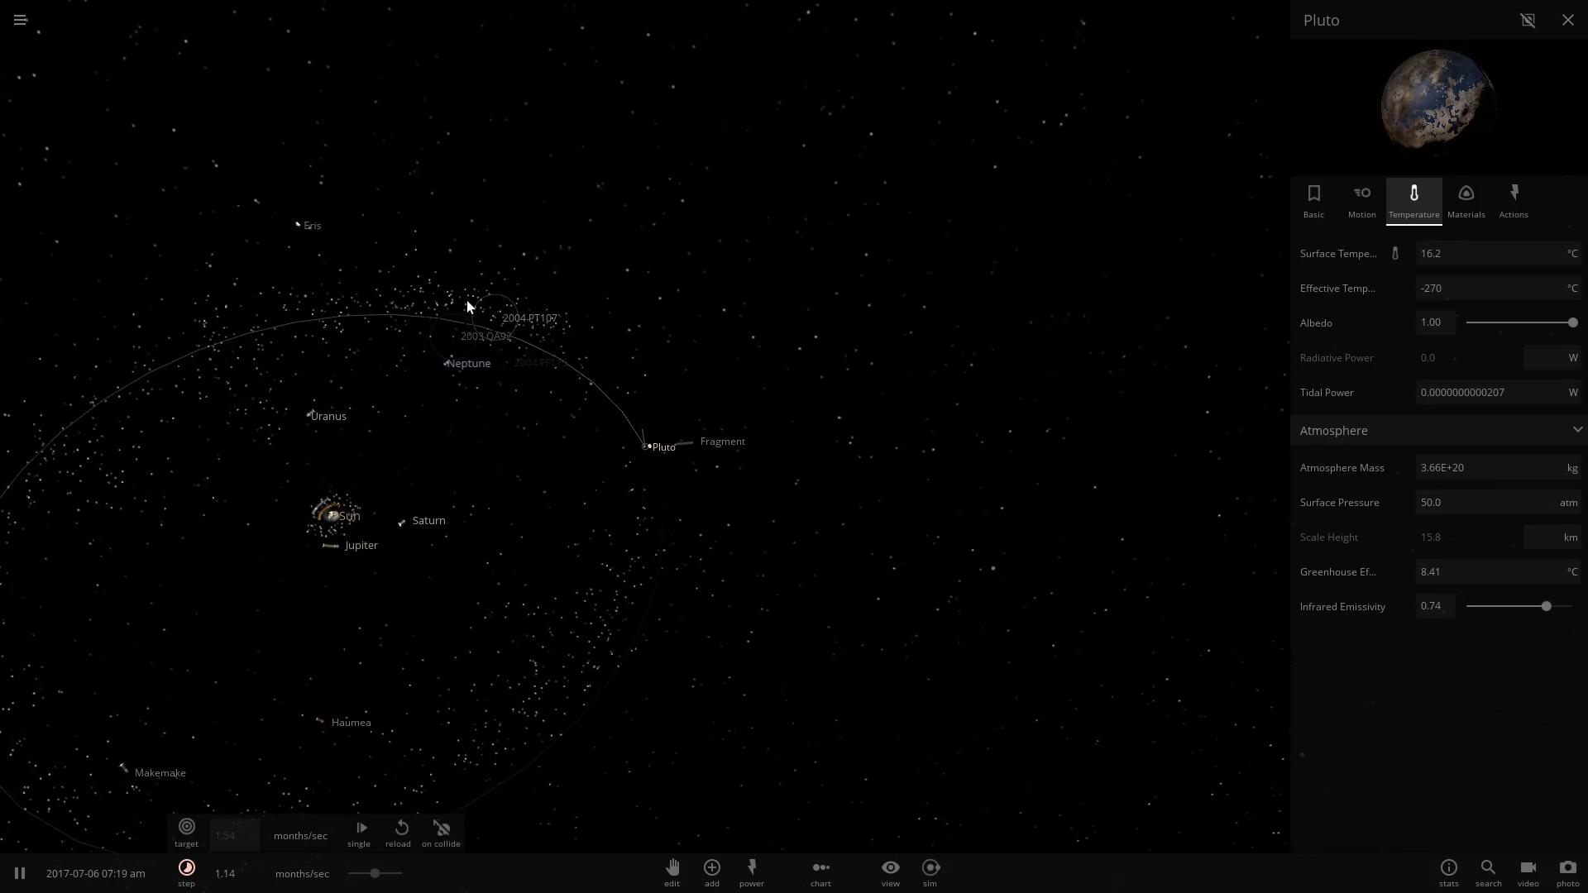
# Reselect Pluto, reopen its properties and pause the simulation.
pyautogui.click(1568, 20)
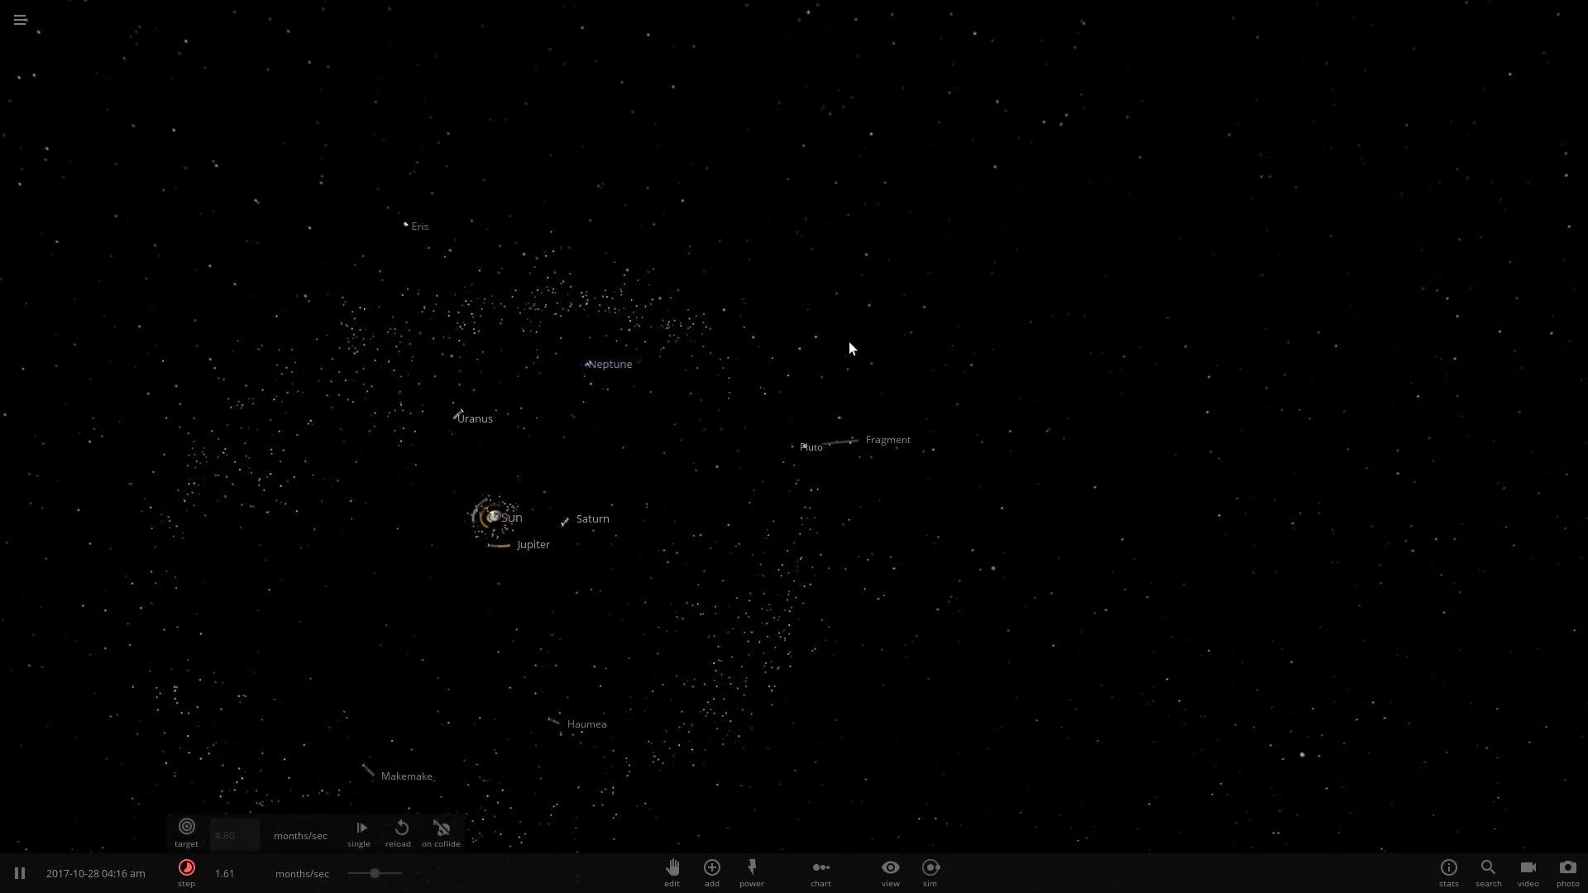
pyautogui.click(811, 446)
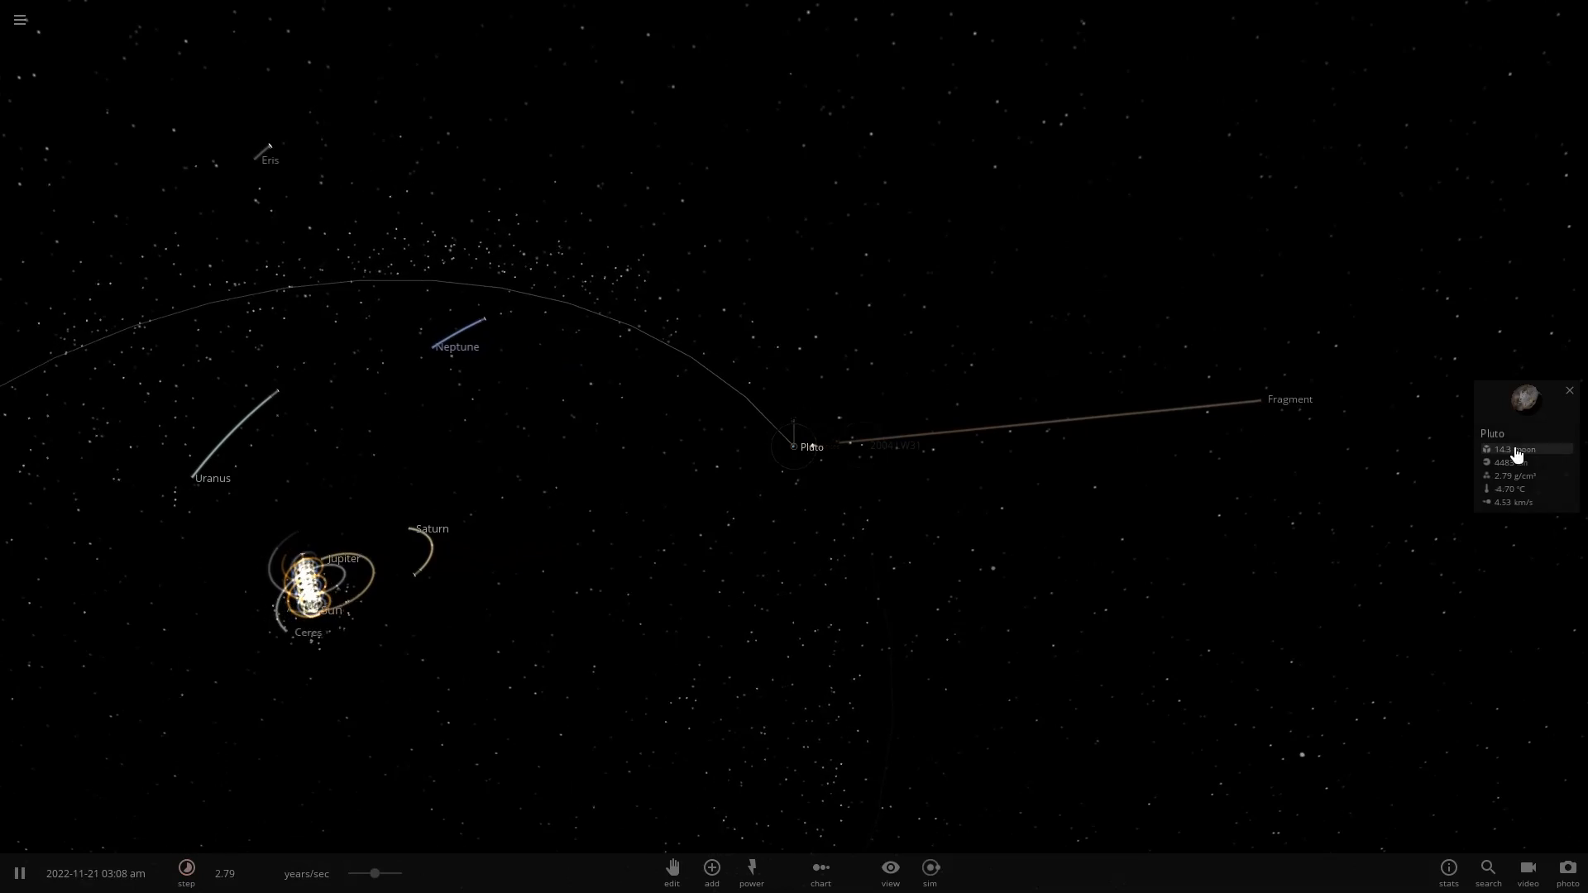
pyautogui.click(1518, 395)
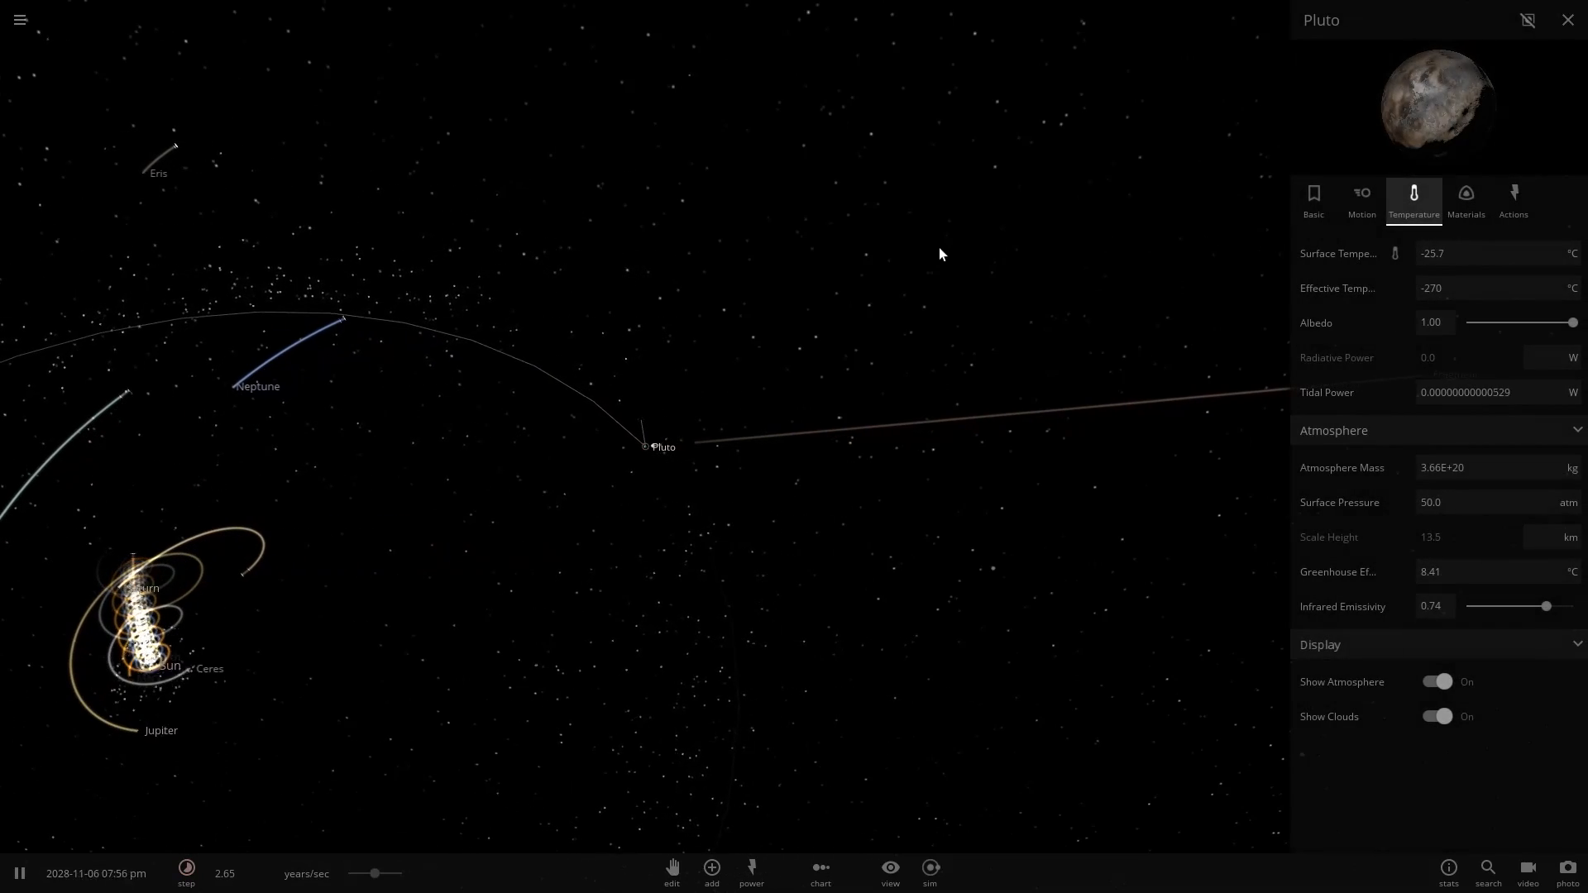
pyautogui.click(185, 872)
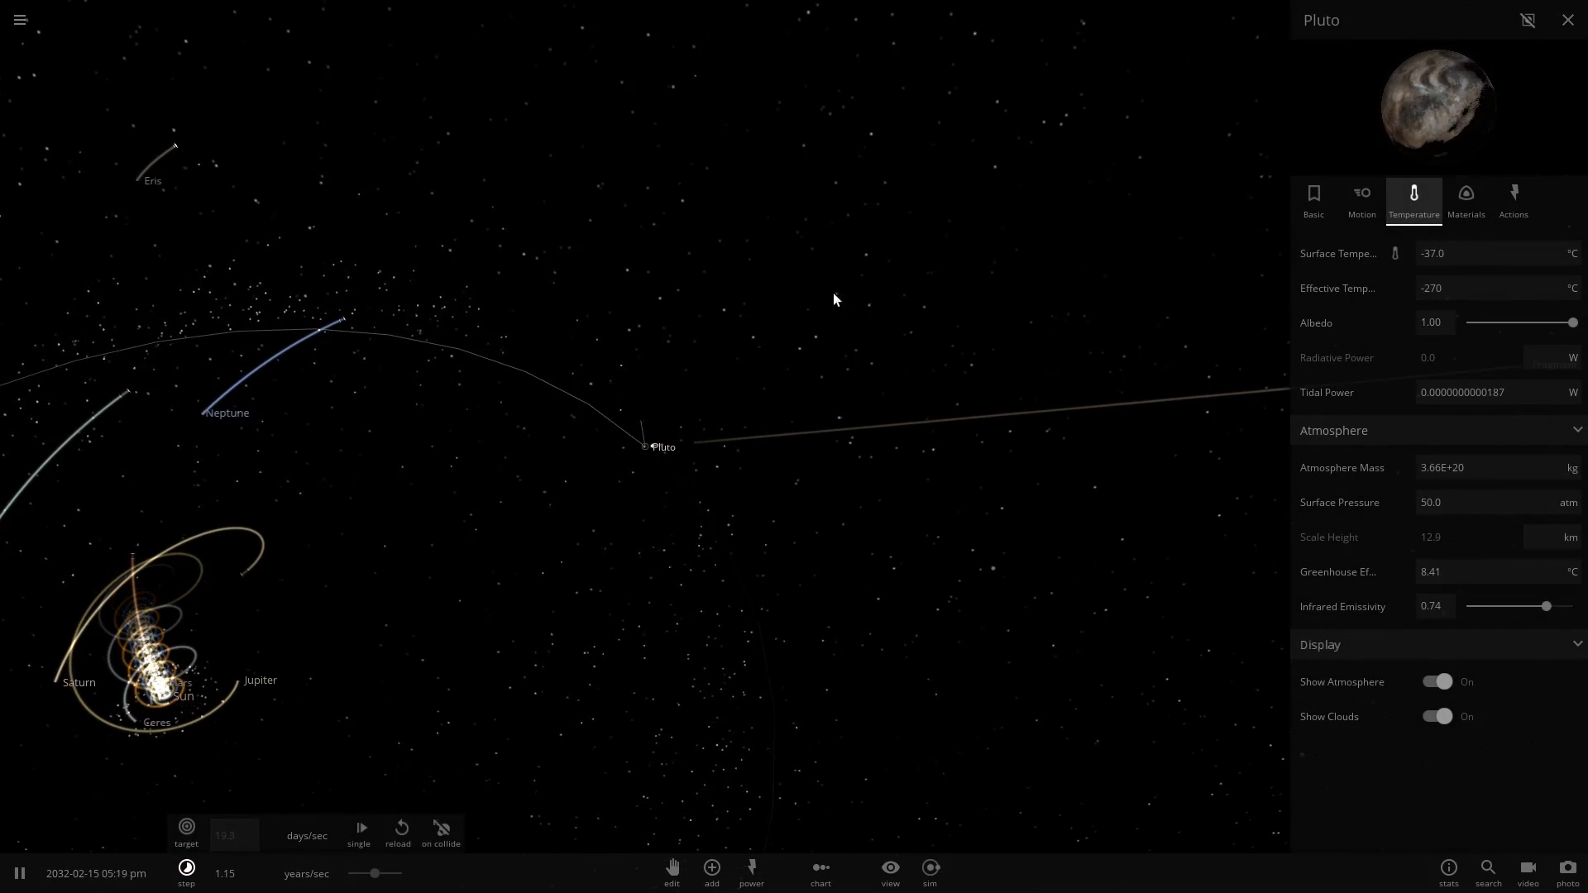
pyautogui.click(18, 868)
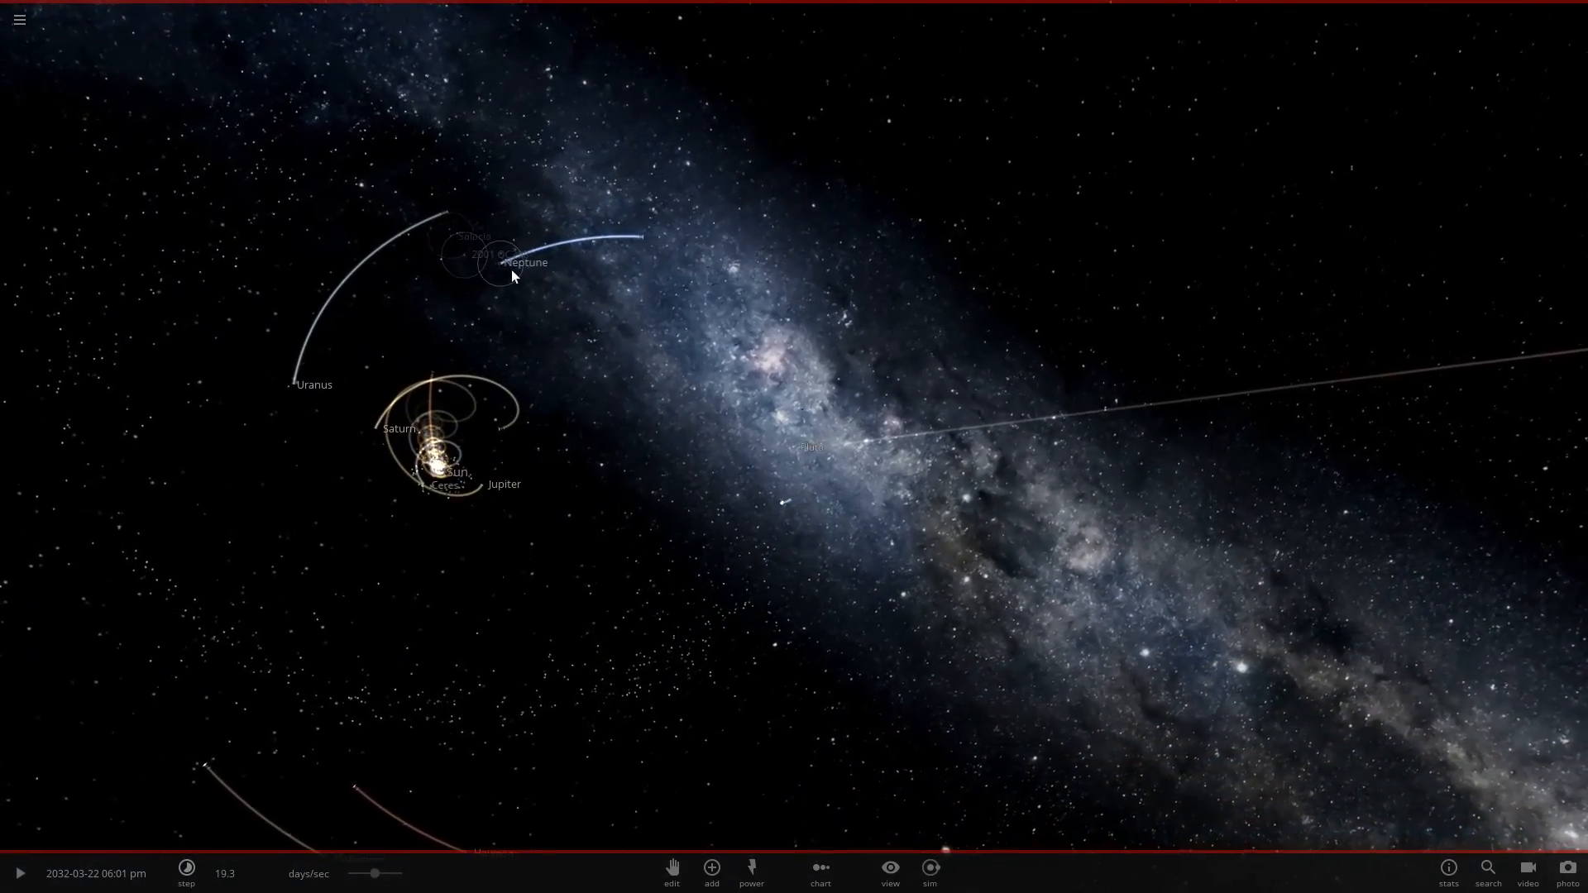
# Focus the camera on Pluto to show its thick blue atmosphere up close.
pyautogui.click(499, 265)
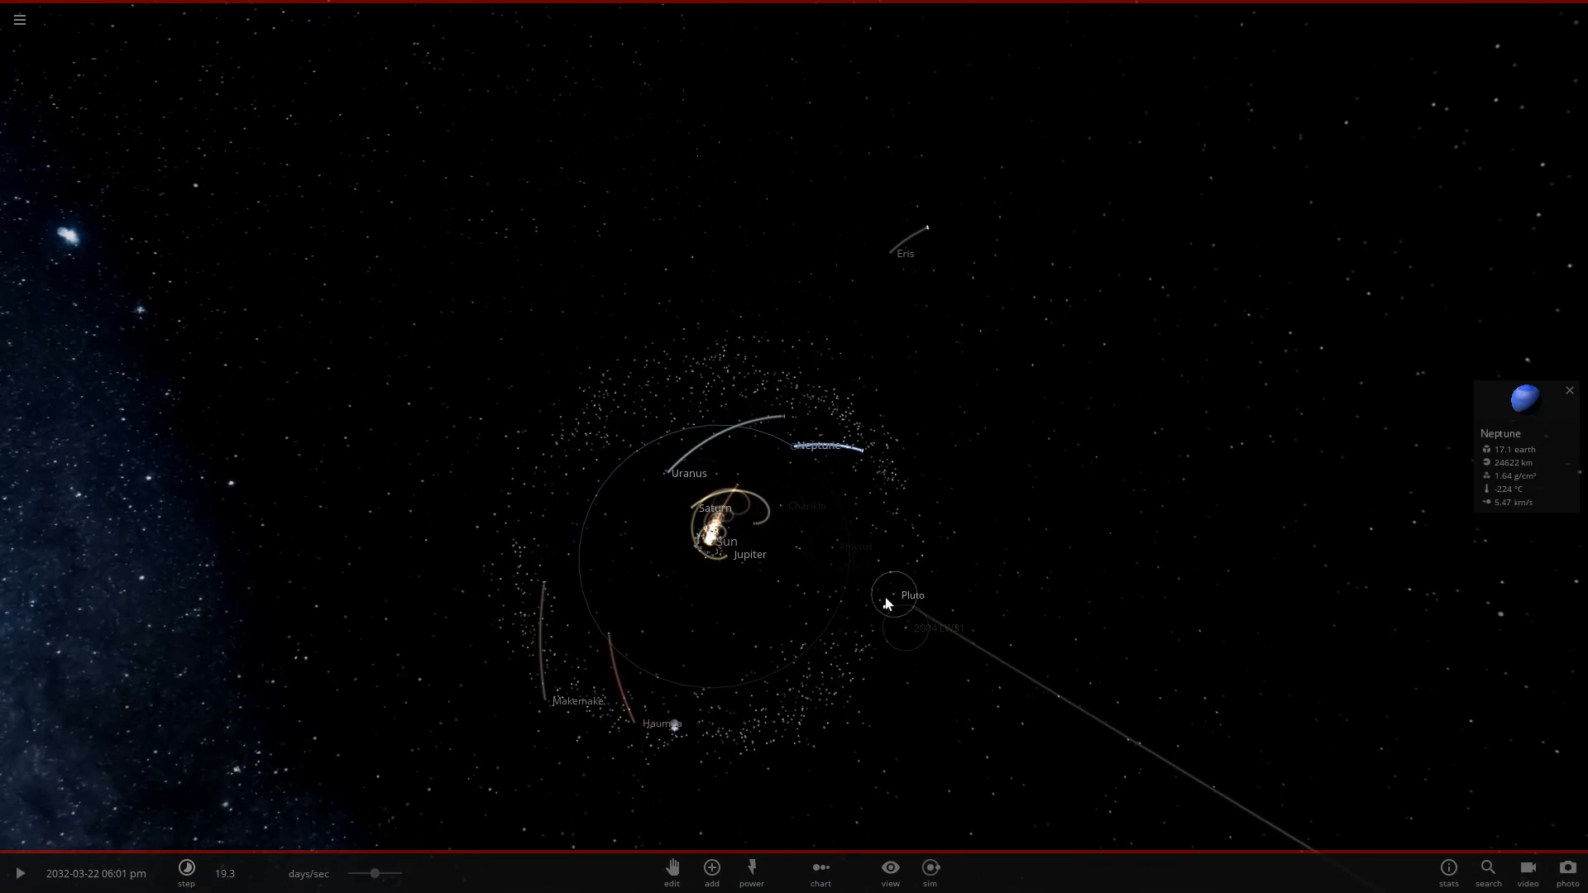
pyautogui.click(891, 595)
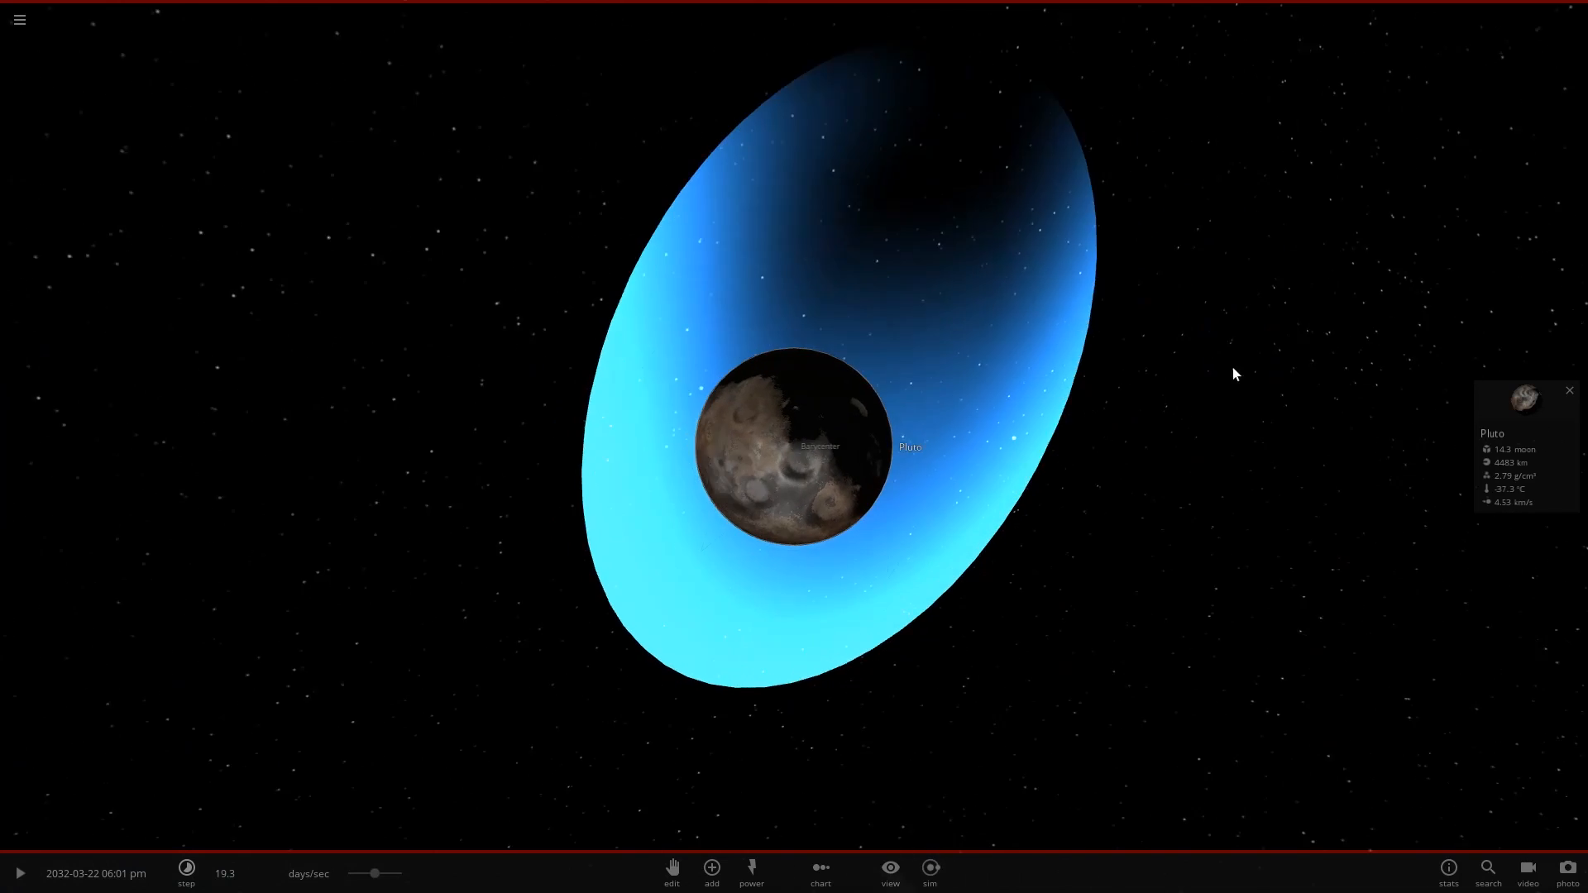
# Enter a new surface pressure value in Pluto's atmosphere settings and confirm it.
pyautogui.click(1523, 395)
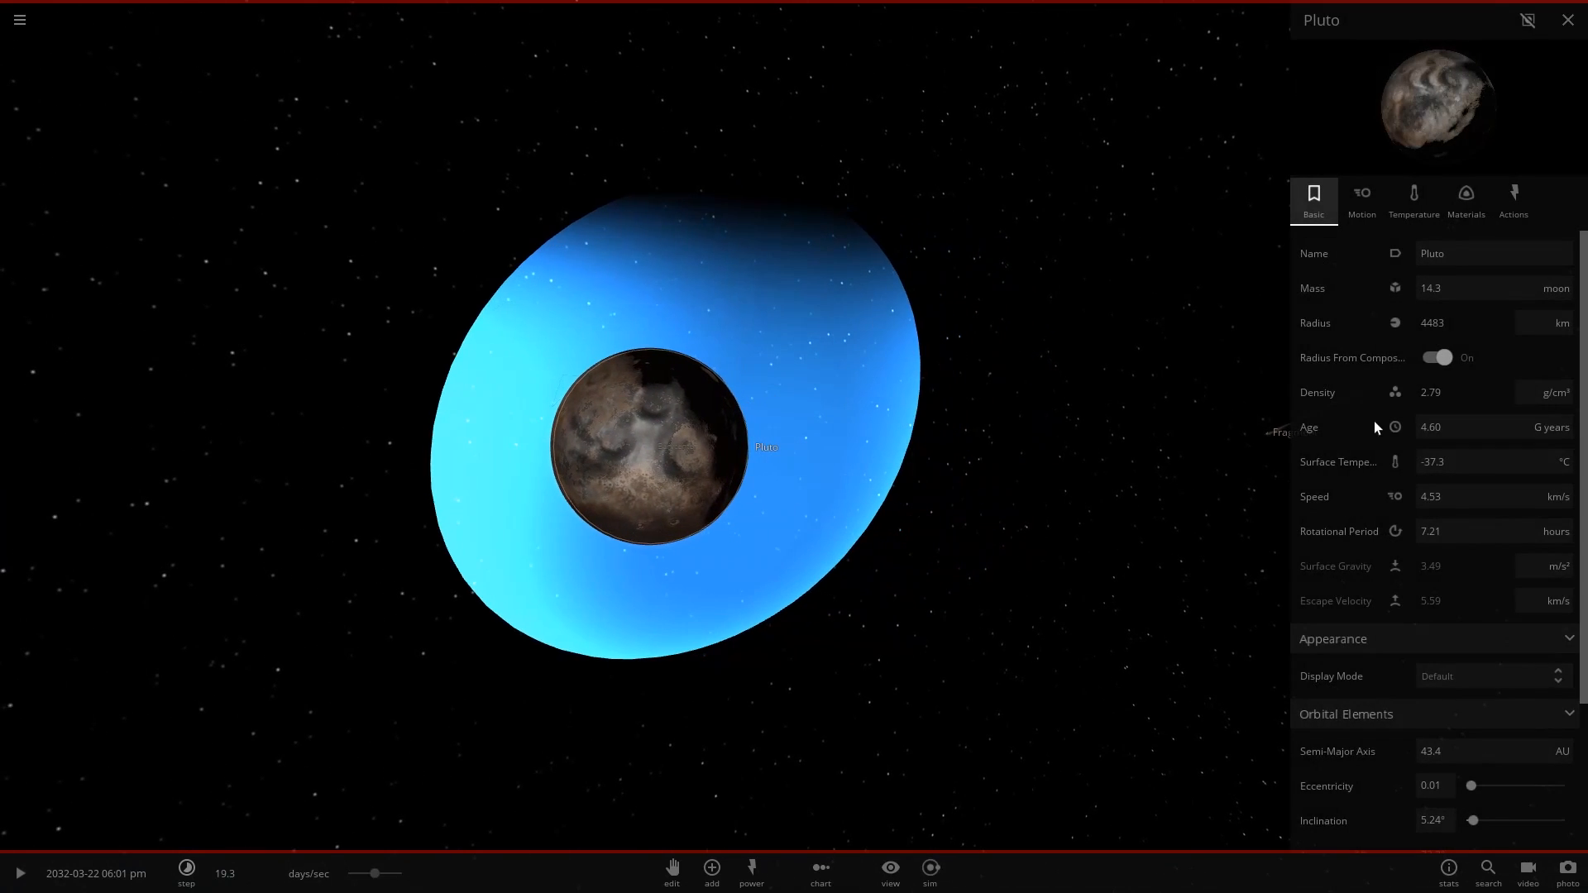
pyautogui.click(1413, 195)
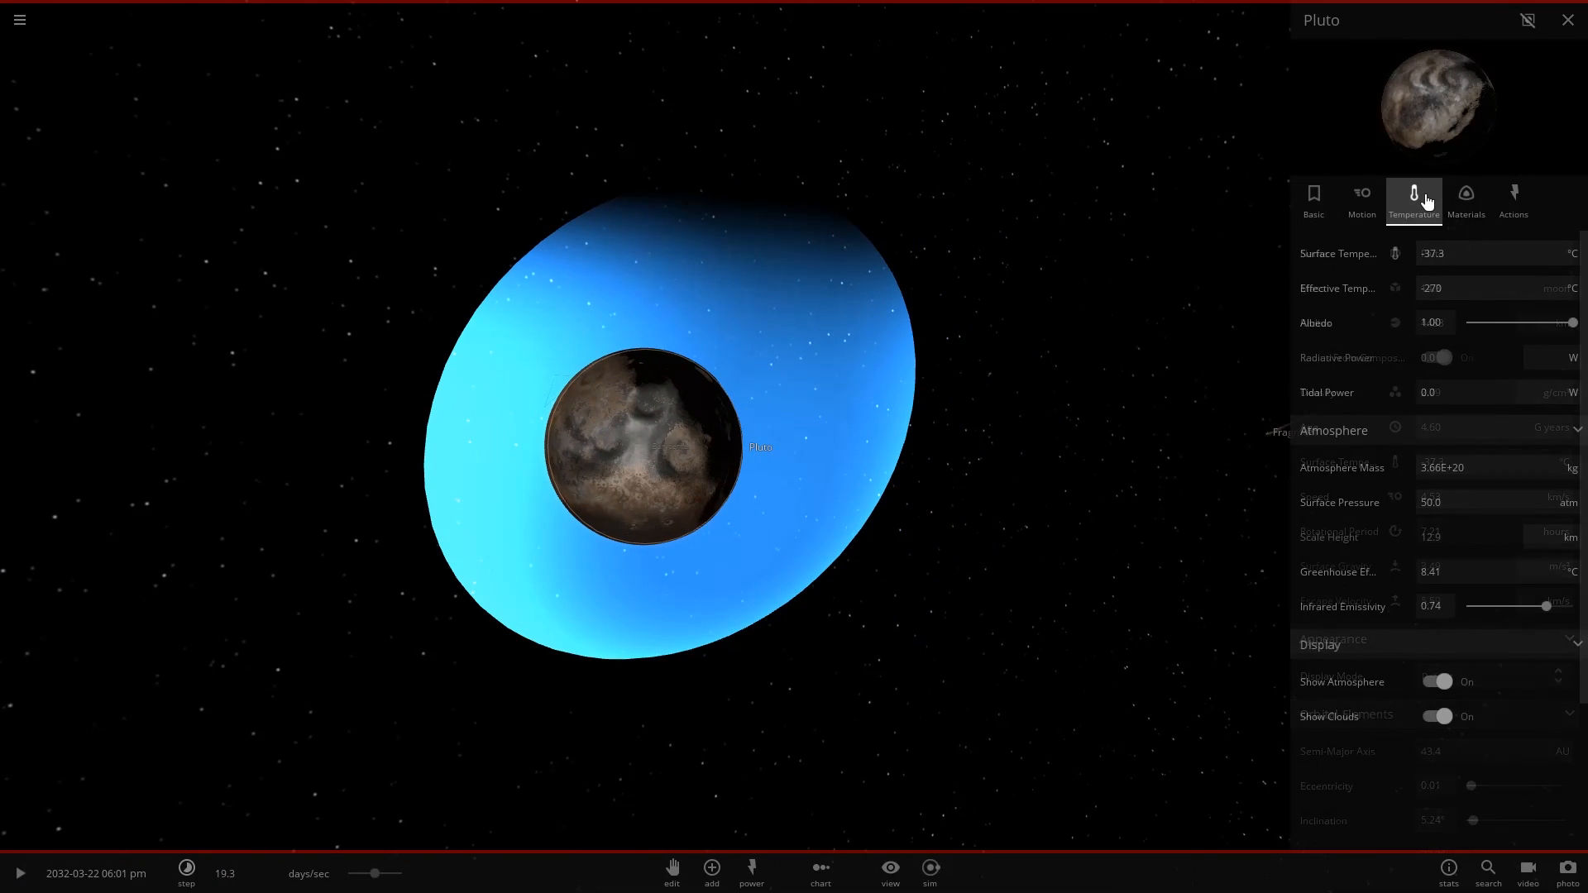
pyautogui.click(1466, 200)
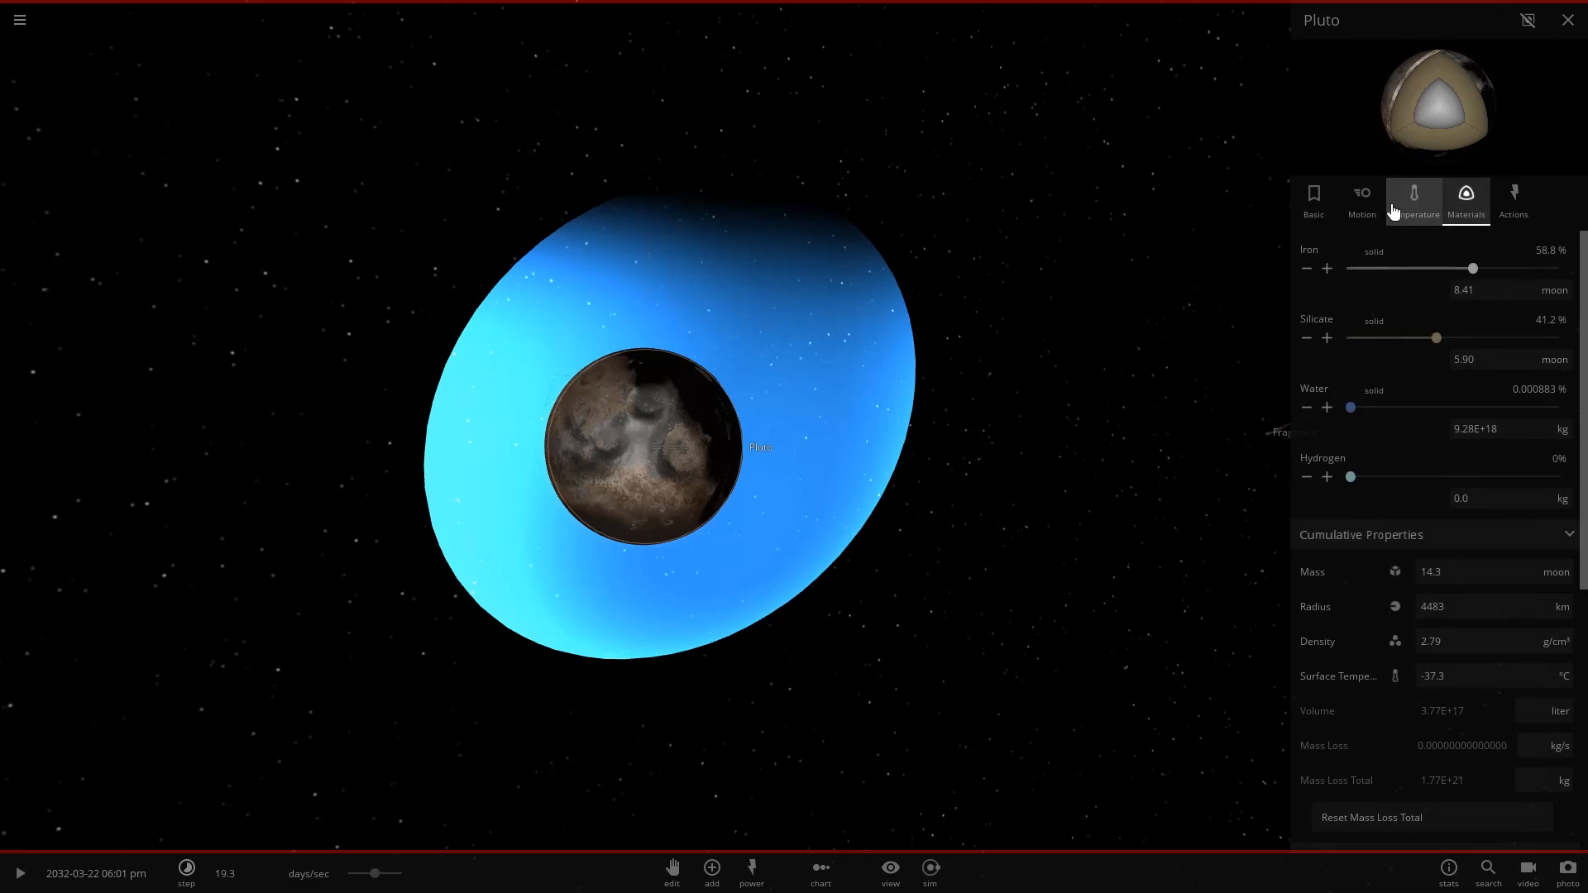
pyautogui.click(1414, 200)
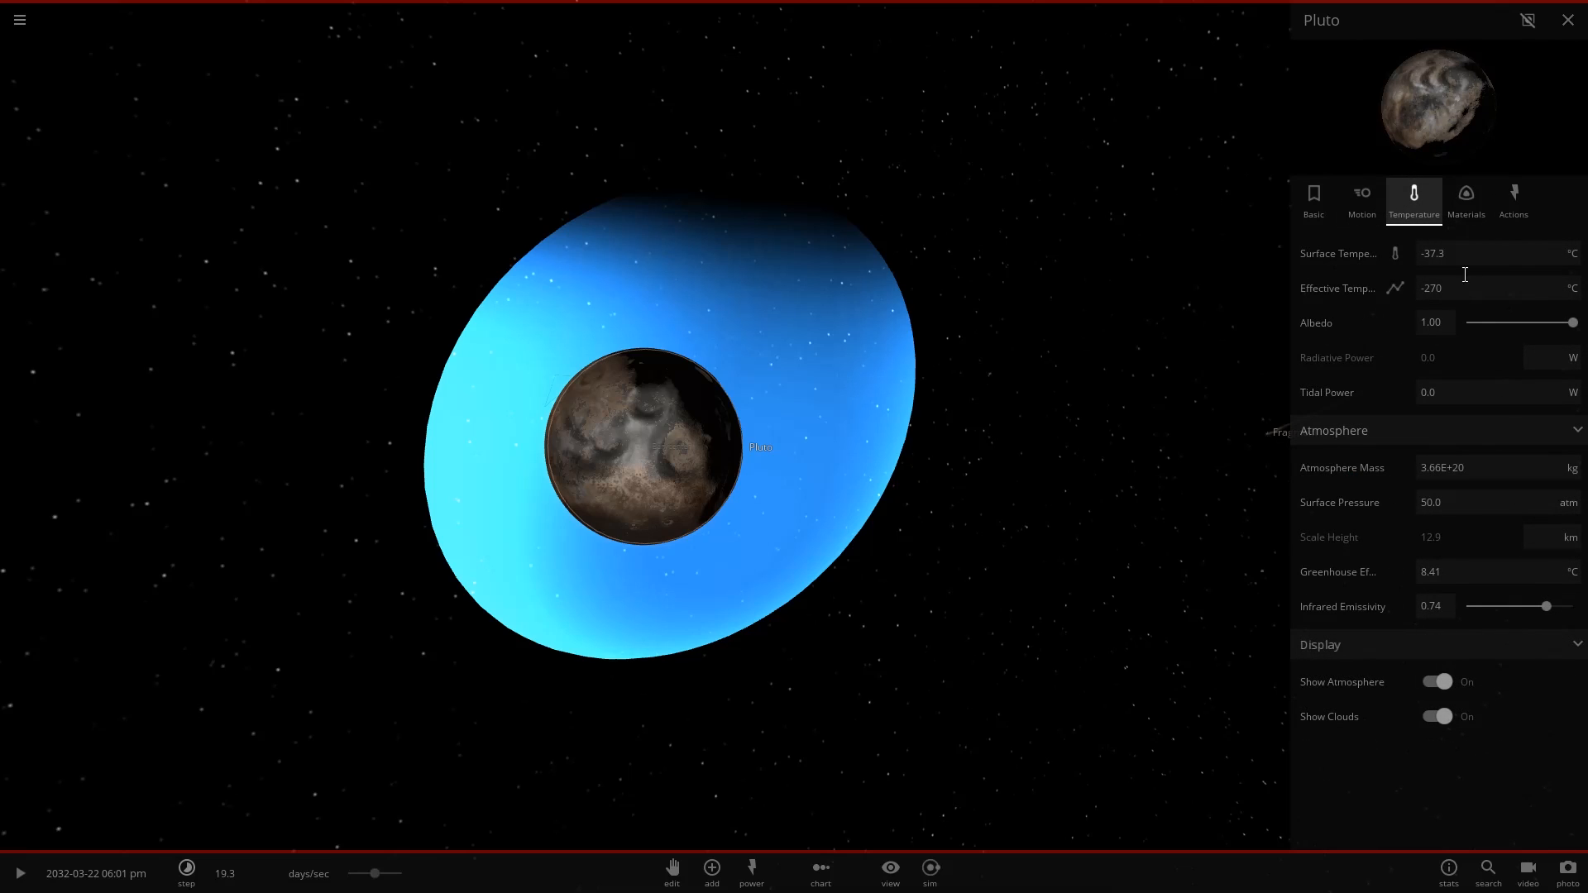
pyautogui.moveTo(1467, 535)
pyautogui.write('1')
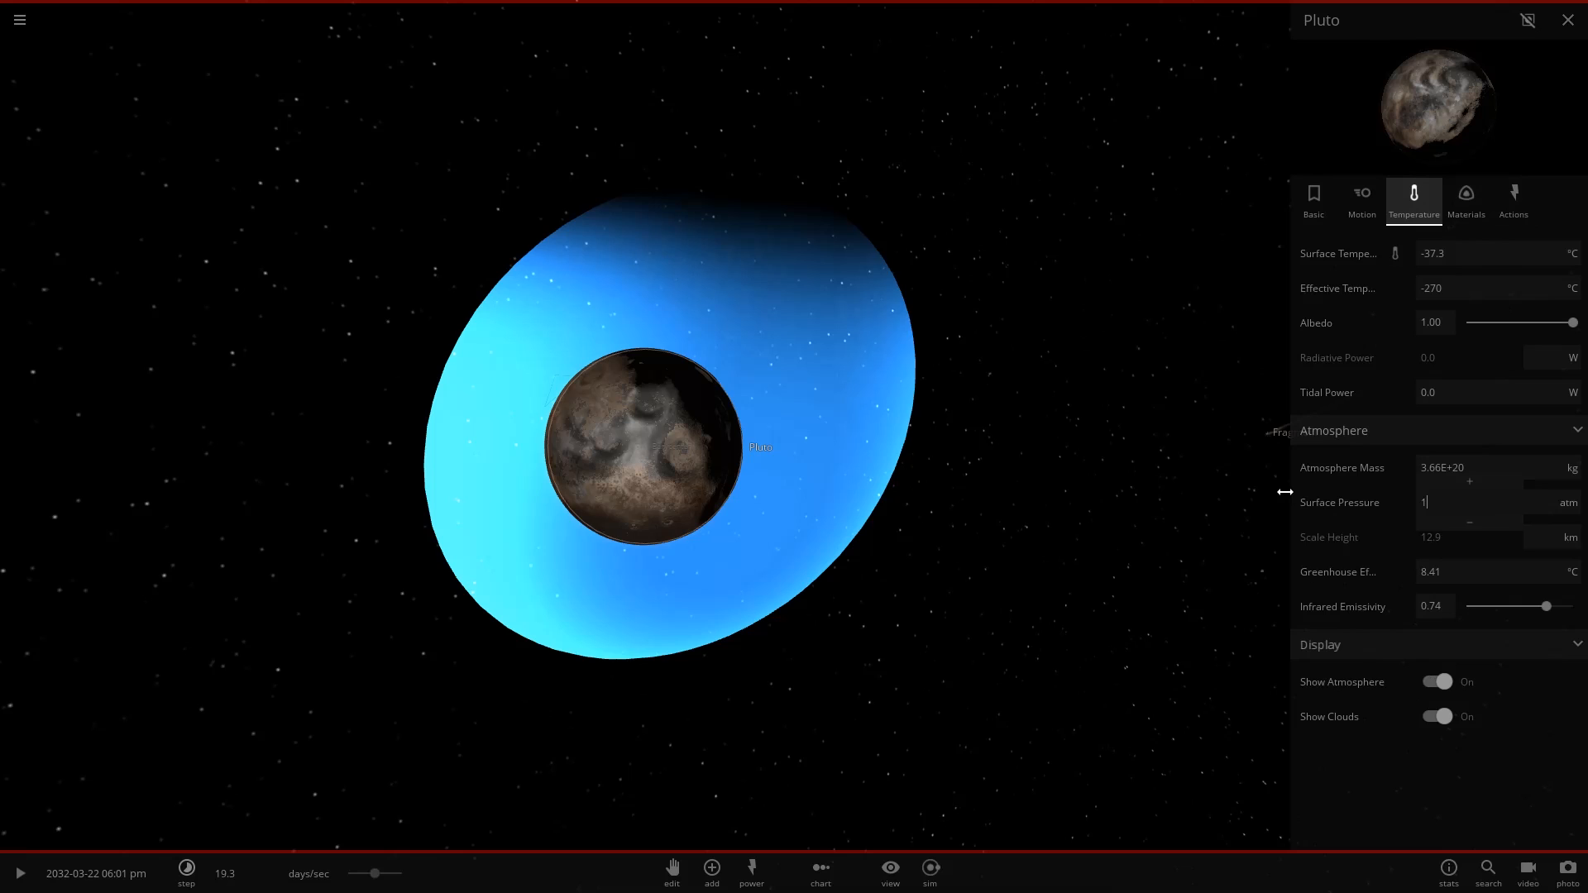
pyautogui.click(1568, 20)
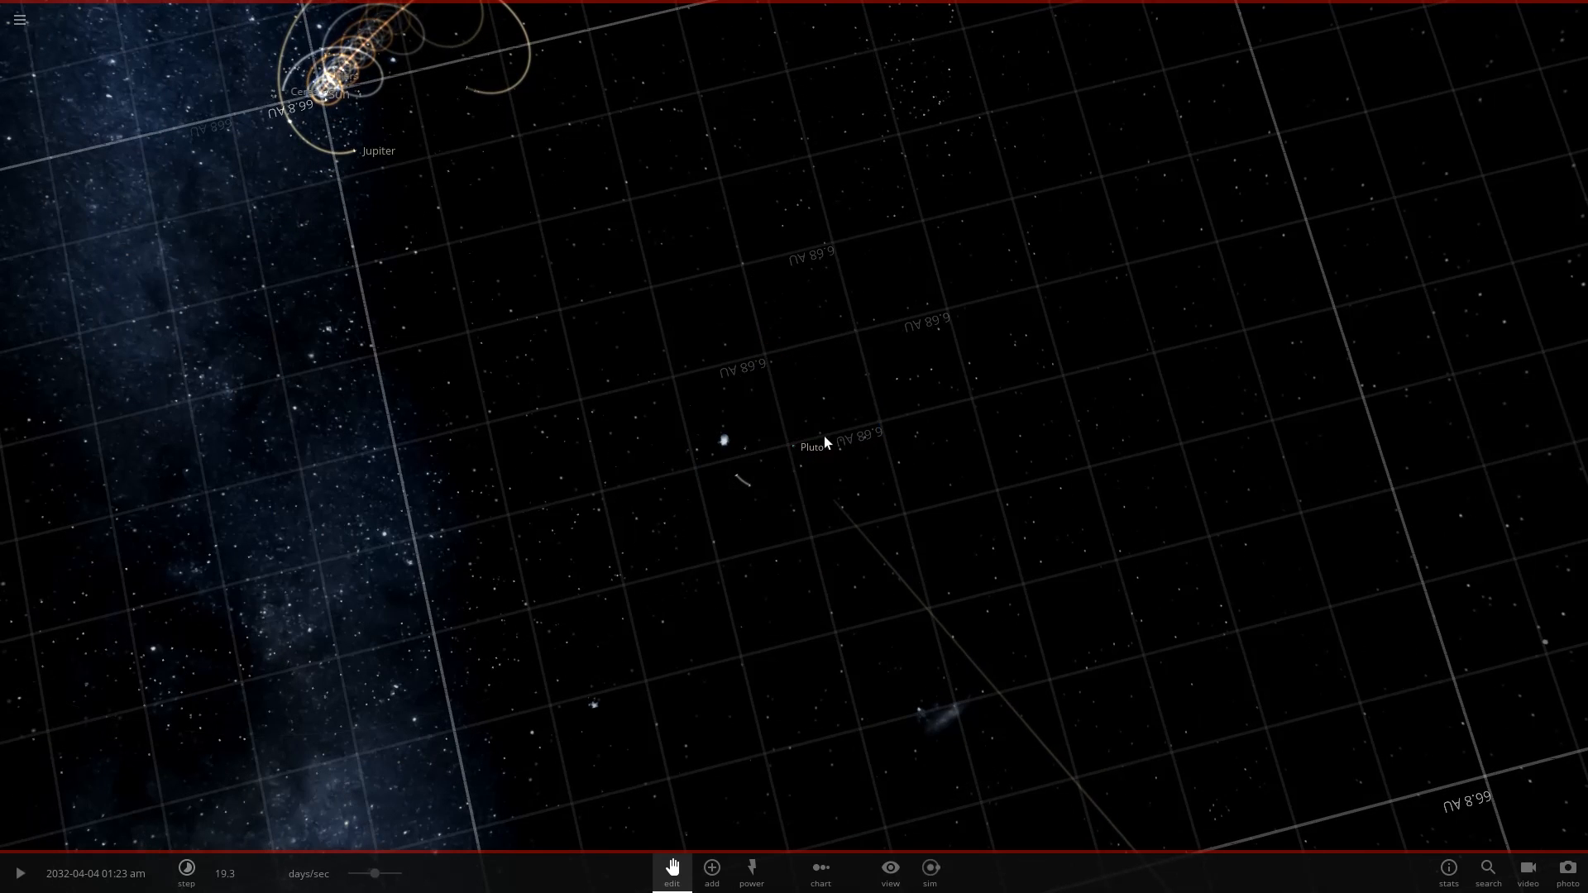
# Select Pluto with the Edit tool to bring up the Save Object prompt.
pyautogui.click(728, 443)
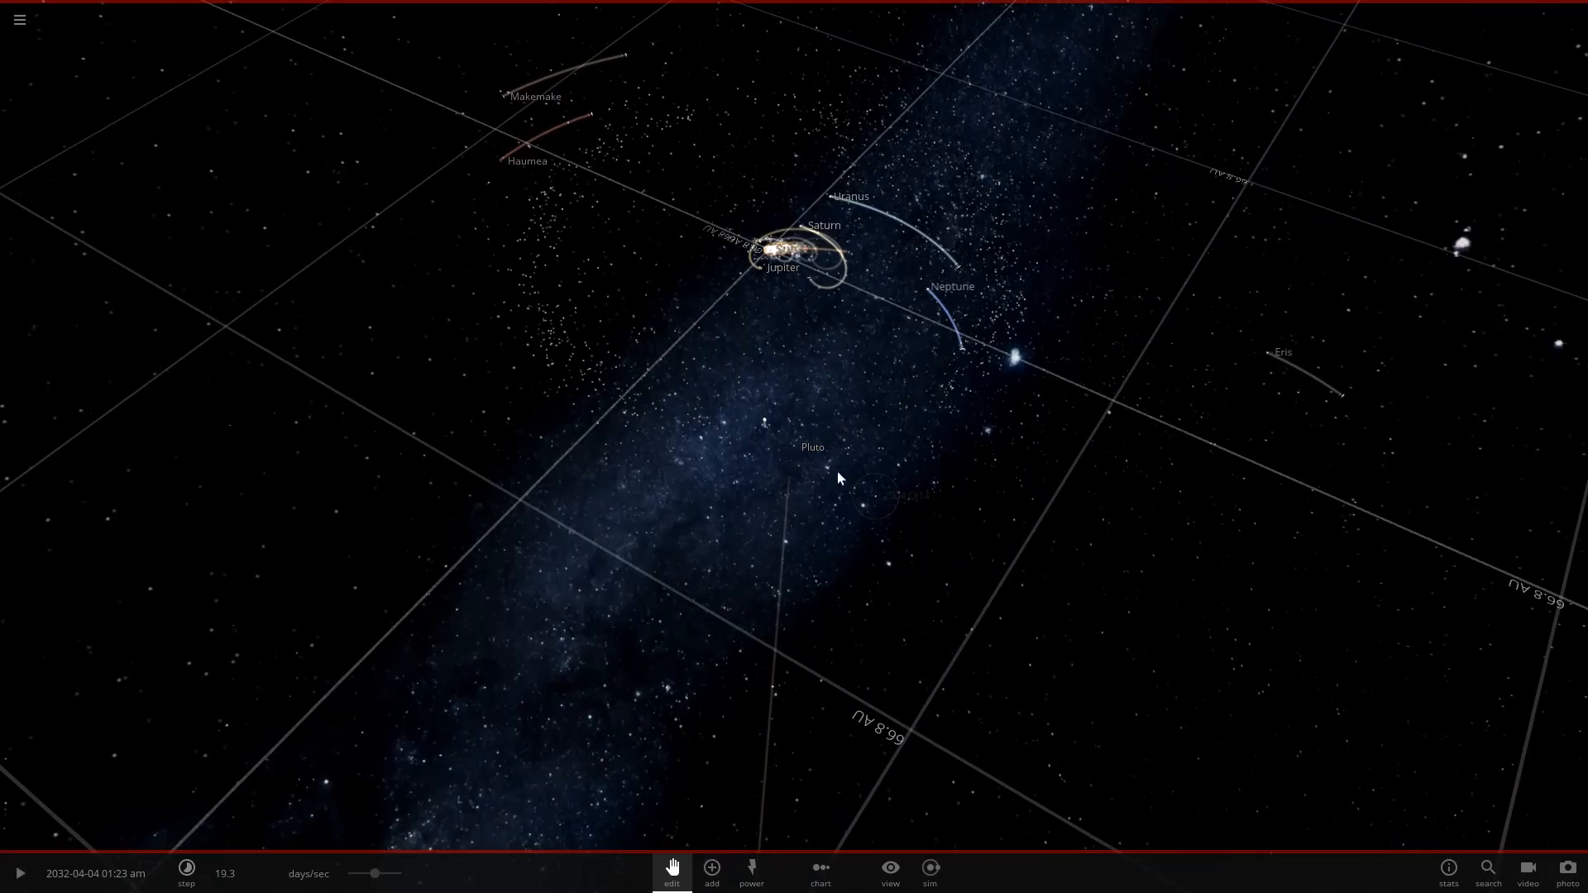
pyautogui.click(811, 448)
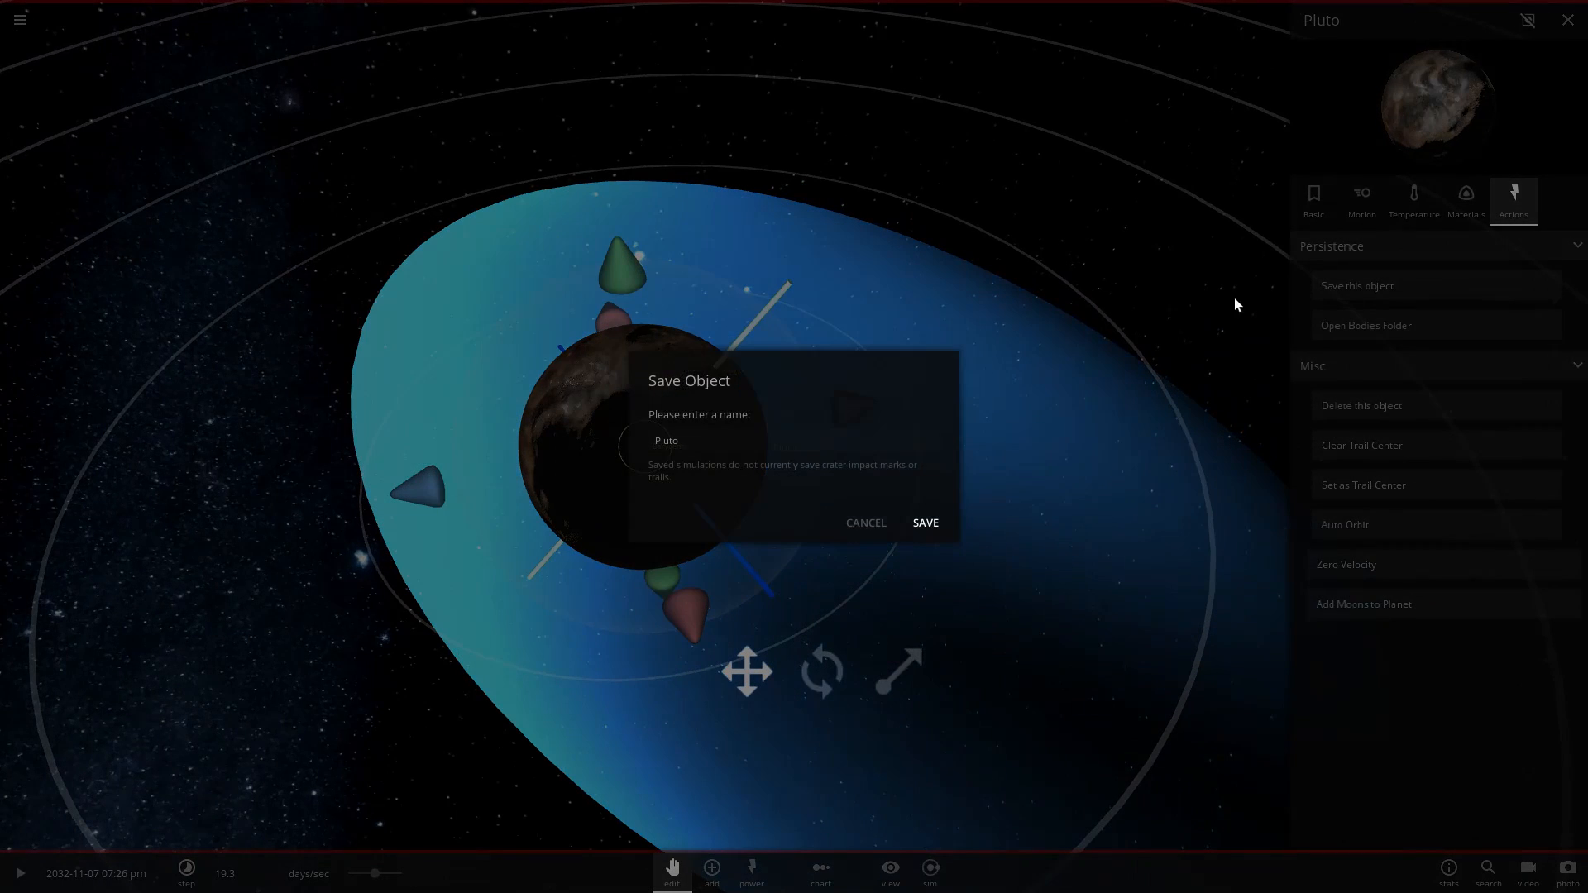
pyautogui.moveTo(720, 445)
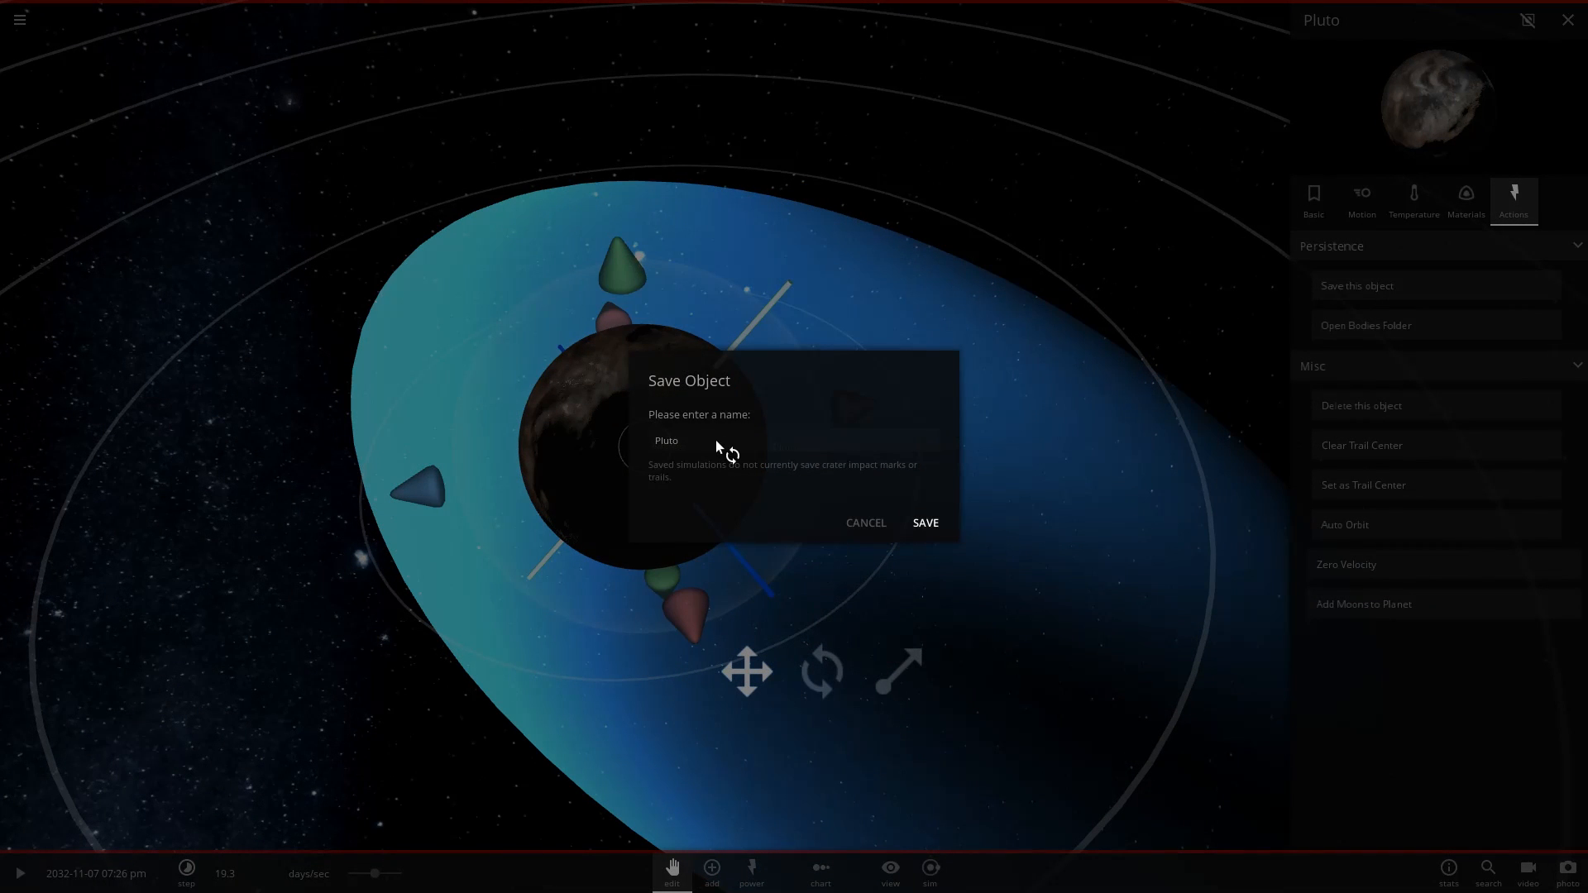
# Save the terraformed Pluto as a reusable object named Pluto-TER.
pyautogui.write('-')
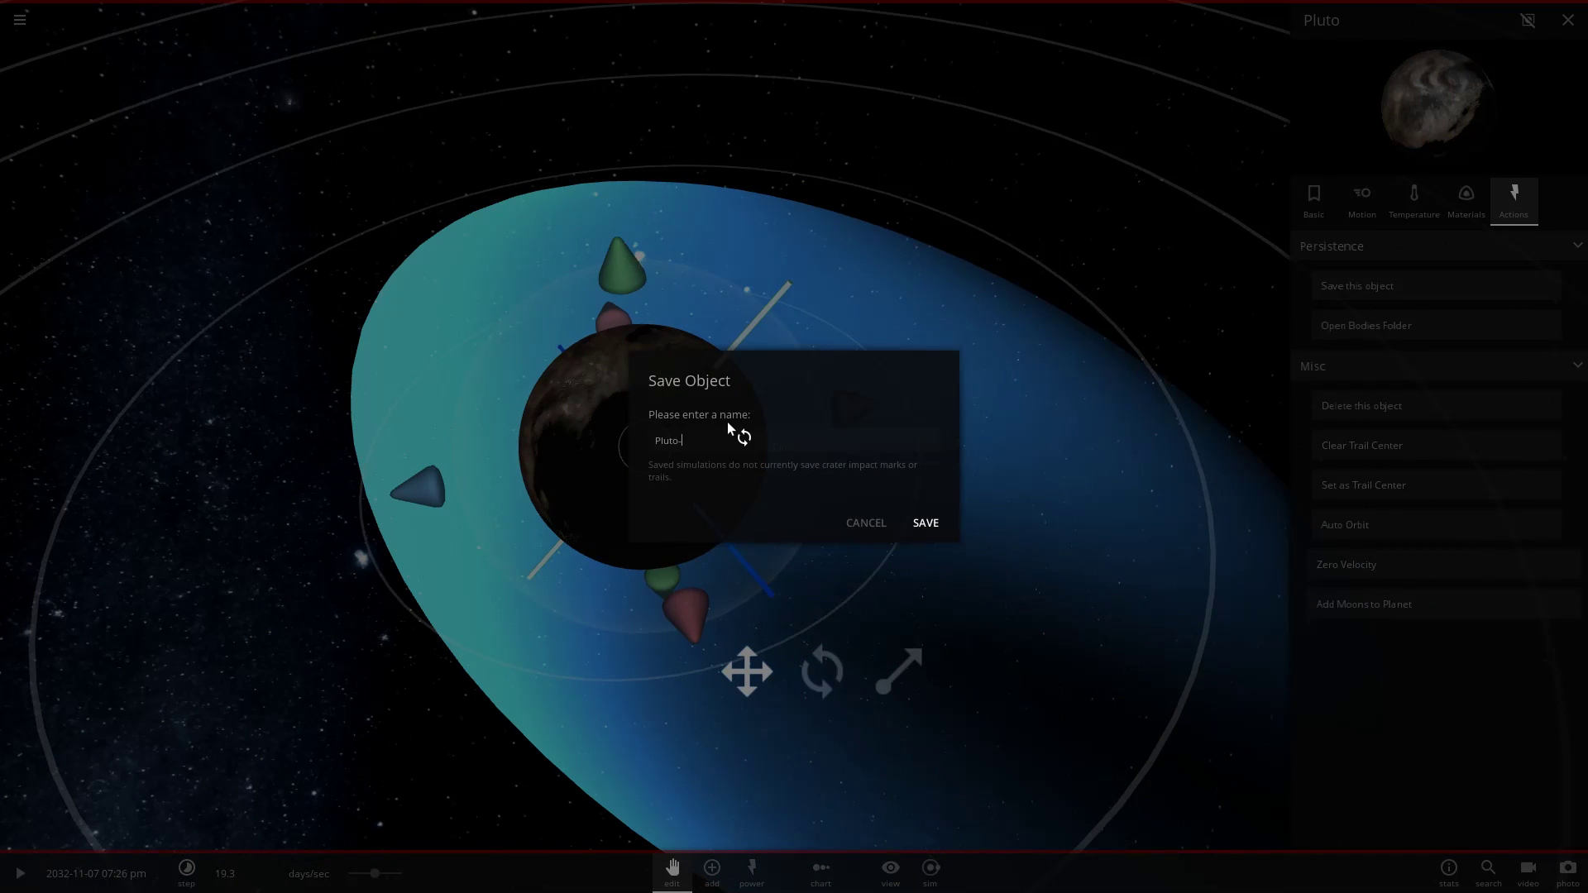
pyautogui.click(923, 522)
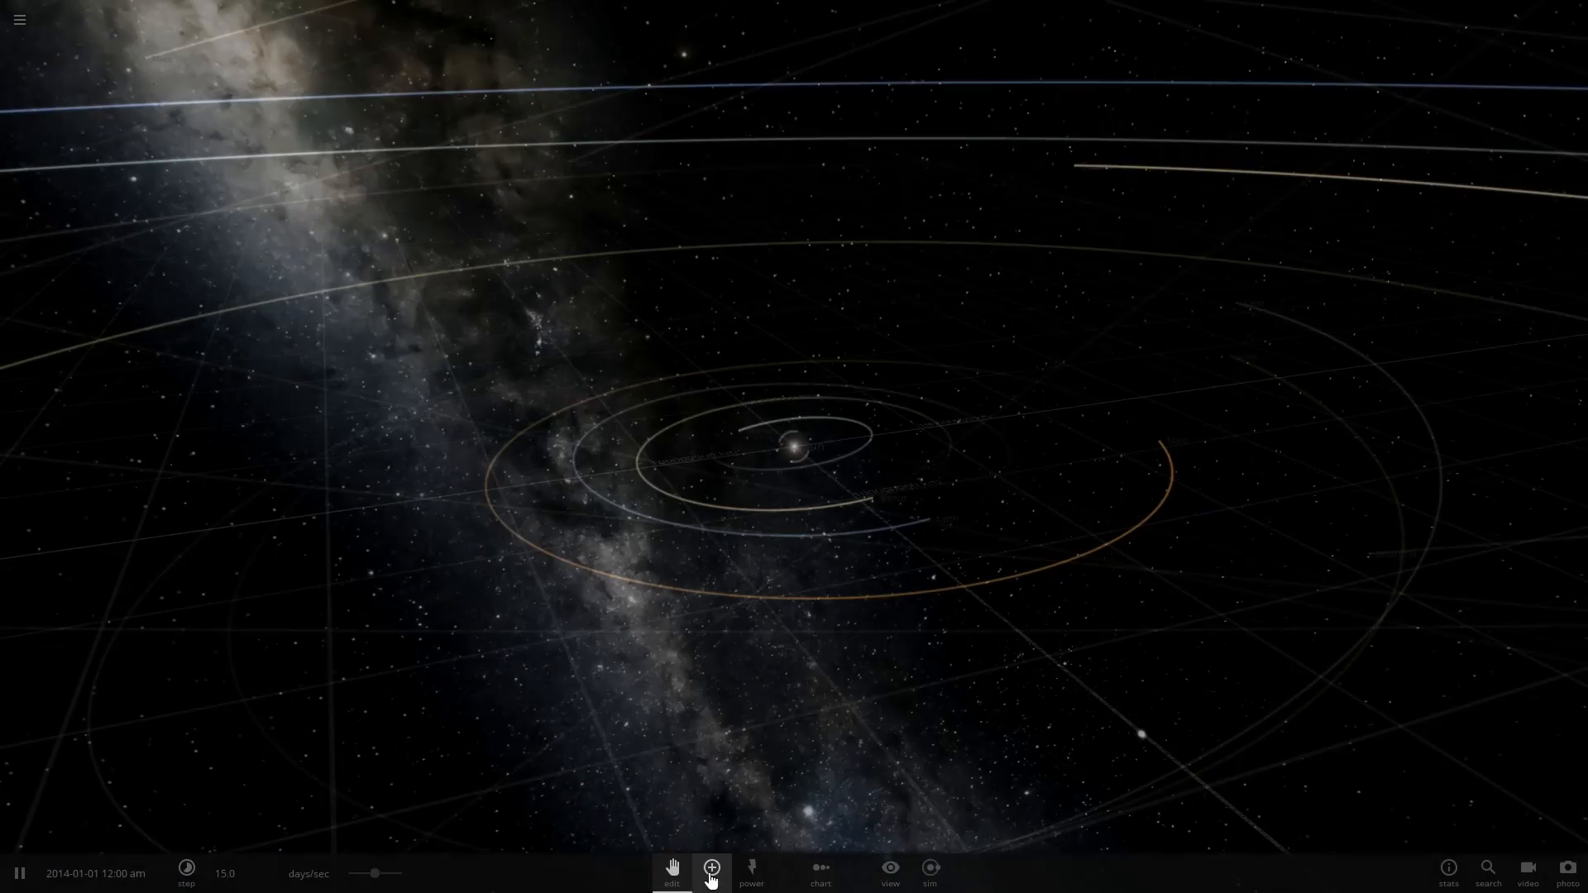
# Browse the user-created objects list showing the saved Pluto-TER body.
pyautogui.click(712, 868)
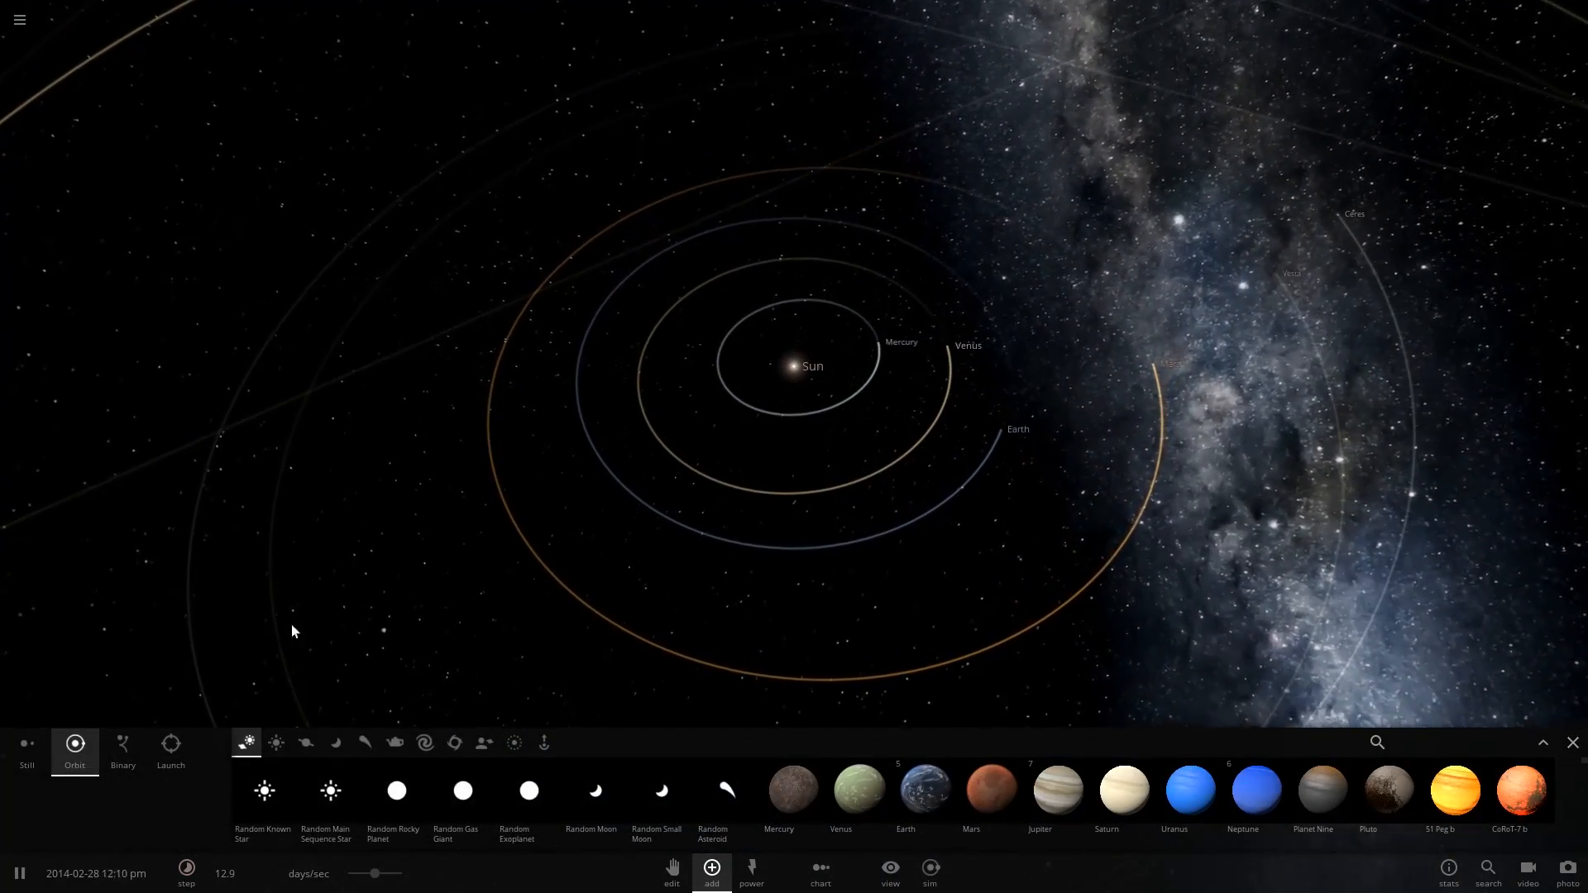
pyautogui.click(483, 742)
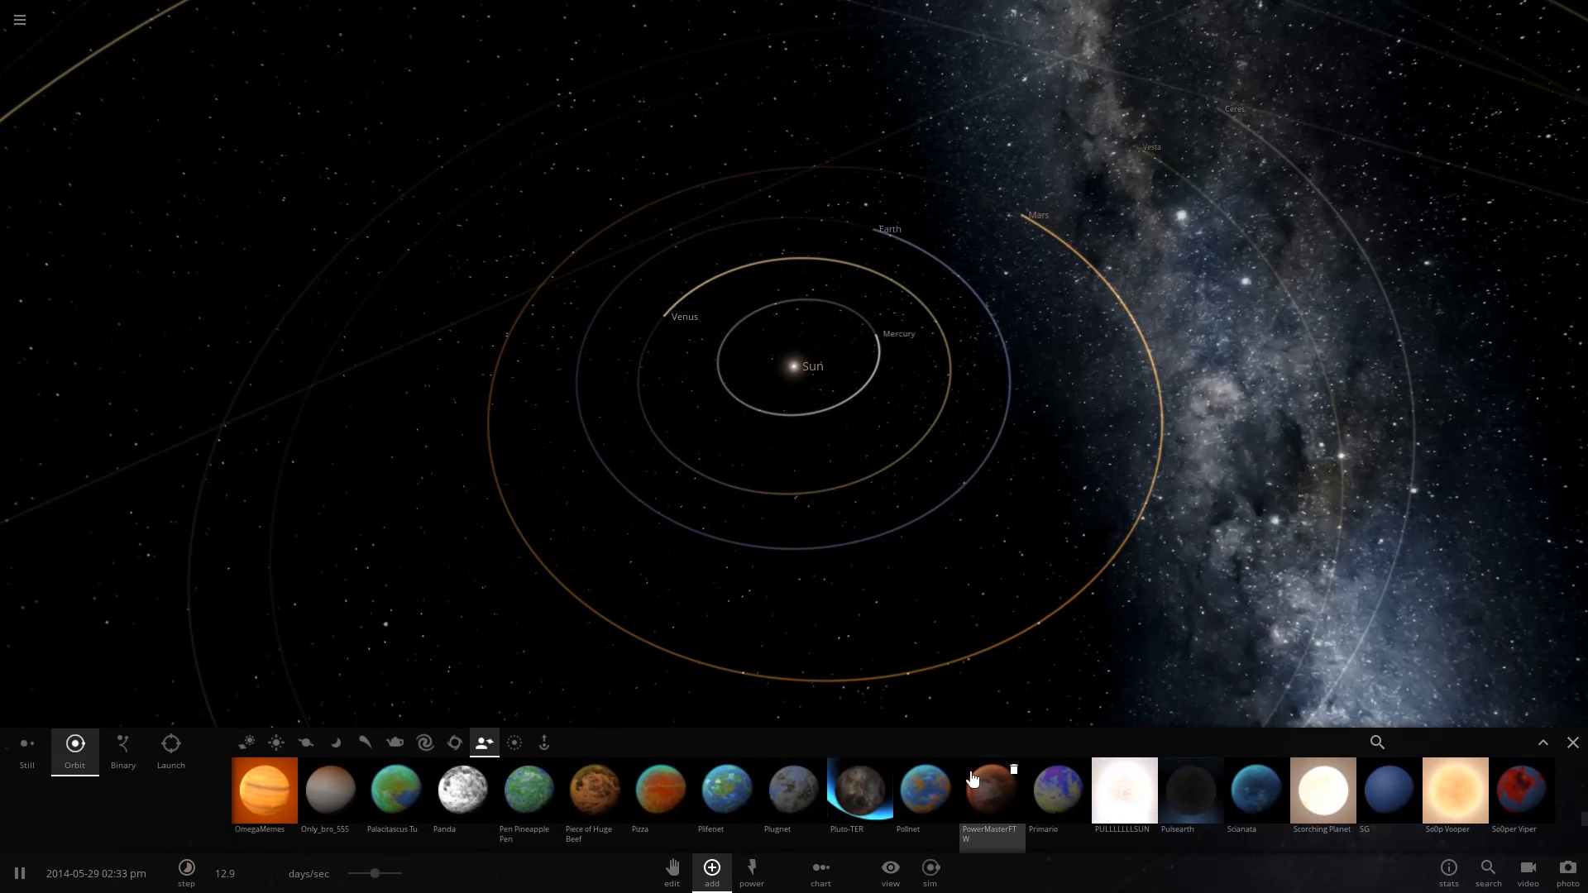
pyautogui.hscroll(3)
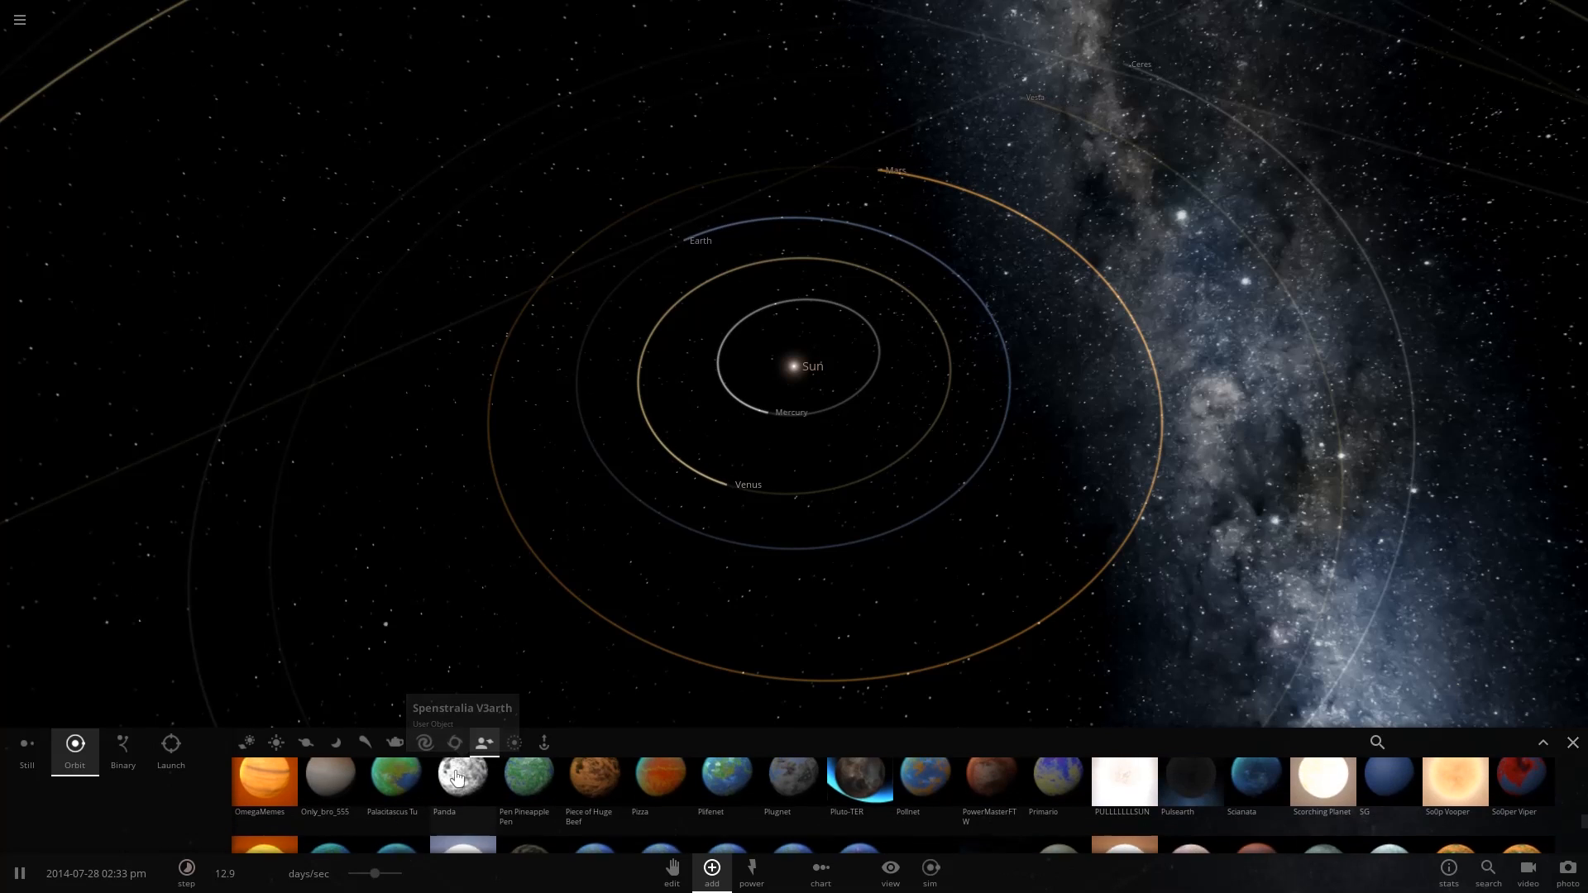
pyautogui.moveTo(1122, 787)
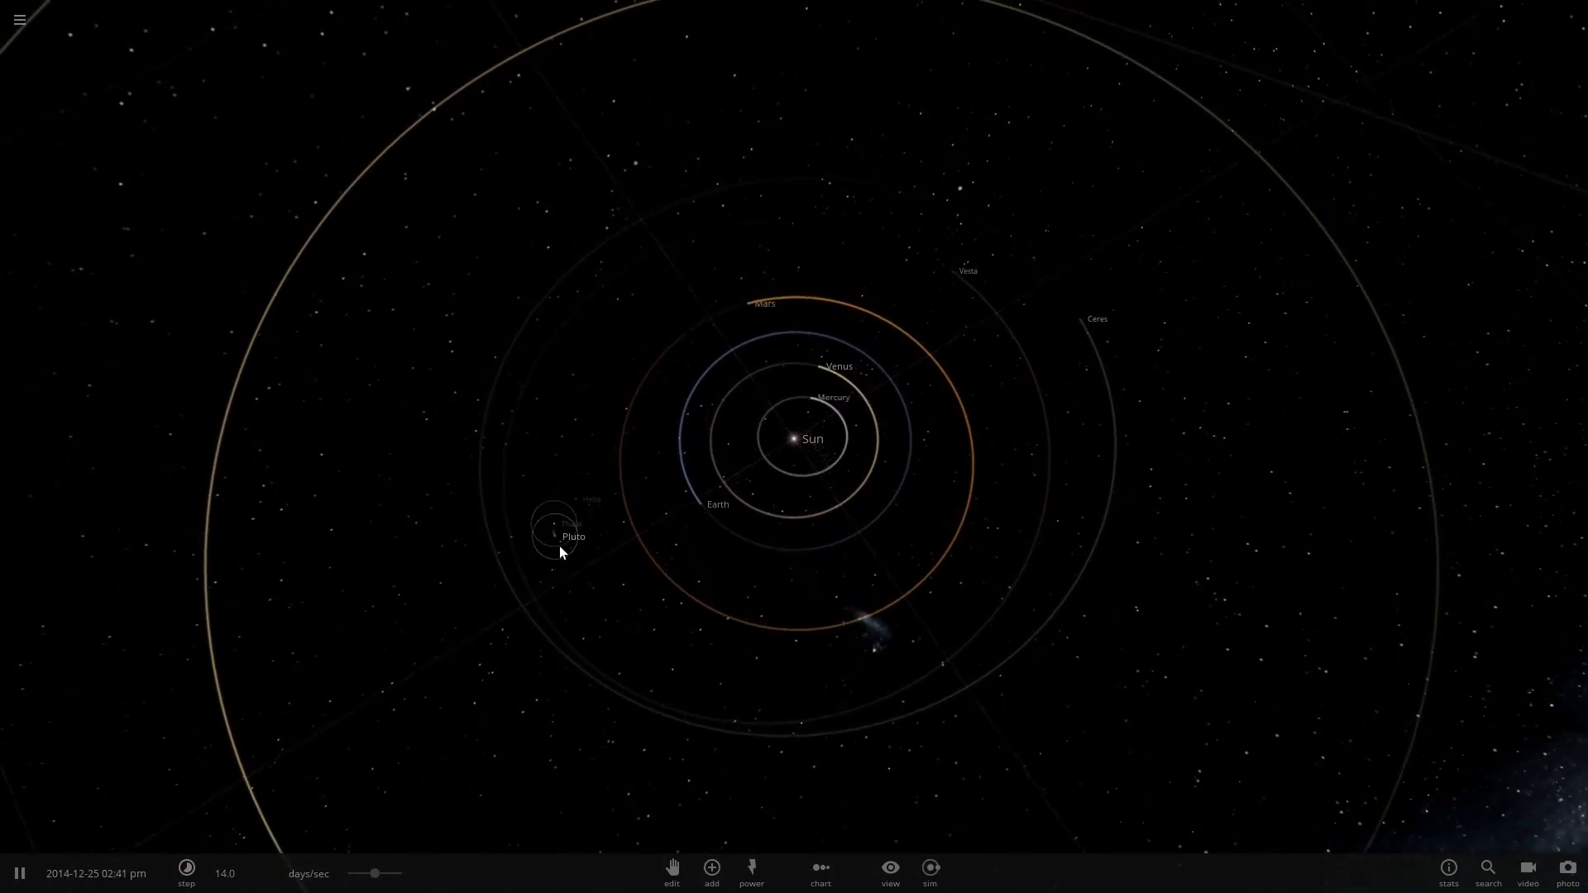
# Raise Pluto's surface temperature to about 15.9 °C in its Temperature settings.
pyautogui.click(561, 536)
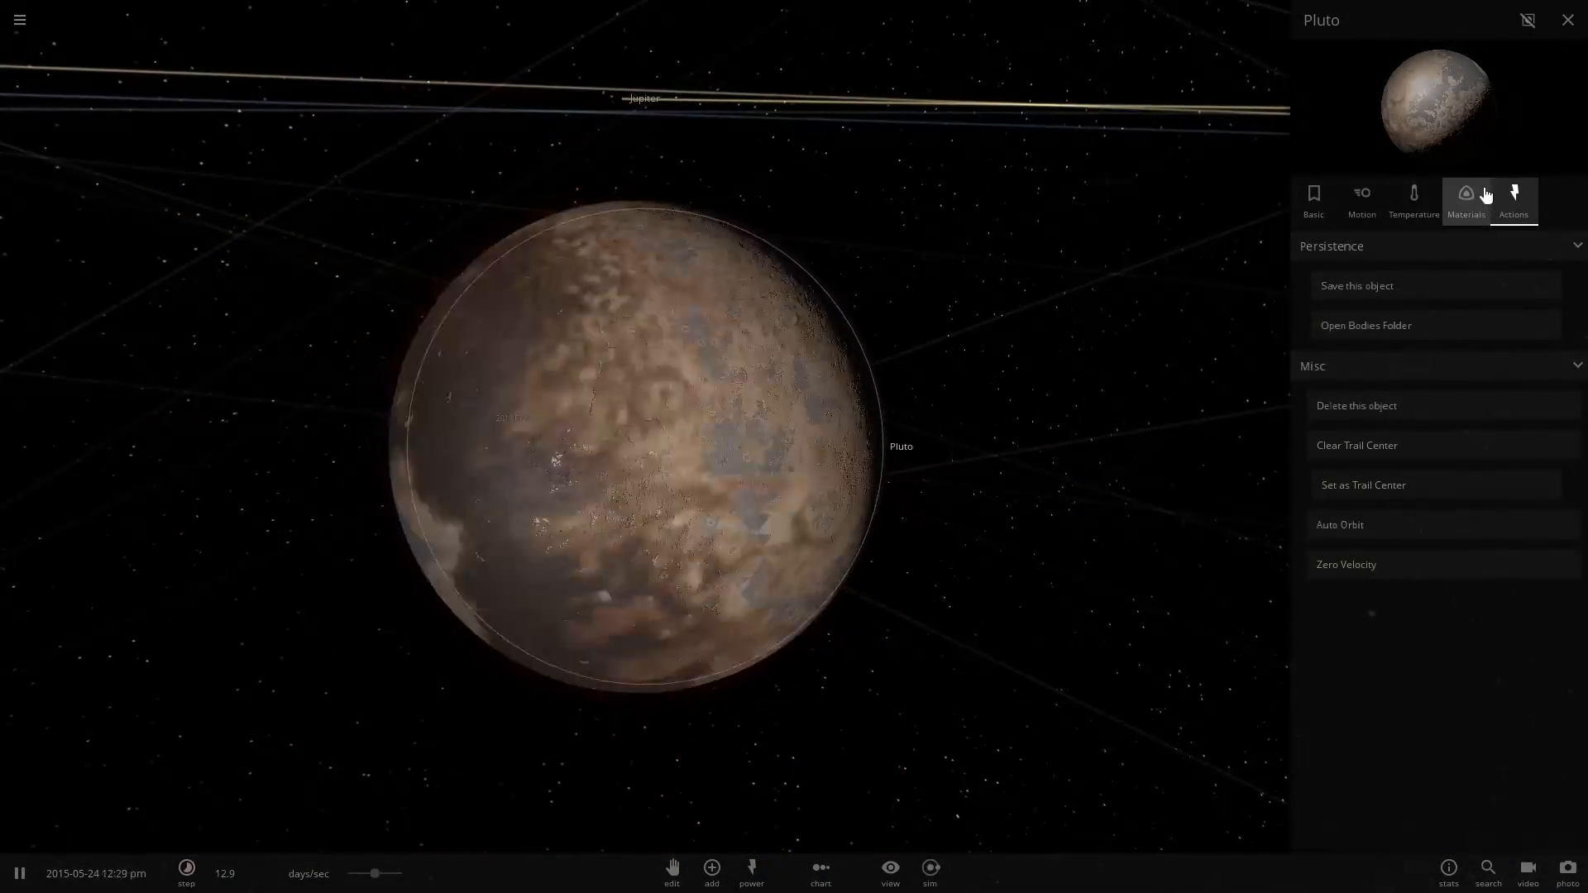
pyautogui.click(1414, 196)
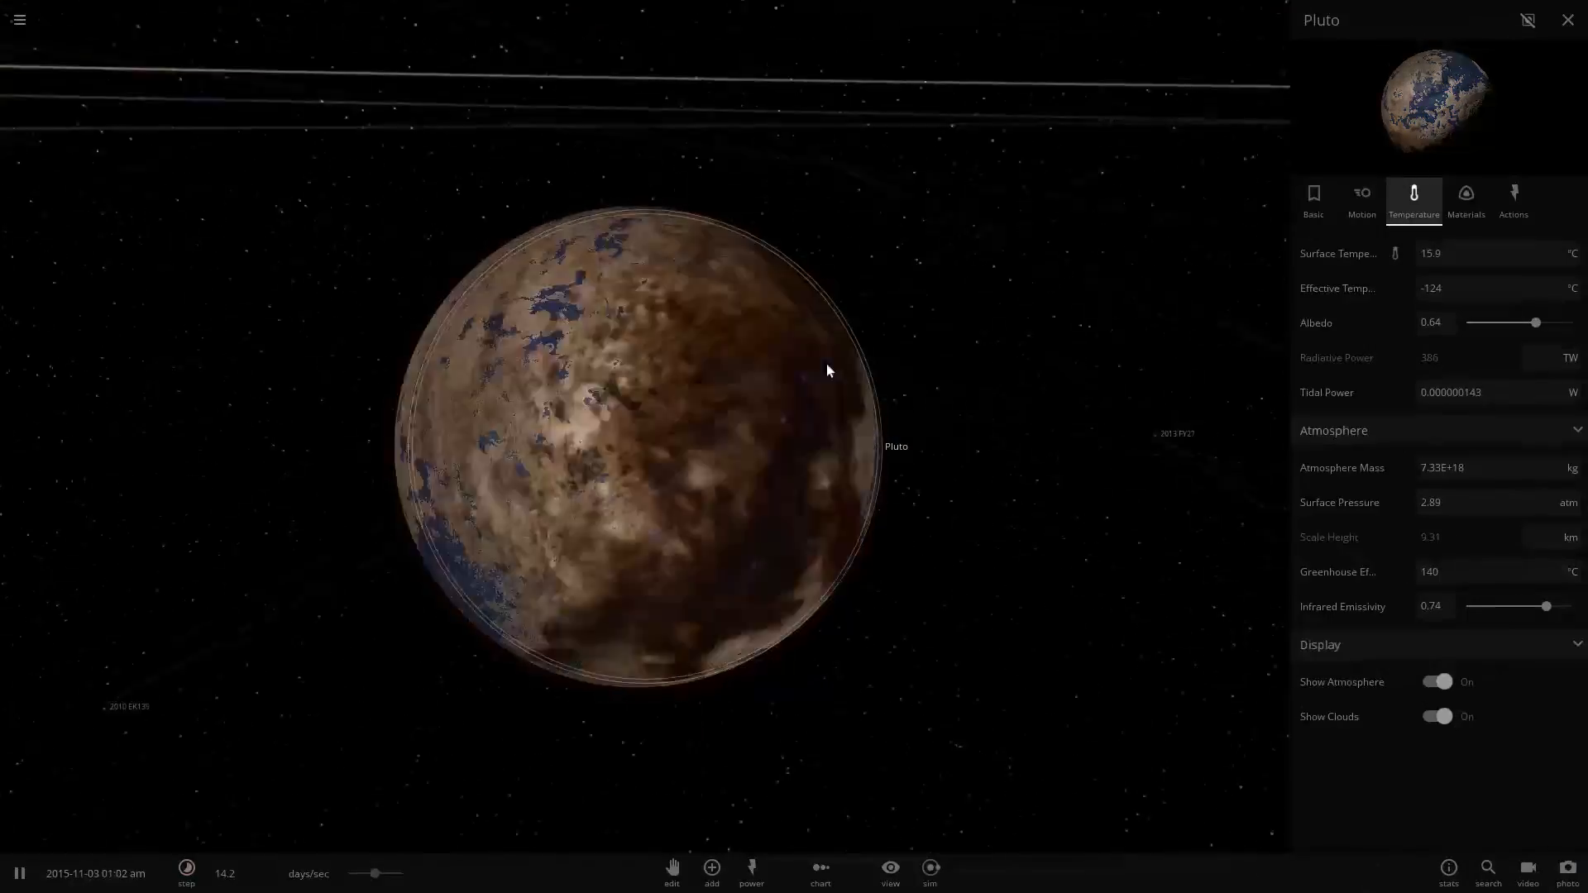
pyautogui.click(1569, 20)
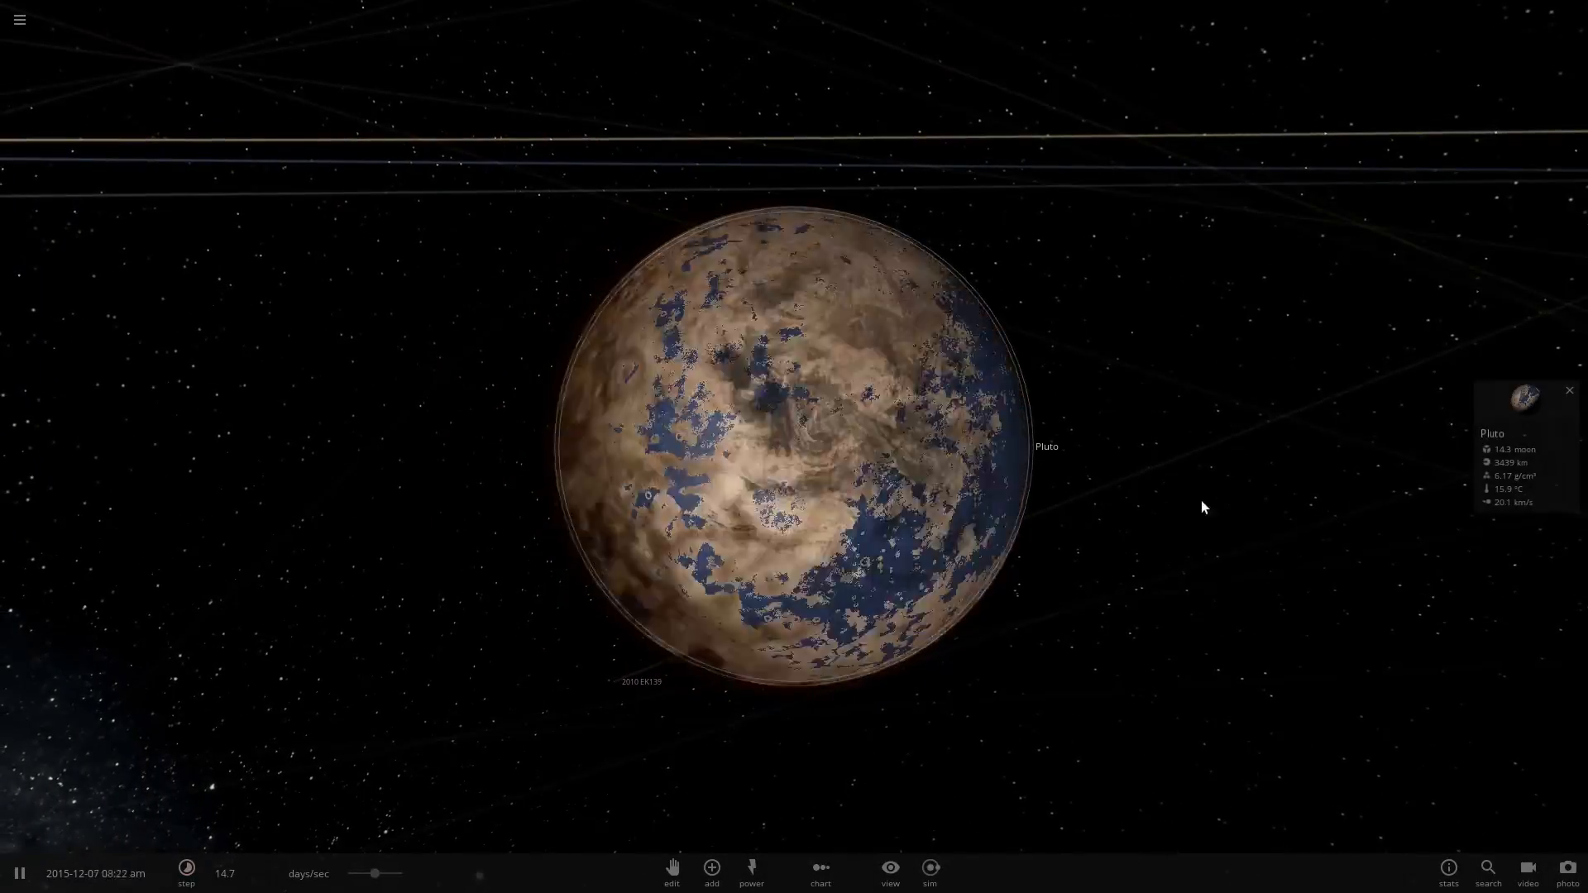
pyautogui.click(1519, 420)
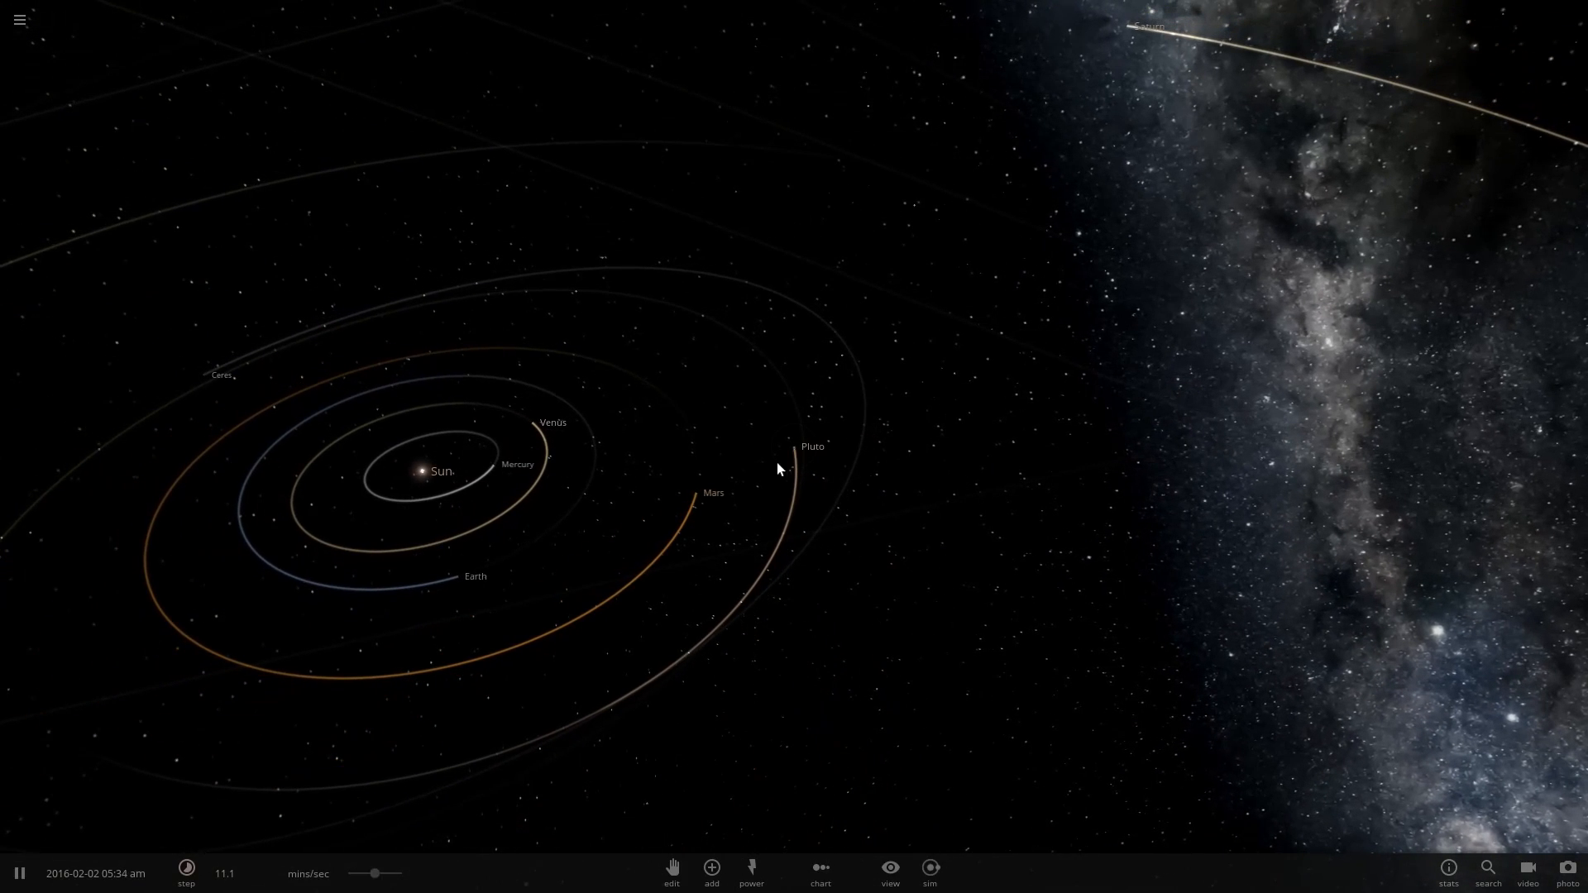
# Move Pluto beside Earth and check its orbital speed in the Motion settings.
pyautogui.click(779, 443)
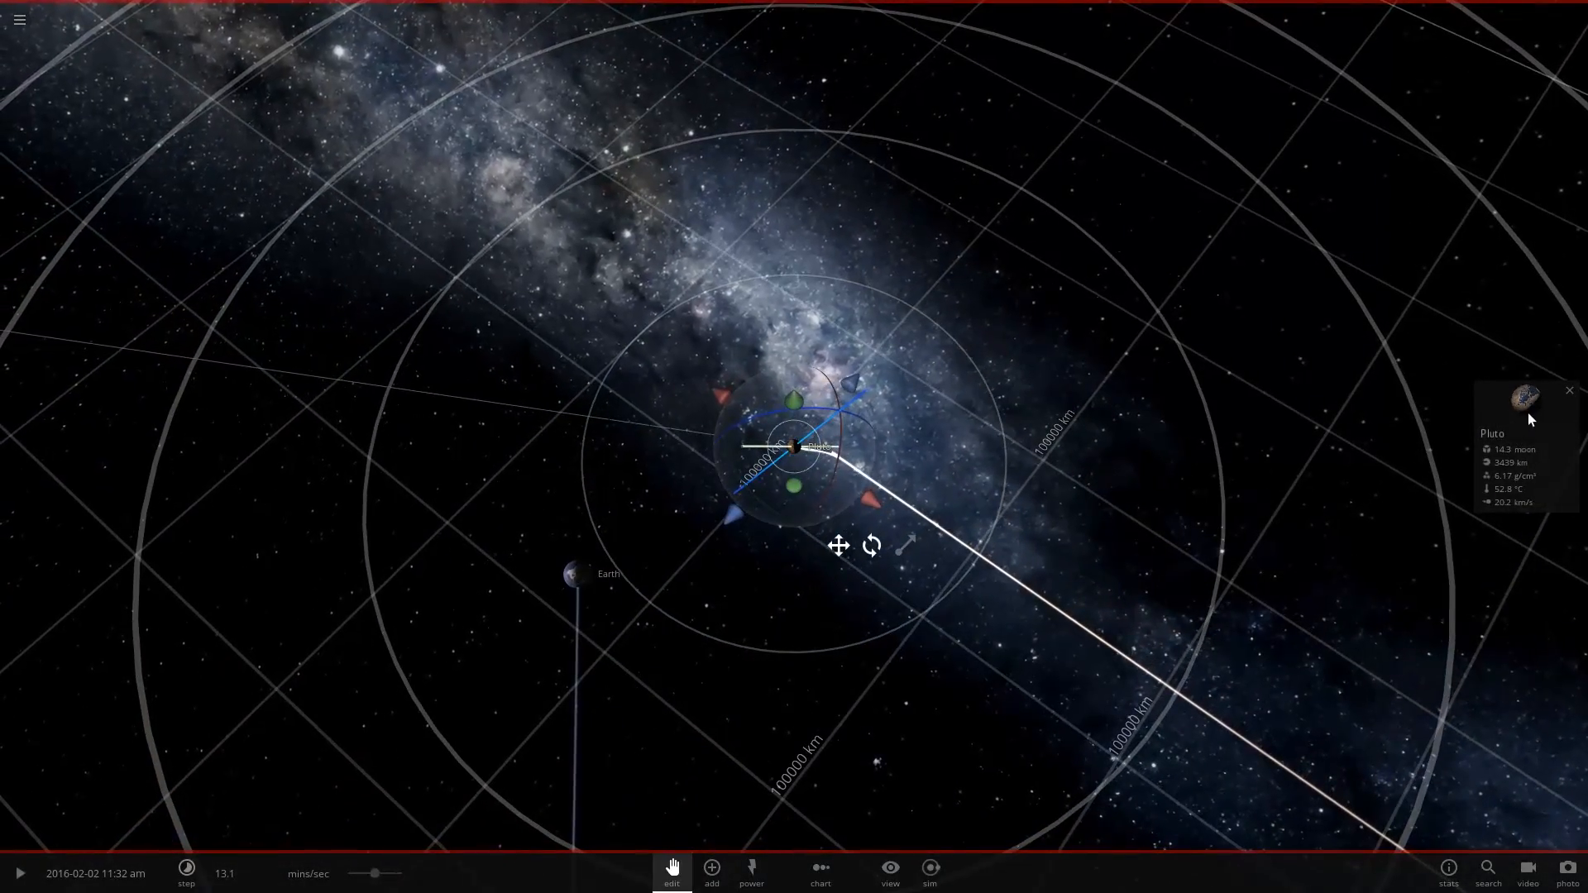
pyautogui.click(1522, 399)
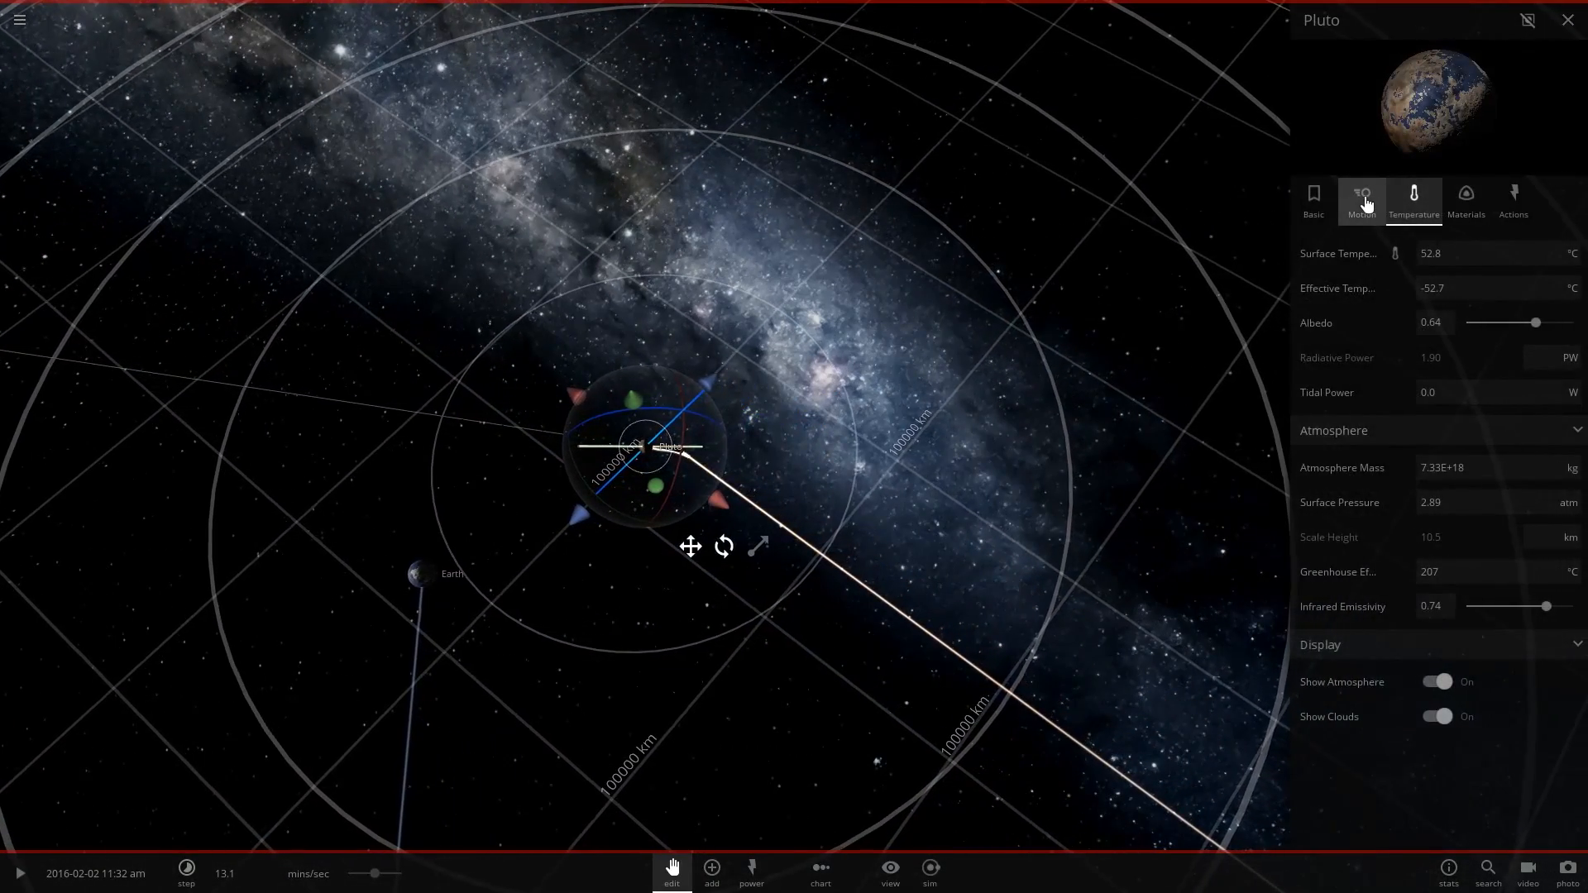
pyautogui.click(1361, 200)
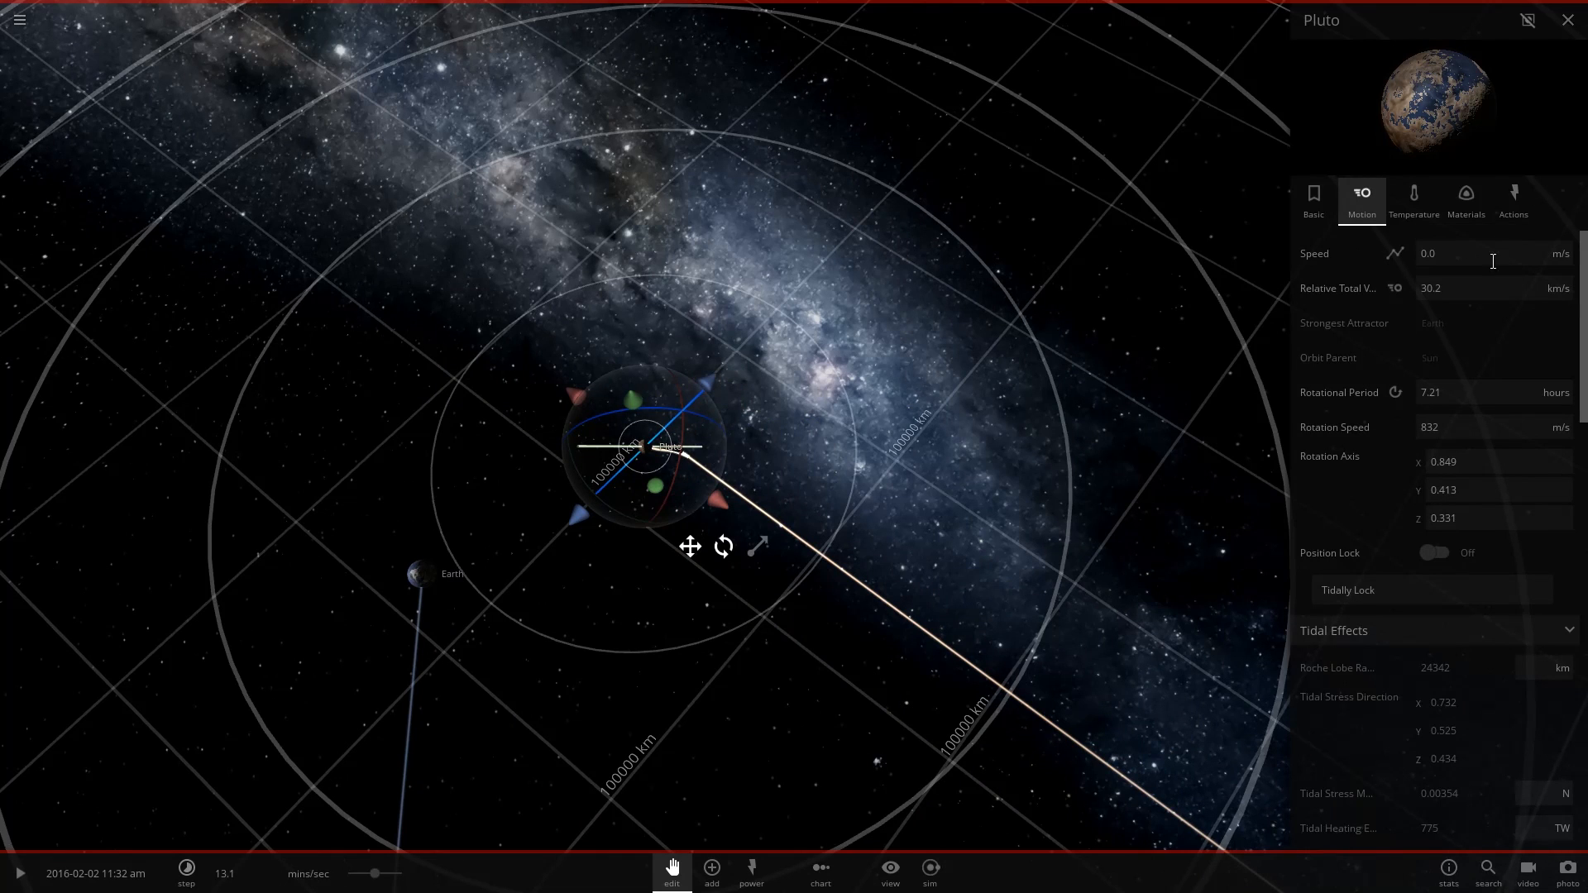
pyautogui.click(1514, 200)
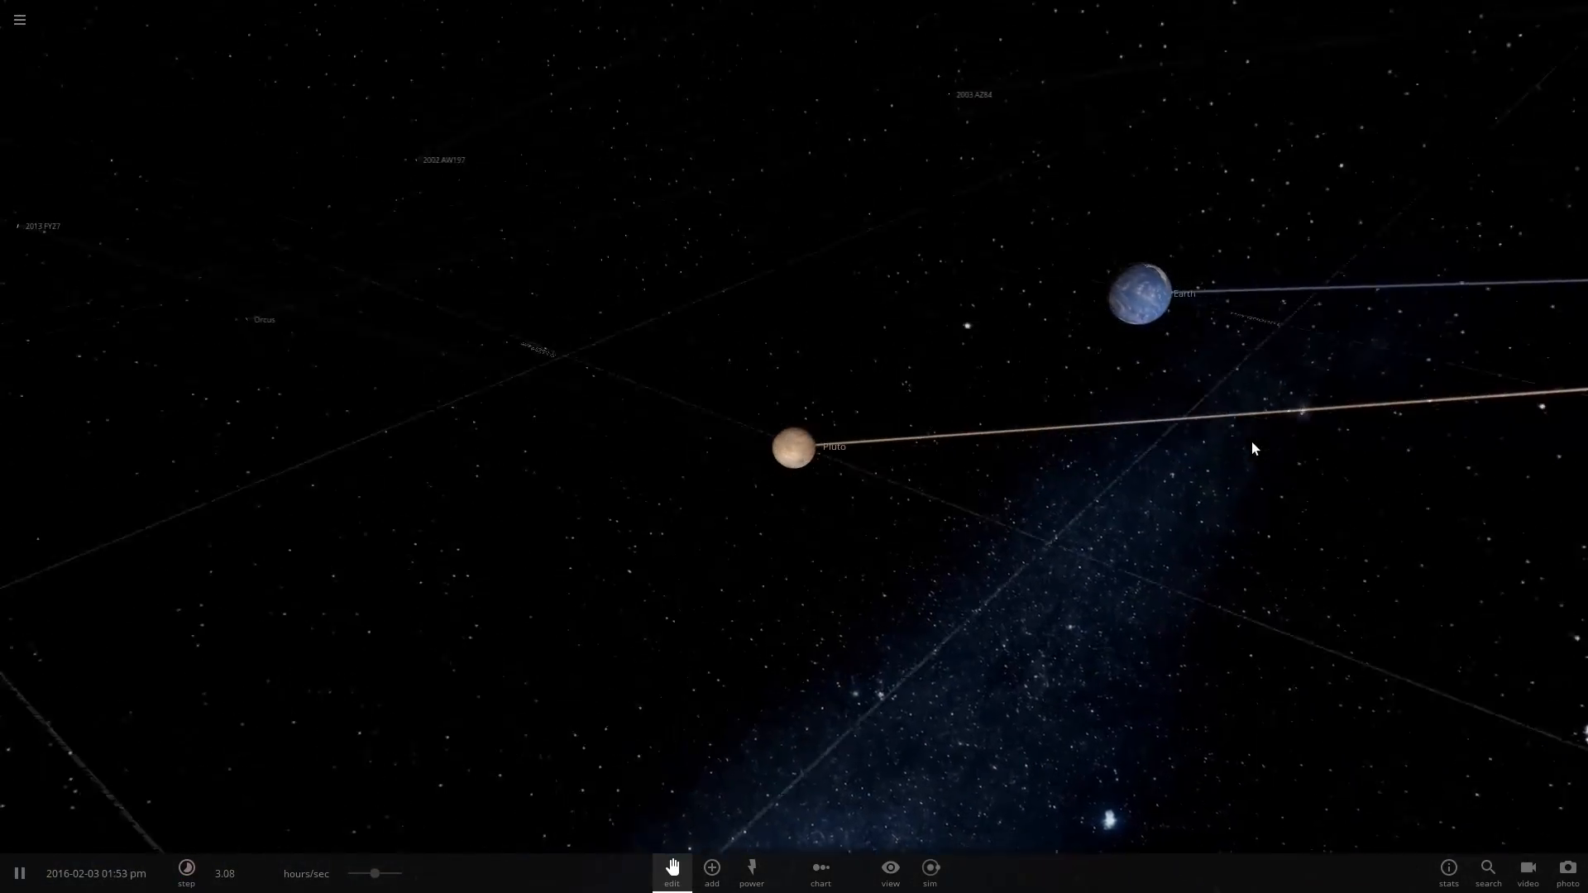
# Increase Pluto's albedo to about 0.84 so its surface cools toward 8 °C.
pyautogui.click(794, 448)
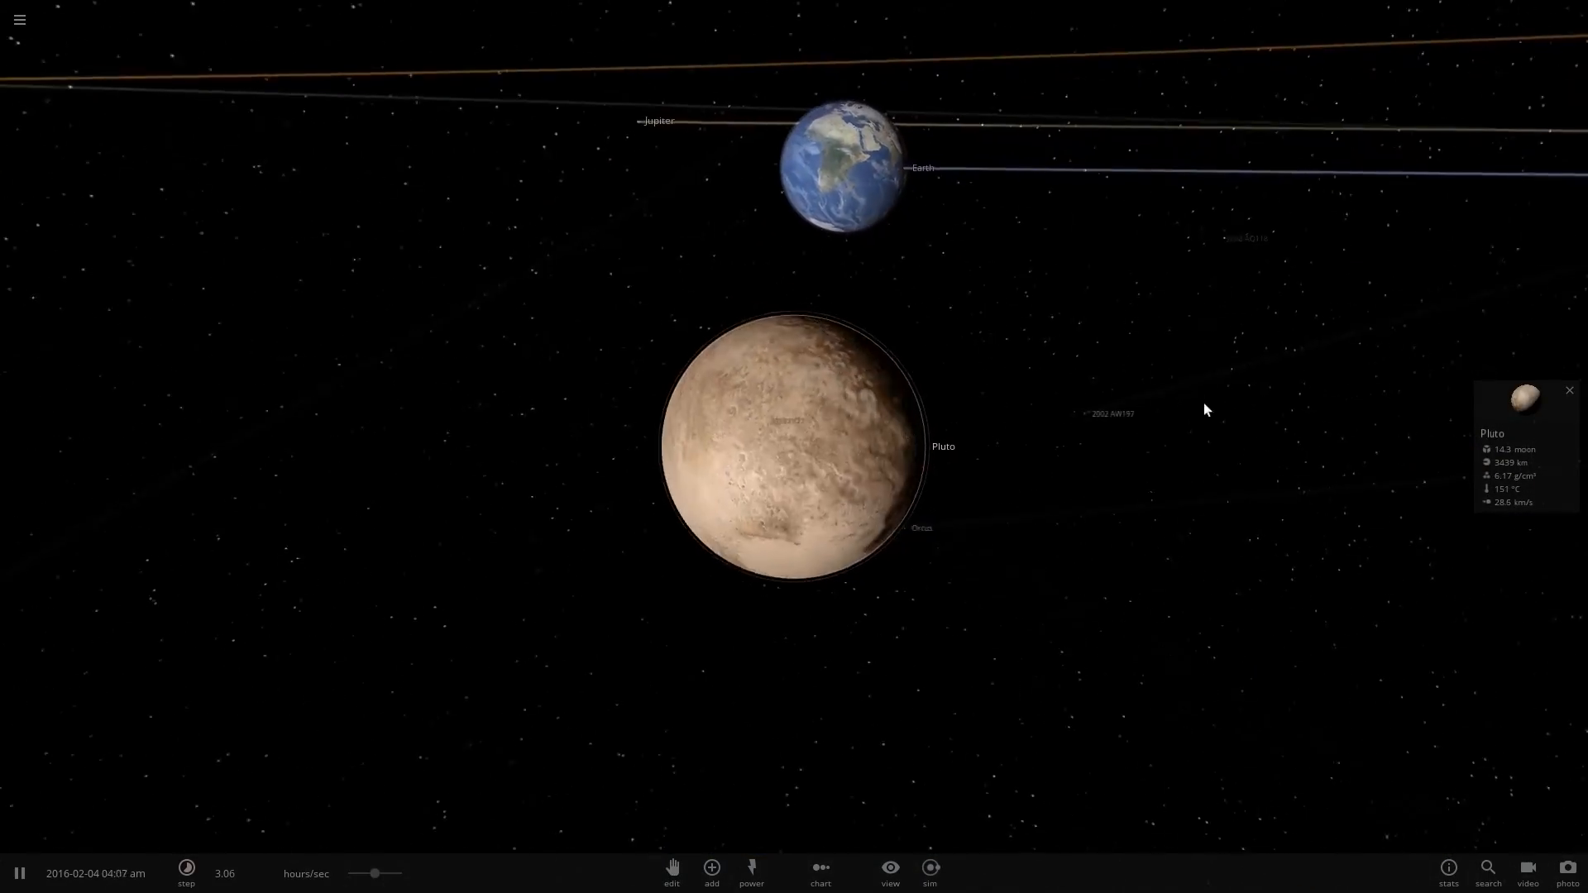
pyautogui.click(1524, 395)
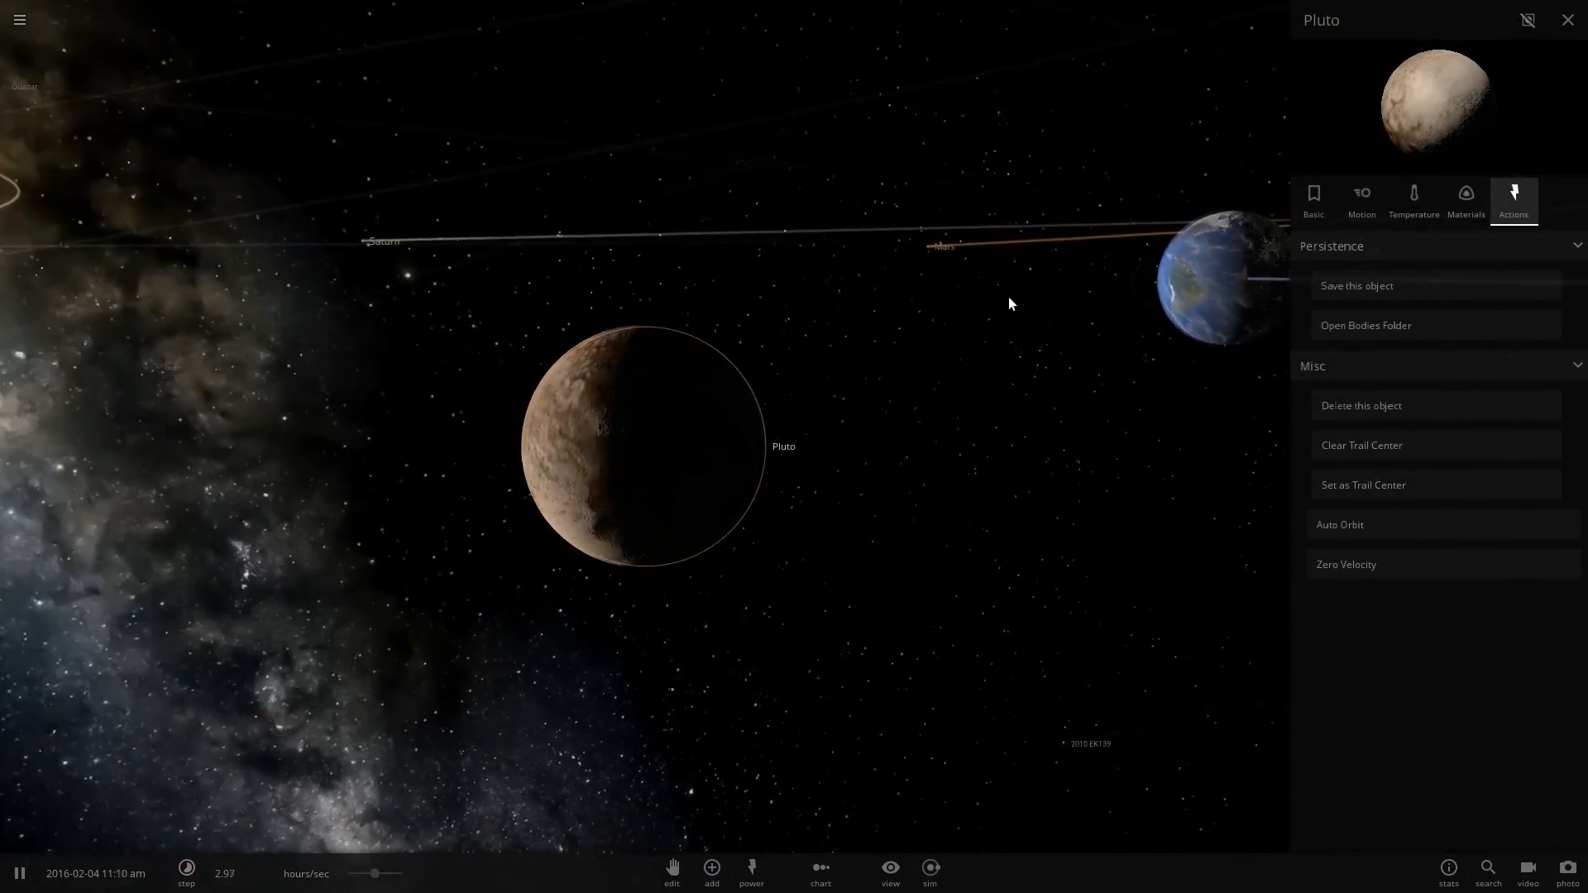
pyautogui.click(1414, 200)
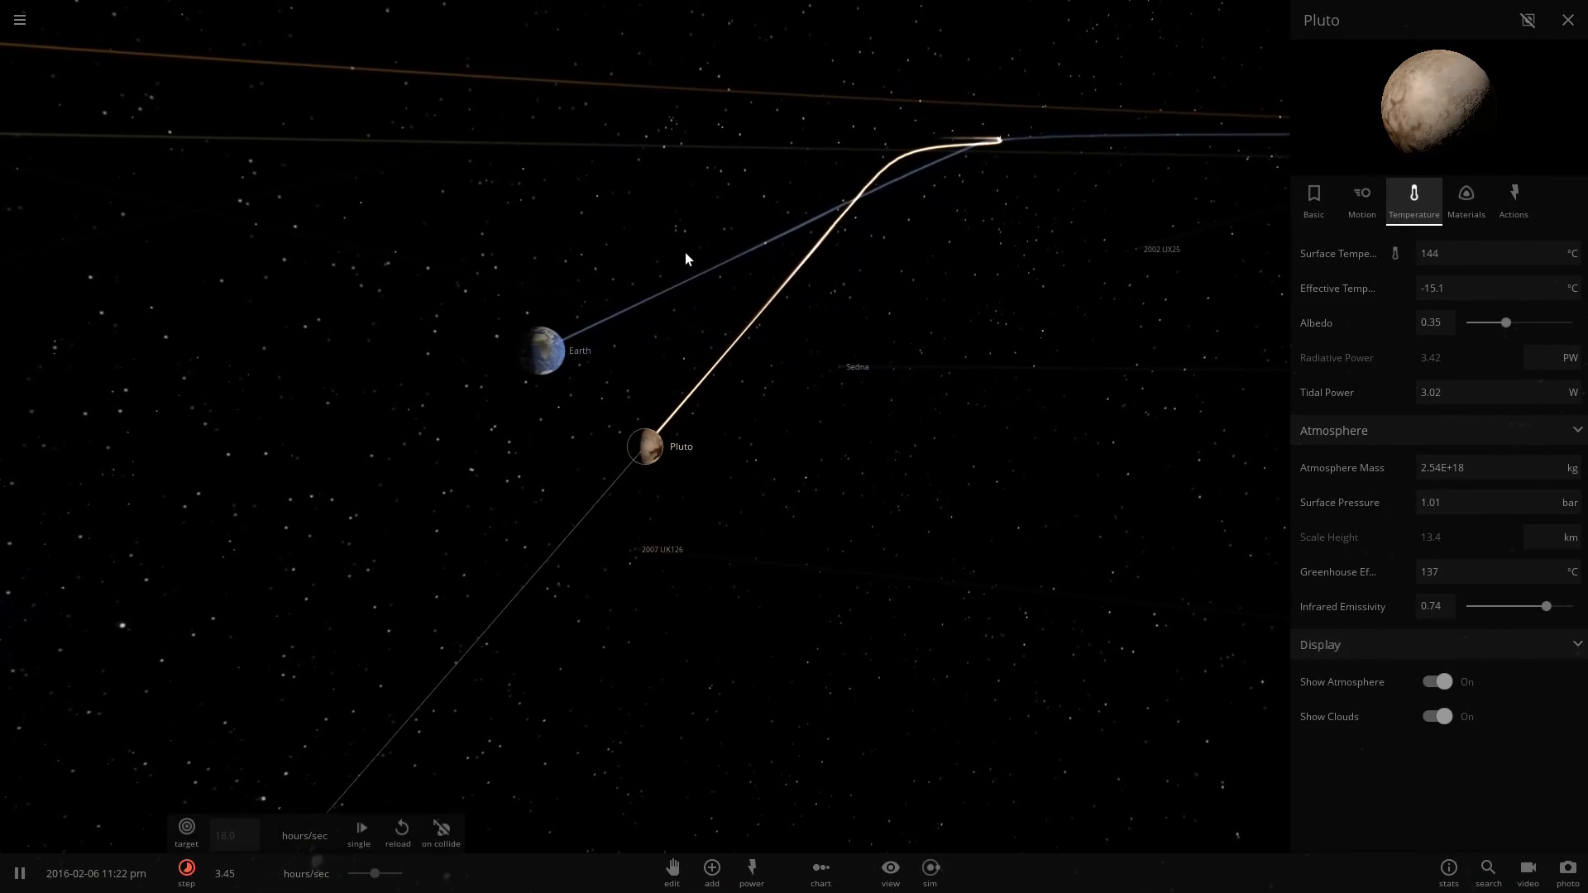
pyautogui.click(1569, 20)
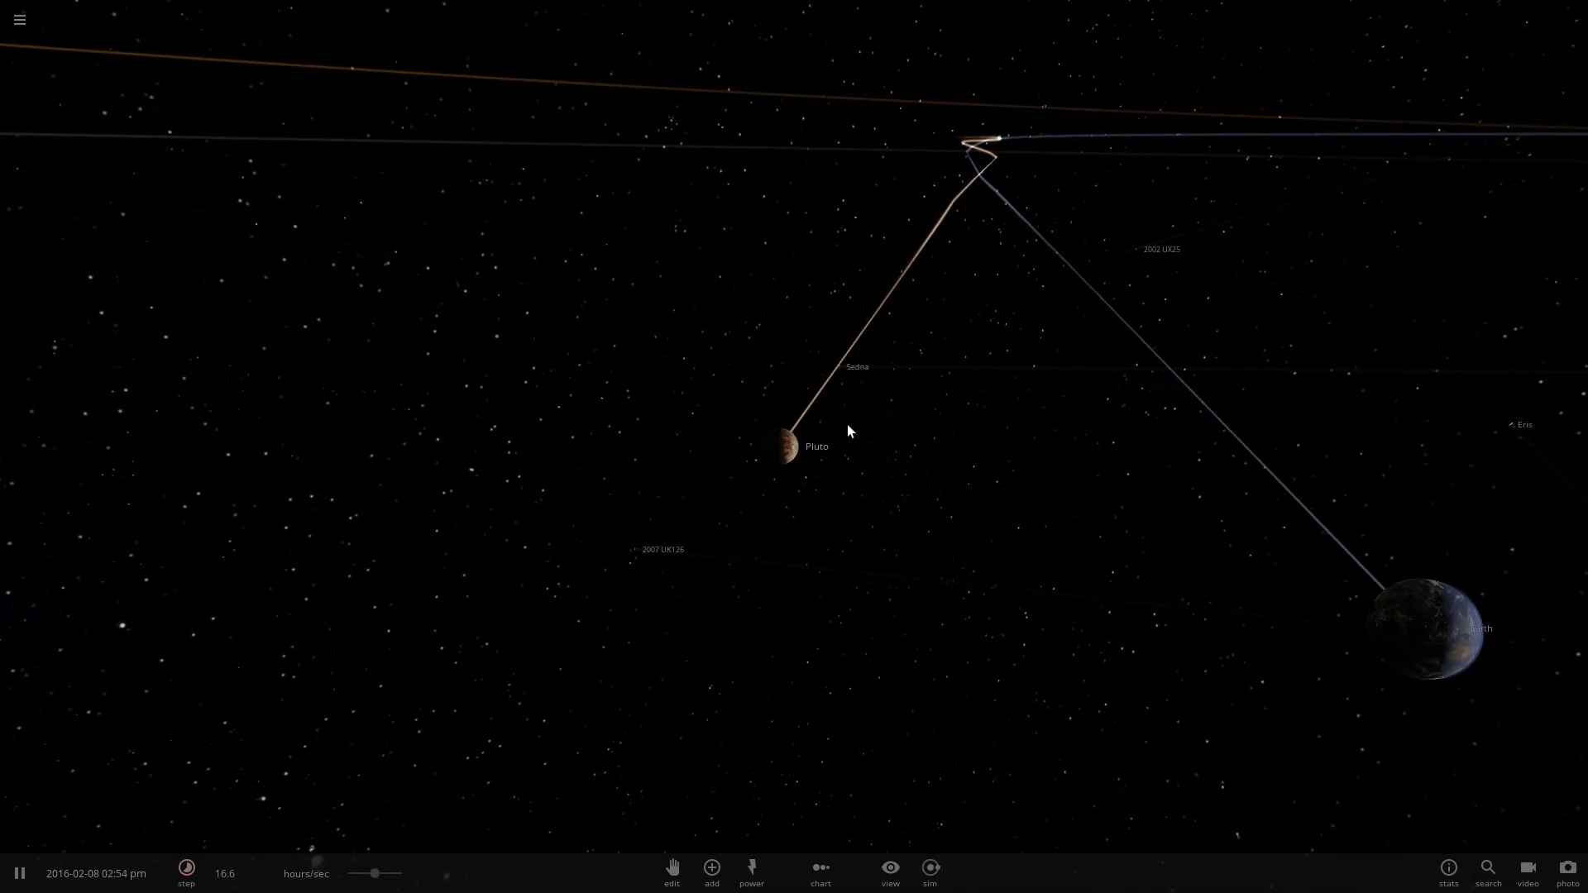
pyautogui.click(784, 443)
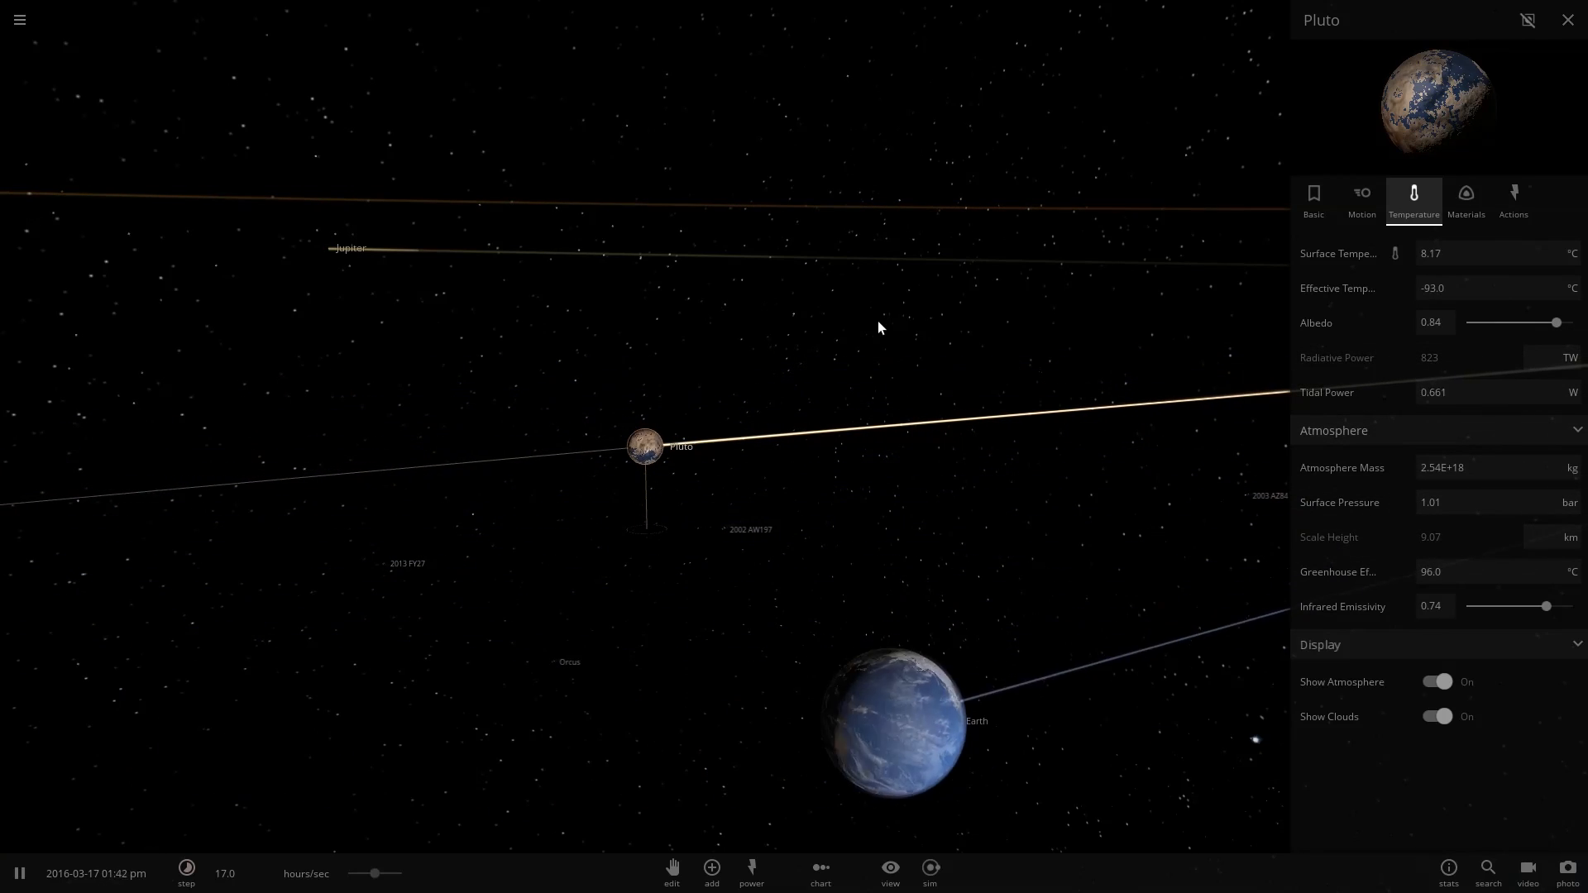
# Close Pluto's panel and select the body near Earth to view asteroid 2010 ER65.
pyautogui.click(1566, 20)
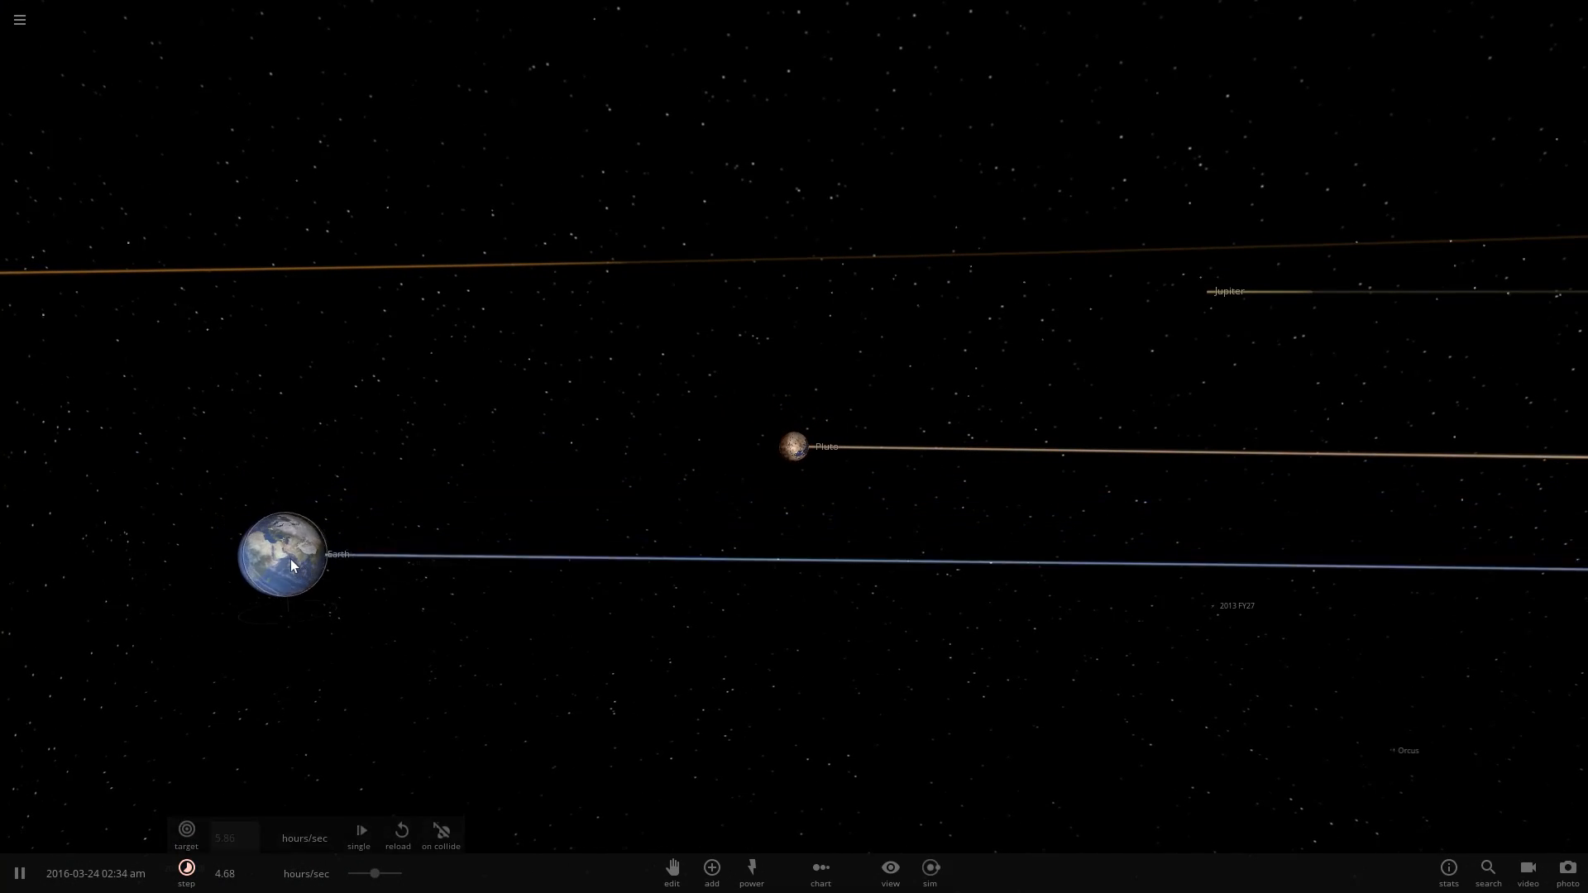
pyautogui.click(282, 555)
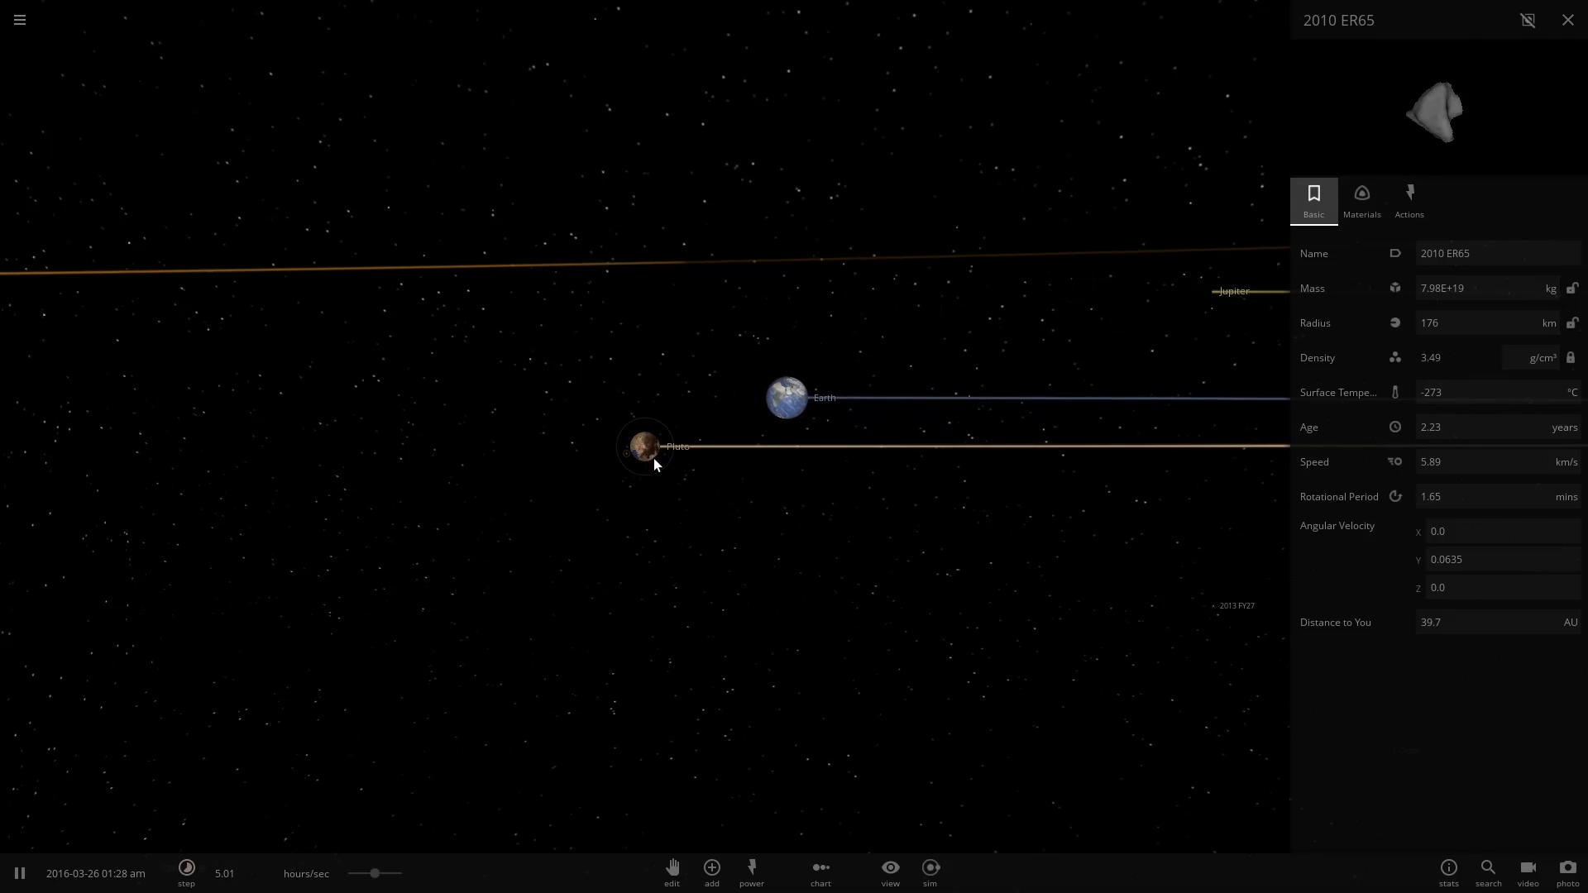
# Nudge Pluto's albedo between 0.81 and 0.84 to hold its surface near 6 °C.
pyautogui.click(643, 446)
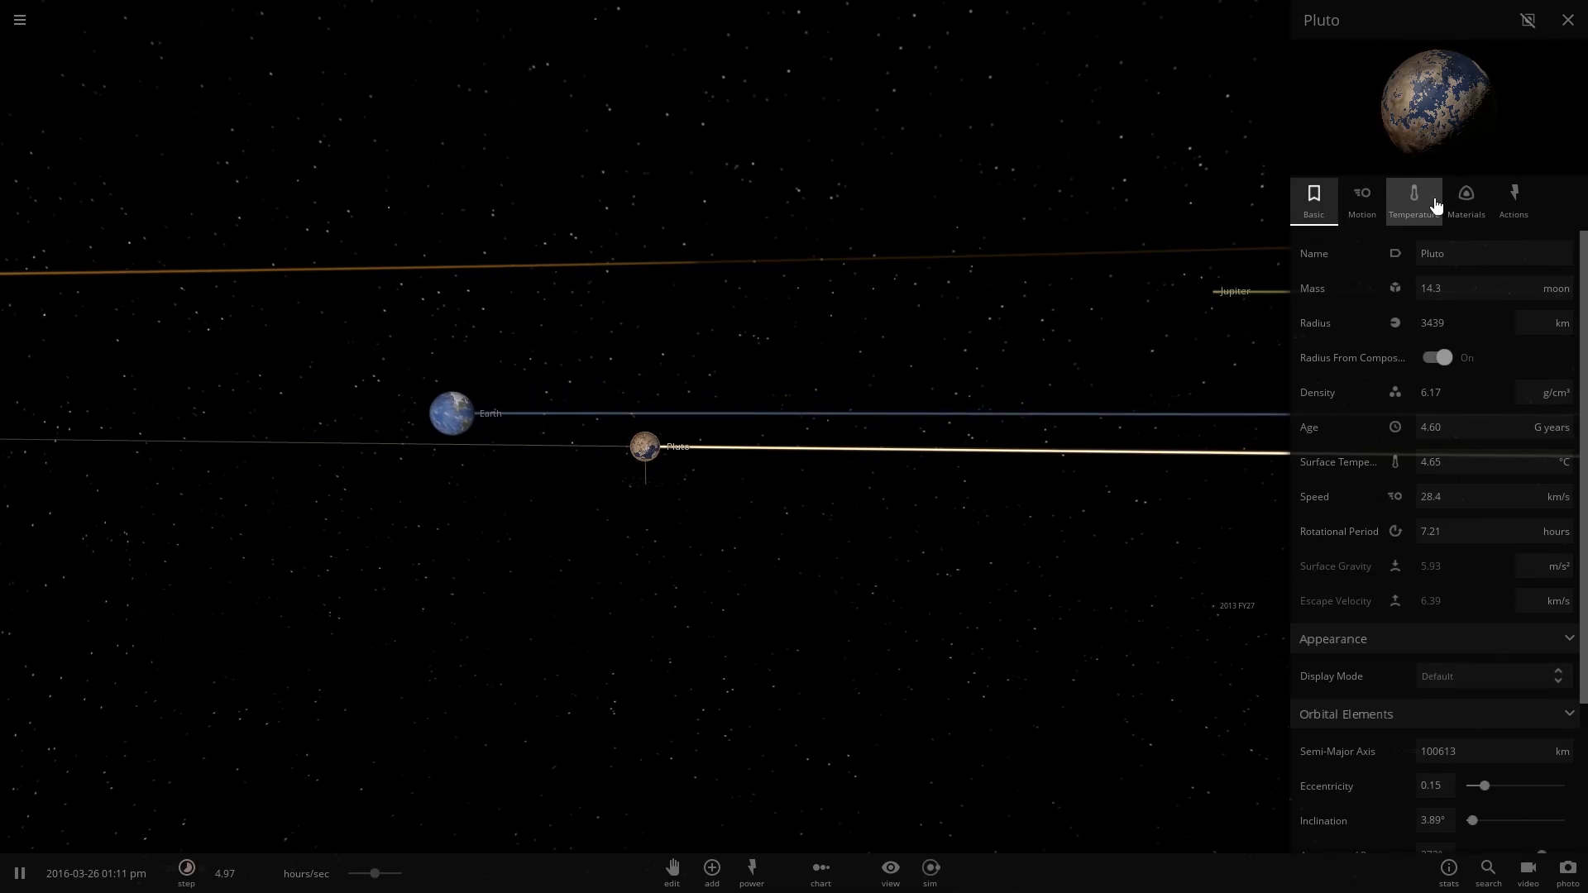
pyautogui.click(1415, 200)
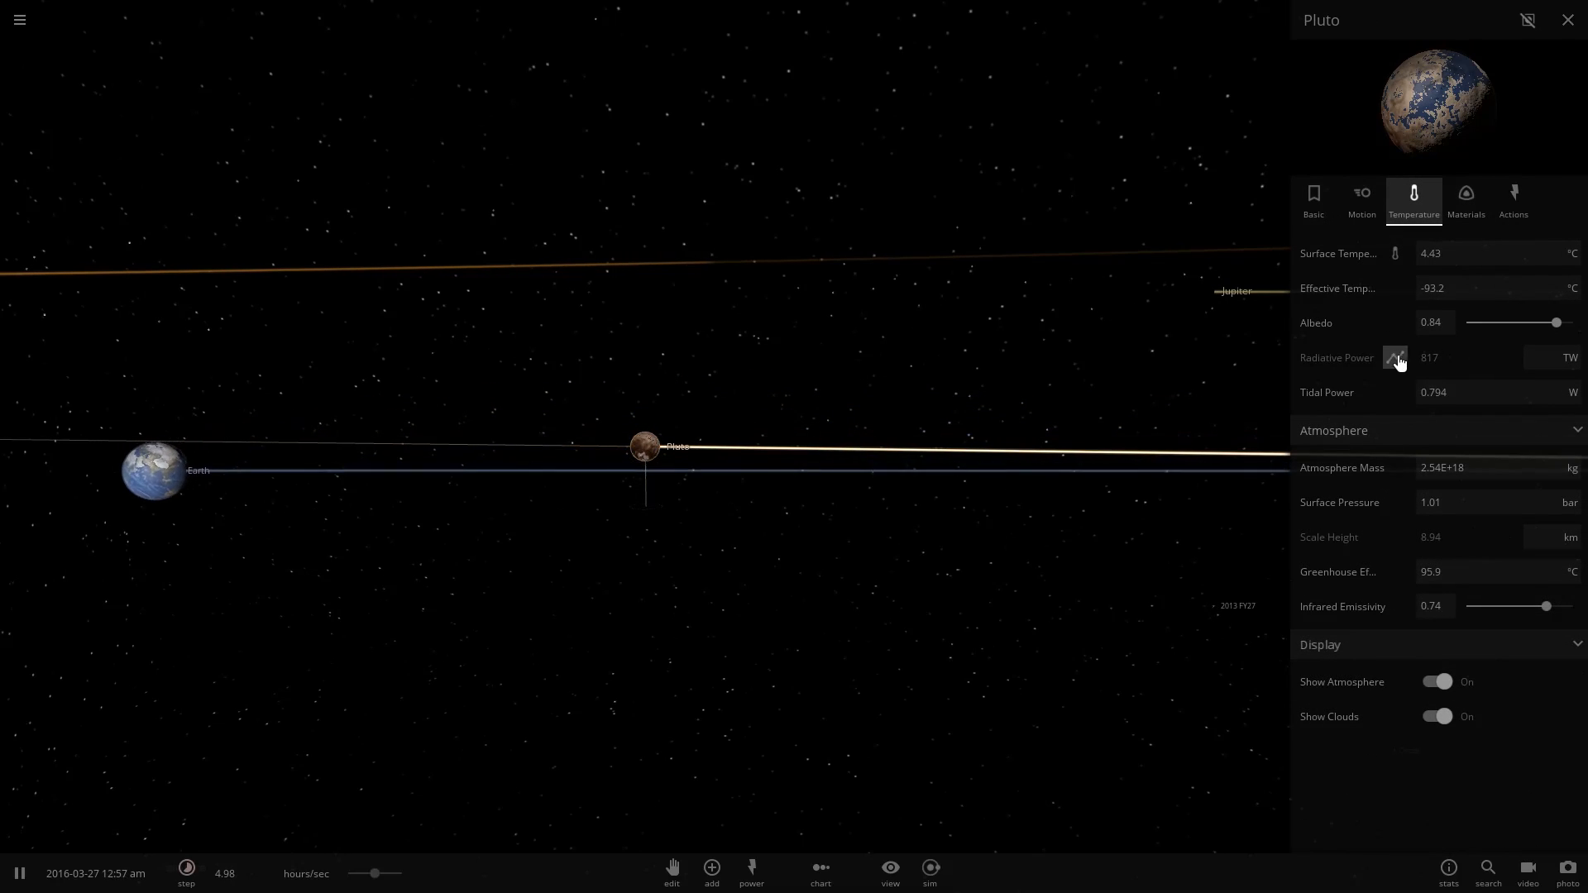
pyautogui.click(1571, 253)
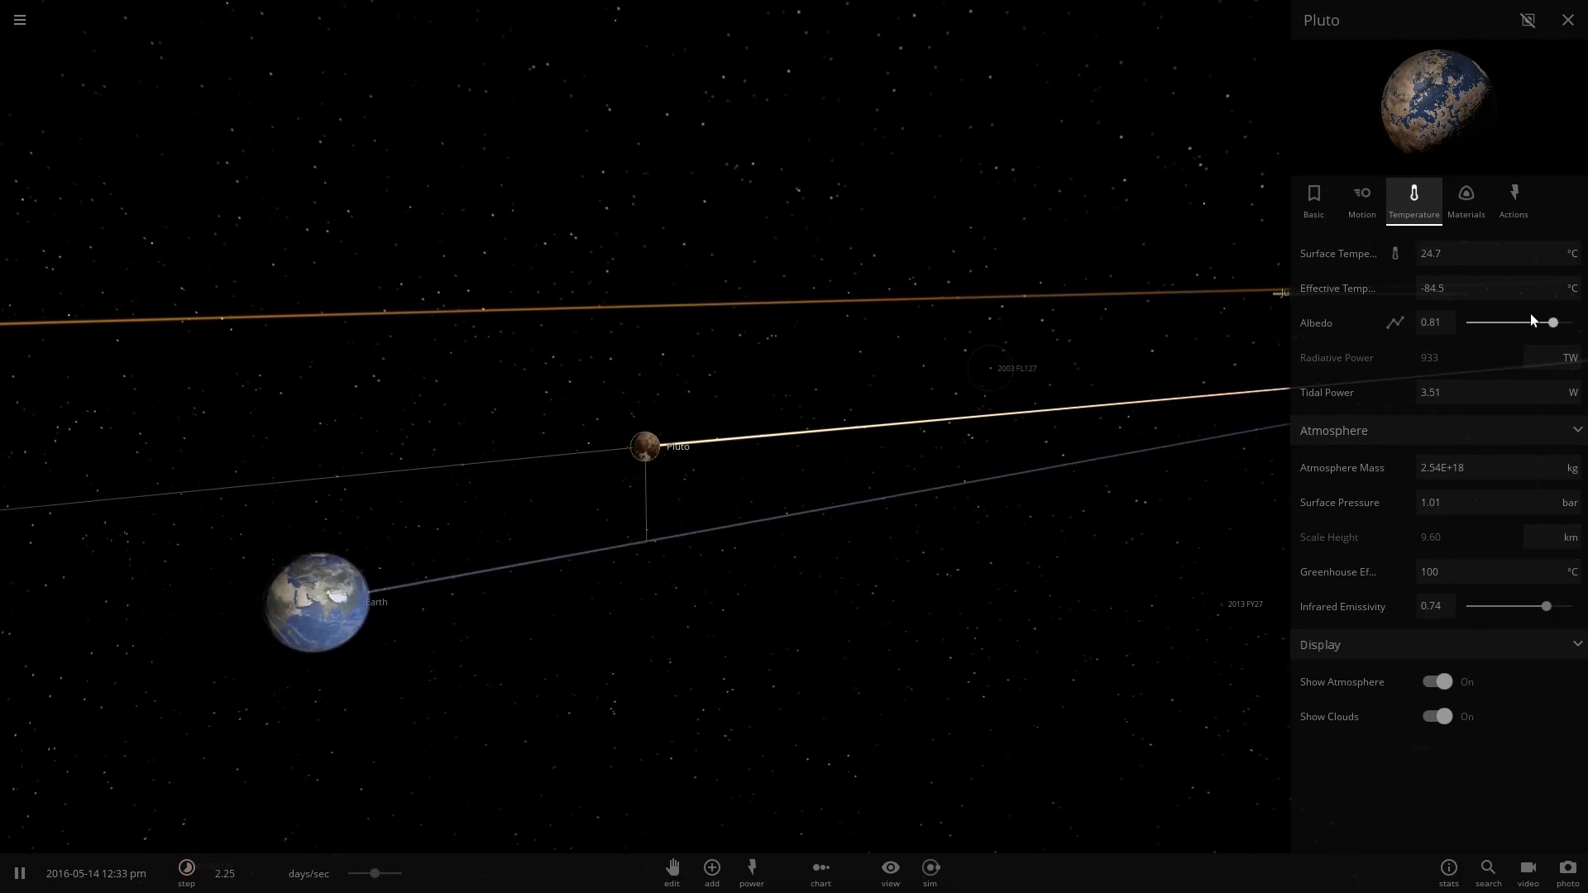
pyautogui.click(928, 868)
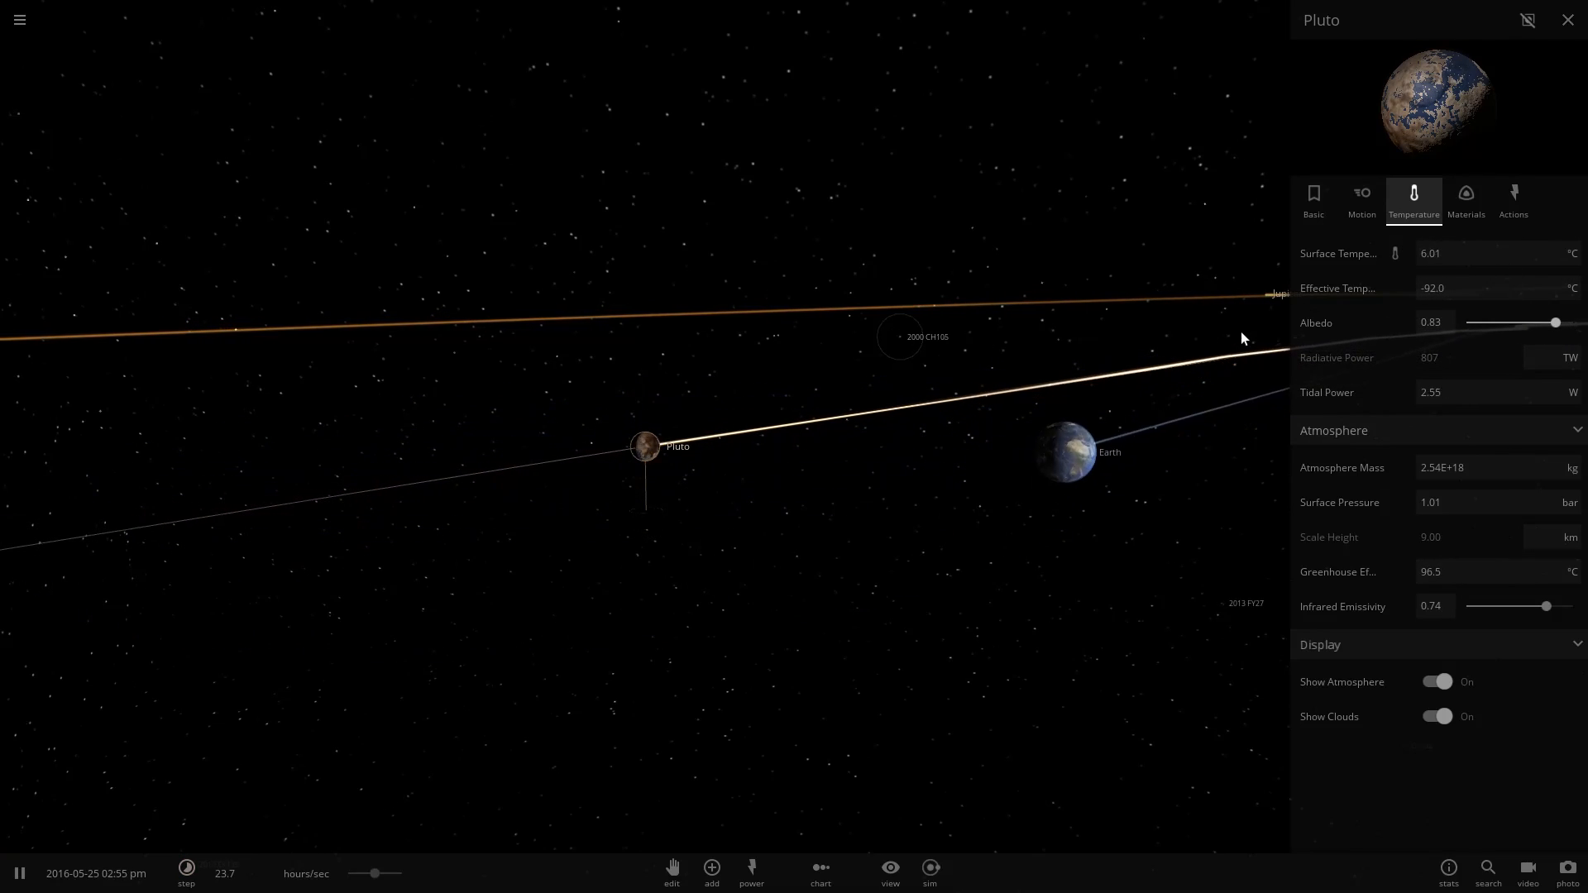
pyautogui.click(18, 874)
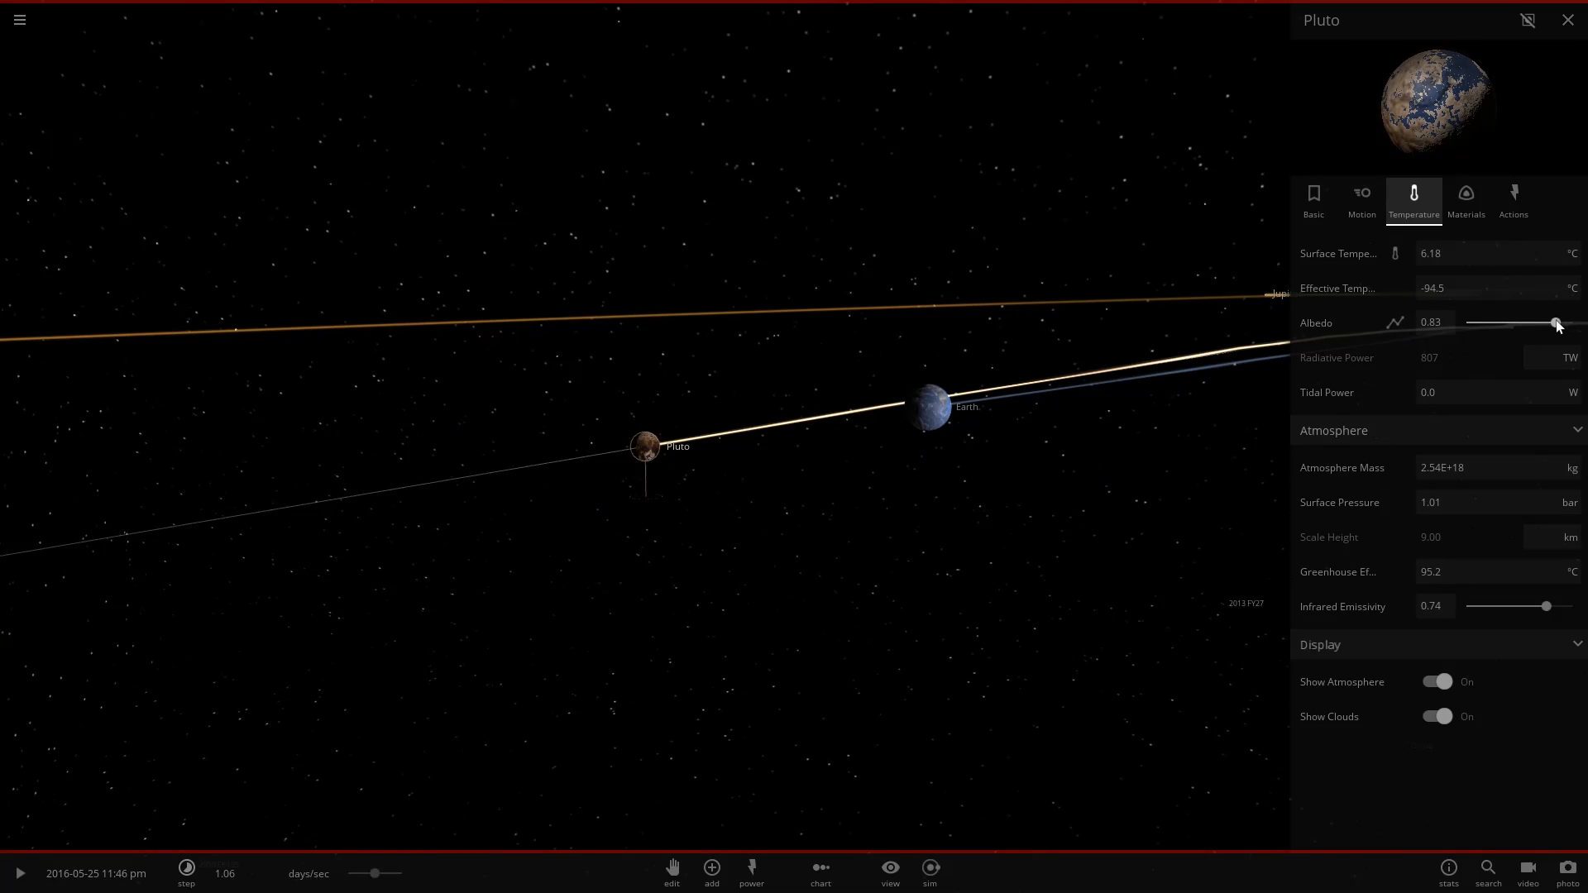
pyautogui.click(19, 872)
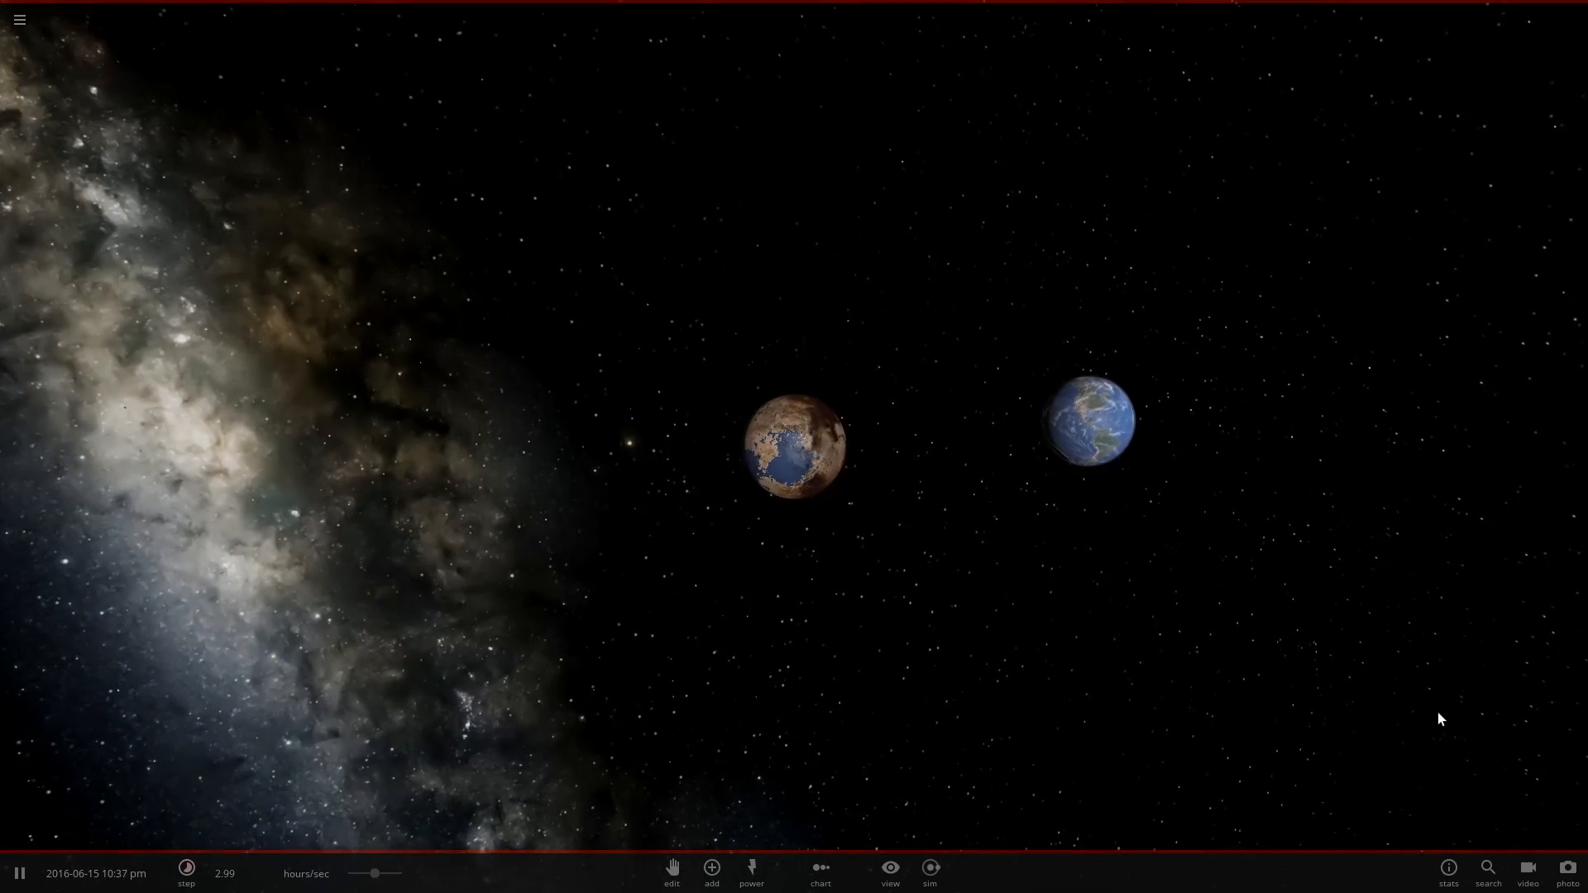
# Pause the simulation with Pluto and Earth framed together before the Milky Way.
pyautogui.click(18, 868)
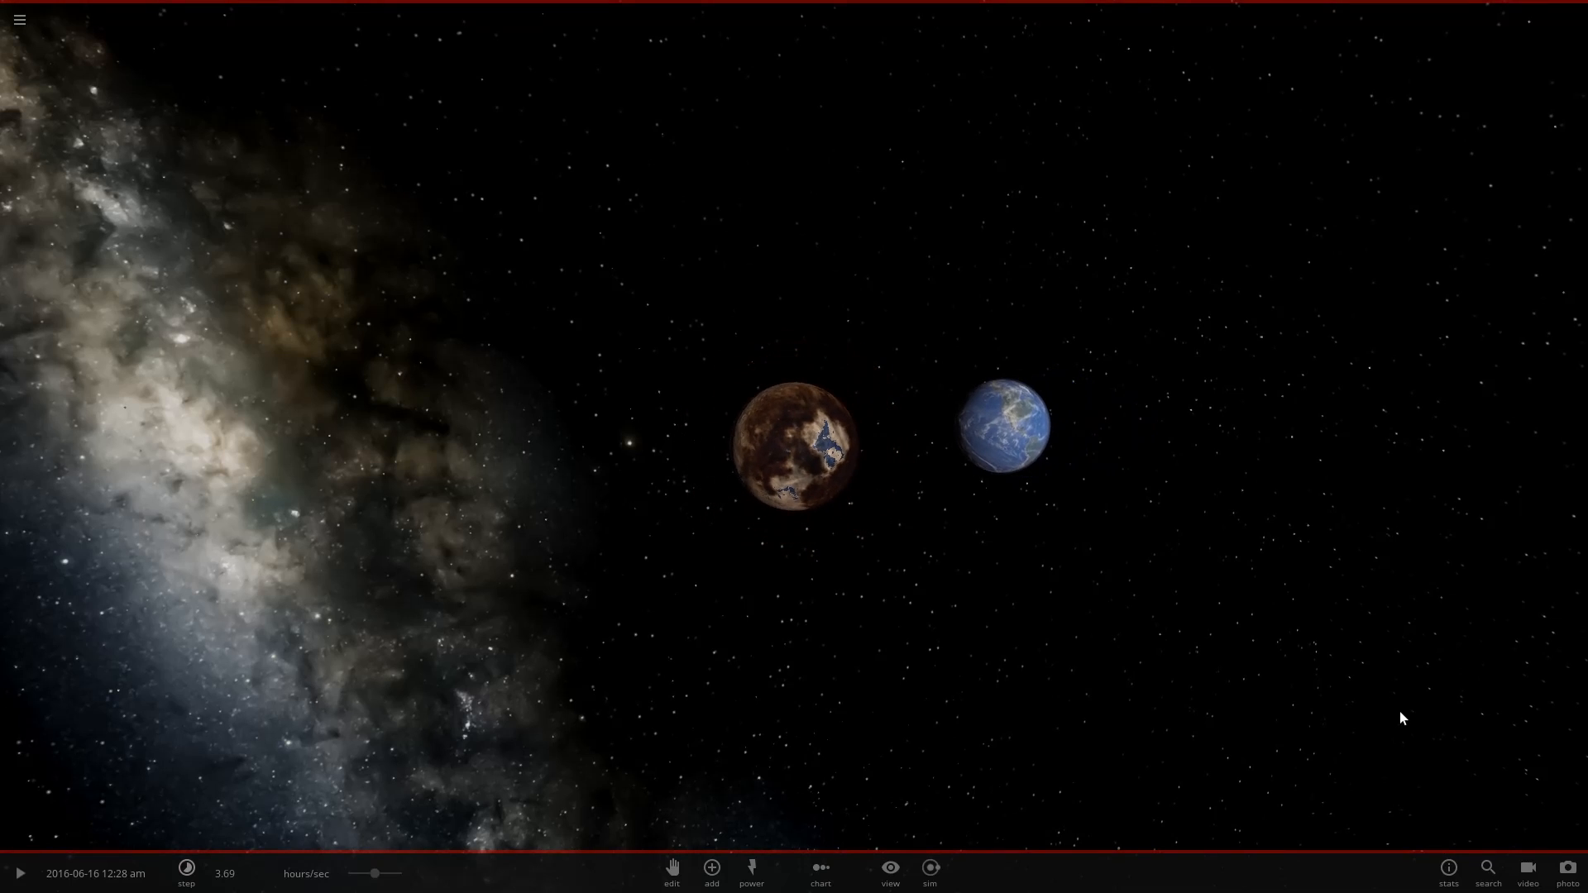